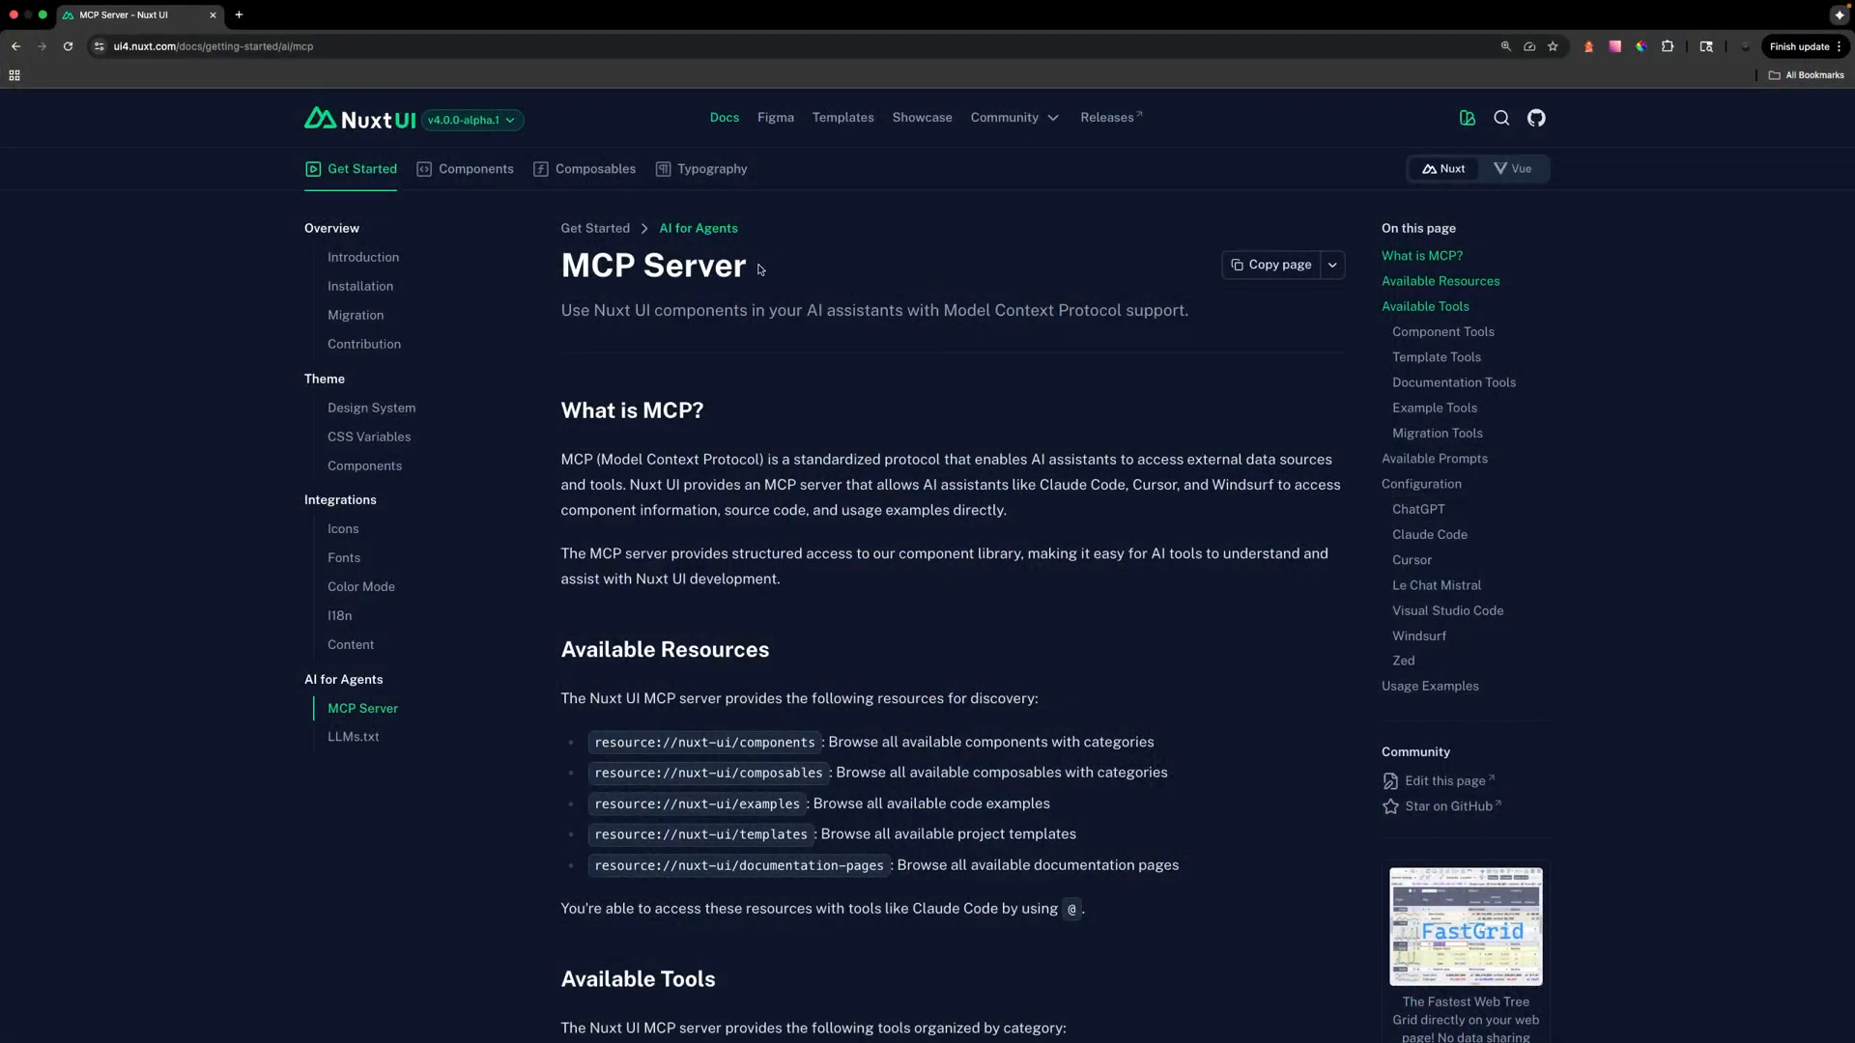
Read the Nuxt UI MCP intro, highlighting the line about component information and examples.
{"action": "double_click", "coordinate": [653, 264]}
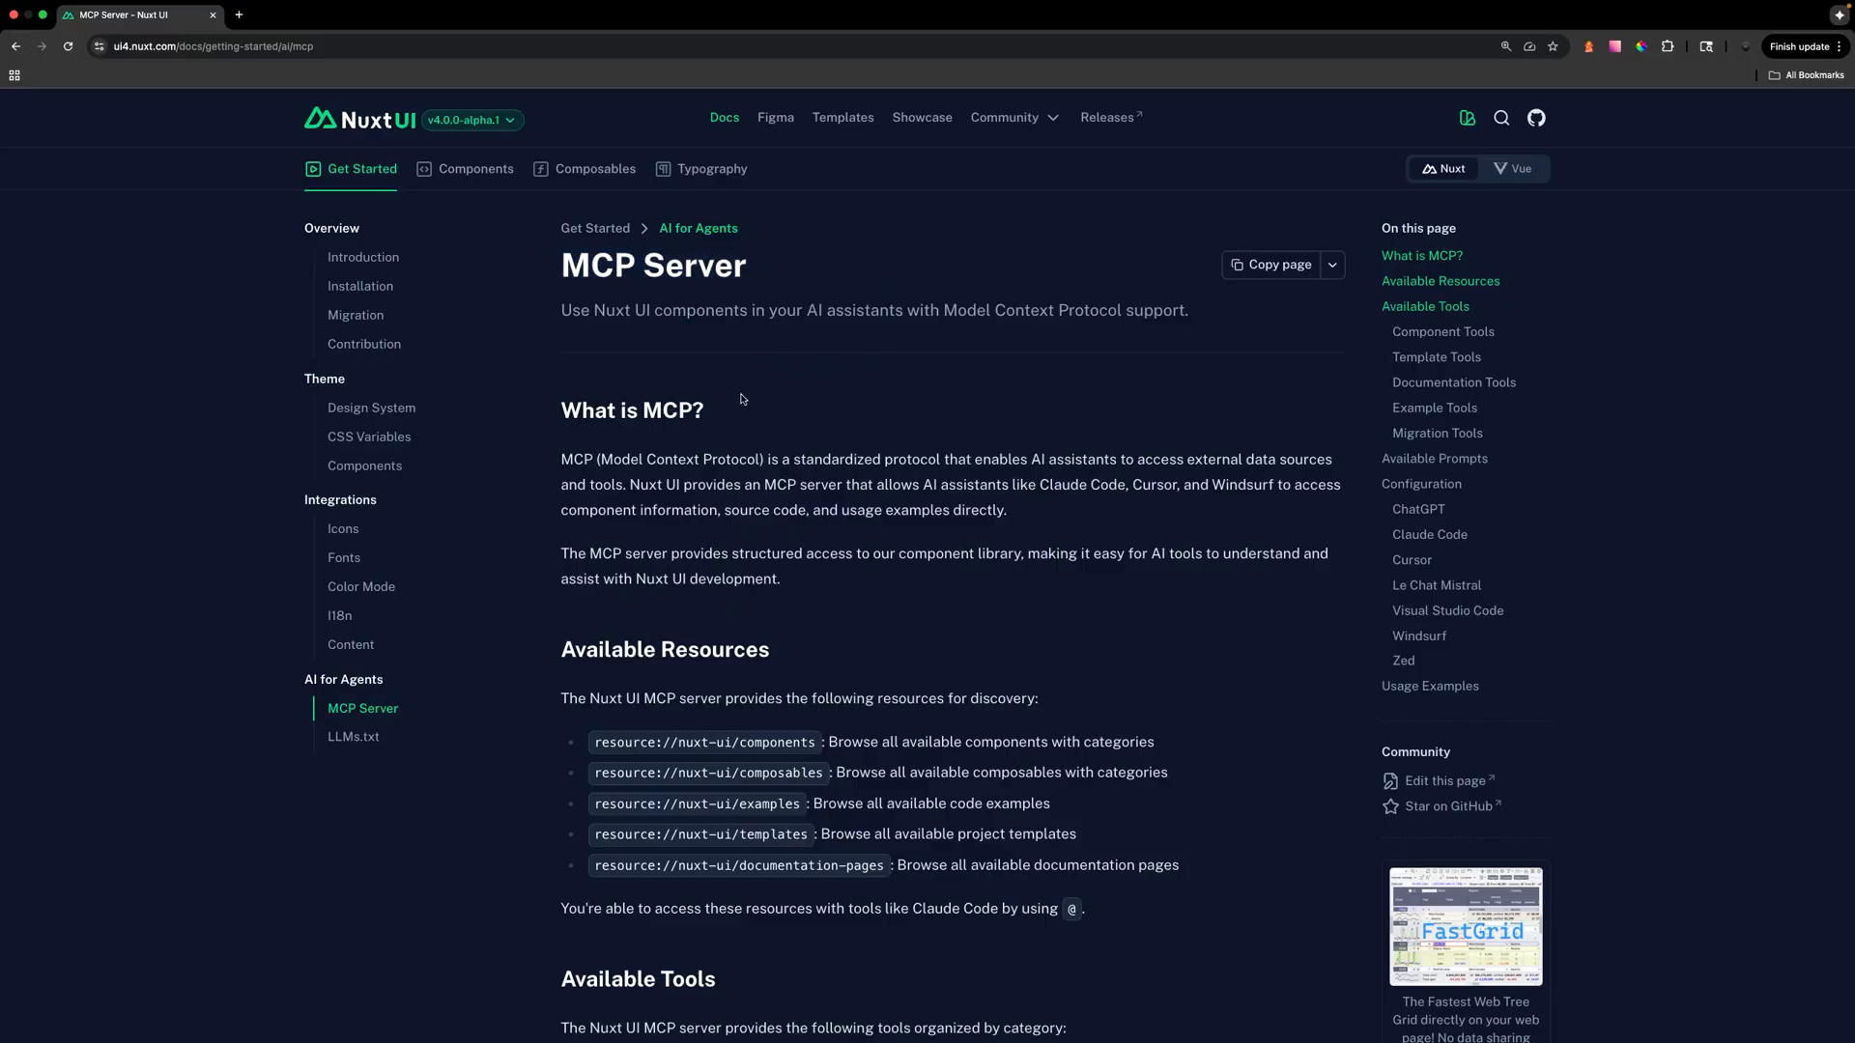
{"action": "scroll", "scroll_direction": "down", "scroll_amount": 3}
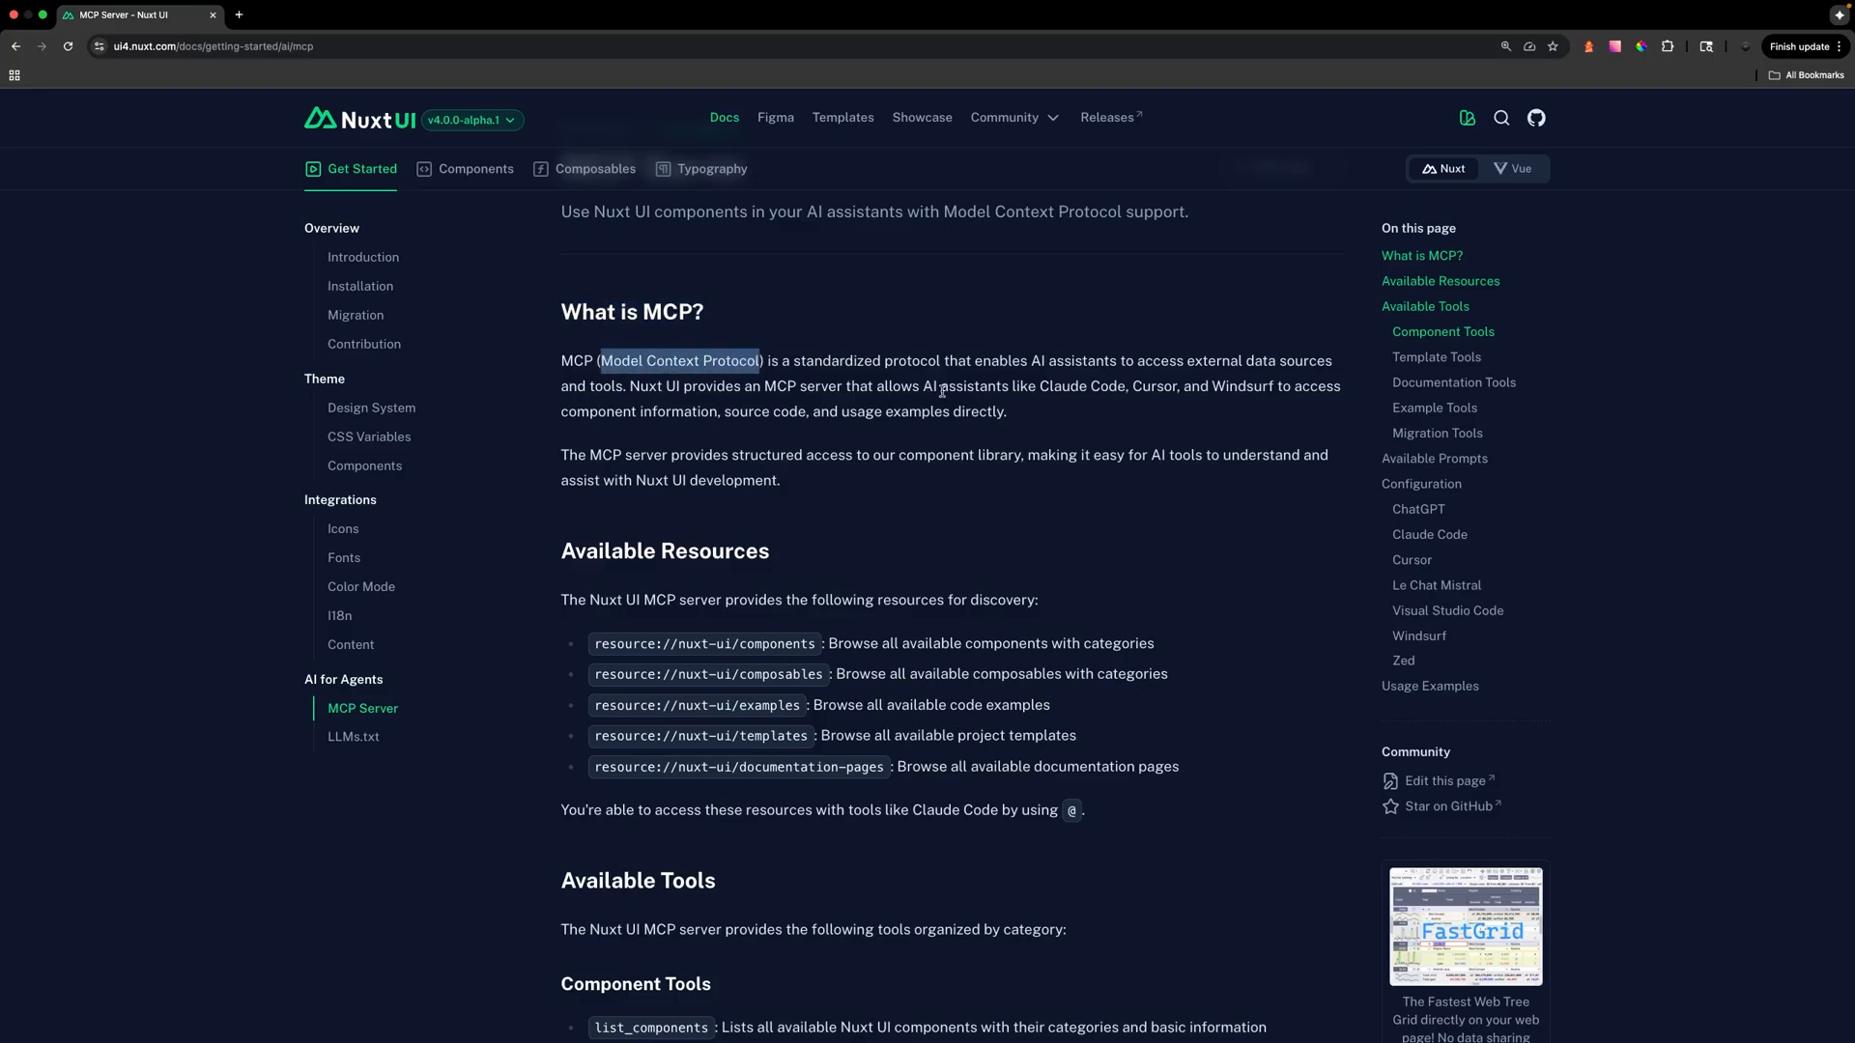
{"action": "mouse_move", "coordinate": [975, 390]}
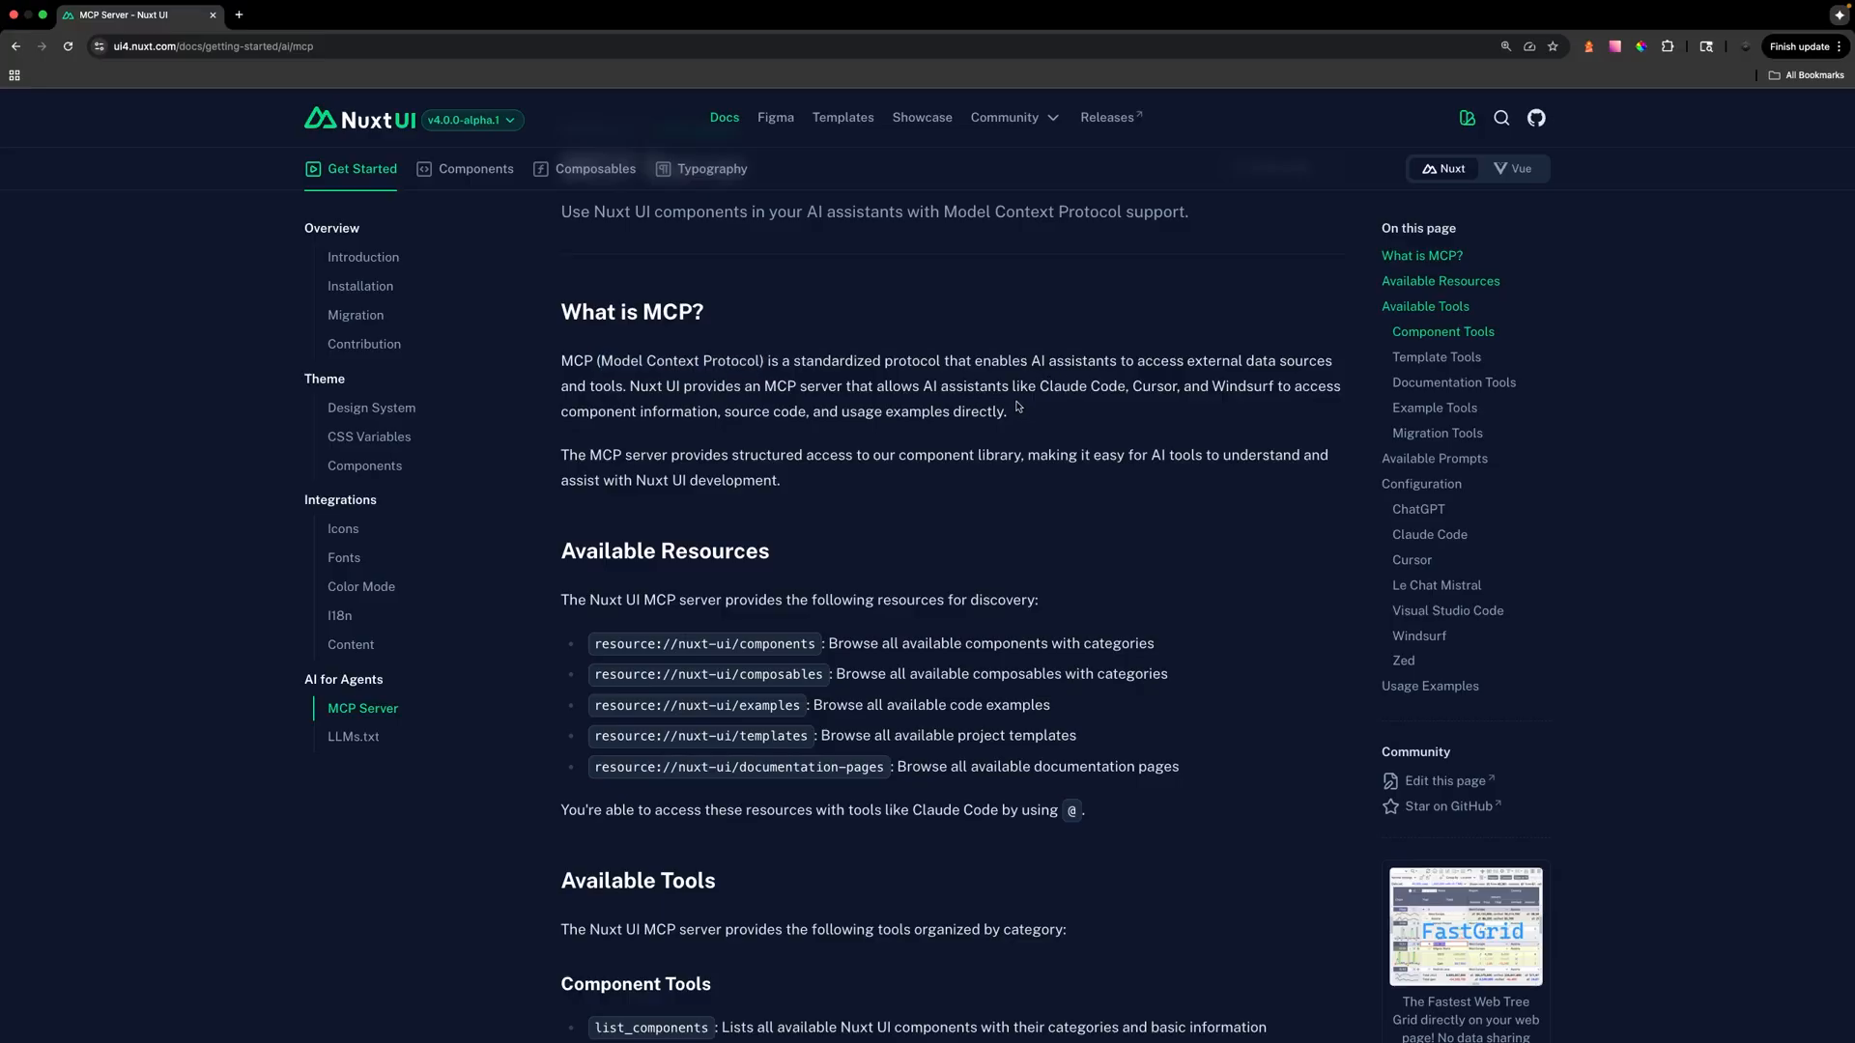
{"action": "mouse_move", "coordinate": [969, 438]}
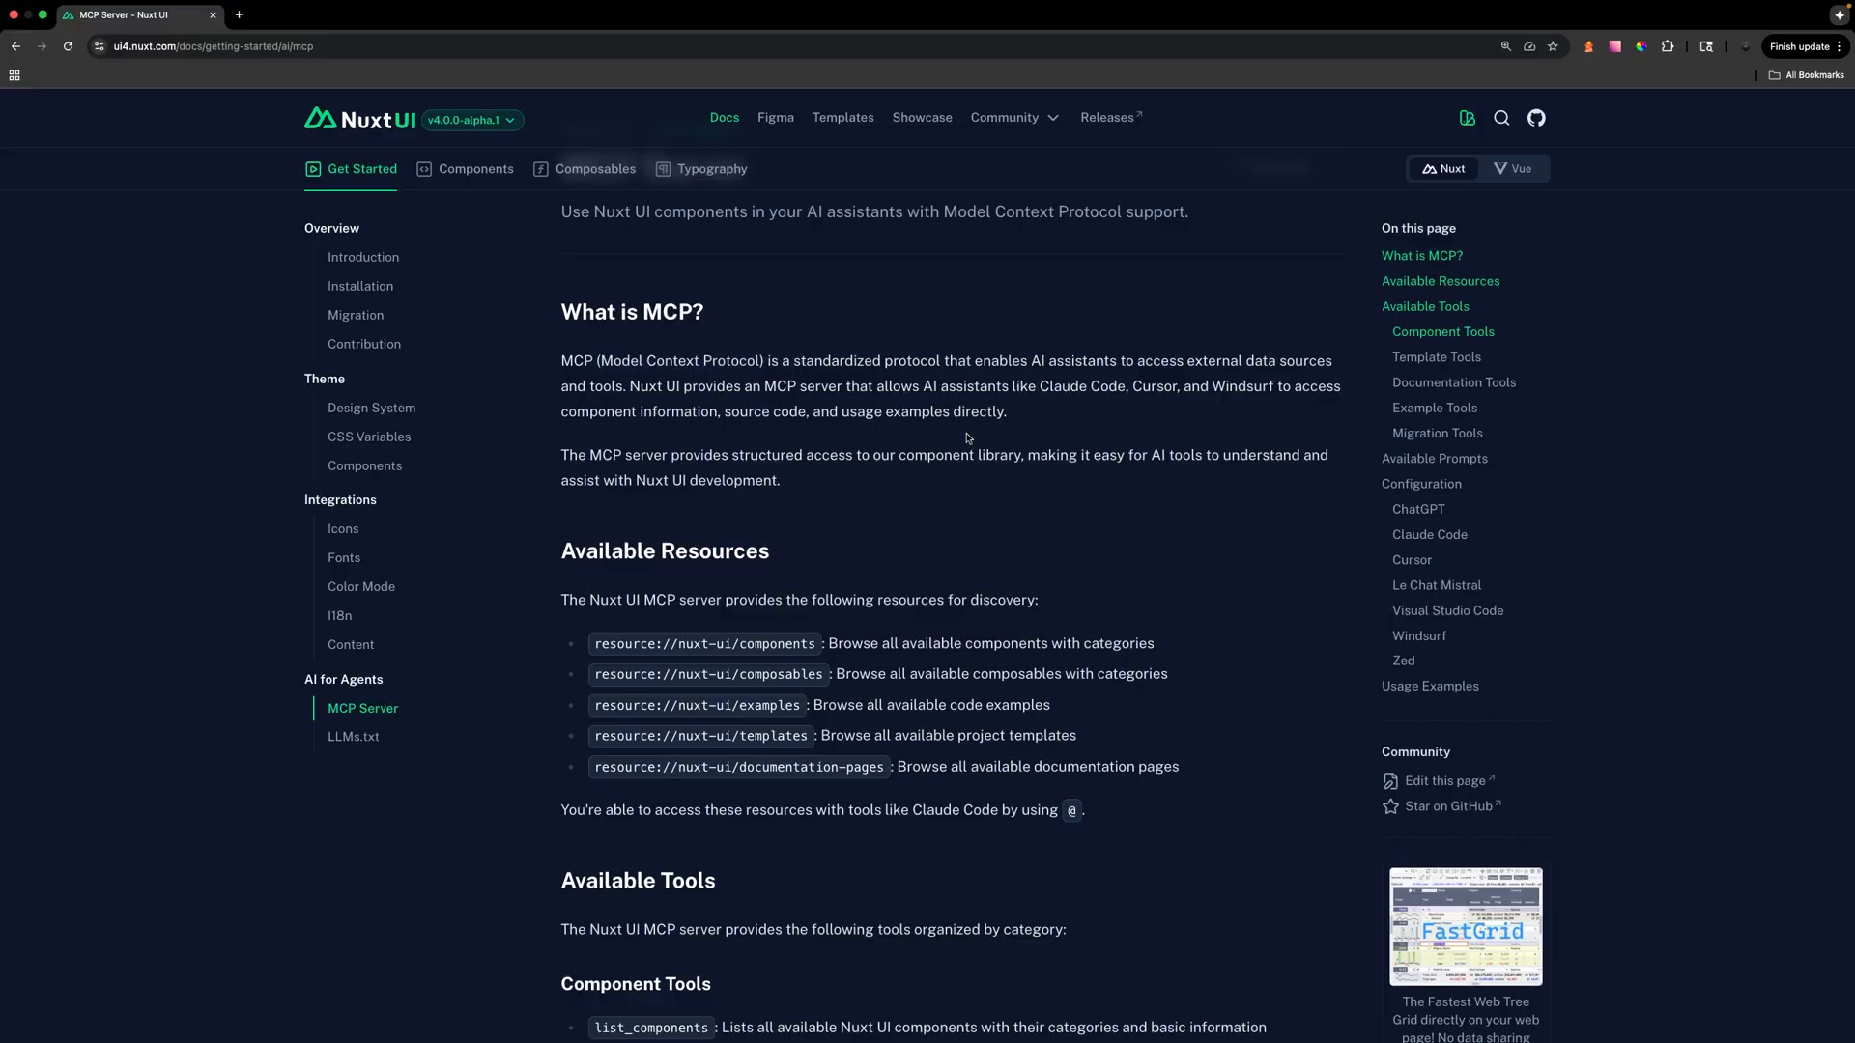
{"action": "mouse_move", "coordinate": [966, 440]}
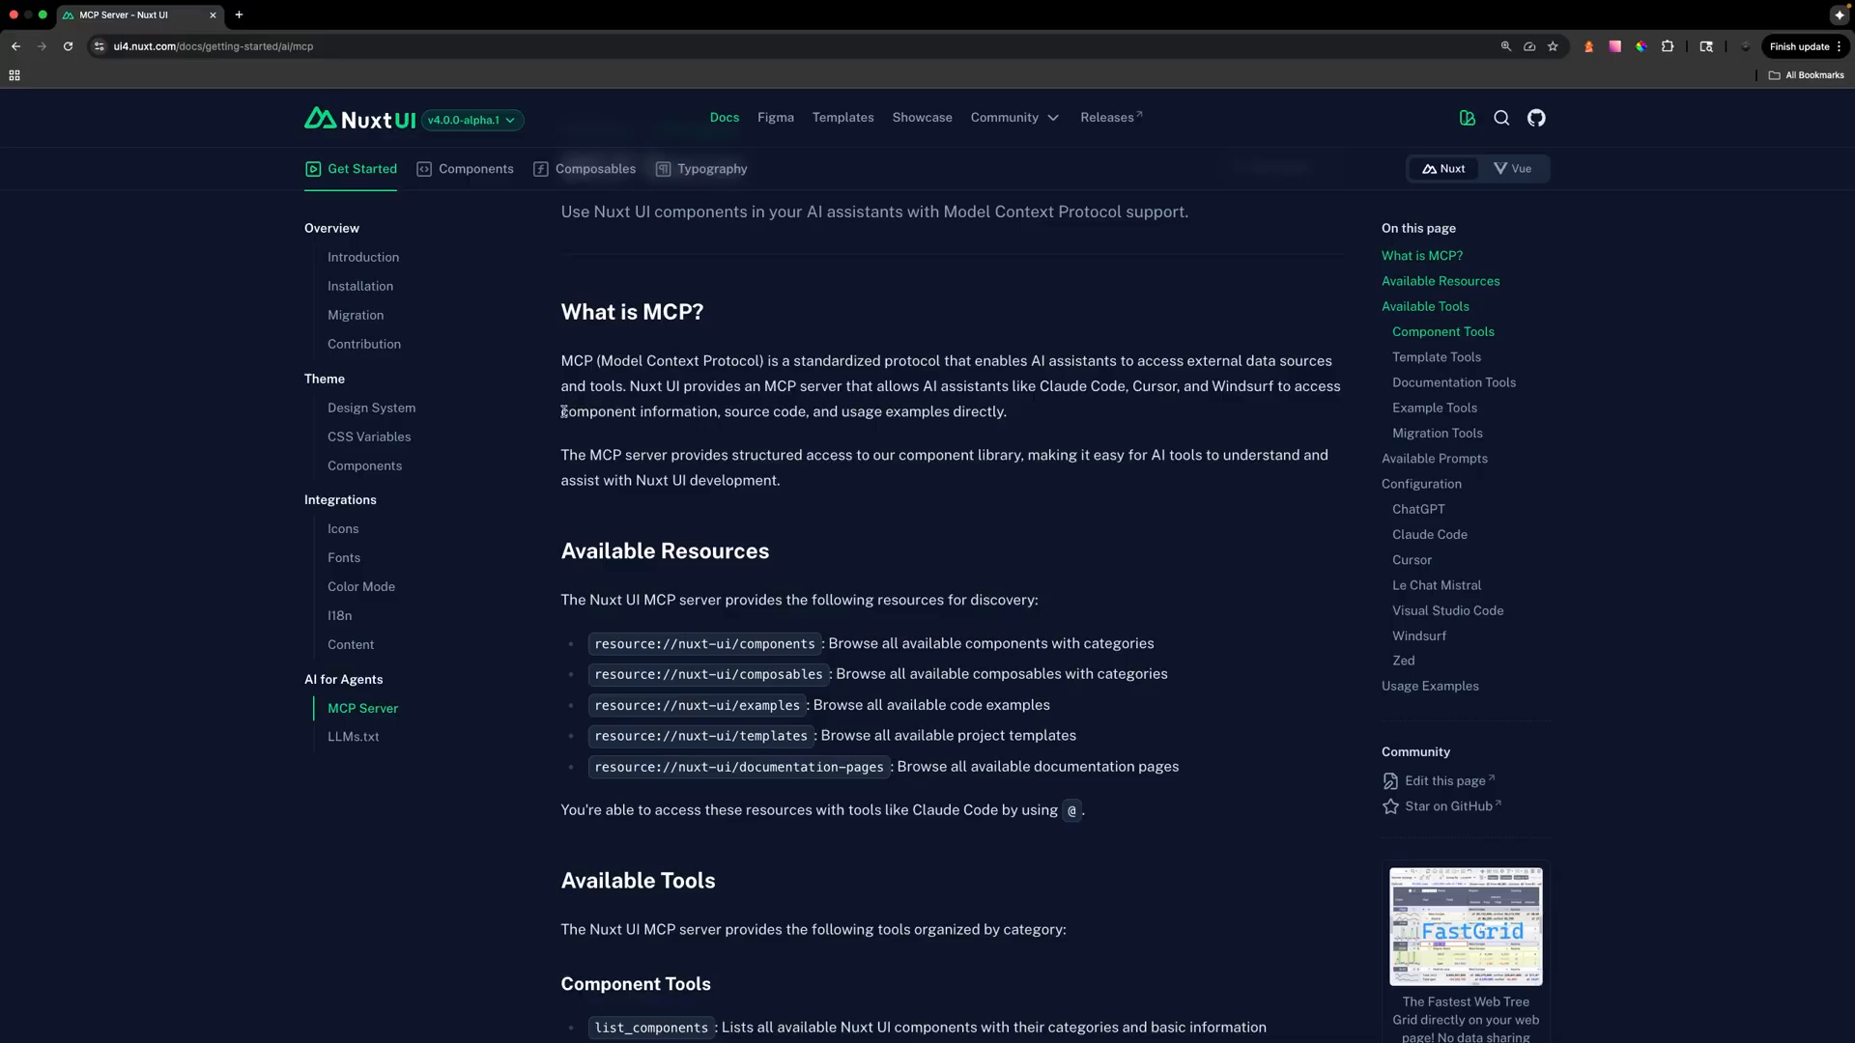
{"action": "left_click_drag", "start_coordinate": [563, 411], "coordinate": [807, 411]}
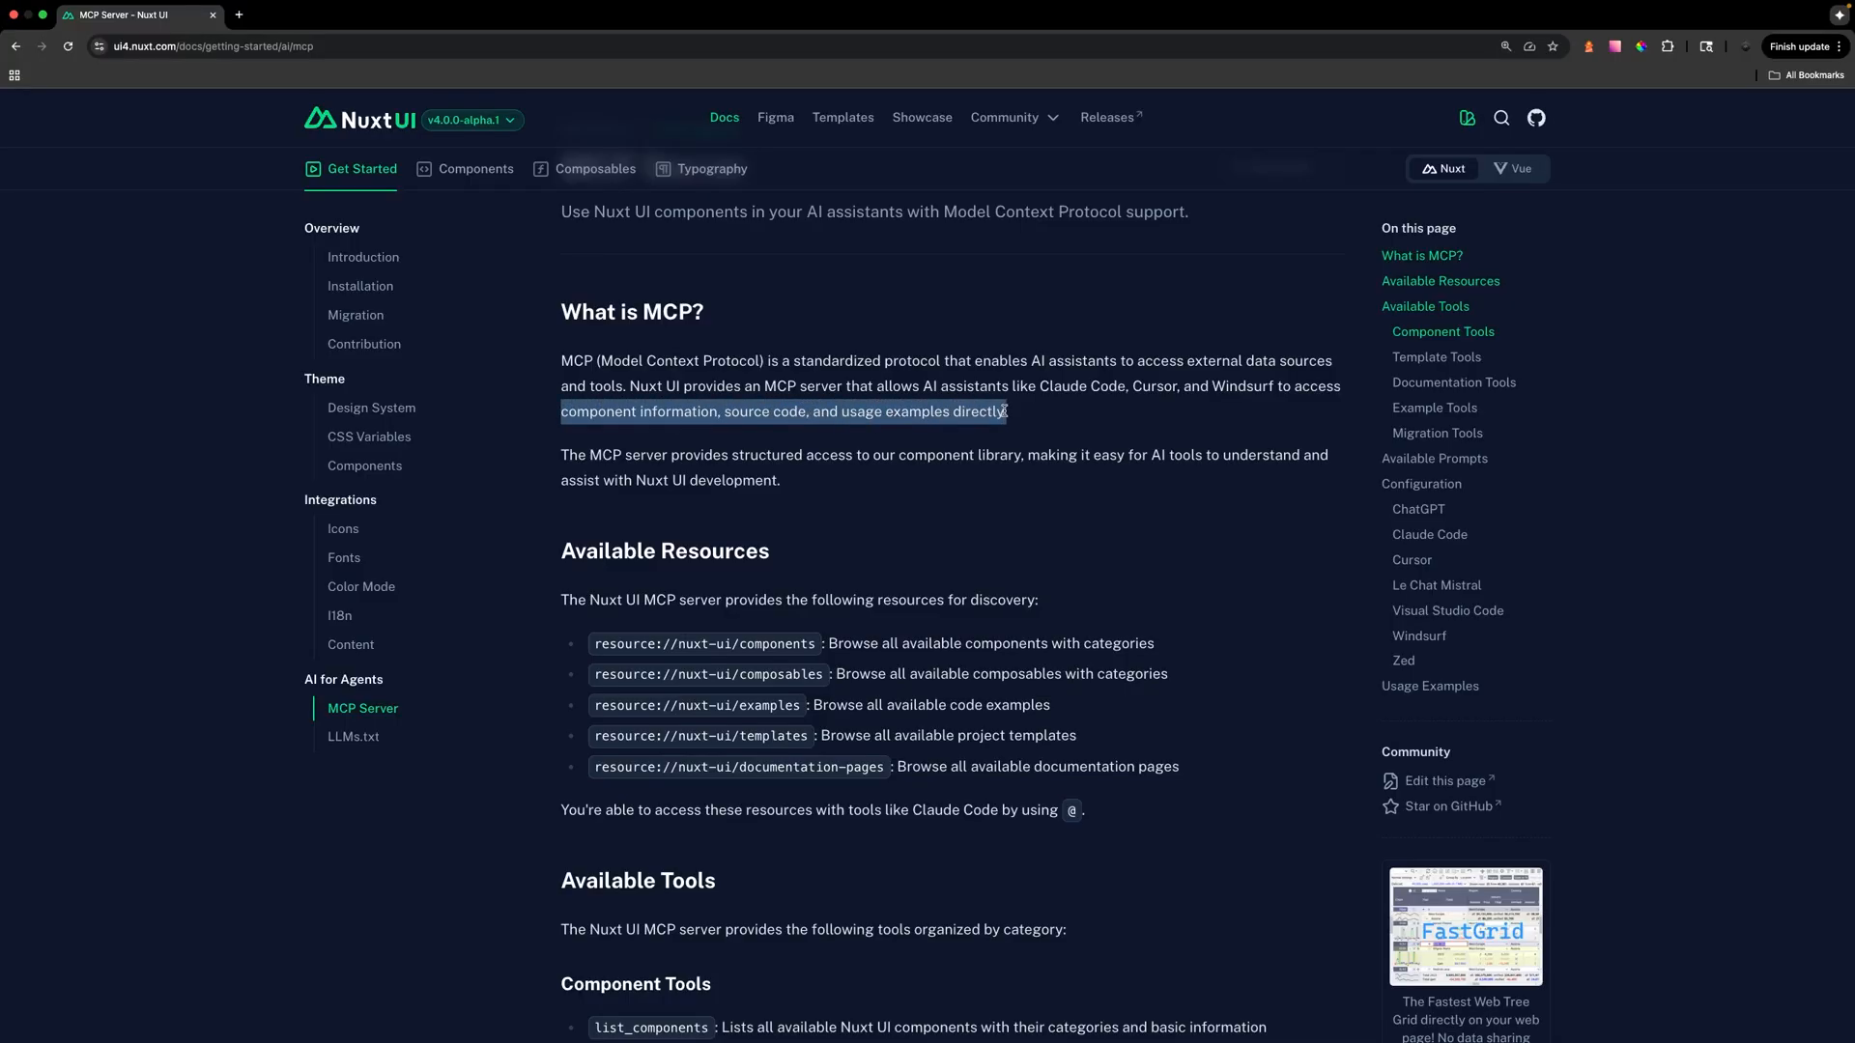
{"action": "left_click", "coordinate": [839, 490]}
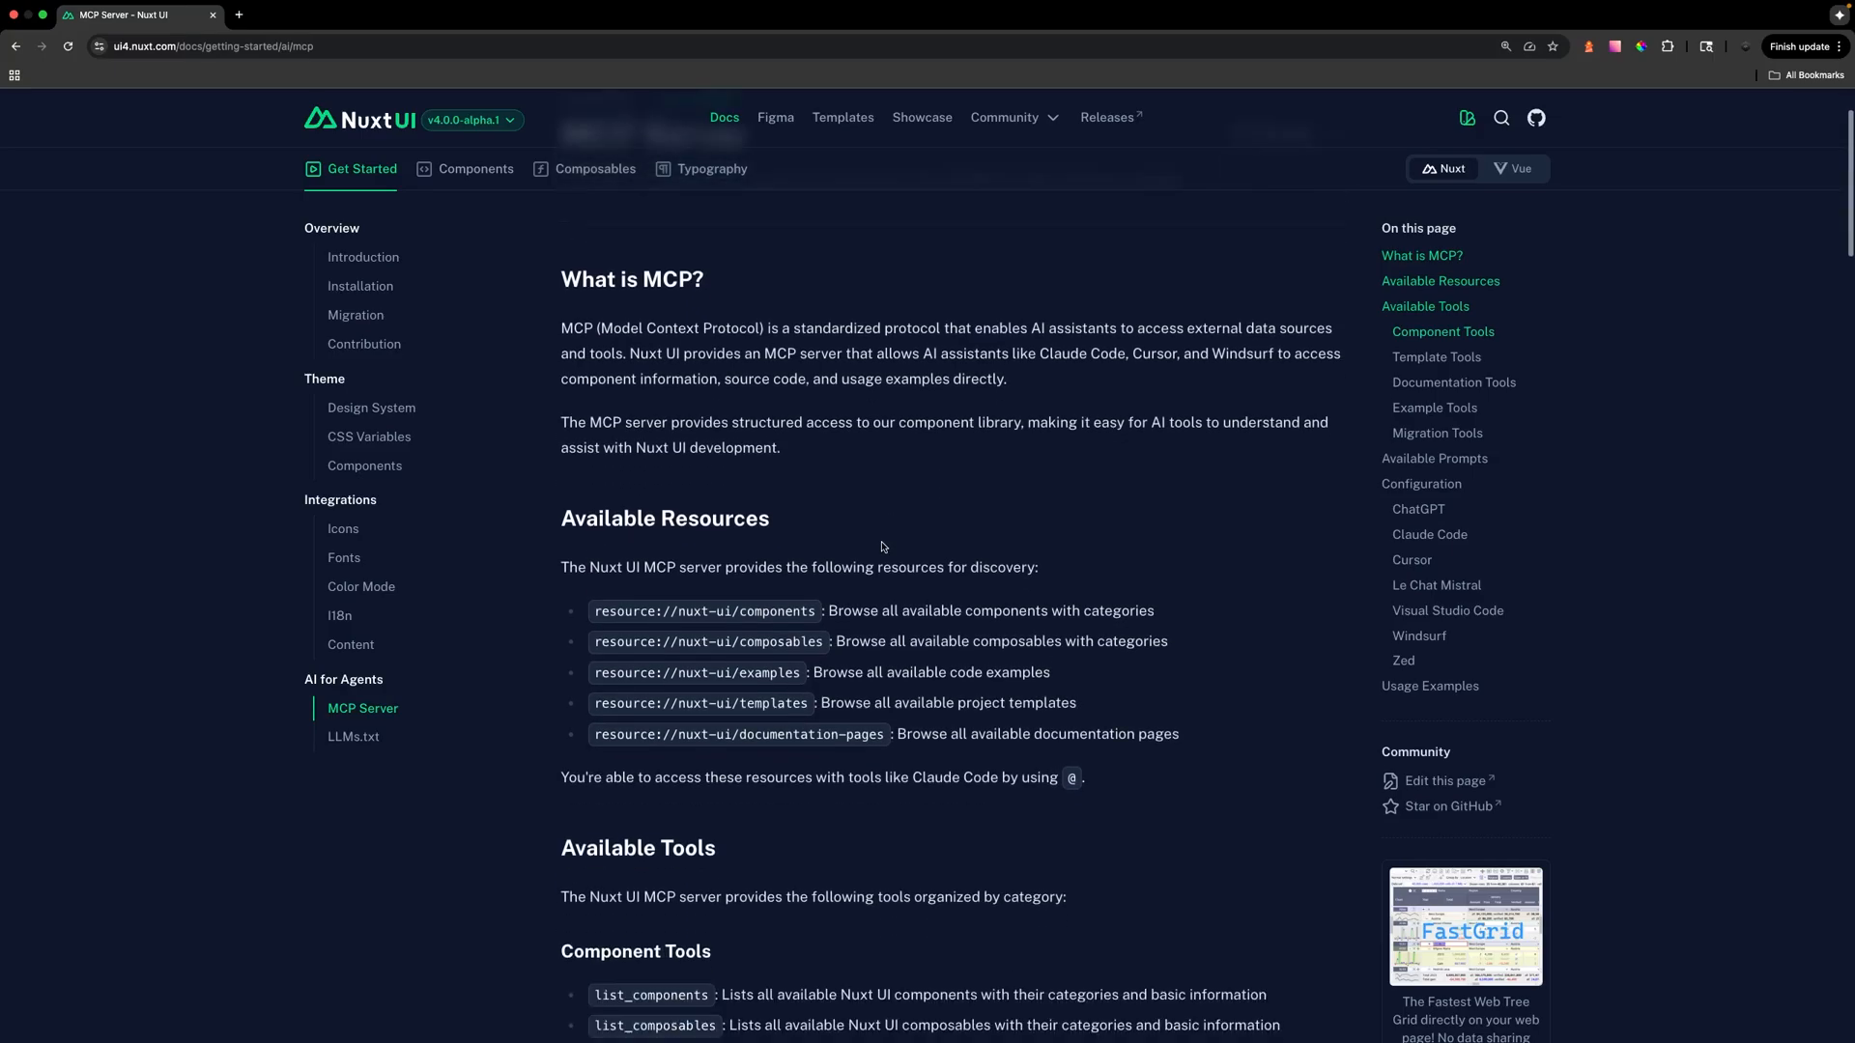
Scroll past Available Tools and Configuration to the Claude Code 'claude mcp add' command.
{"action": "scroll", "scroll_direction": "down", "scroll_amount": 3}
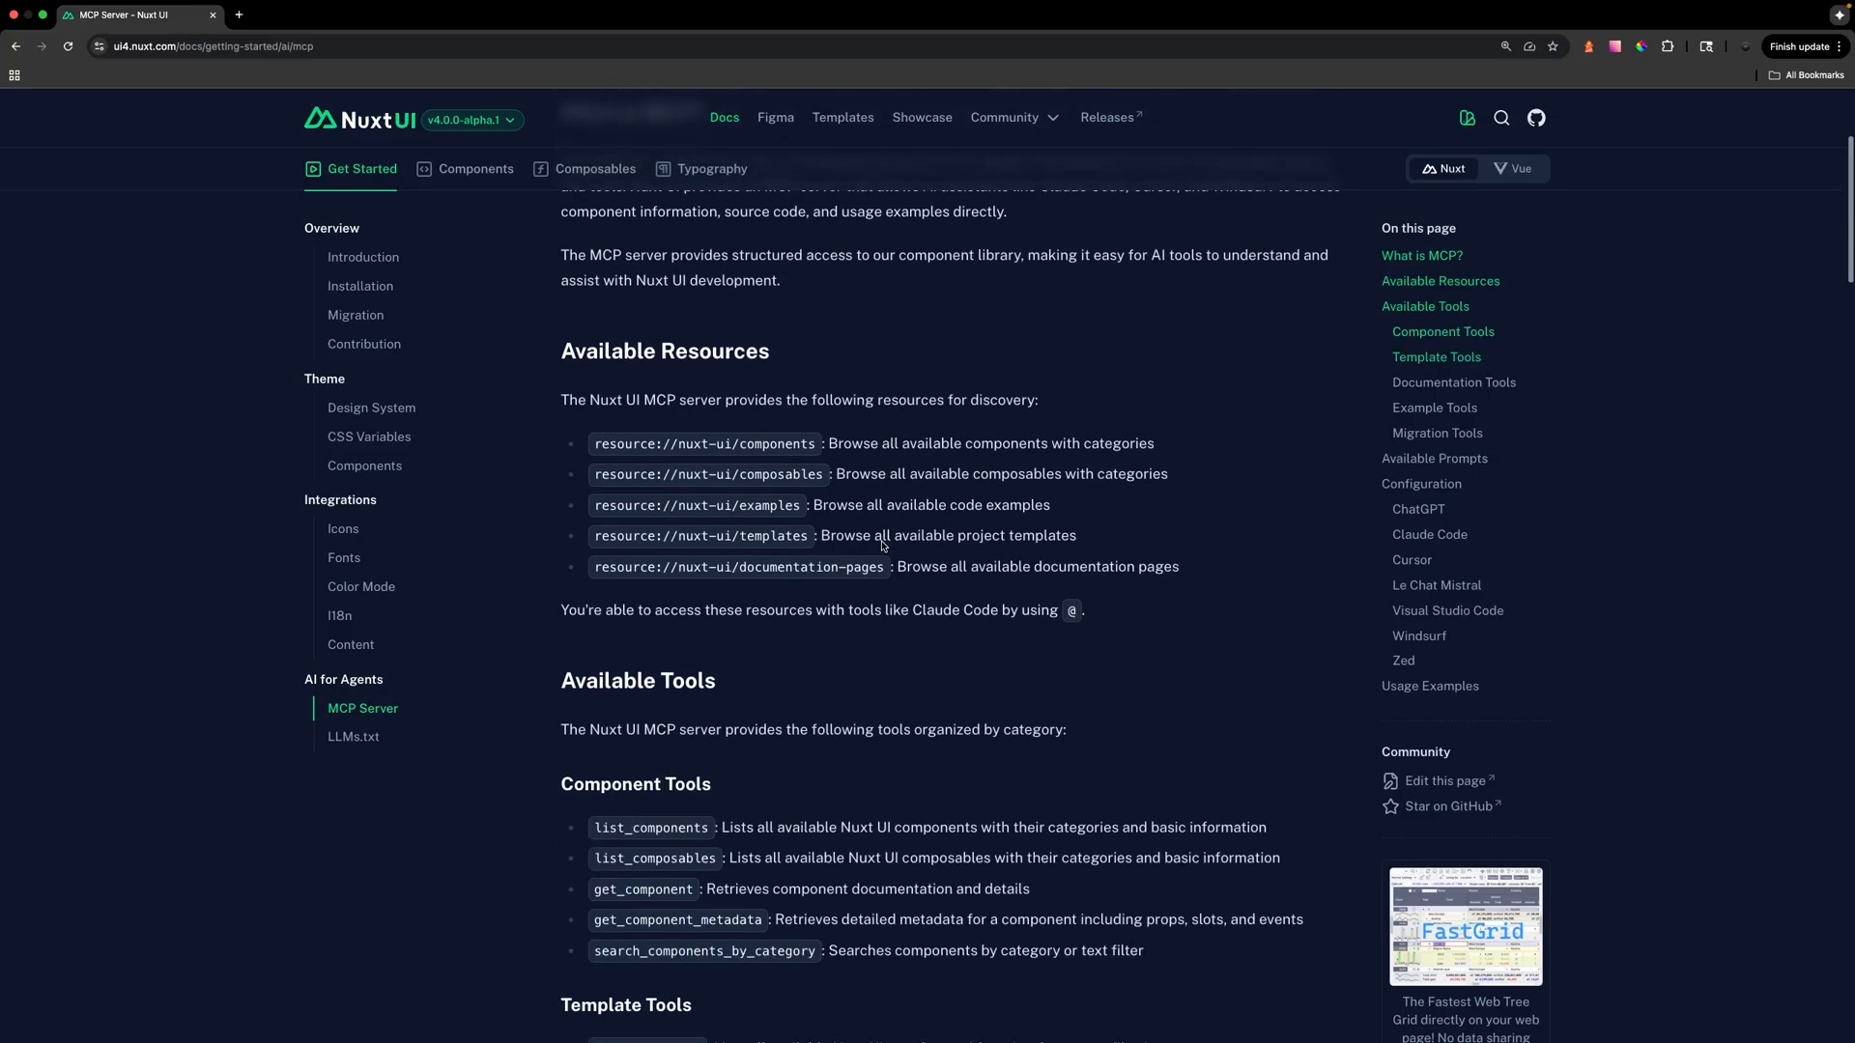
{"action": "scroll", "scroll_direction": "down", "scroll_amount": 3}
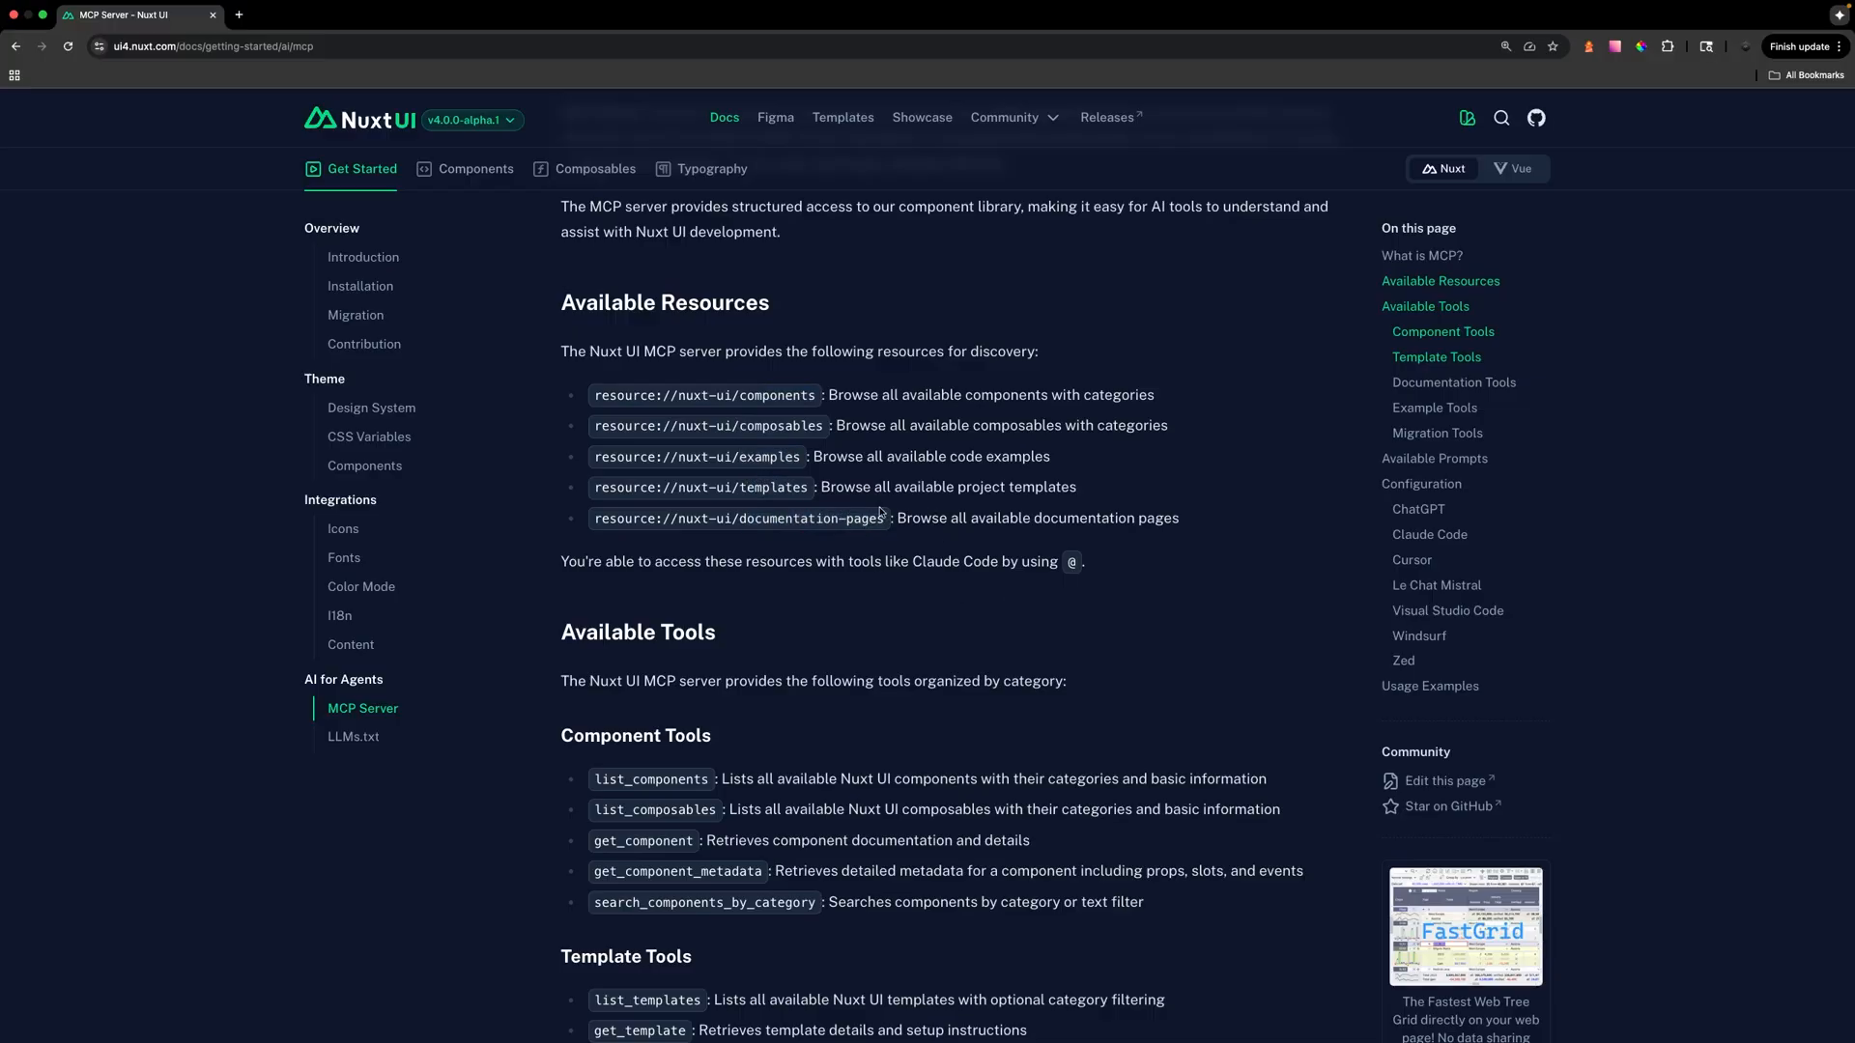
{"action": "mouse_move", "coordinate": [980, 504]}
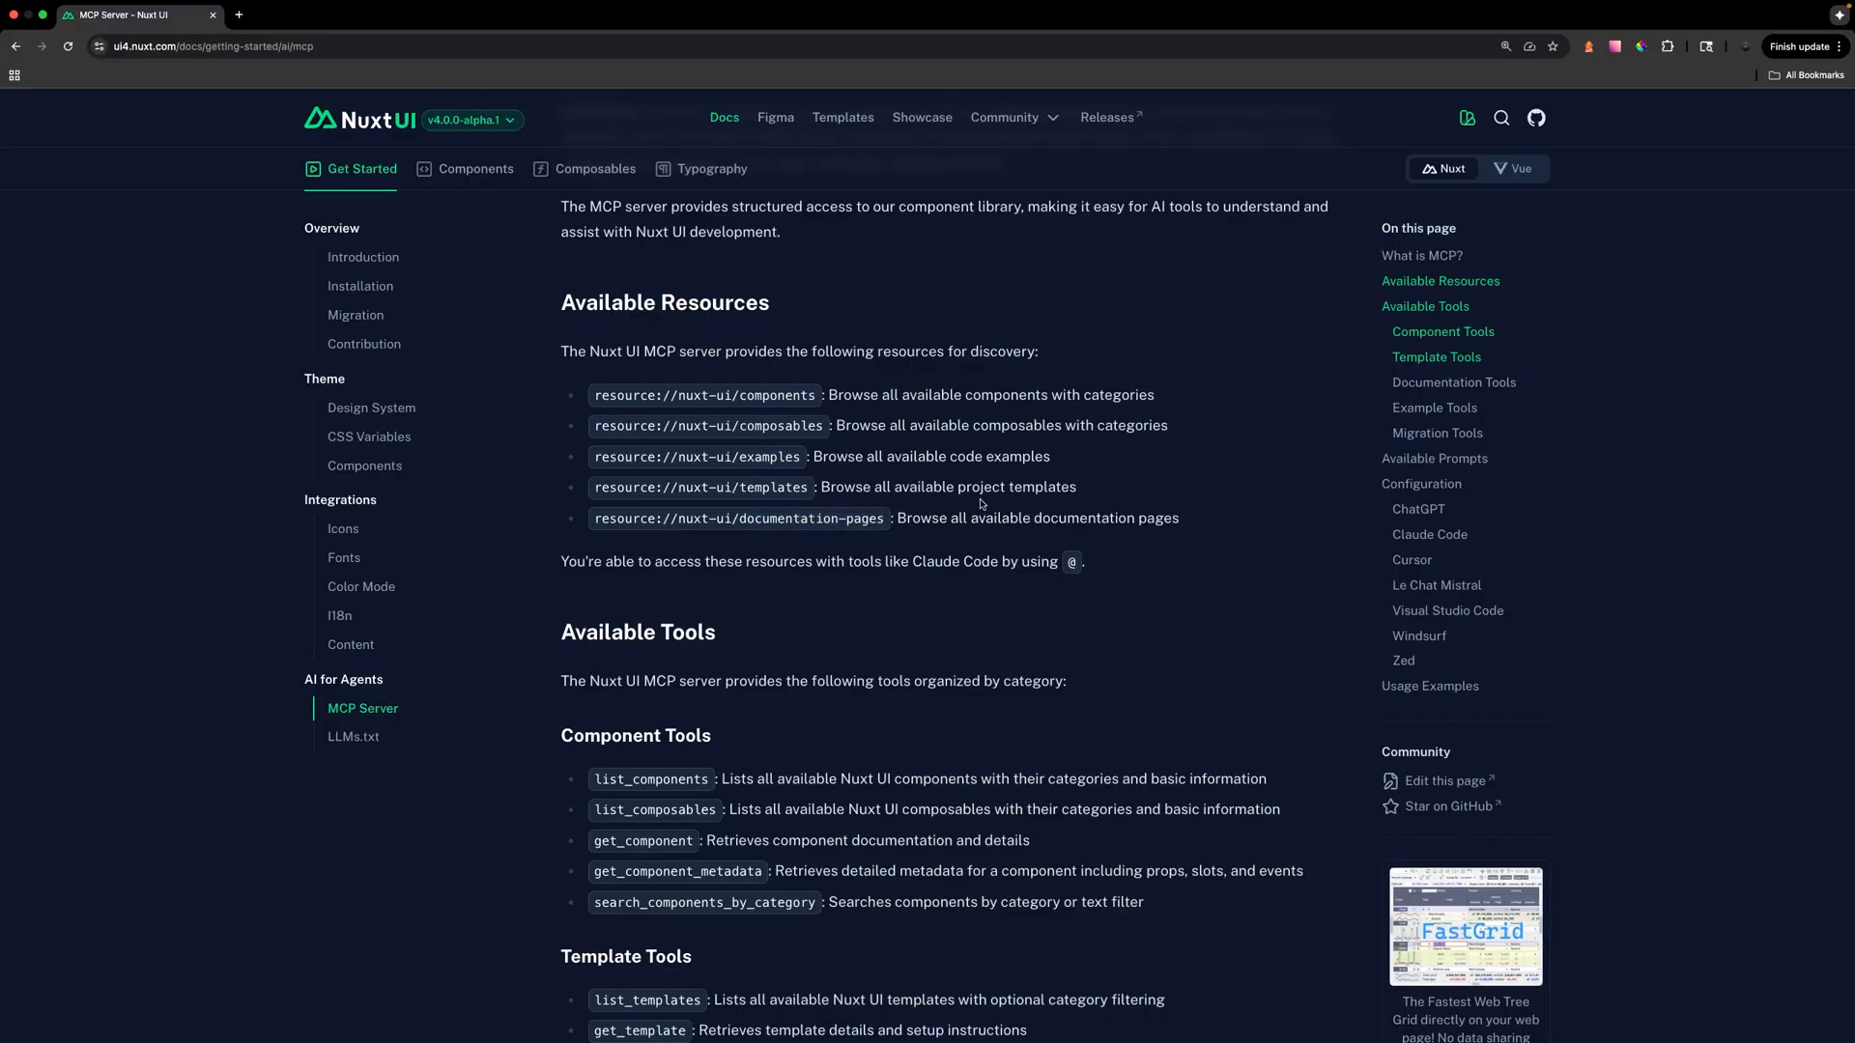
{"action": "scroll", "scroll_direction": "down", "scroll_amount": 3}
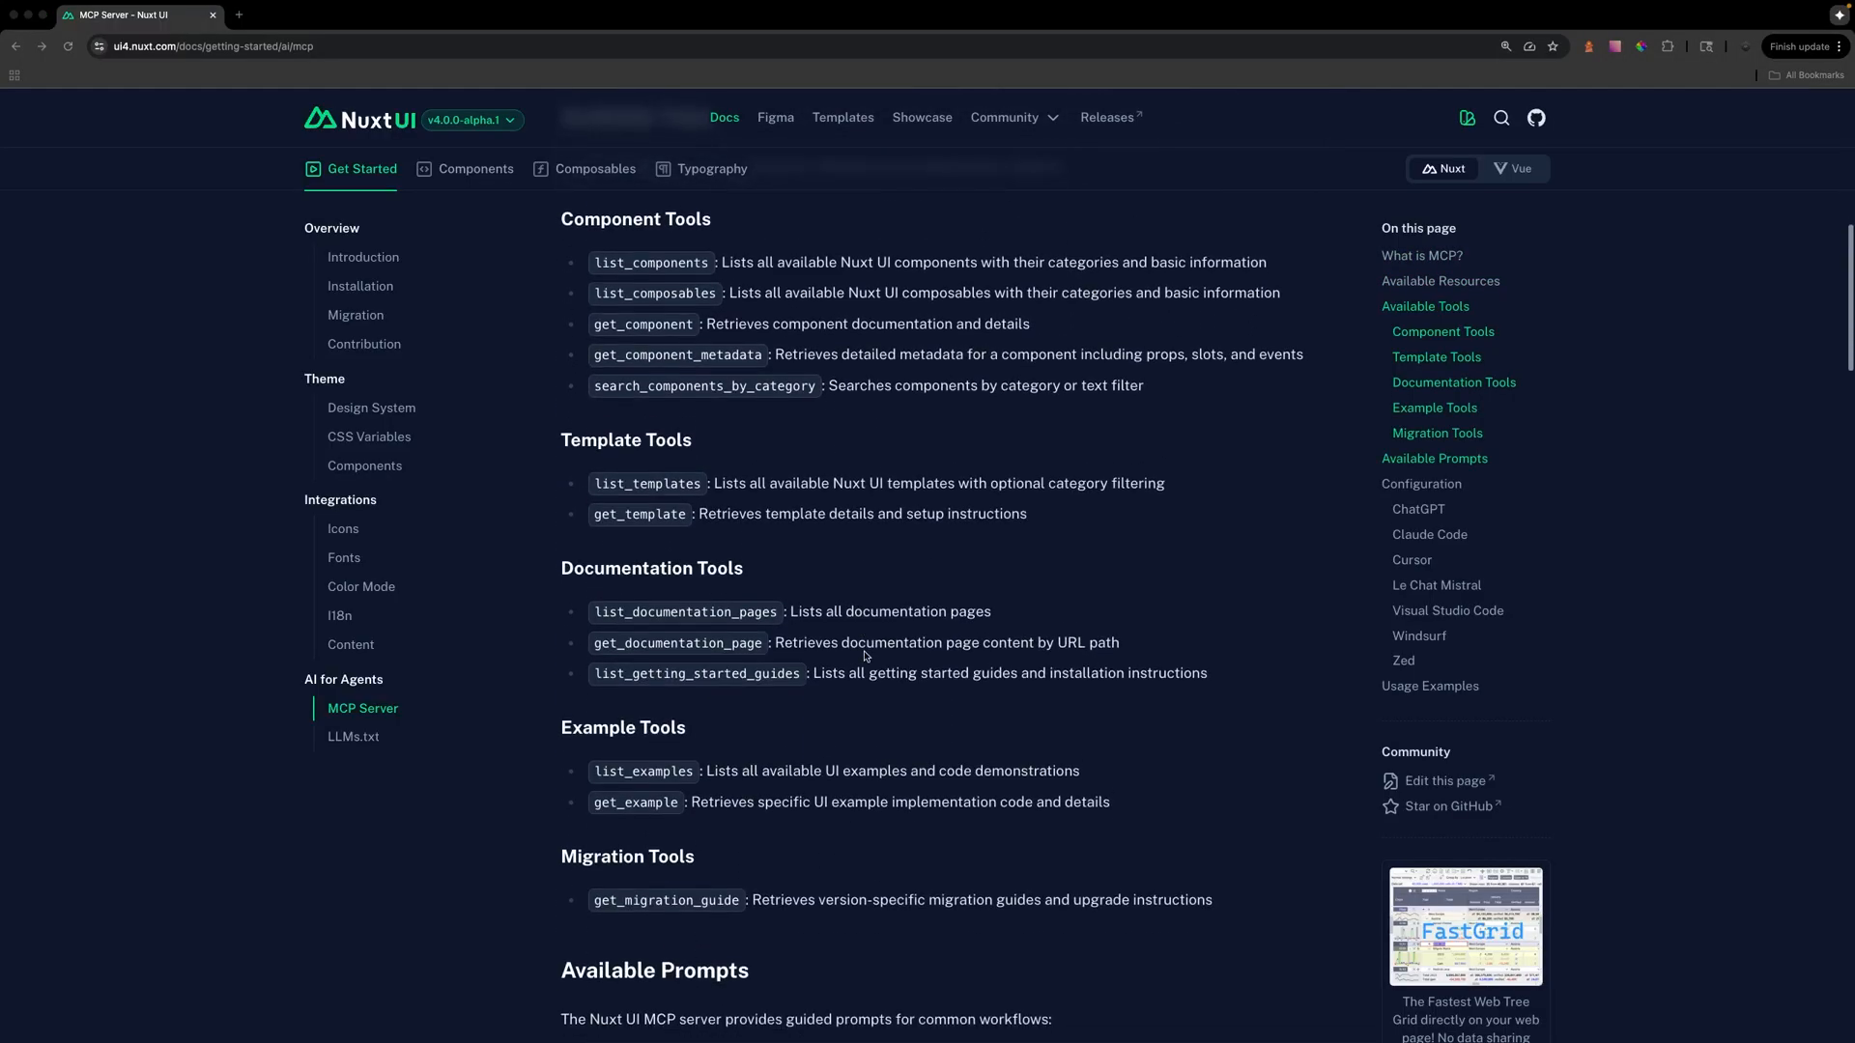
{"action": "scroll", "scroll_direction": "down", "scroll_amount": 3}
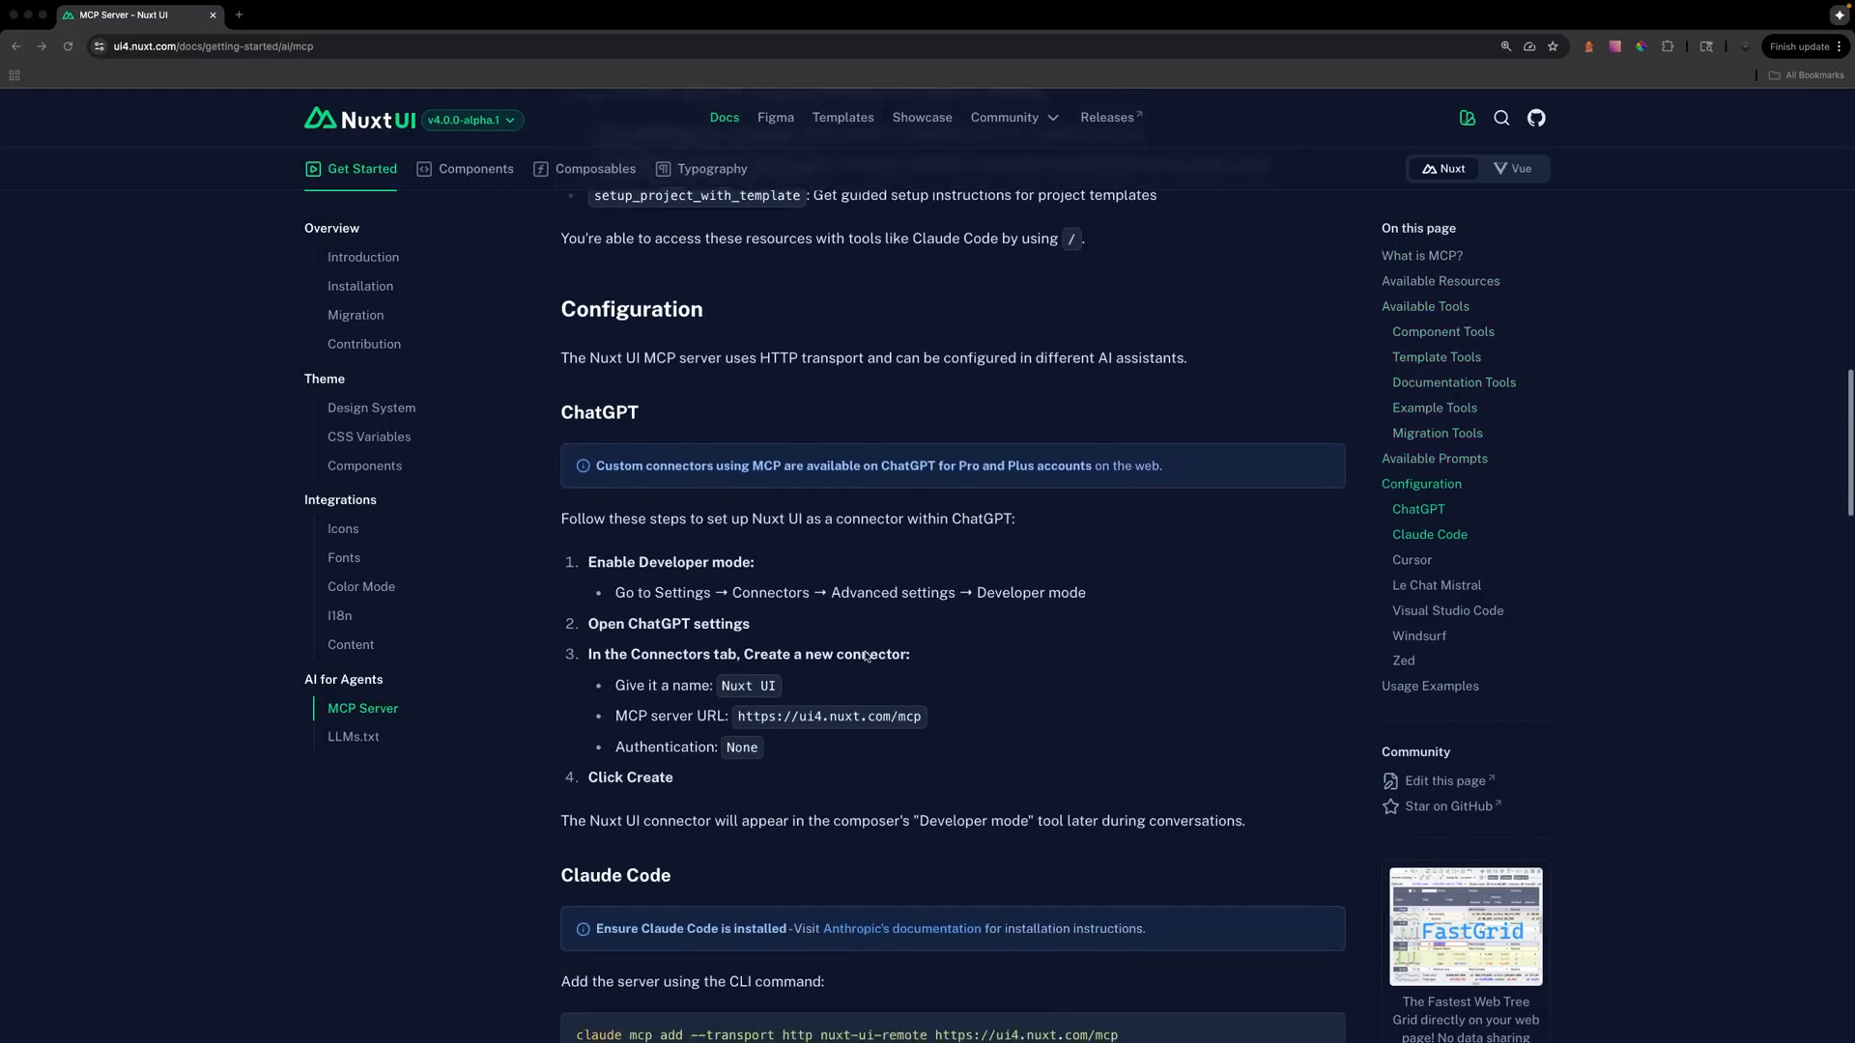
{"action": "scroll", "scroll_direction": "down", "scroll_amount": 3}
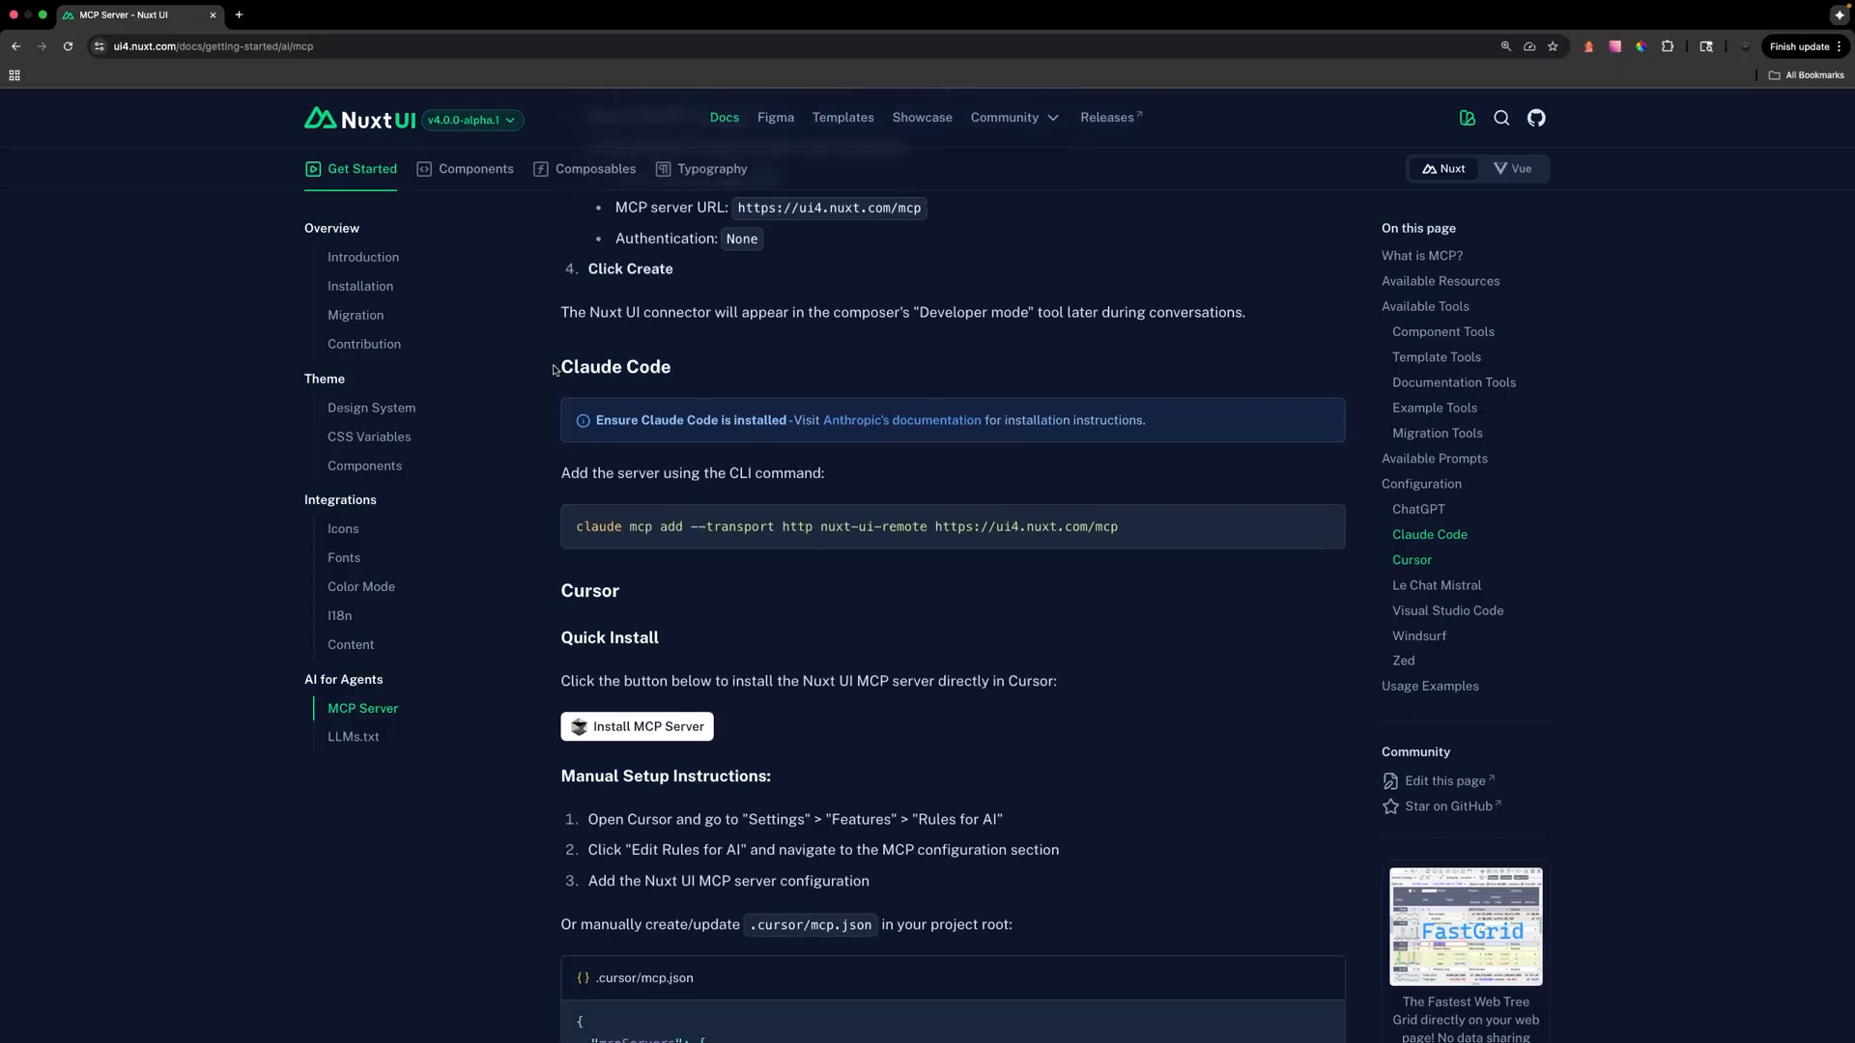
{"action": "mouse_move", "coordinate": [1329, 547]}
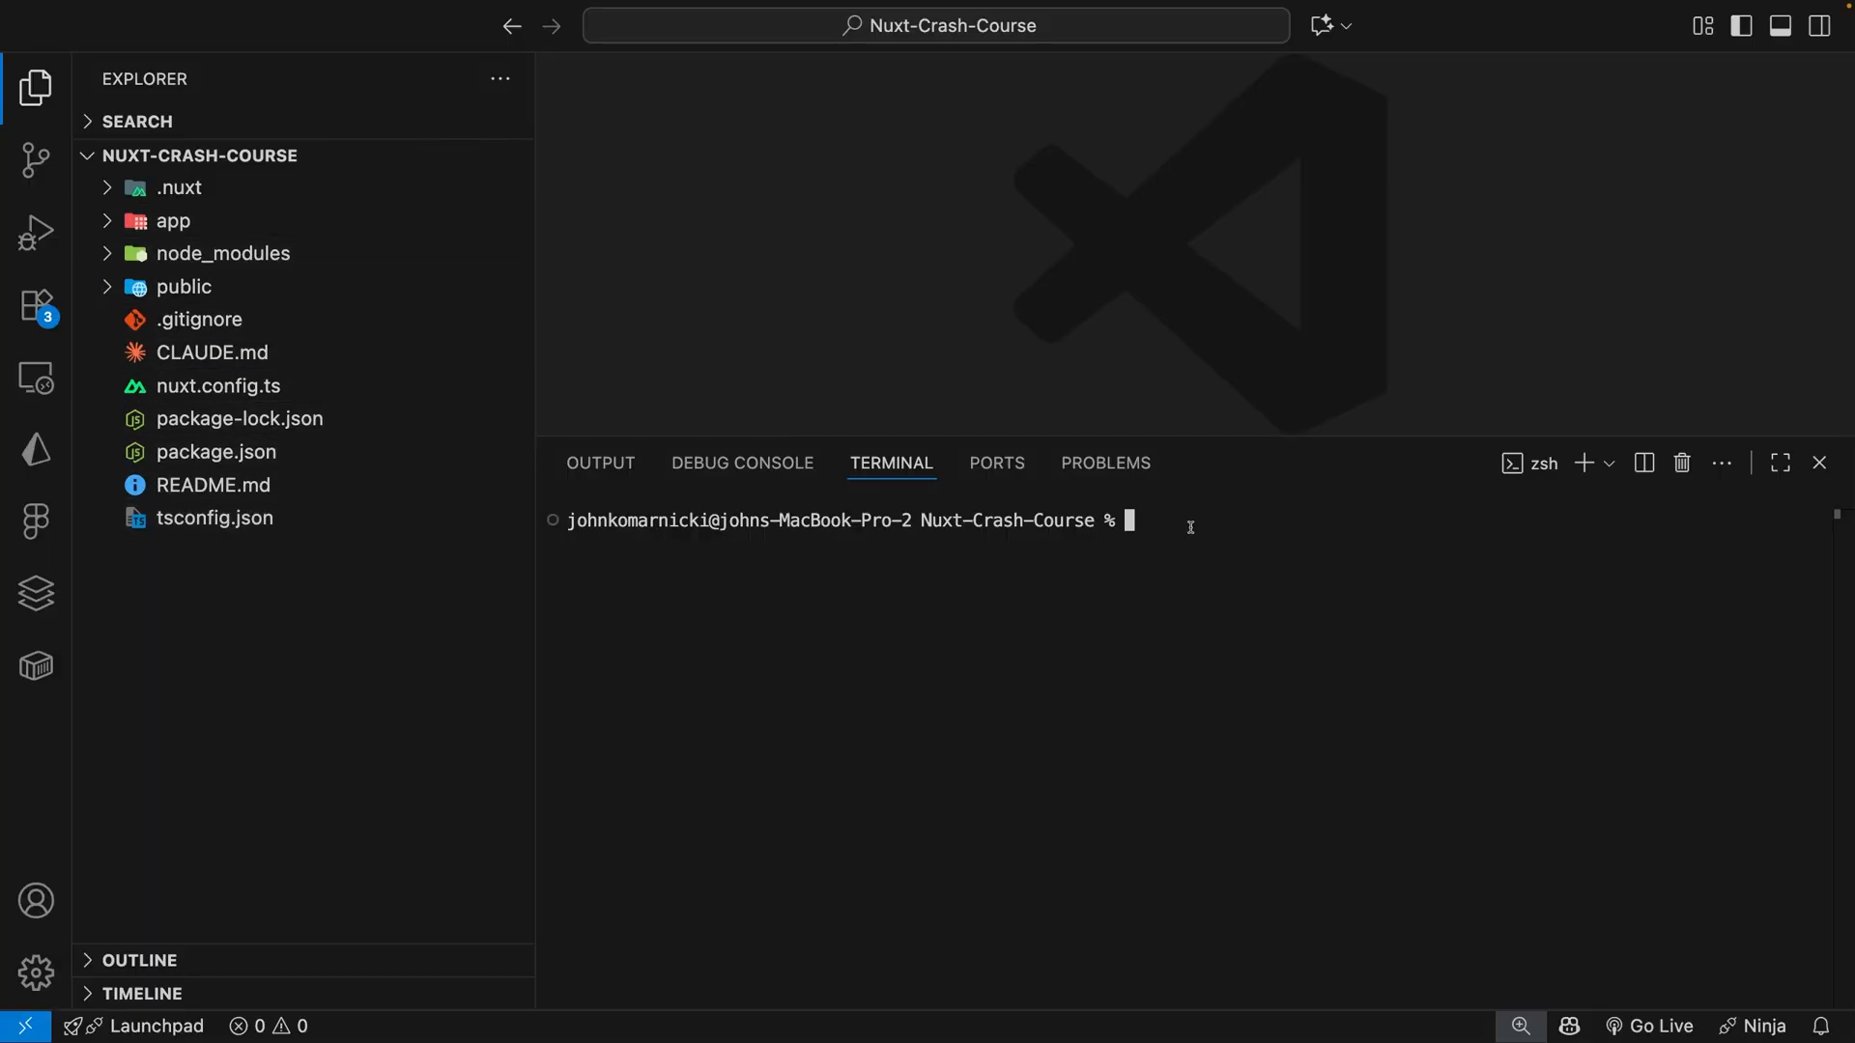
{"action": "type", "text": "claude mcp add --transport http nuxt-ui-remote https://ui4.nuxt.com/mcp"}
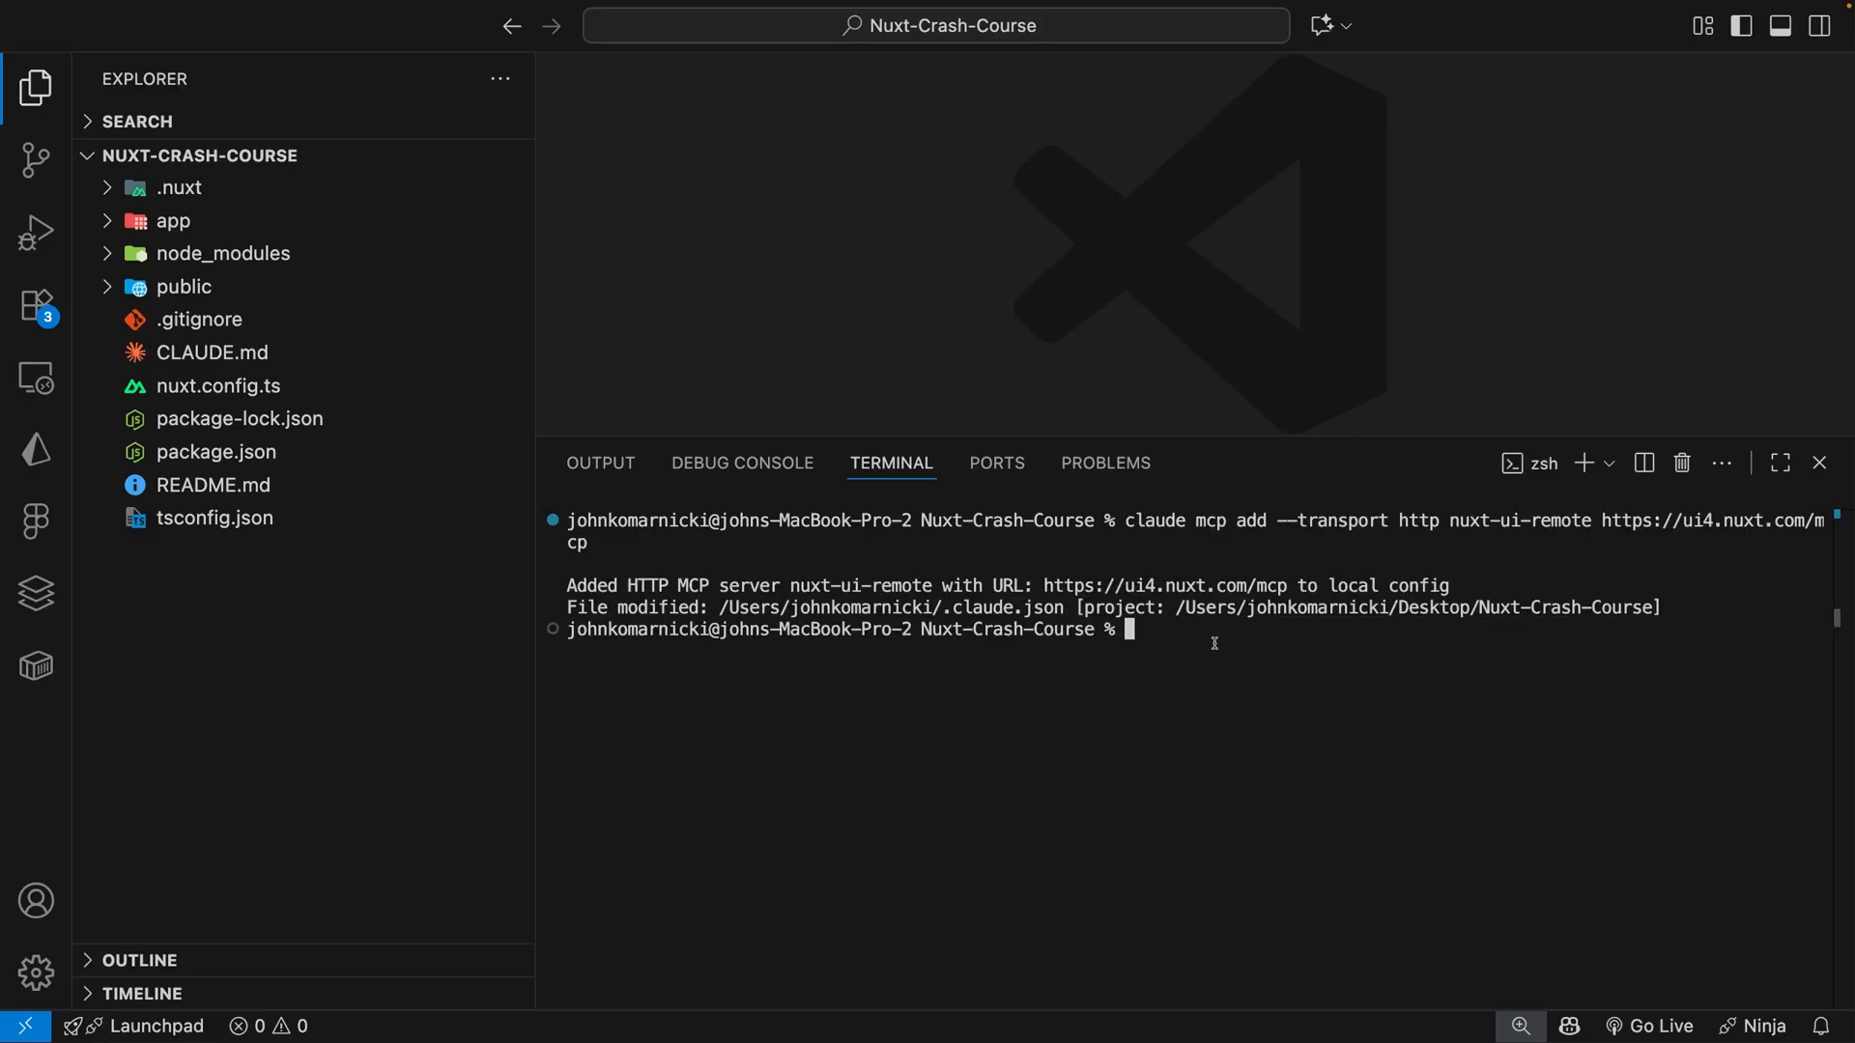
{"action": "mouse_move", "coordinate": [1207, 639]}
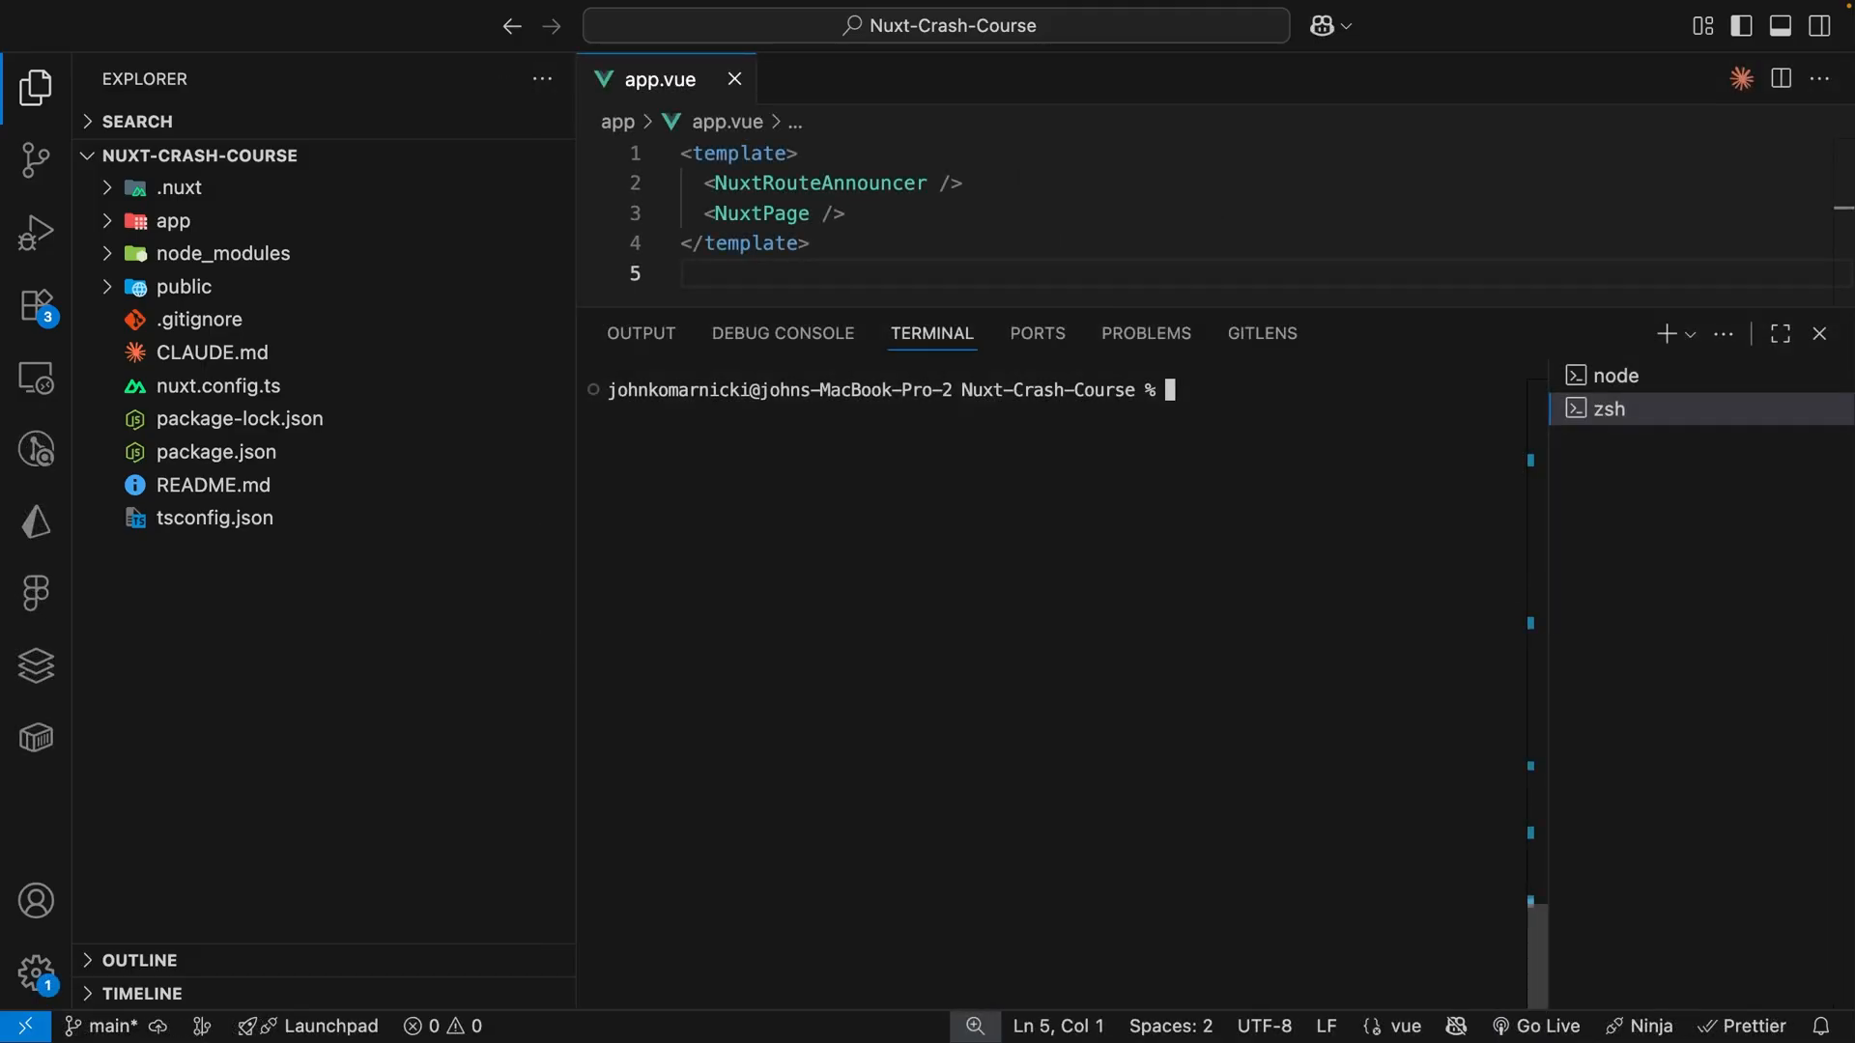
Start Claude Code and run /mcp to list MCP servers.
{"action": "type", "text": "claude"}
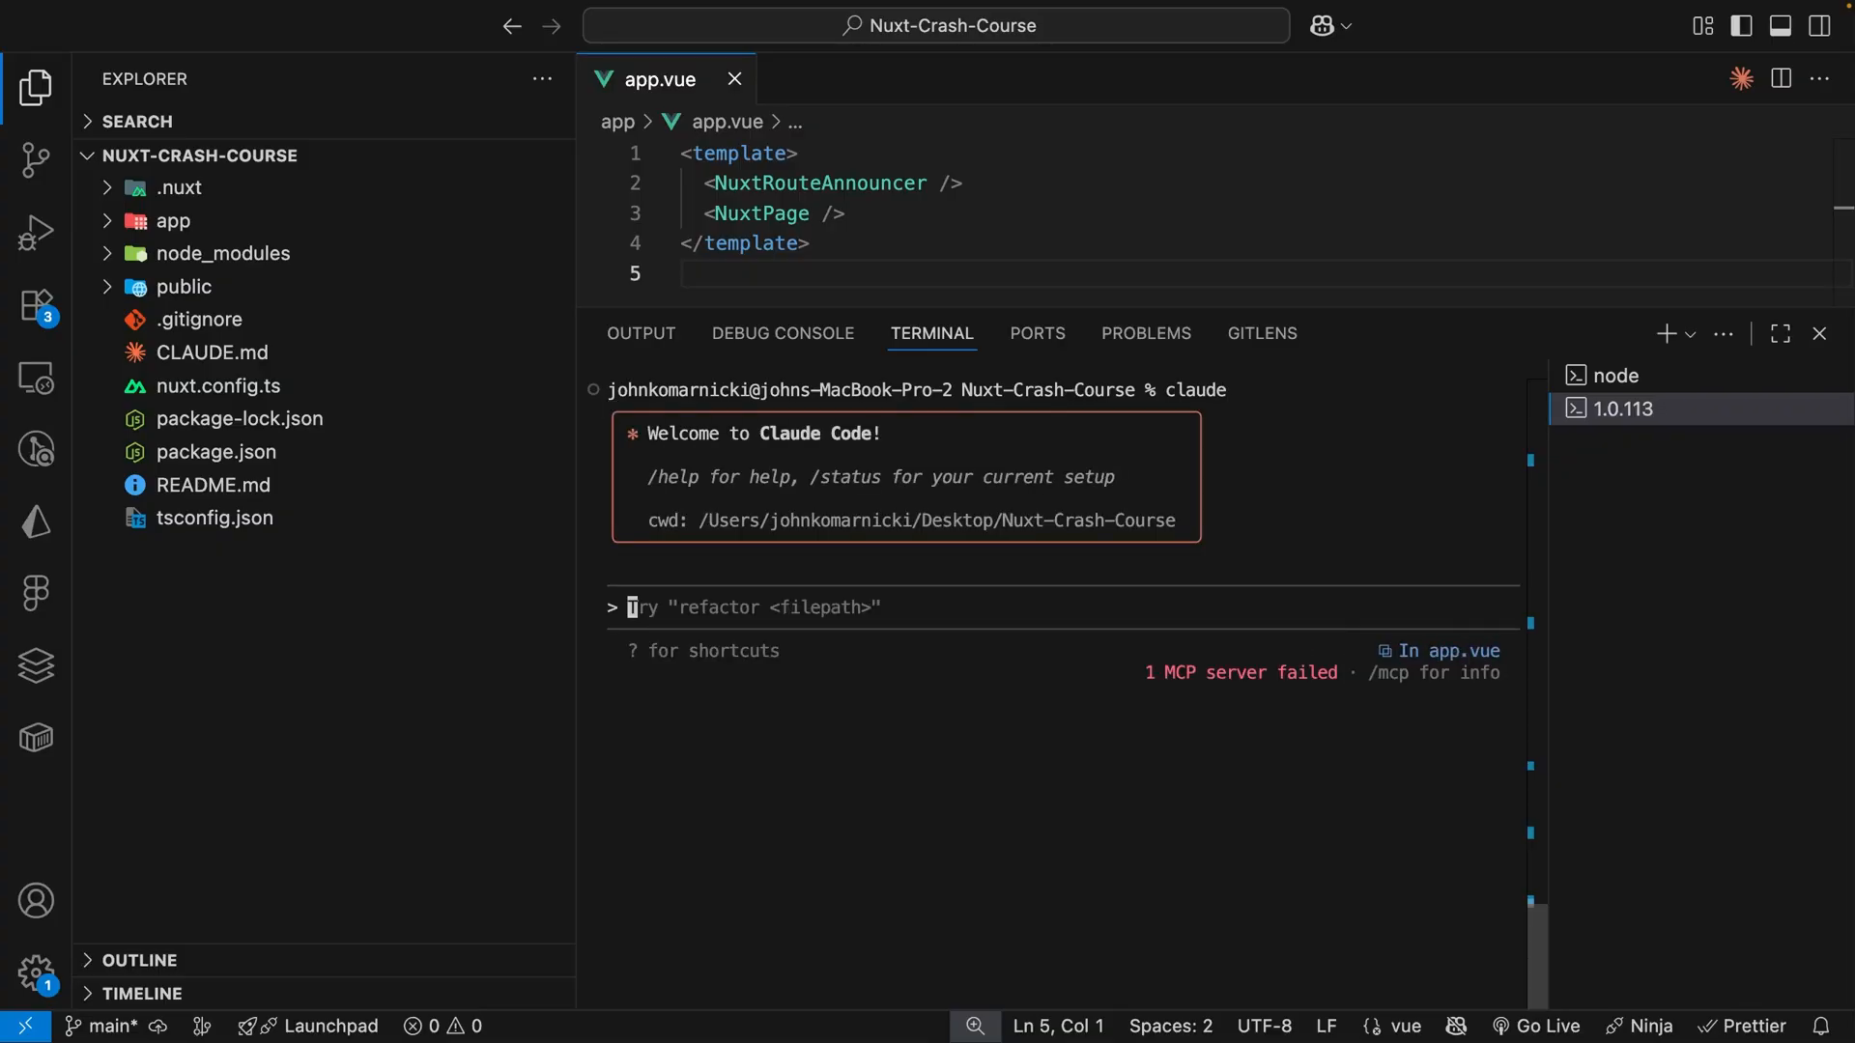
{"action": "type", "text": "/mcp"}
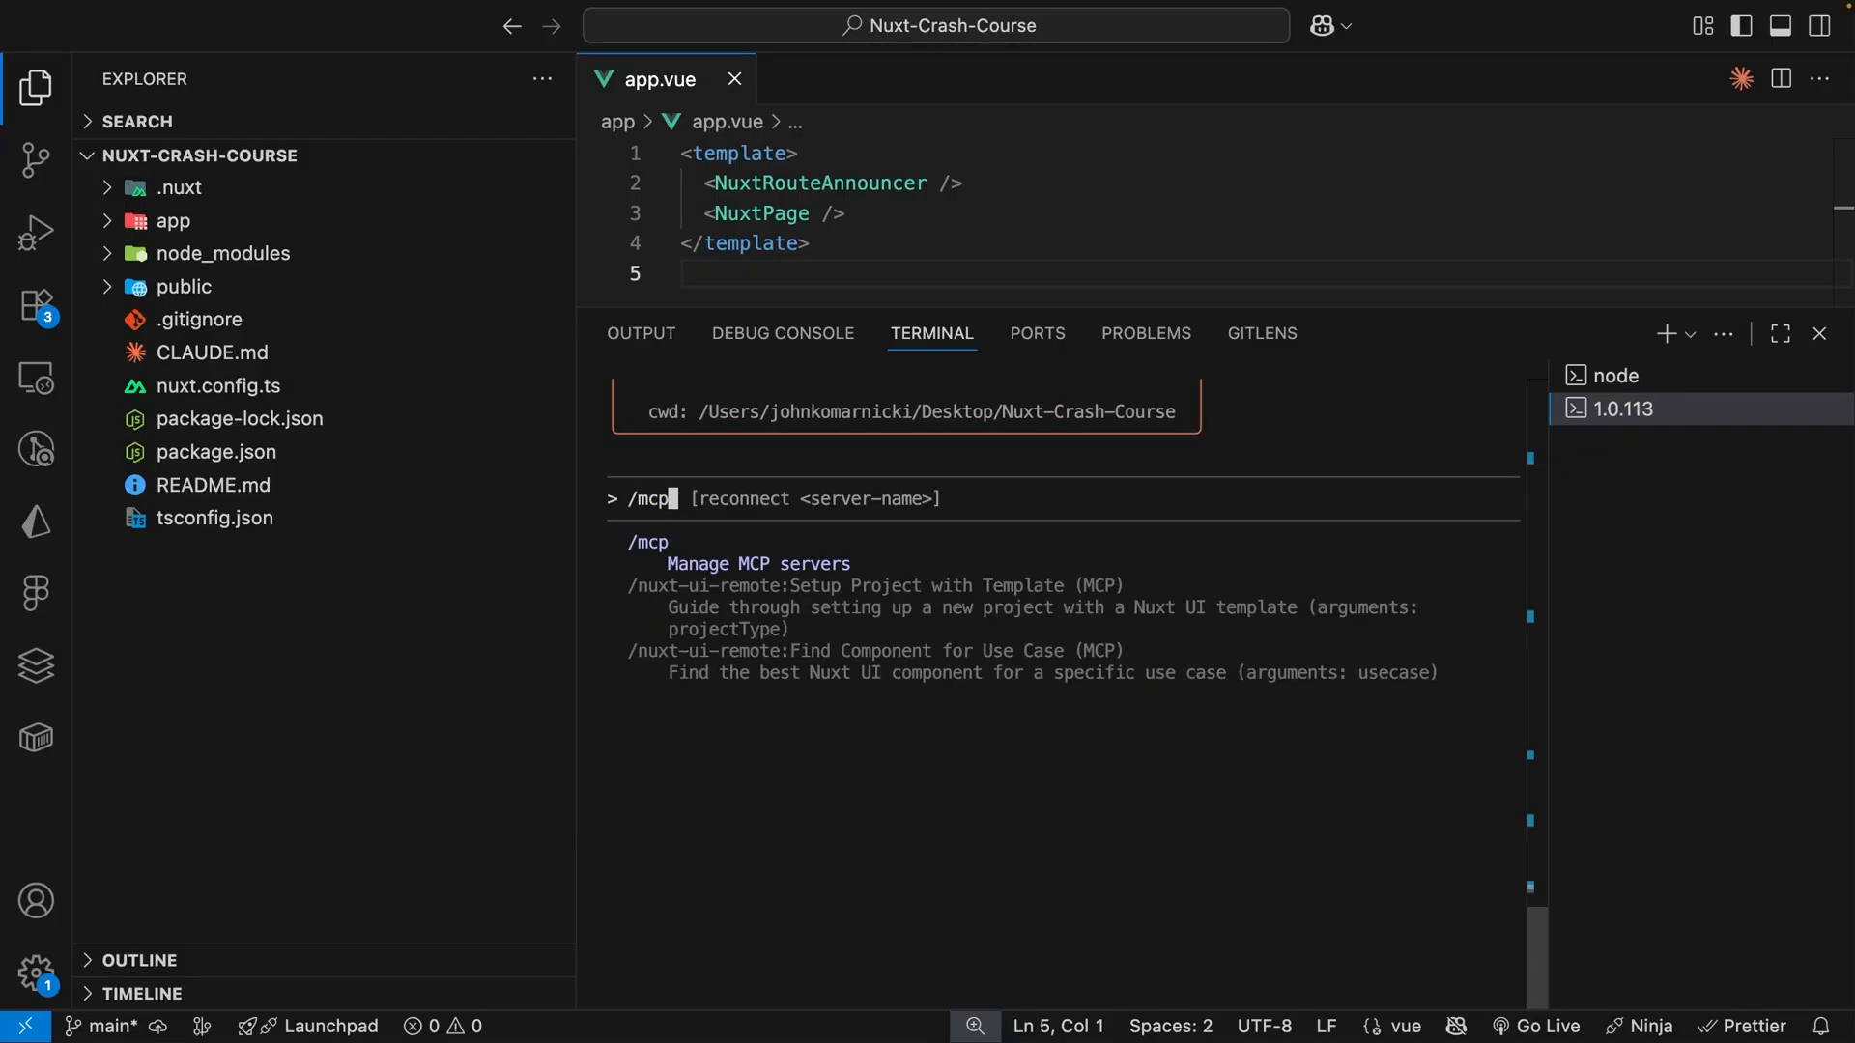
{"action": "key", "text": "Enter"}
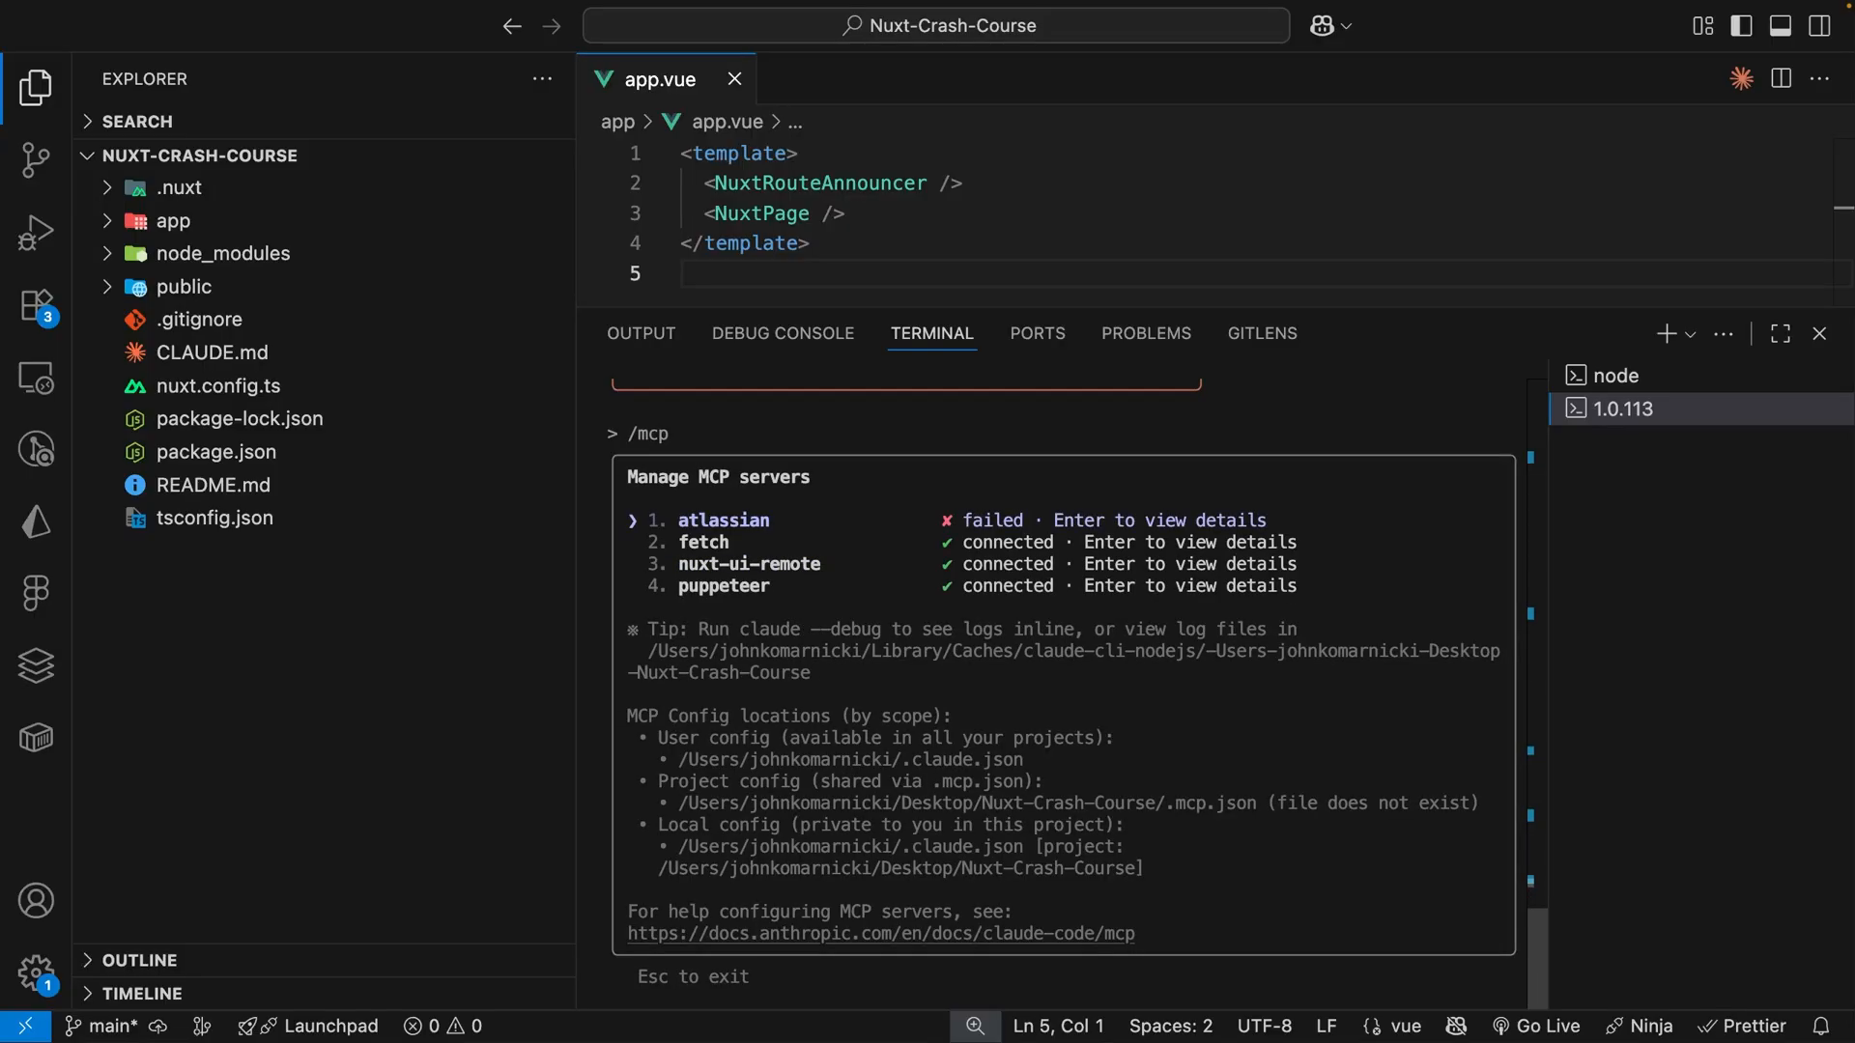
Open nuxt-ui-remote and view its 13 available tools.
{"action": "key", "text": "down"}
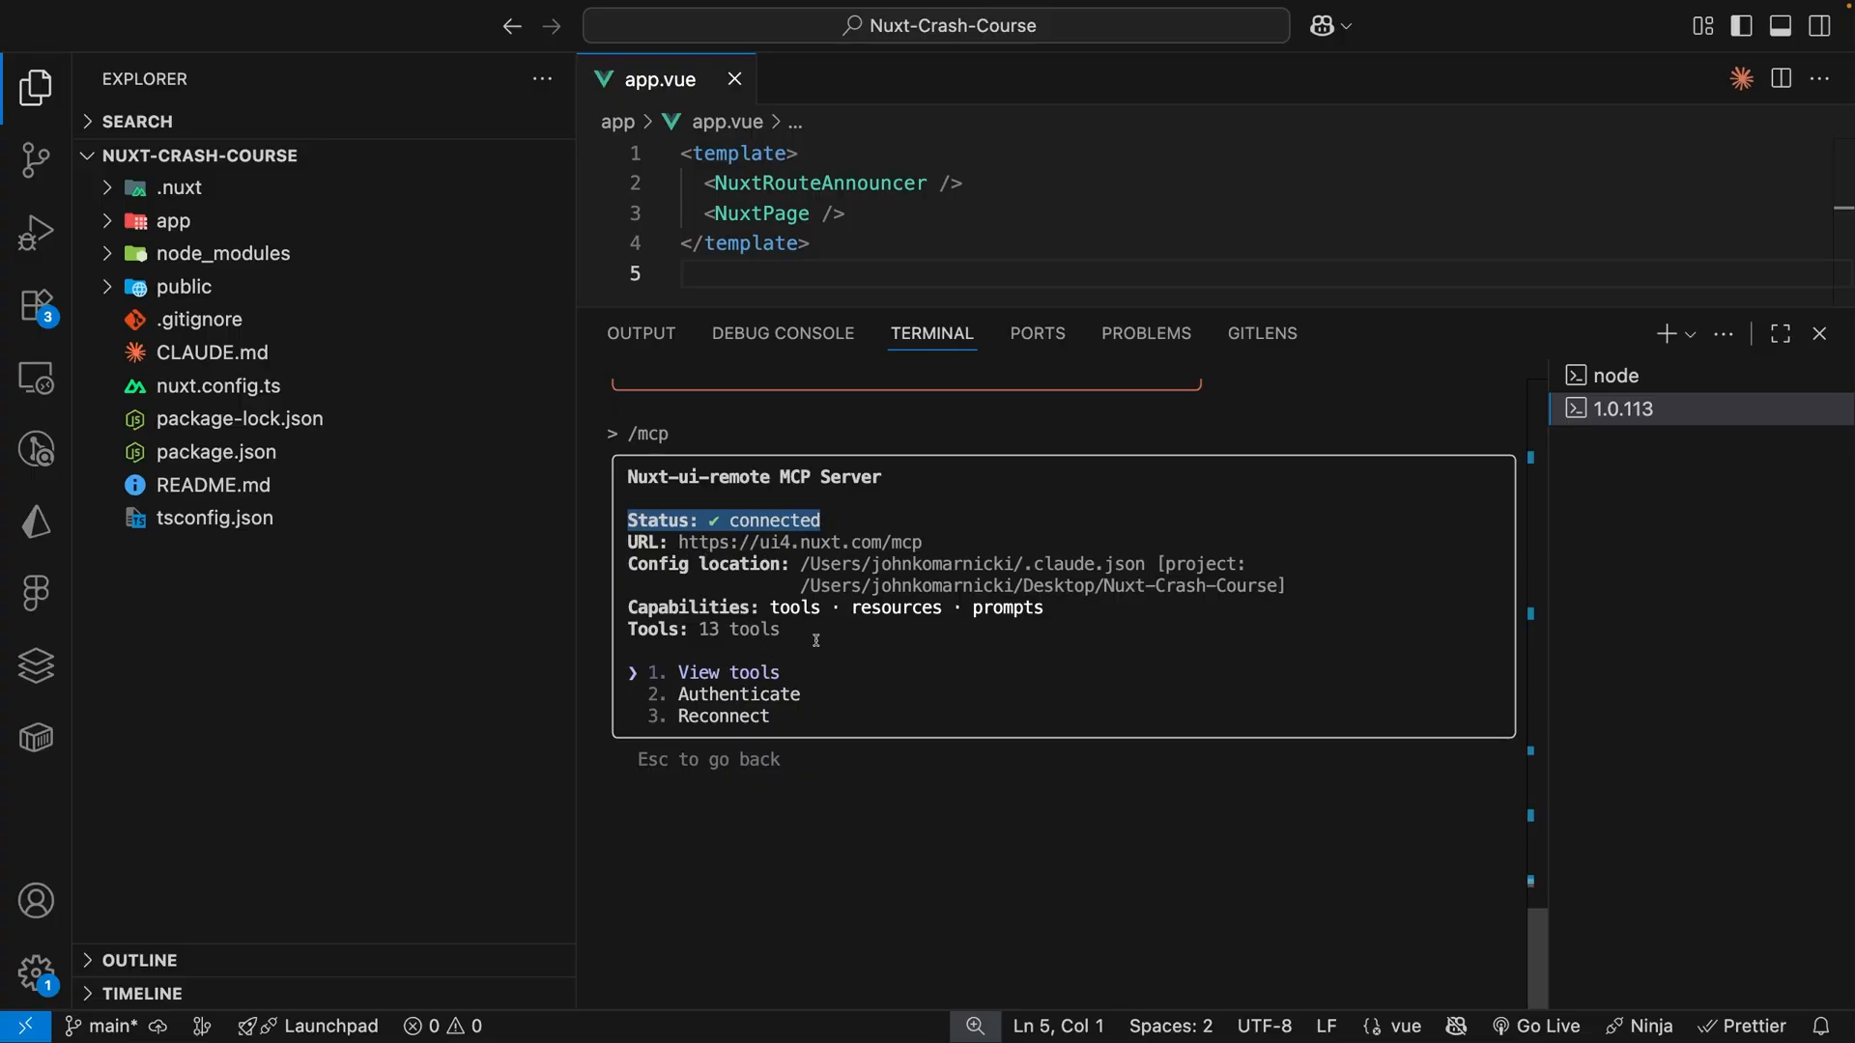
{"action": "left_click", "coordinate": [727, 673]}
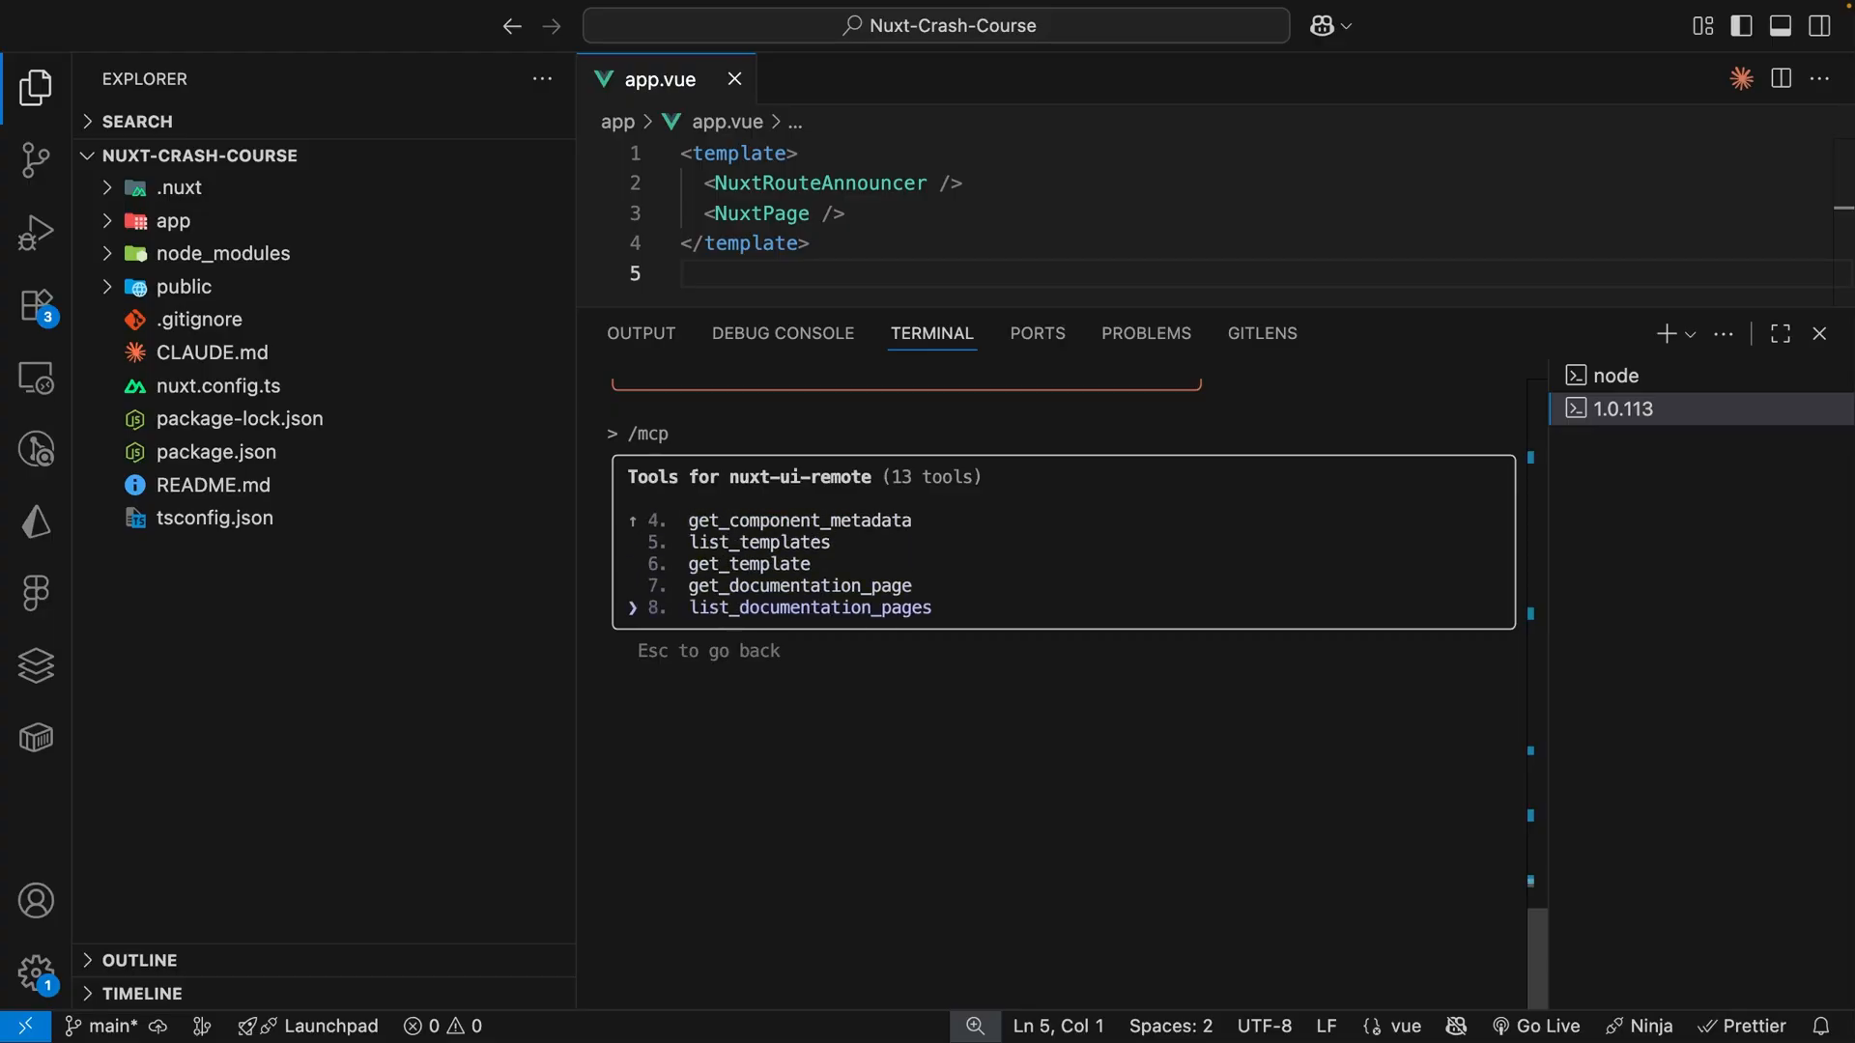
{"action": "scroll", "scroll_direction": "down", "scroll_amount": 3}
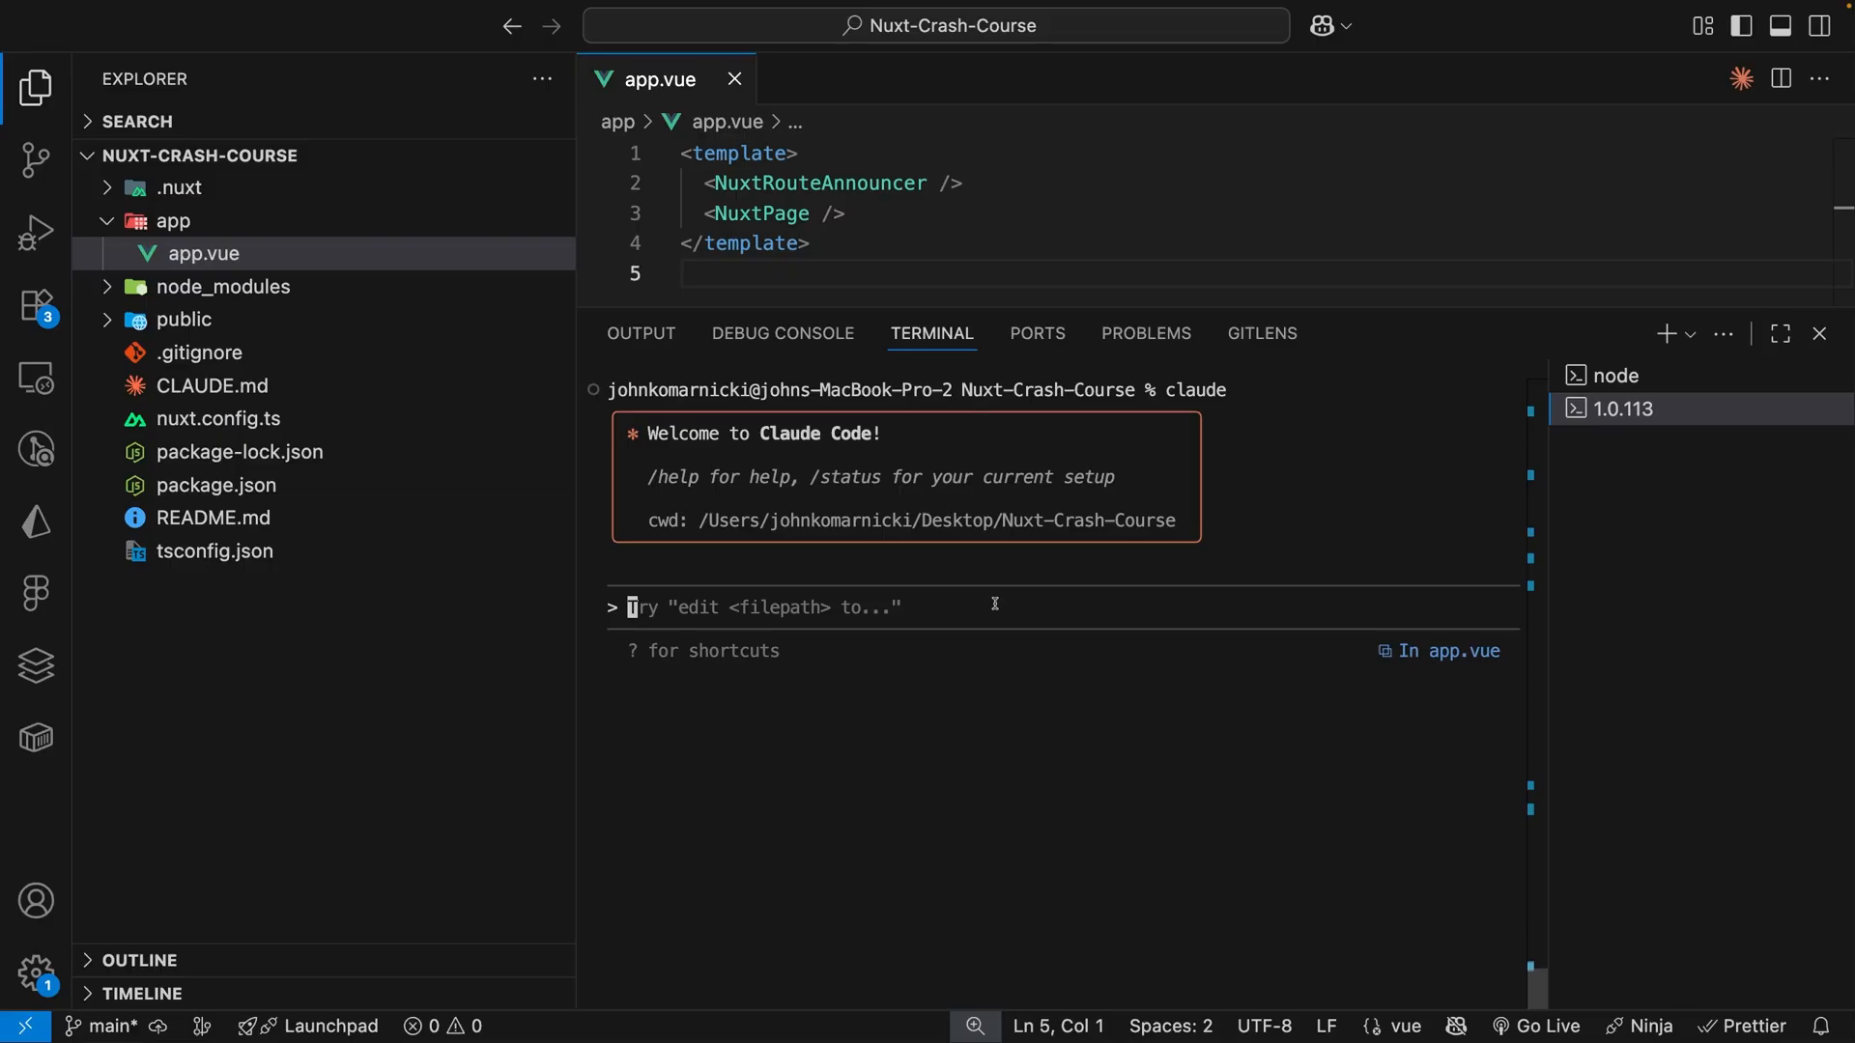
{"action": "left_click", "coordinate": [1819, 332]}
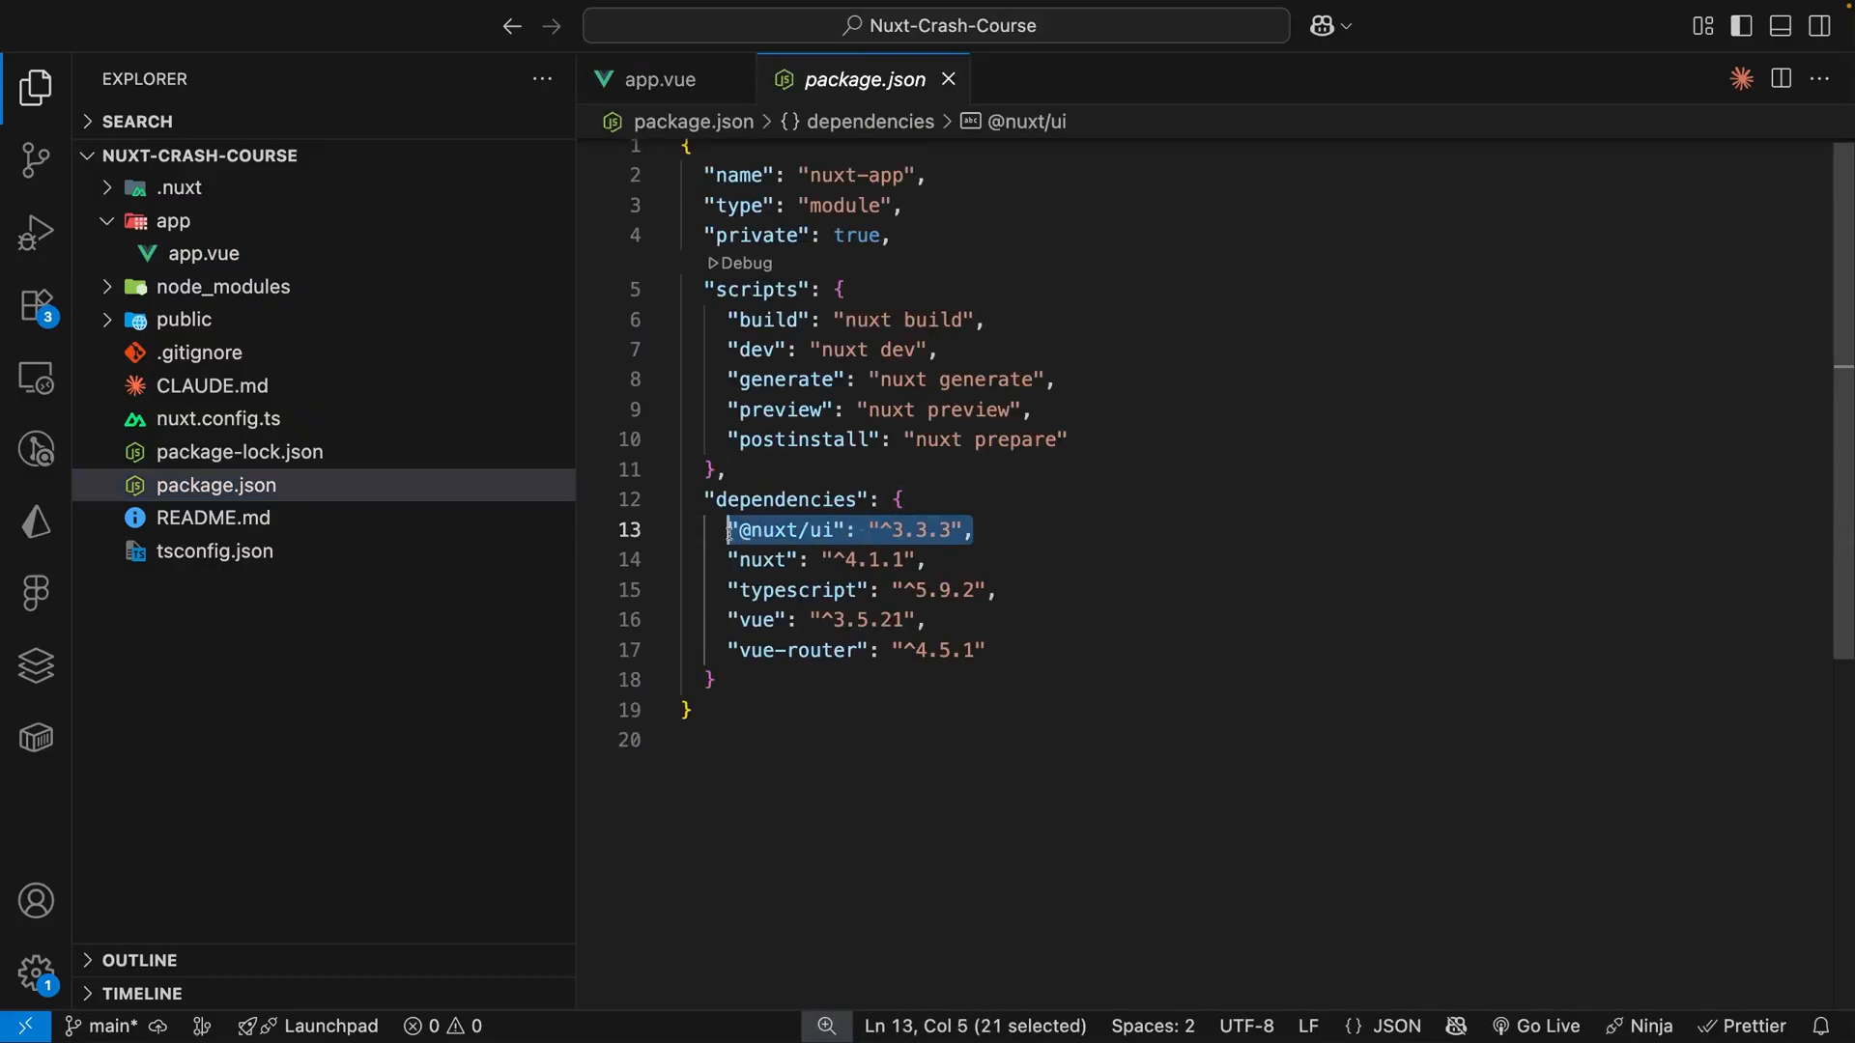
{"action": "left_click", "coordinate": [218, 417]}
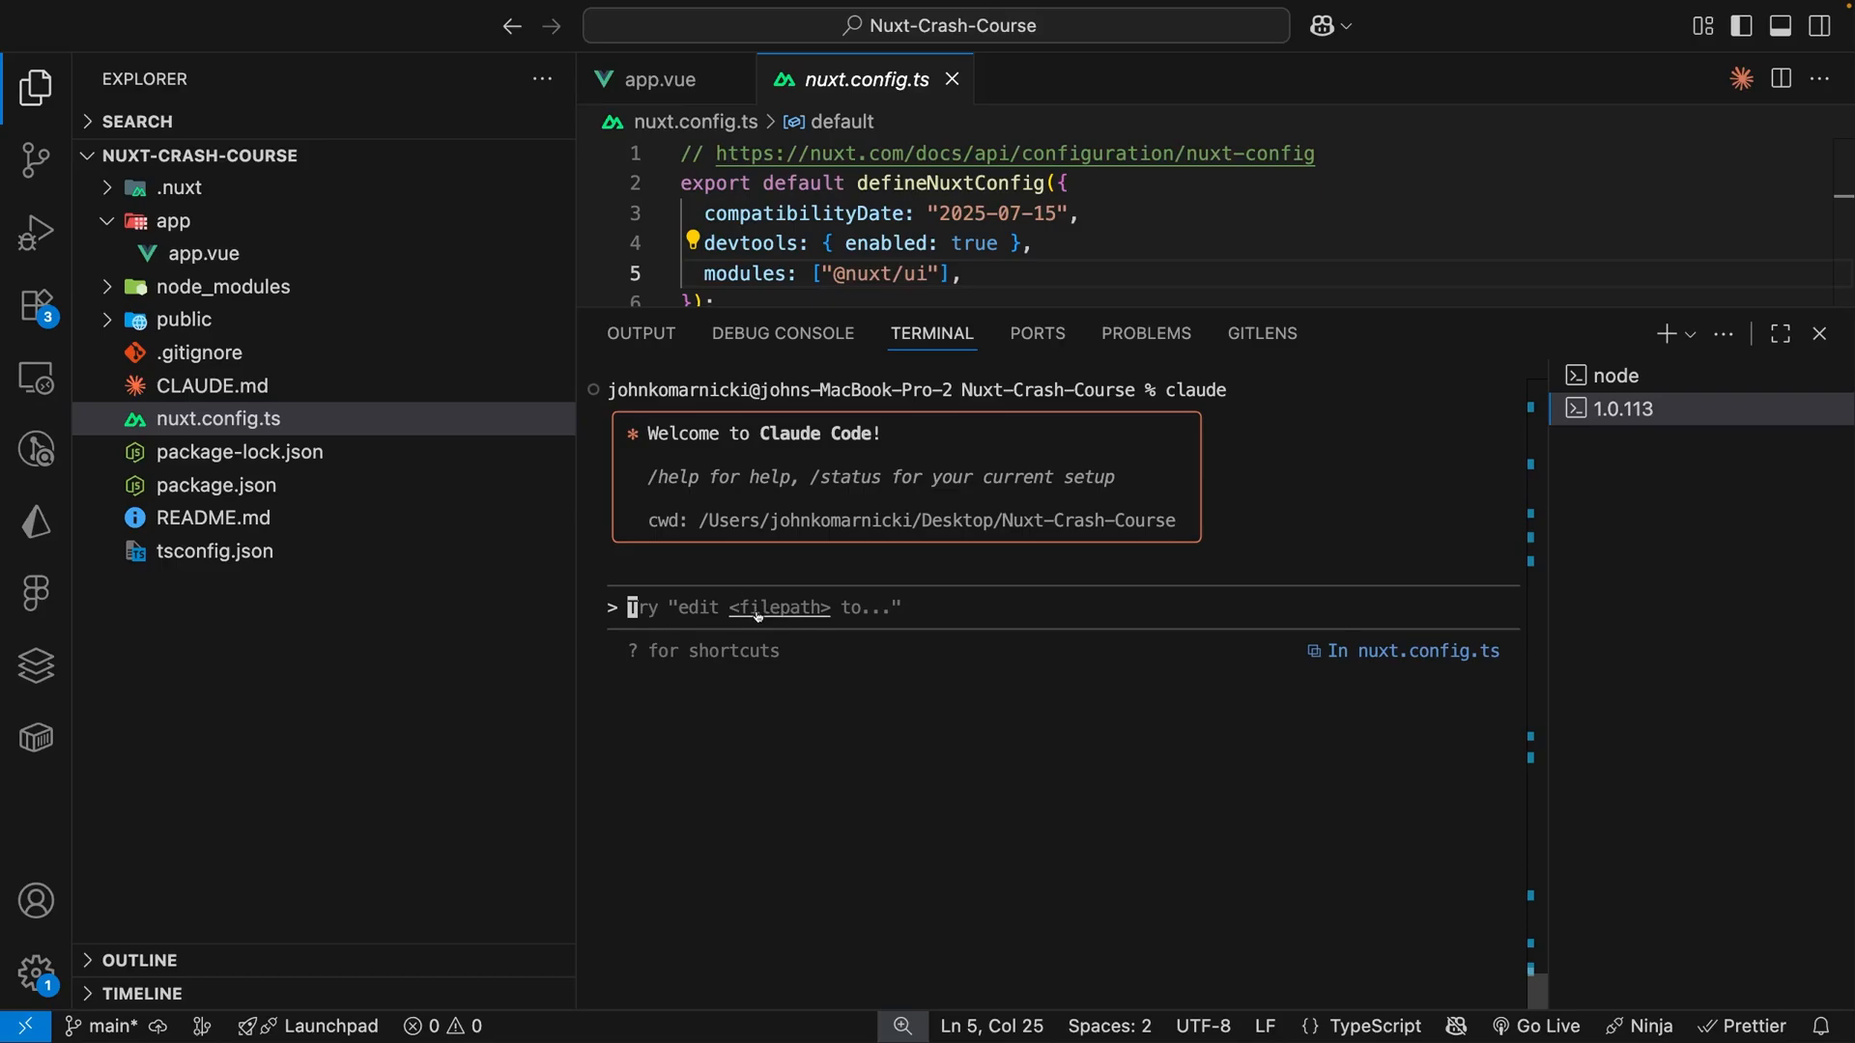
Prompt Claude Code to set up Nuxt UI via MCP, highlighting list_getting_started_guides.
{"action": "type", "text": "Using the Nuxt UI MCP resources, i need to setup this project. I already have the module installed i just need to setup everything after this"}
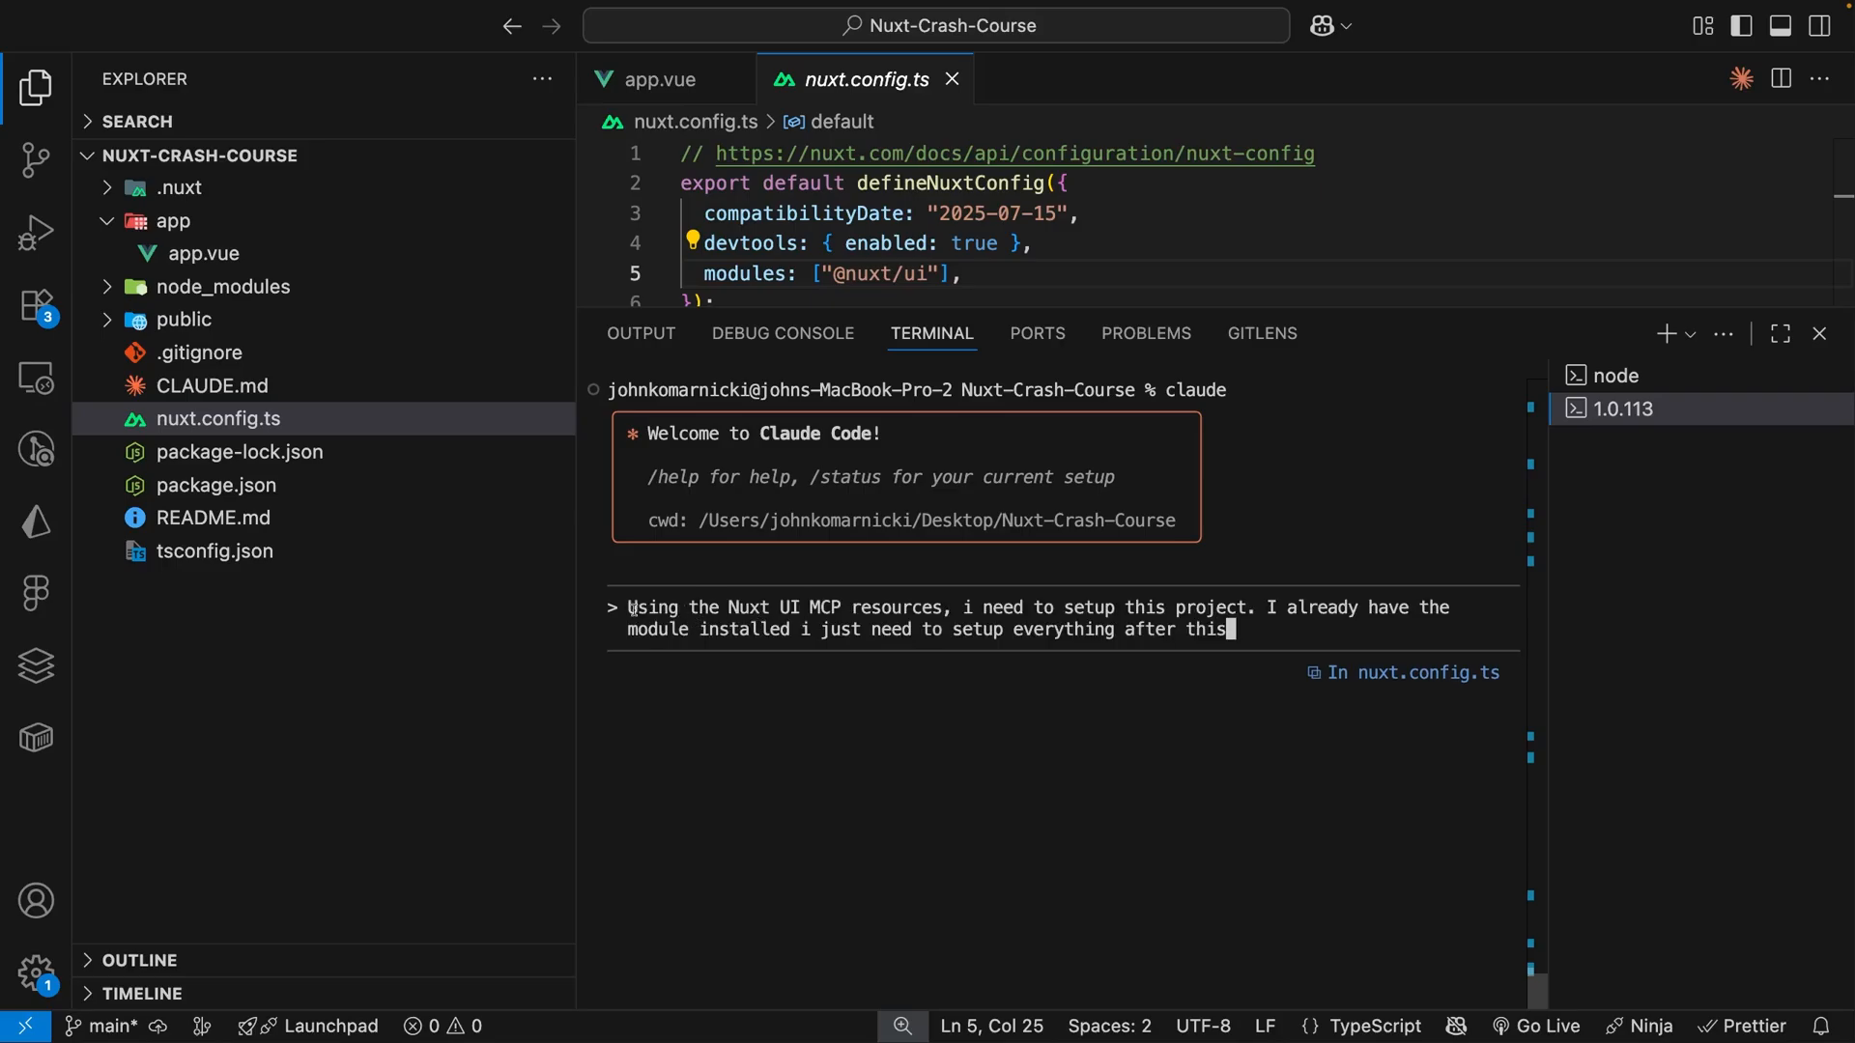
{"action": "left_click_drag", "start_coordinate": [631, 607], "coordinate": [874, 606]}
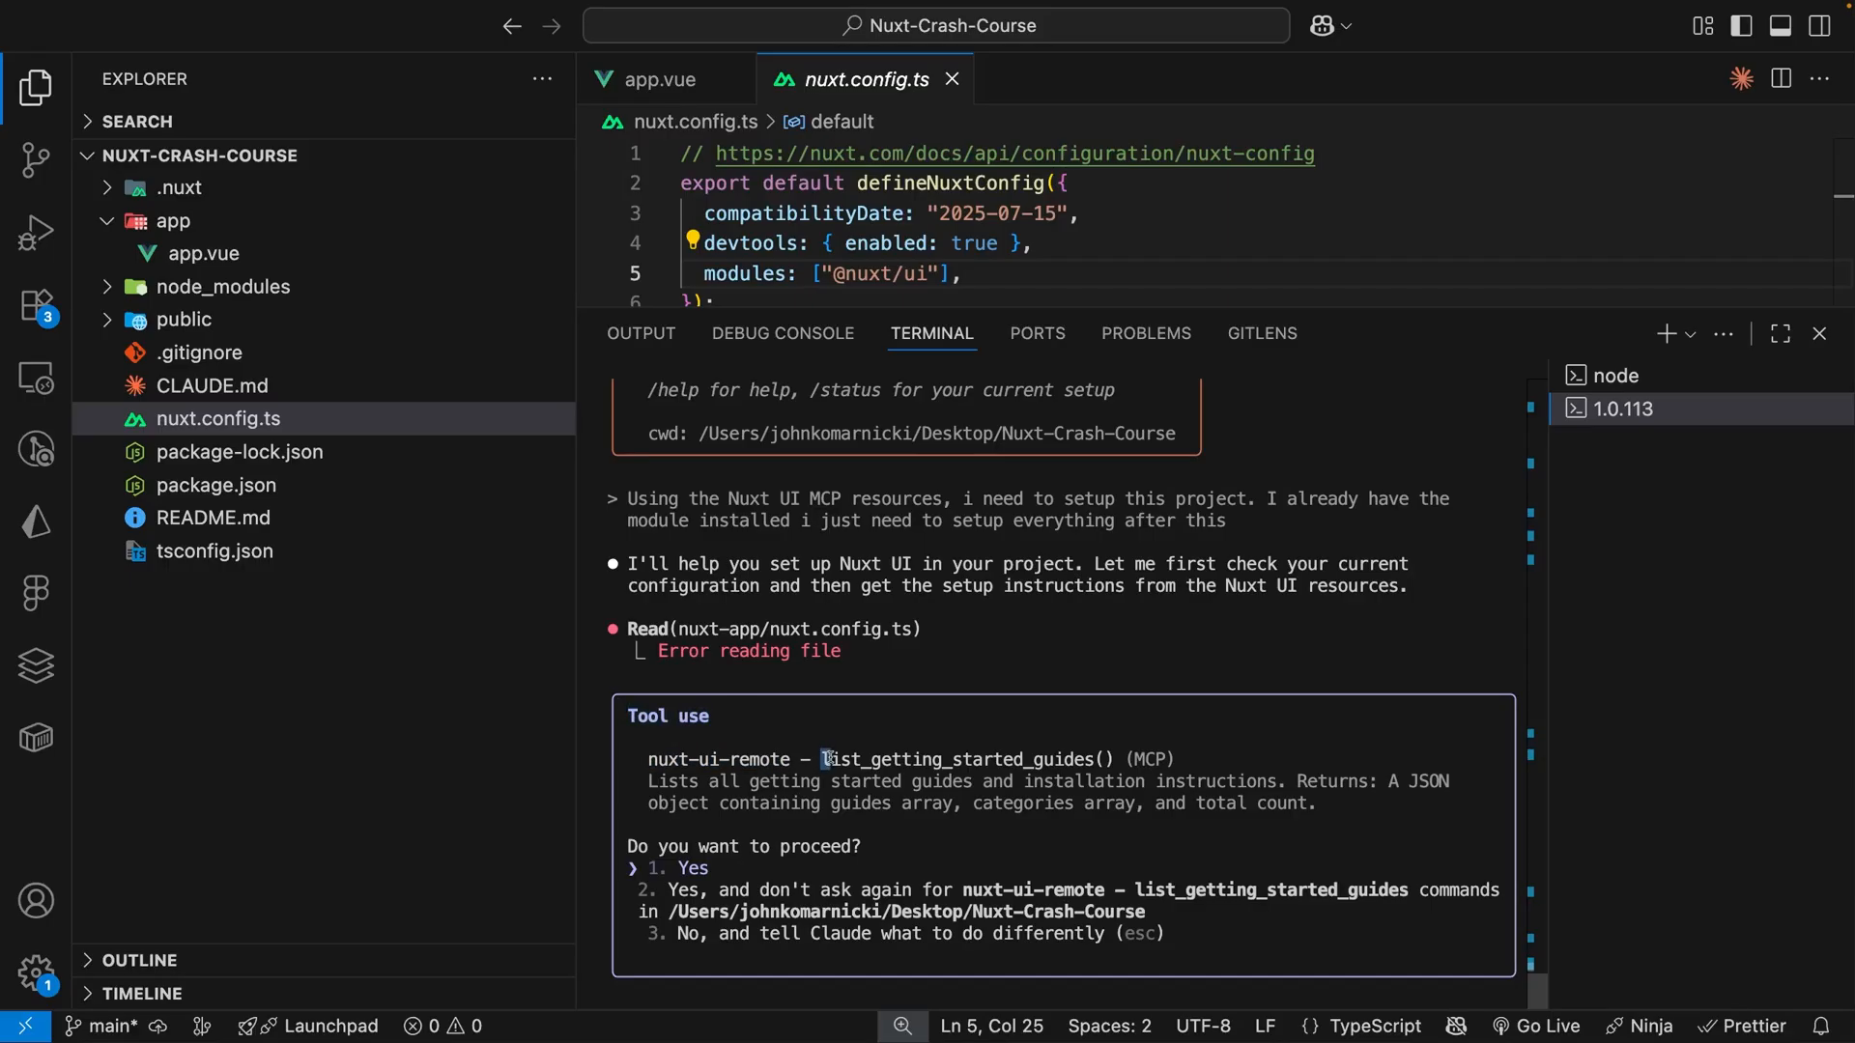
{"action": "double_click", "coordinate": [956, 758]}
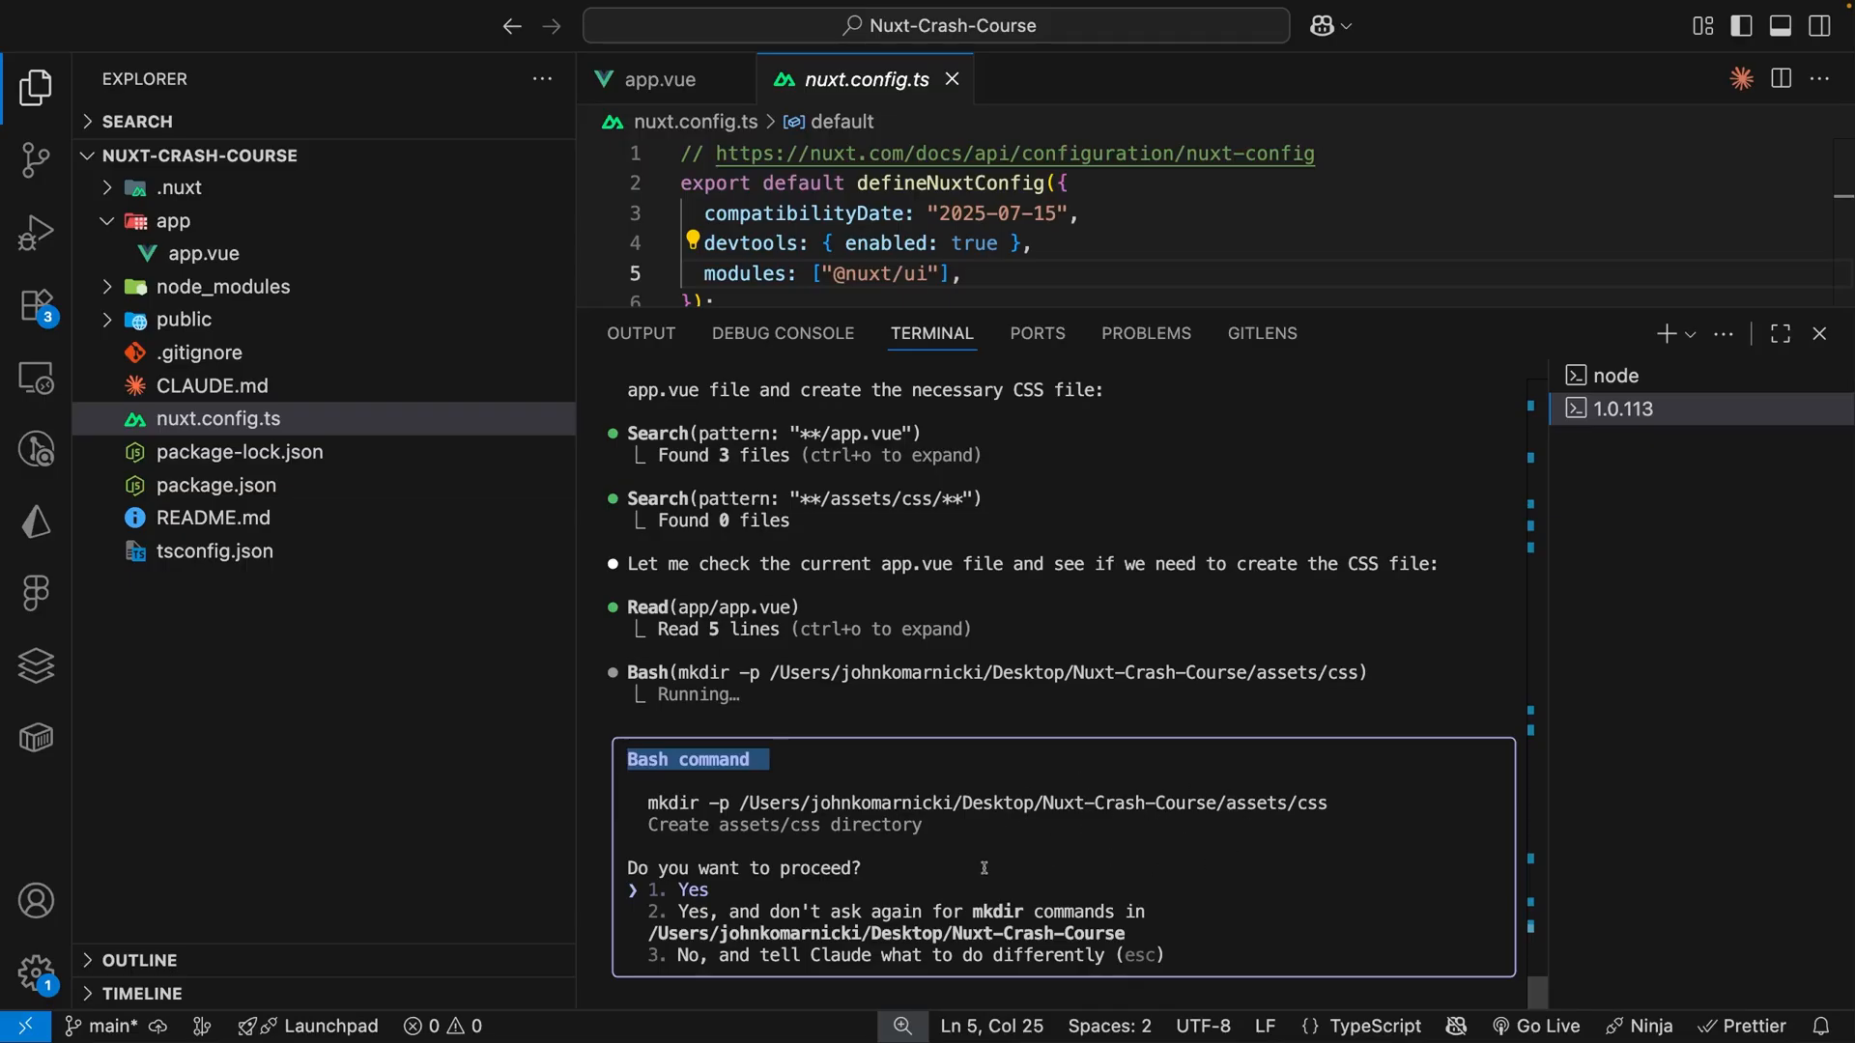
{"action": "mouse_move", "coordinate": [758, 882]}
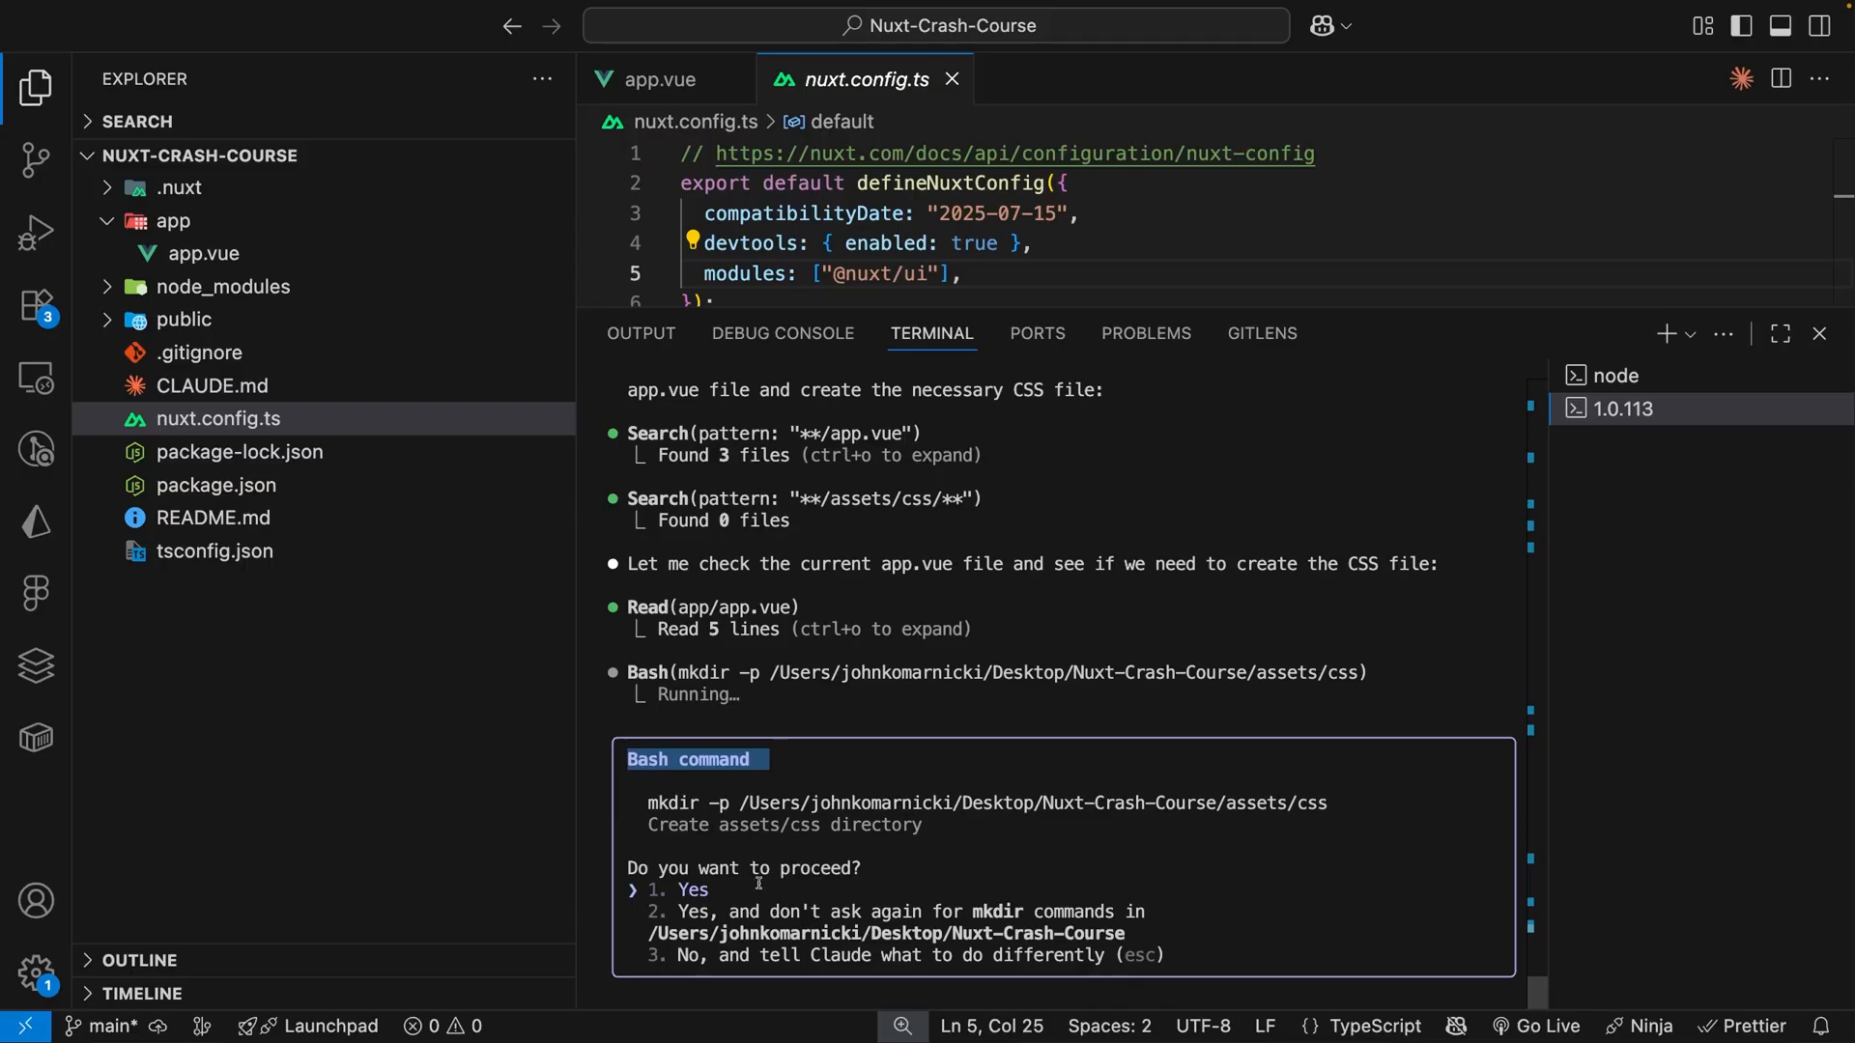
Approve creating assets/css and highlight the first step of Claude's setup plan.
{"action": "left_click", "coordinate": [683, 889]}
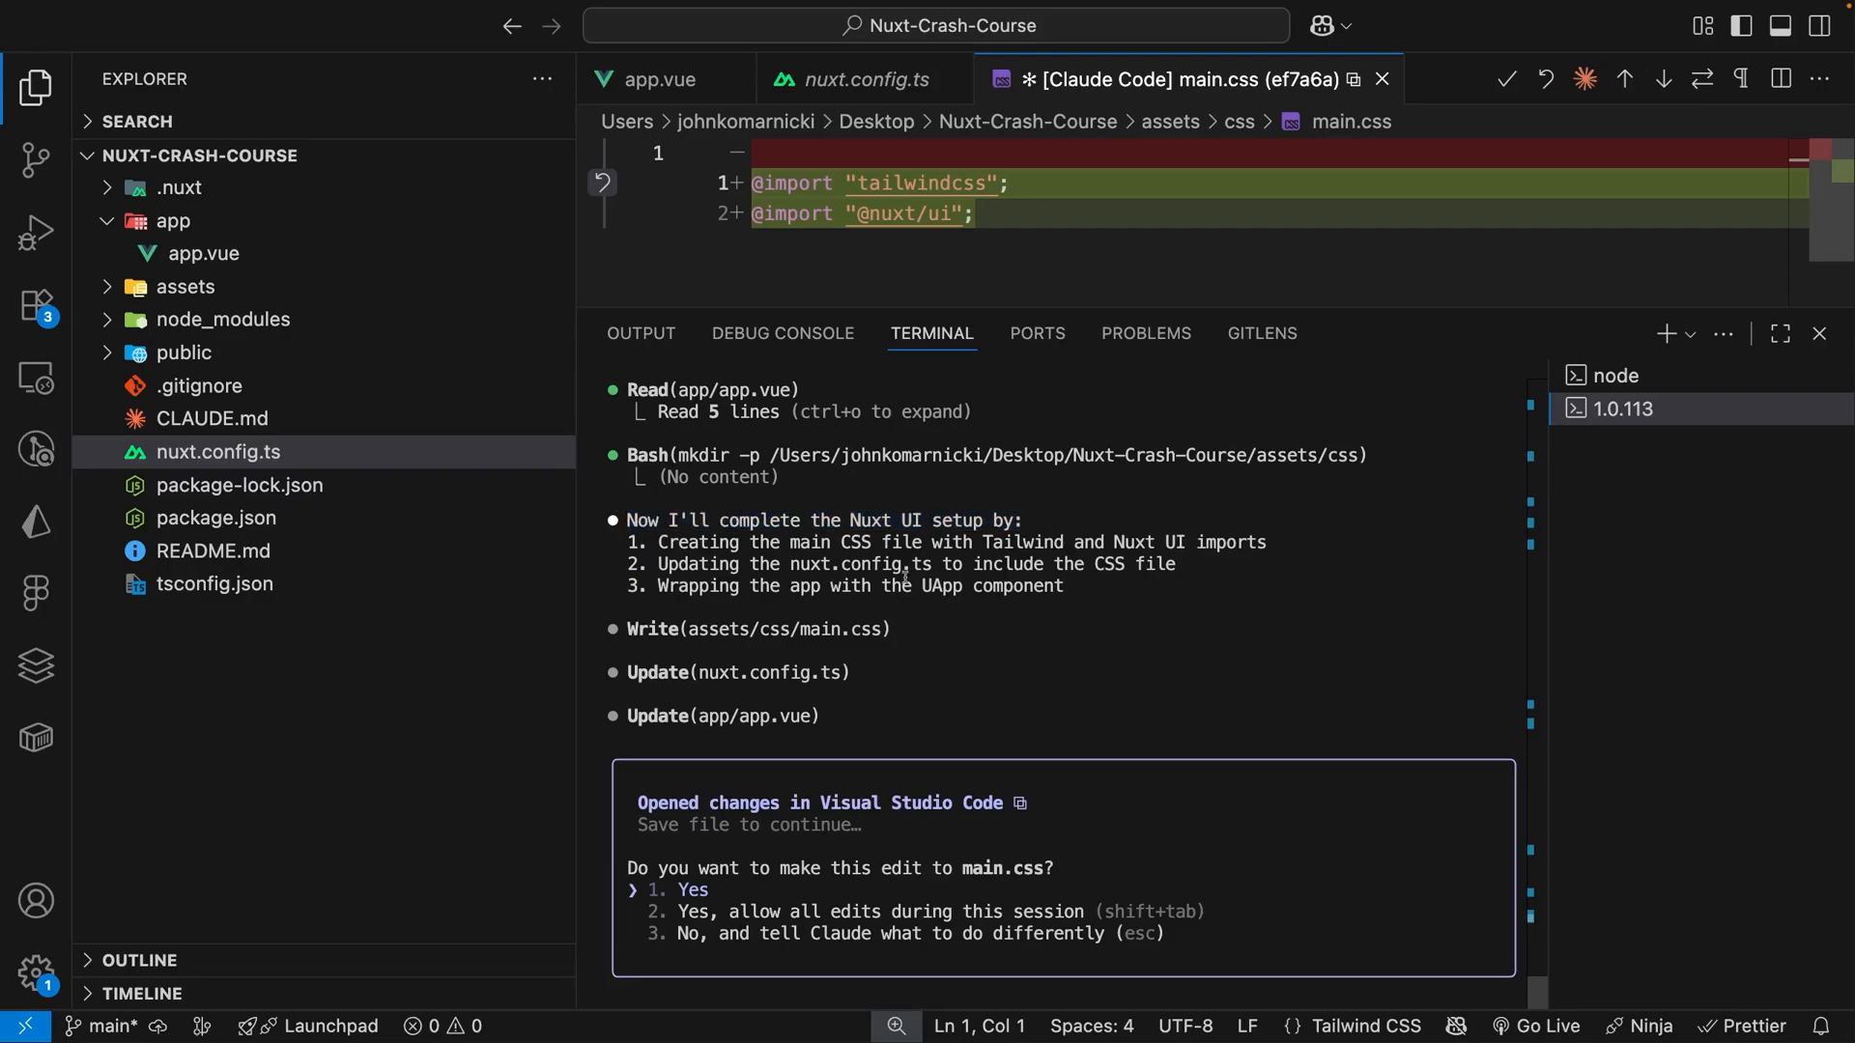
{"action": "double_click", "coordinate": [698, 542]}
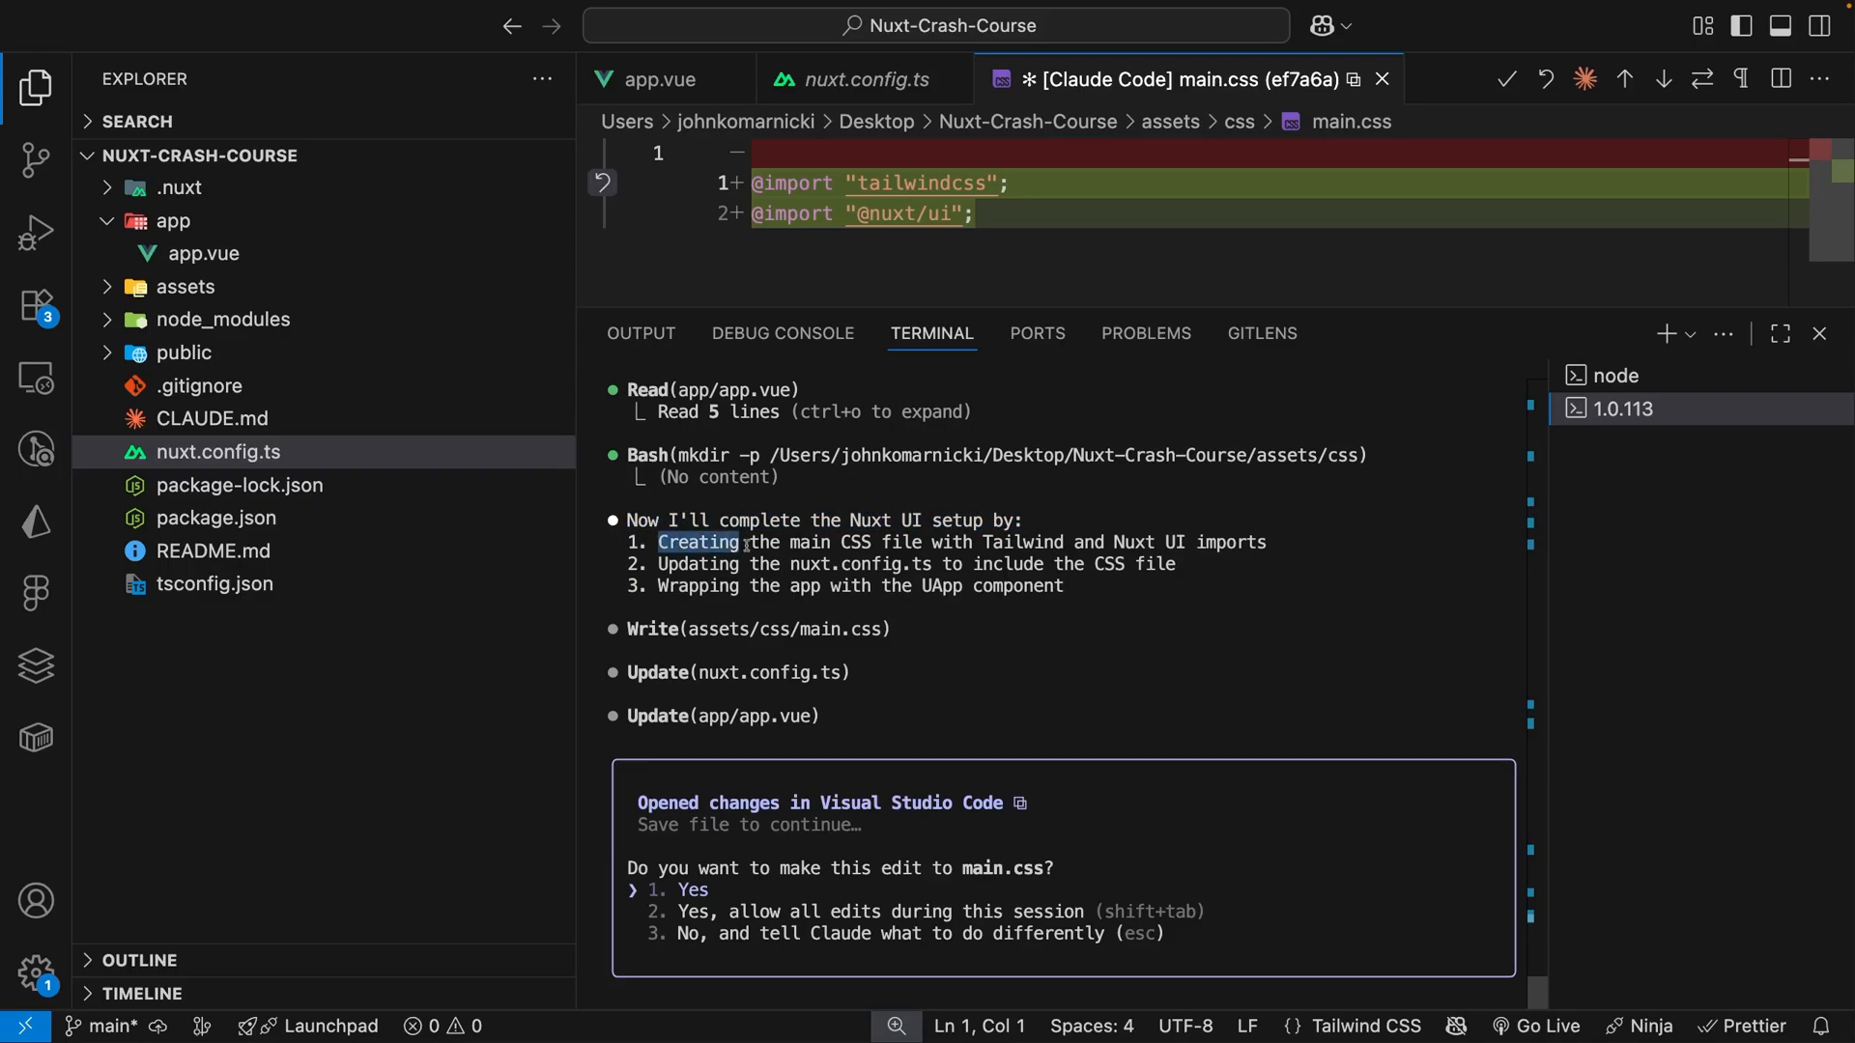
{"action": "left_click_drag", "start_coordinate": [659, 542], "coordinate": [974, 542]}
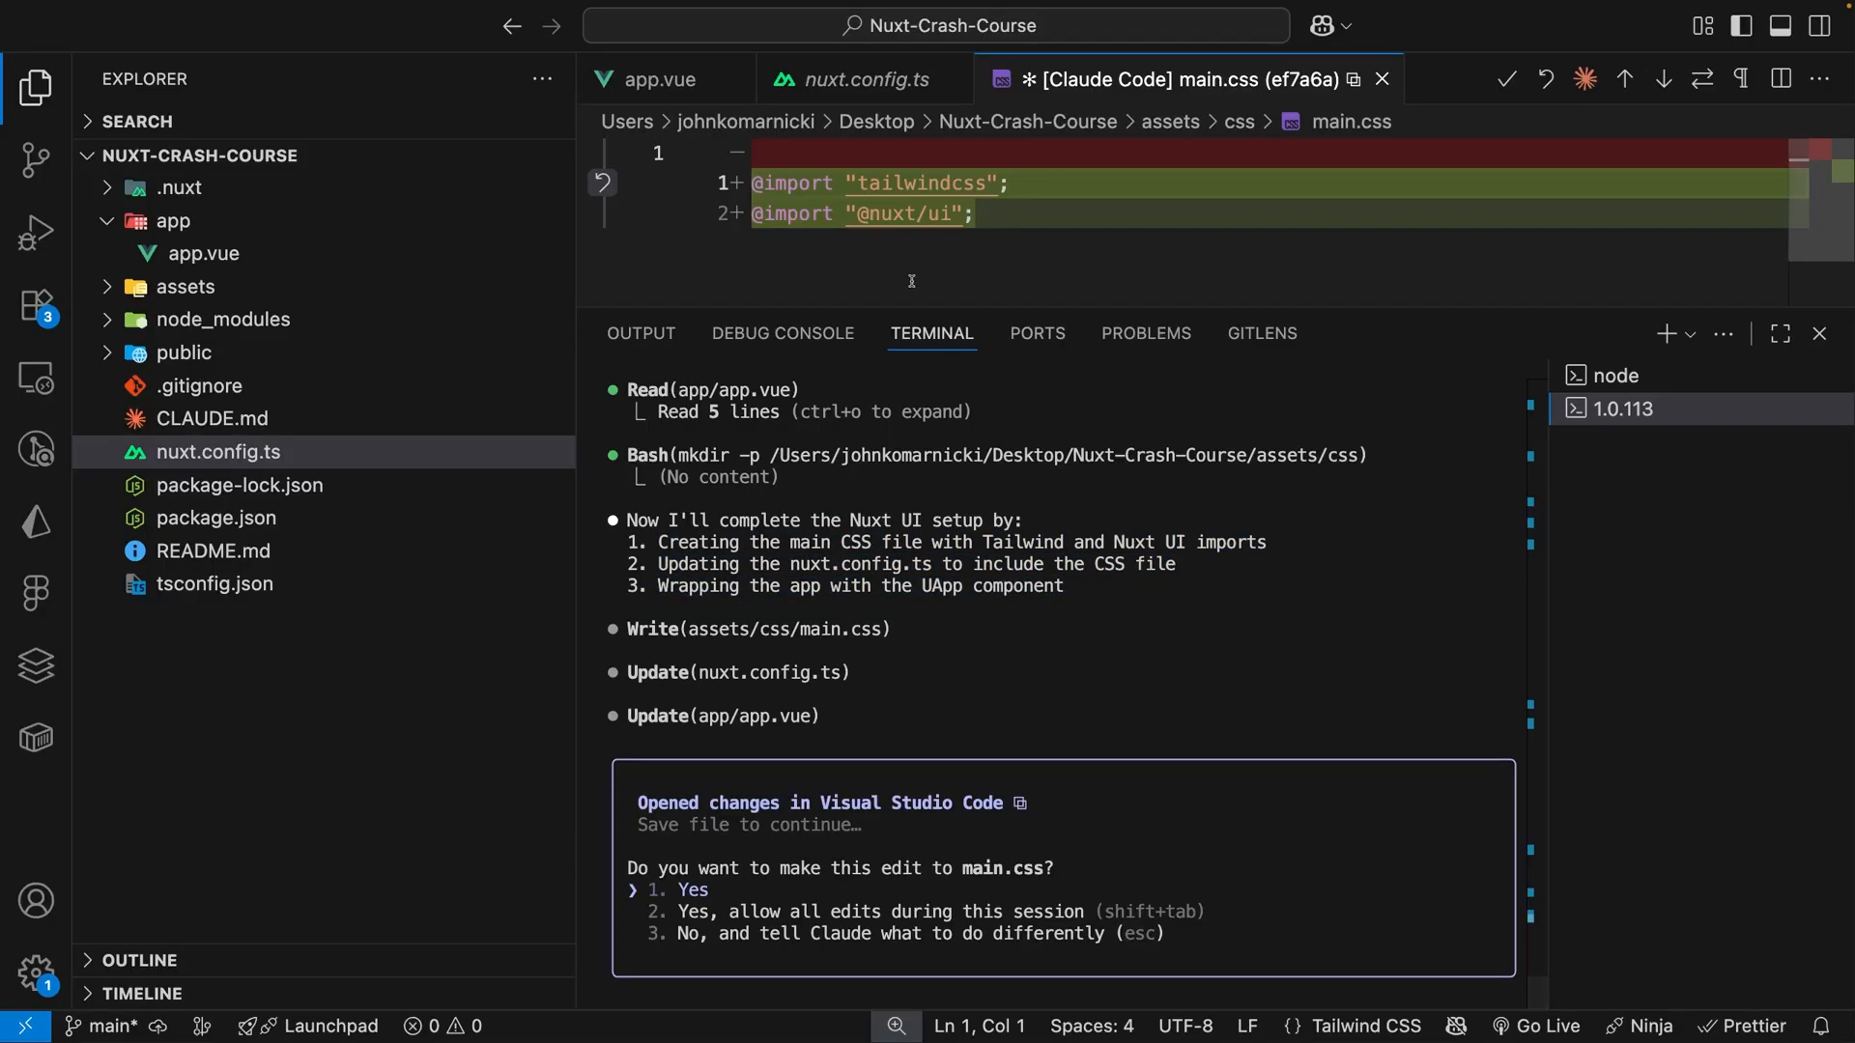
{"action": "mouse_move", "coordinate": [917, 183]}
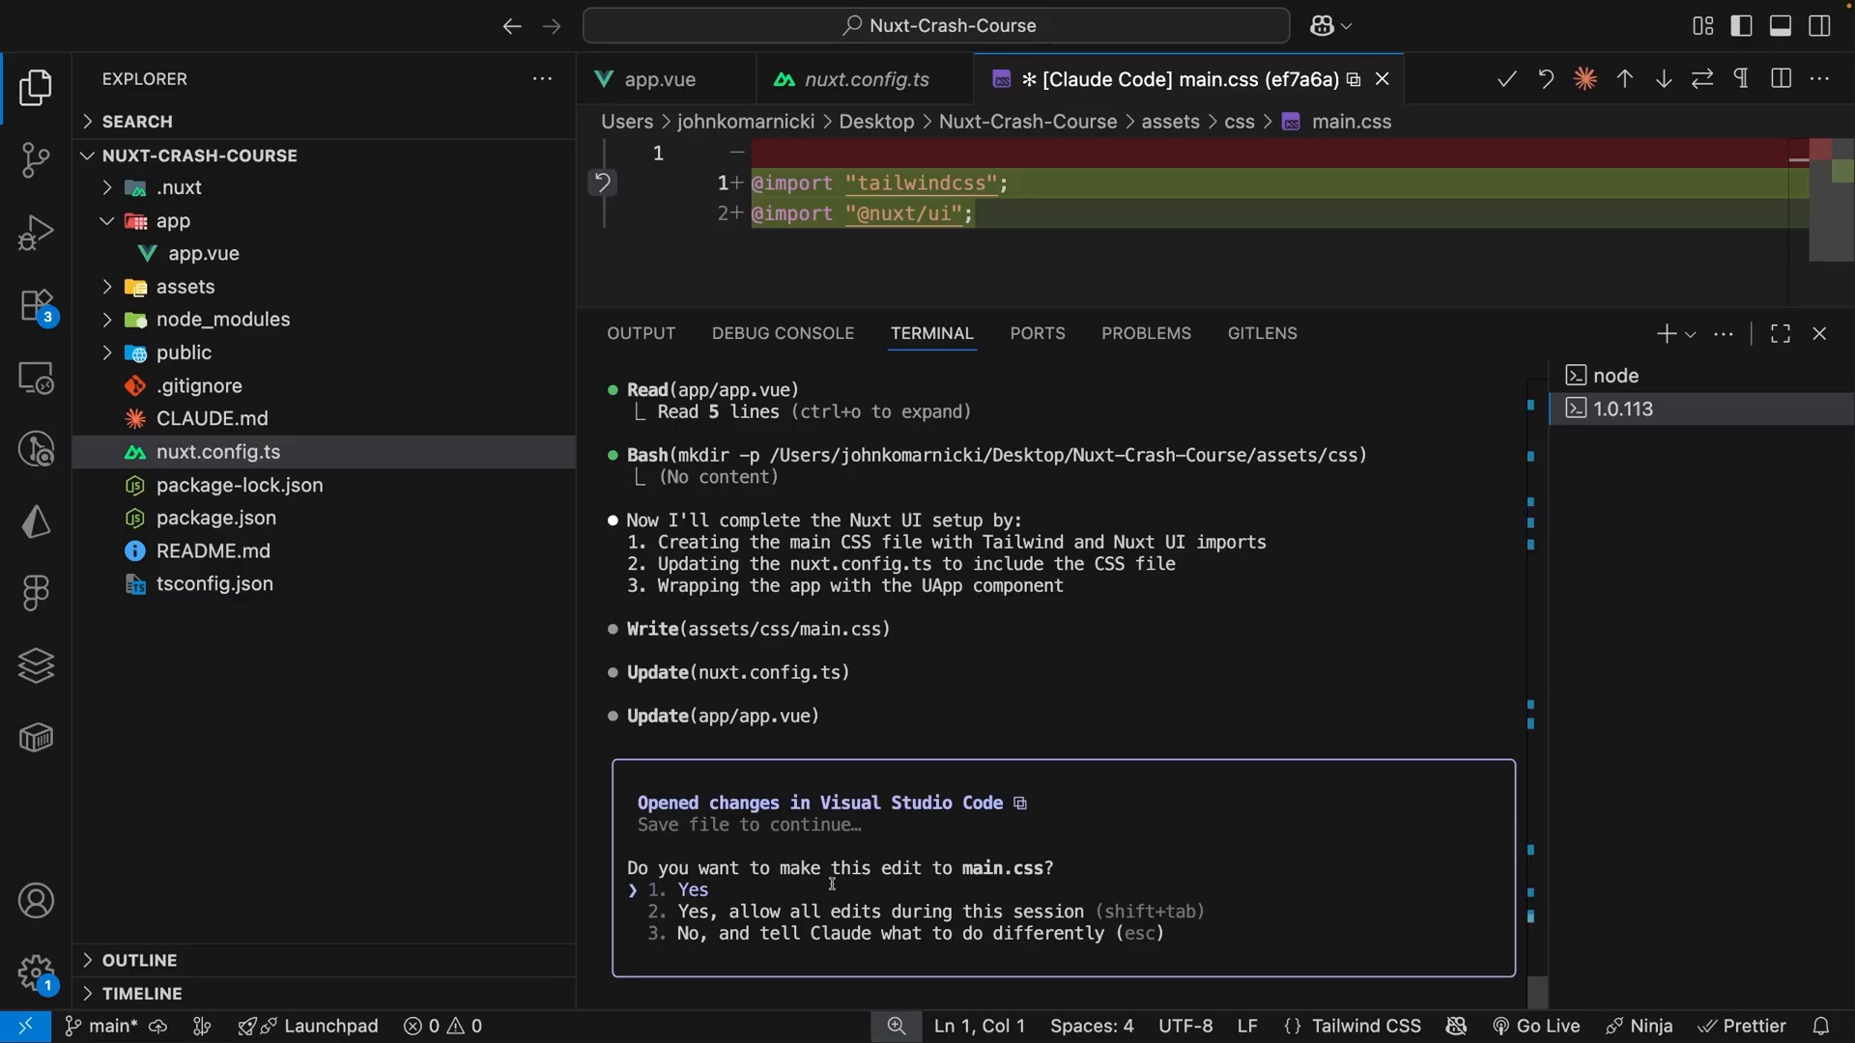
{"action": "key", "text": "Down"}
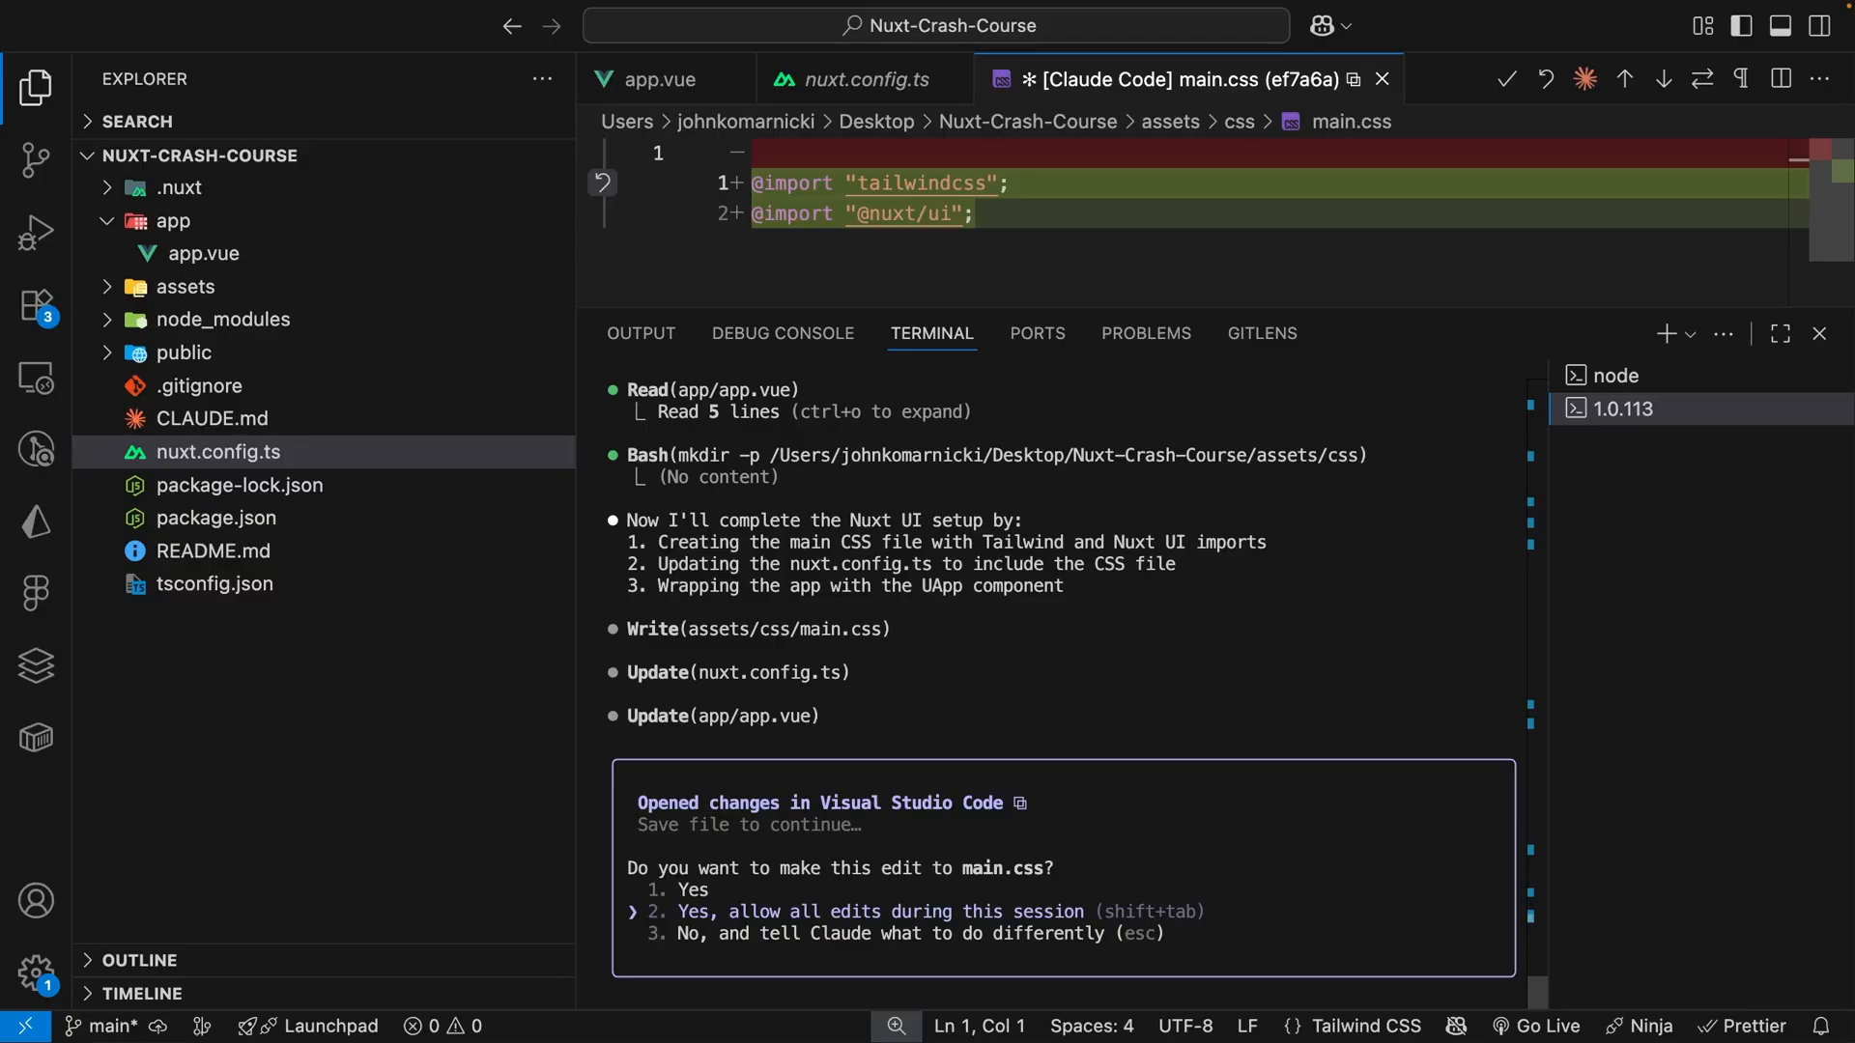
{"action": "key", "text": "up"}
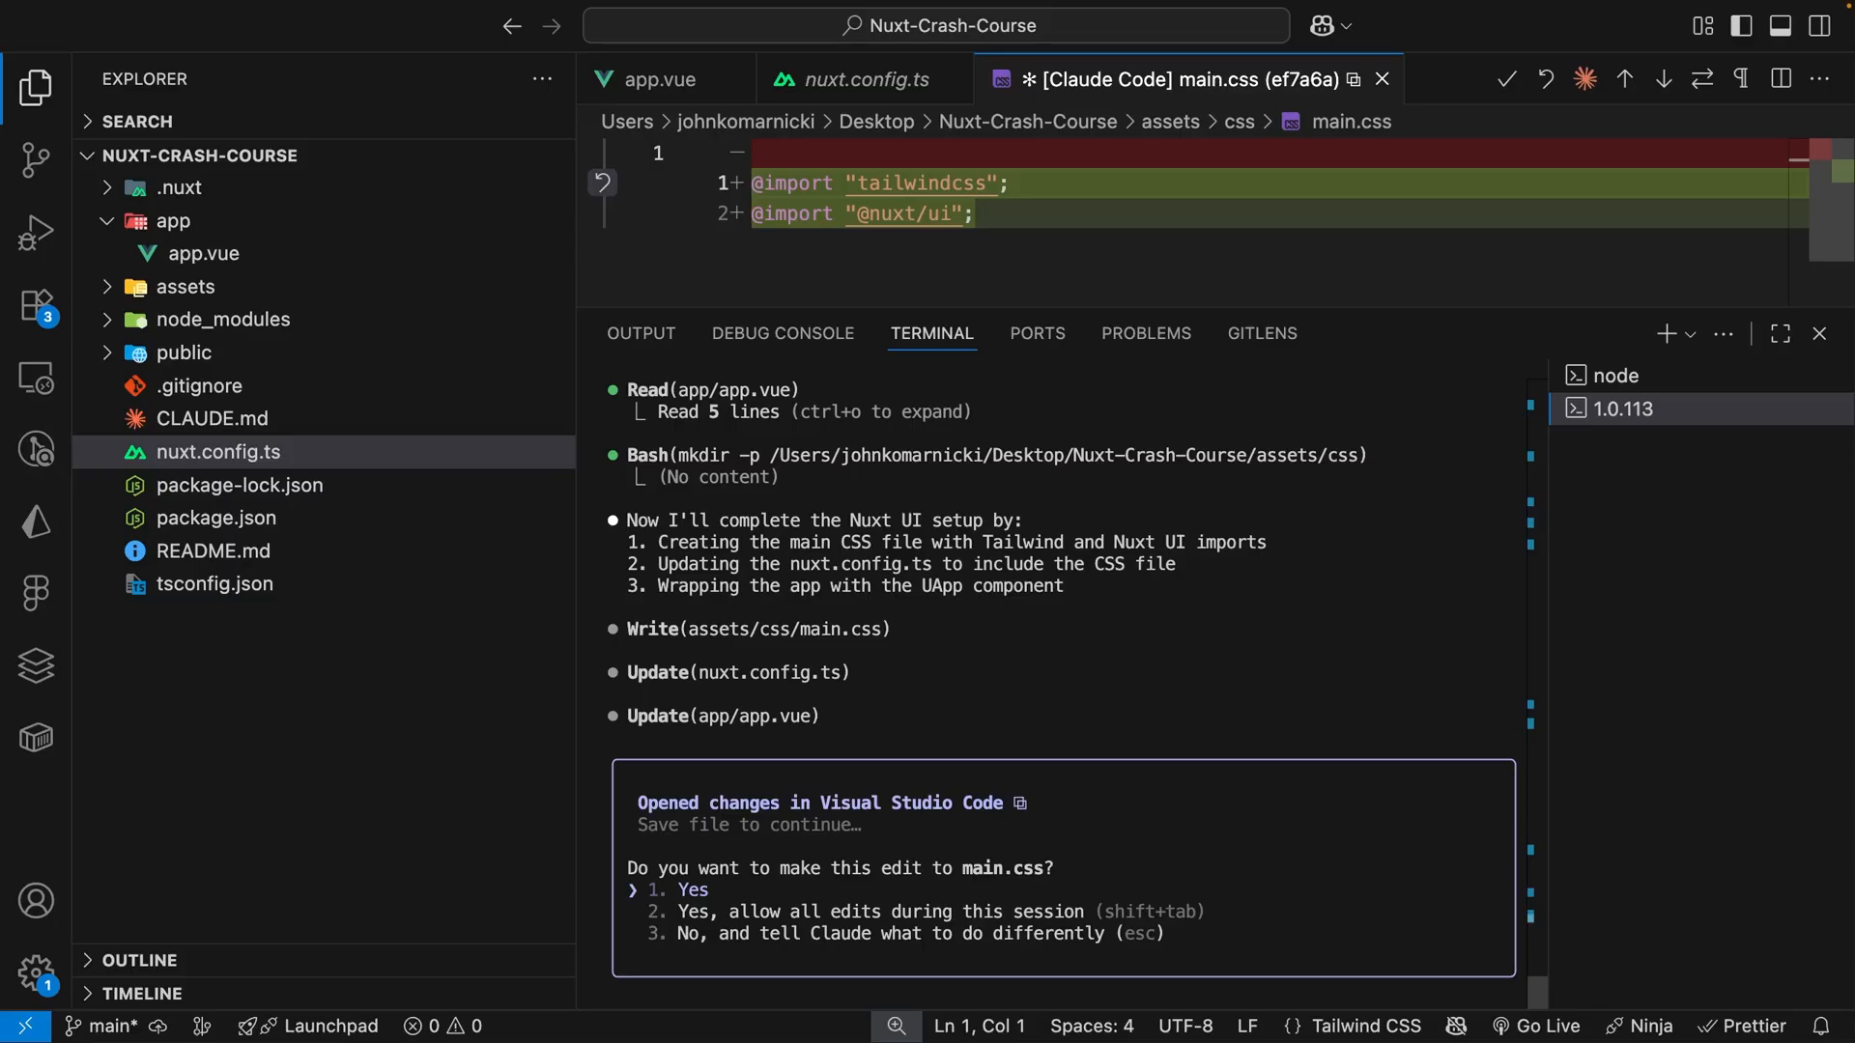
{"action": "key", "text": "Down"}
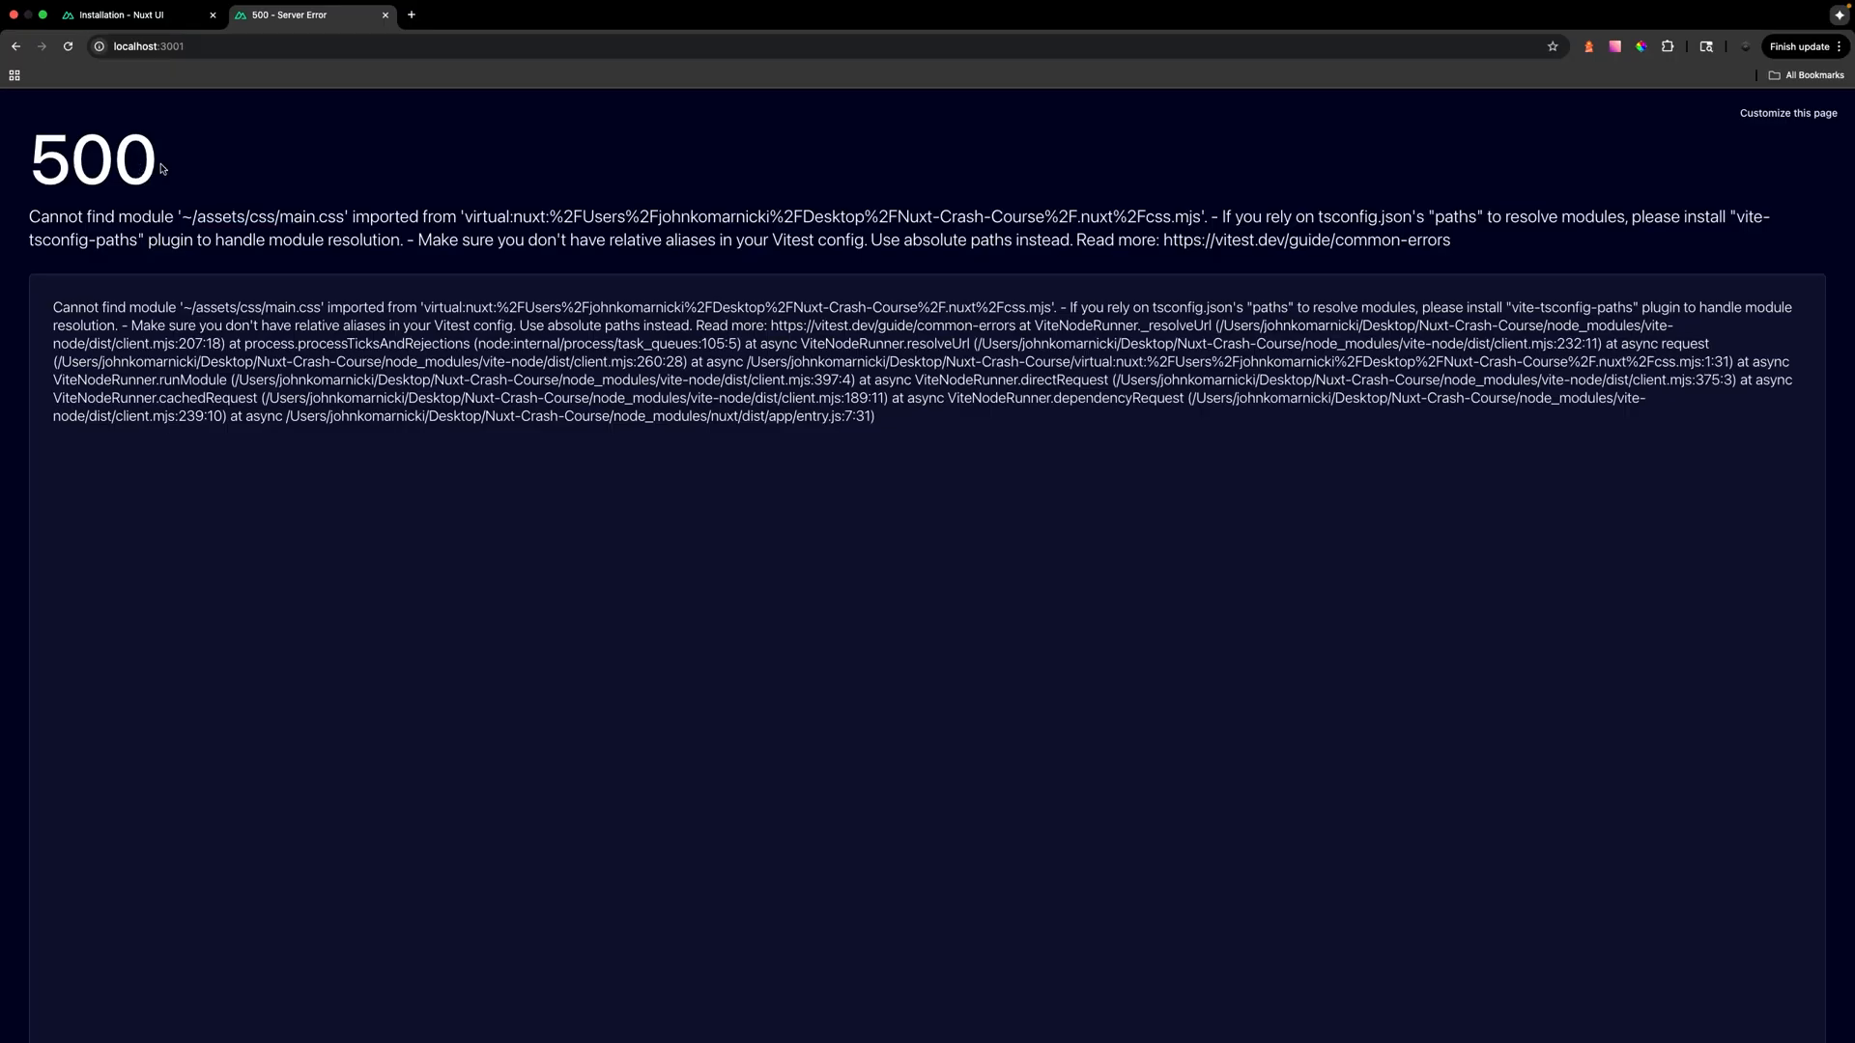
{"action": "mouse_move", "coordinate": [170, 170]}
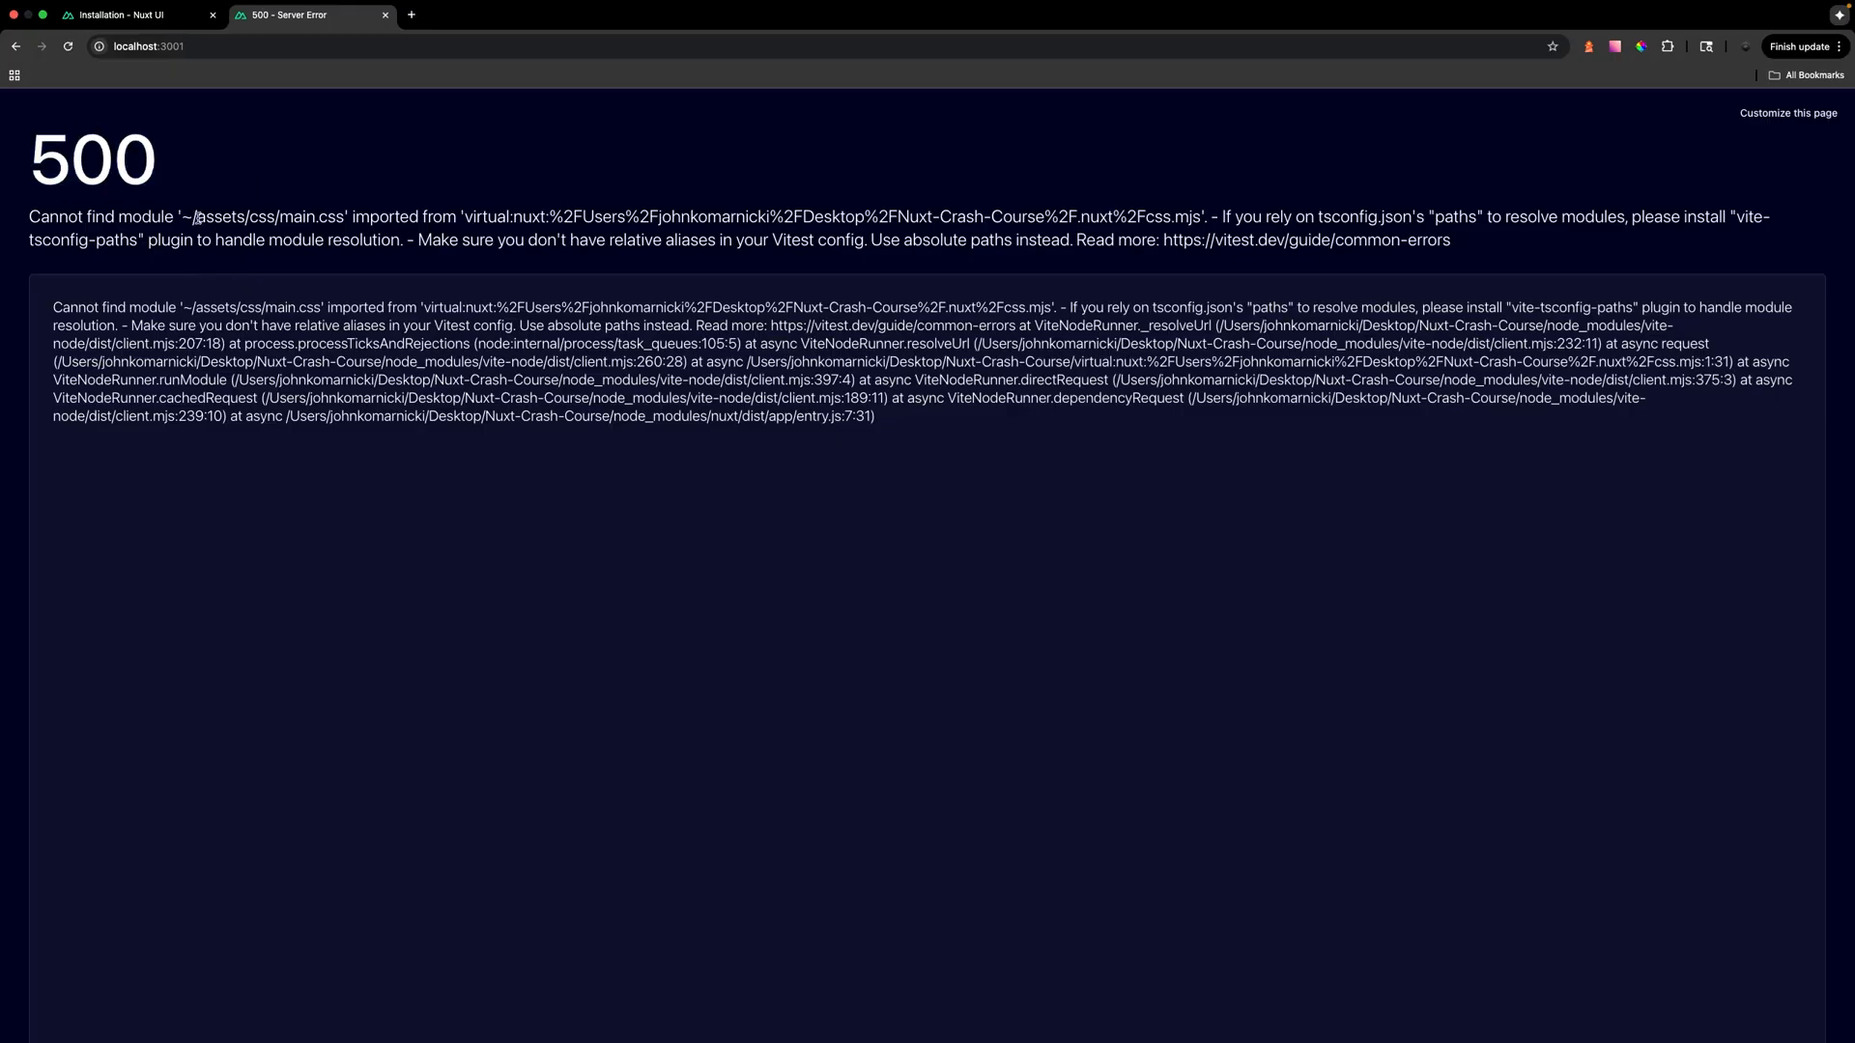
Select the missing ~/assets/css/main.css path in Chrome's 500 error.
{"action": "double_click", "coordinate": [267, 217]}
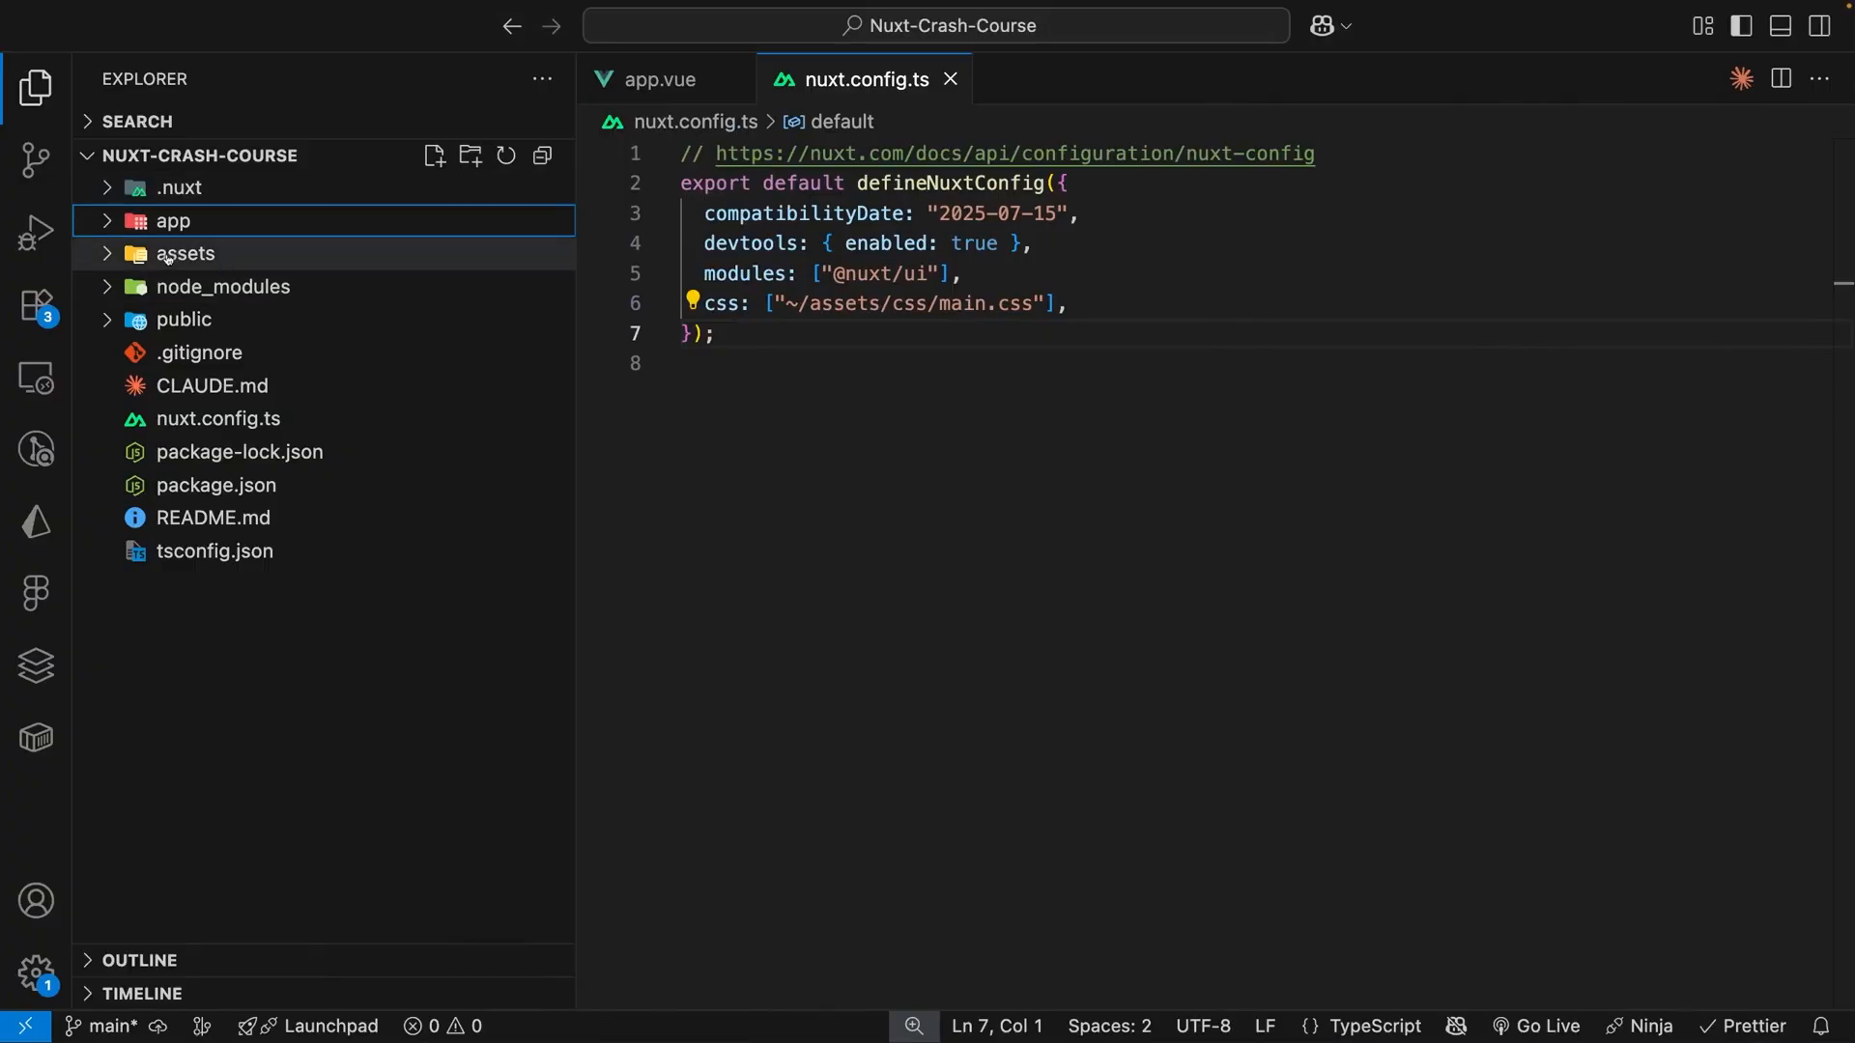
{"action": "mouse_move", "coordinate": [184, 254]}
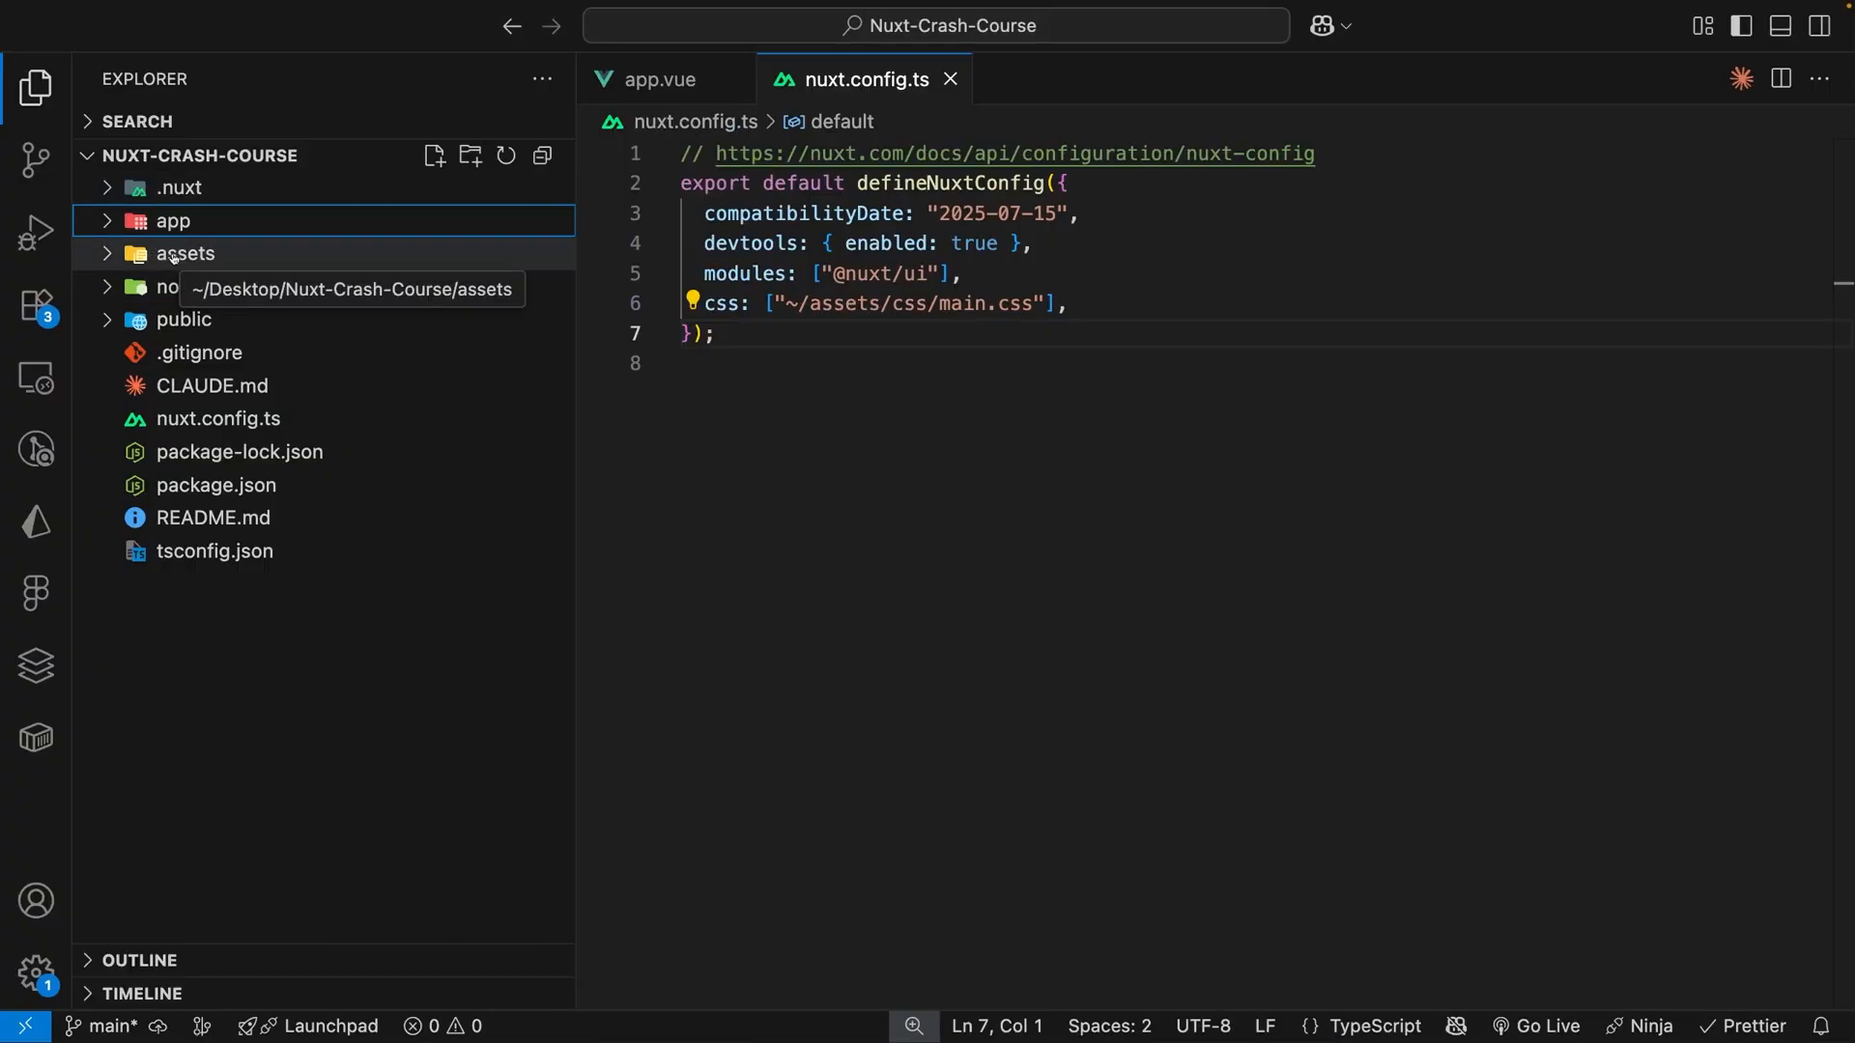
{"action": "mouse_move", "coordinate": [178, 243]}
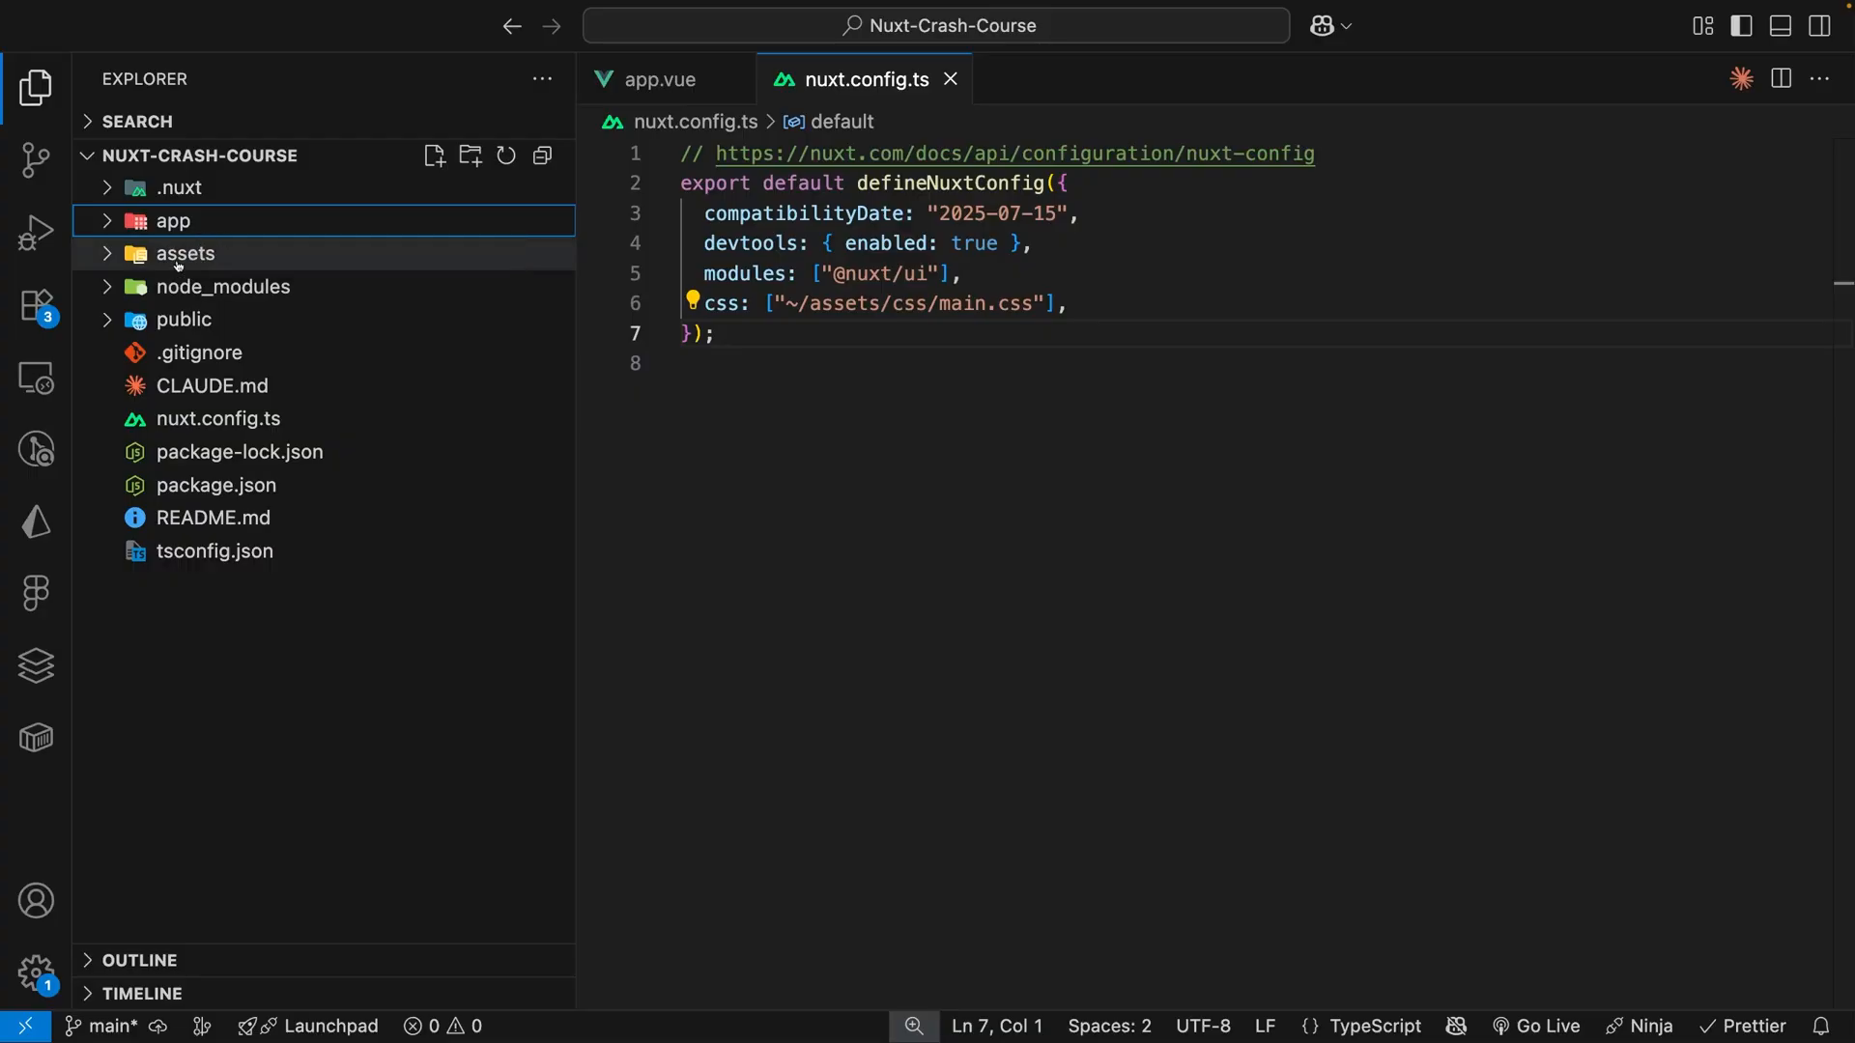
Expand the top-level assets folder to compare against the main.css path.
{"action": "left_click", "coordinate": [173, 221]}
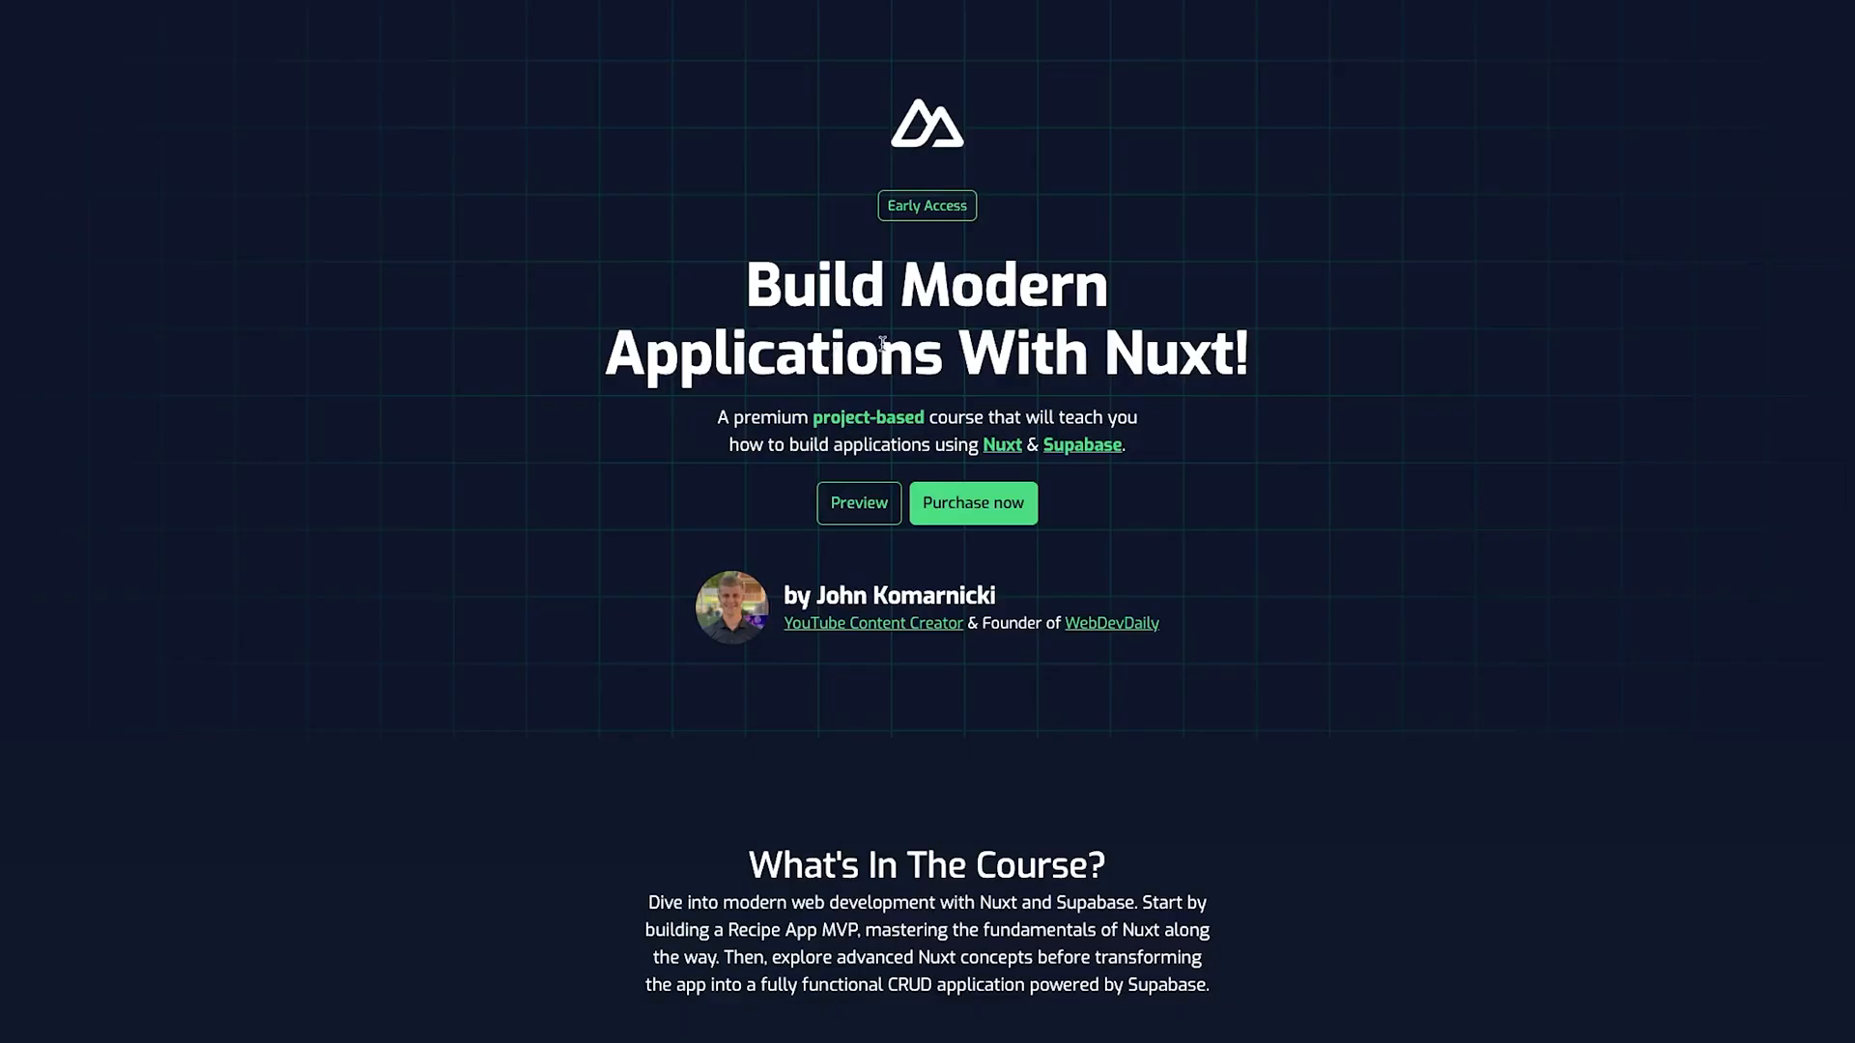
{"action": "mouse_move", "coordinate": [739, 533]}
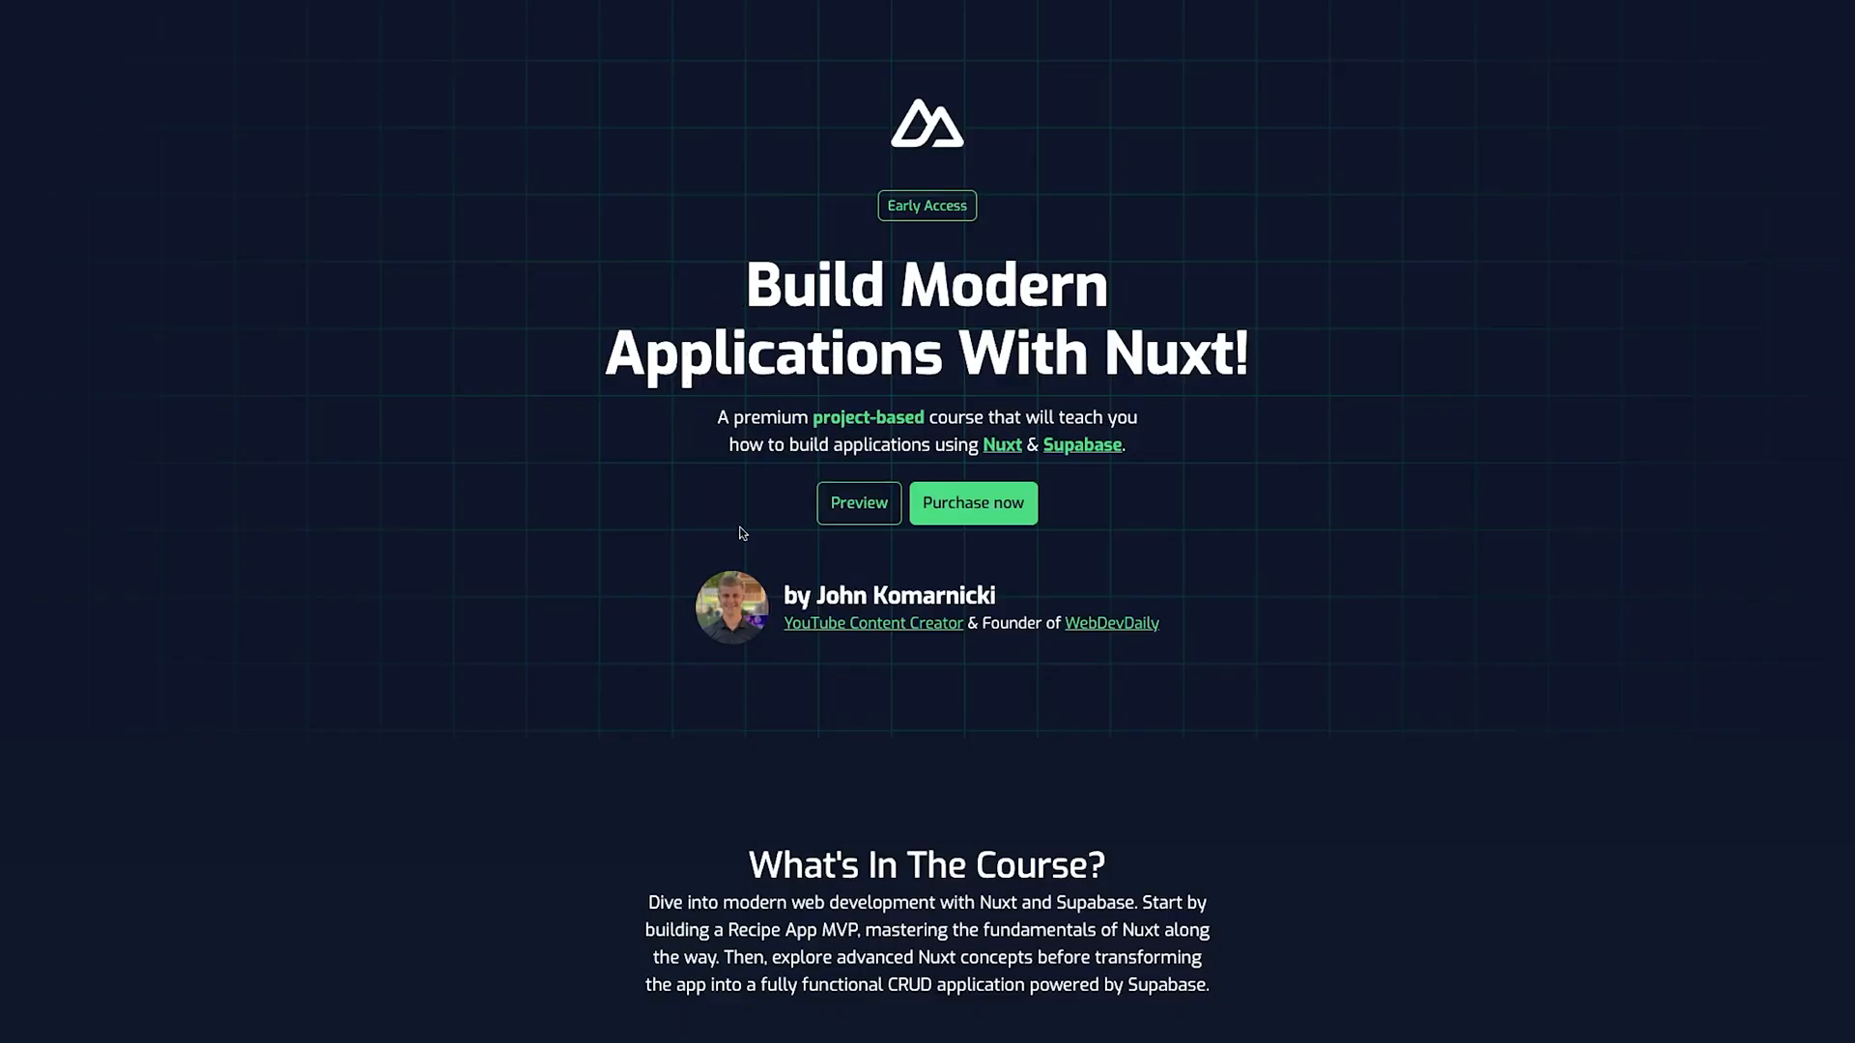
{"action": "mouse_move", "coordinate": [979, 367]}
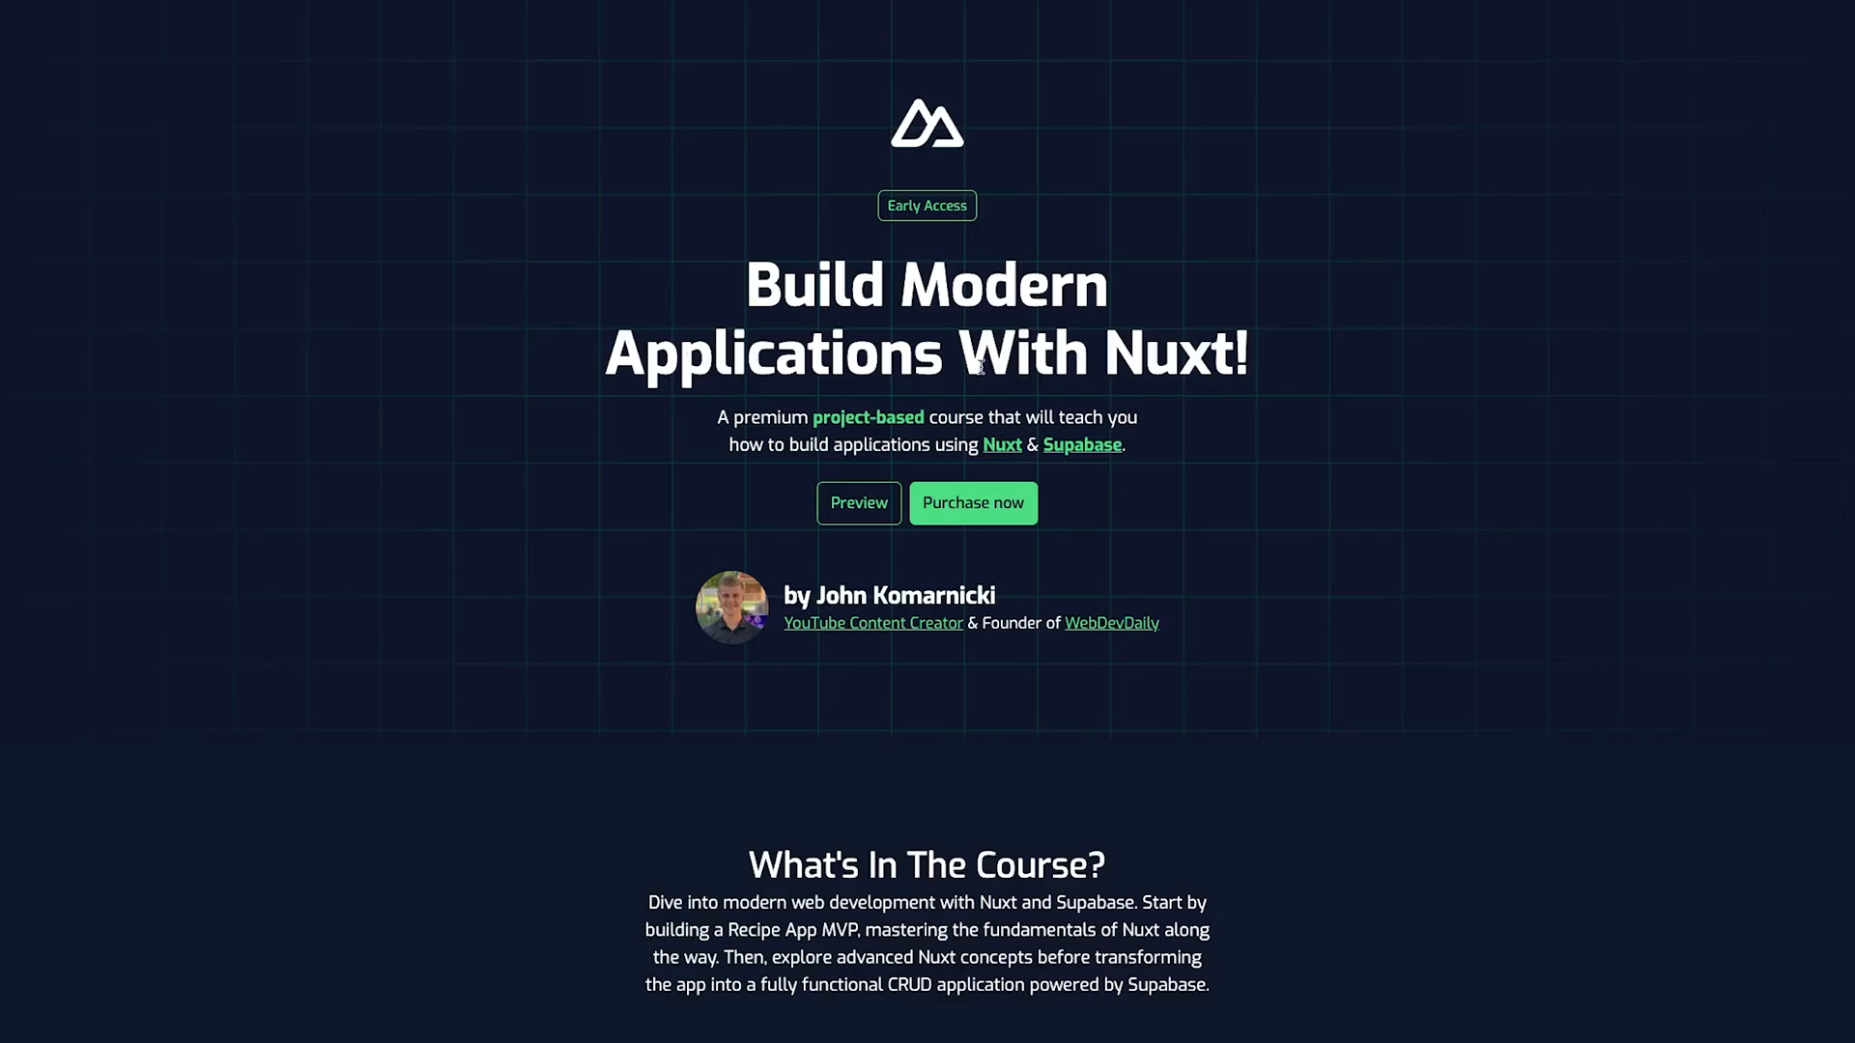
Scroll the Learn Nuxt course page to the curriculum modules and $39.99 pricing.
{"action": "scroll", "scroll_direction": "down", "scroll_amount": 3}
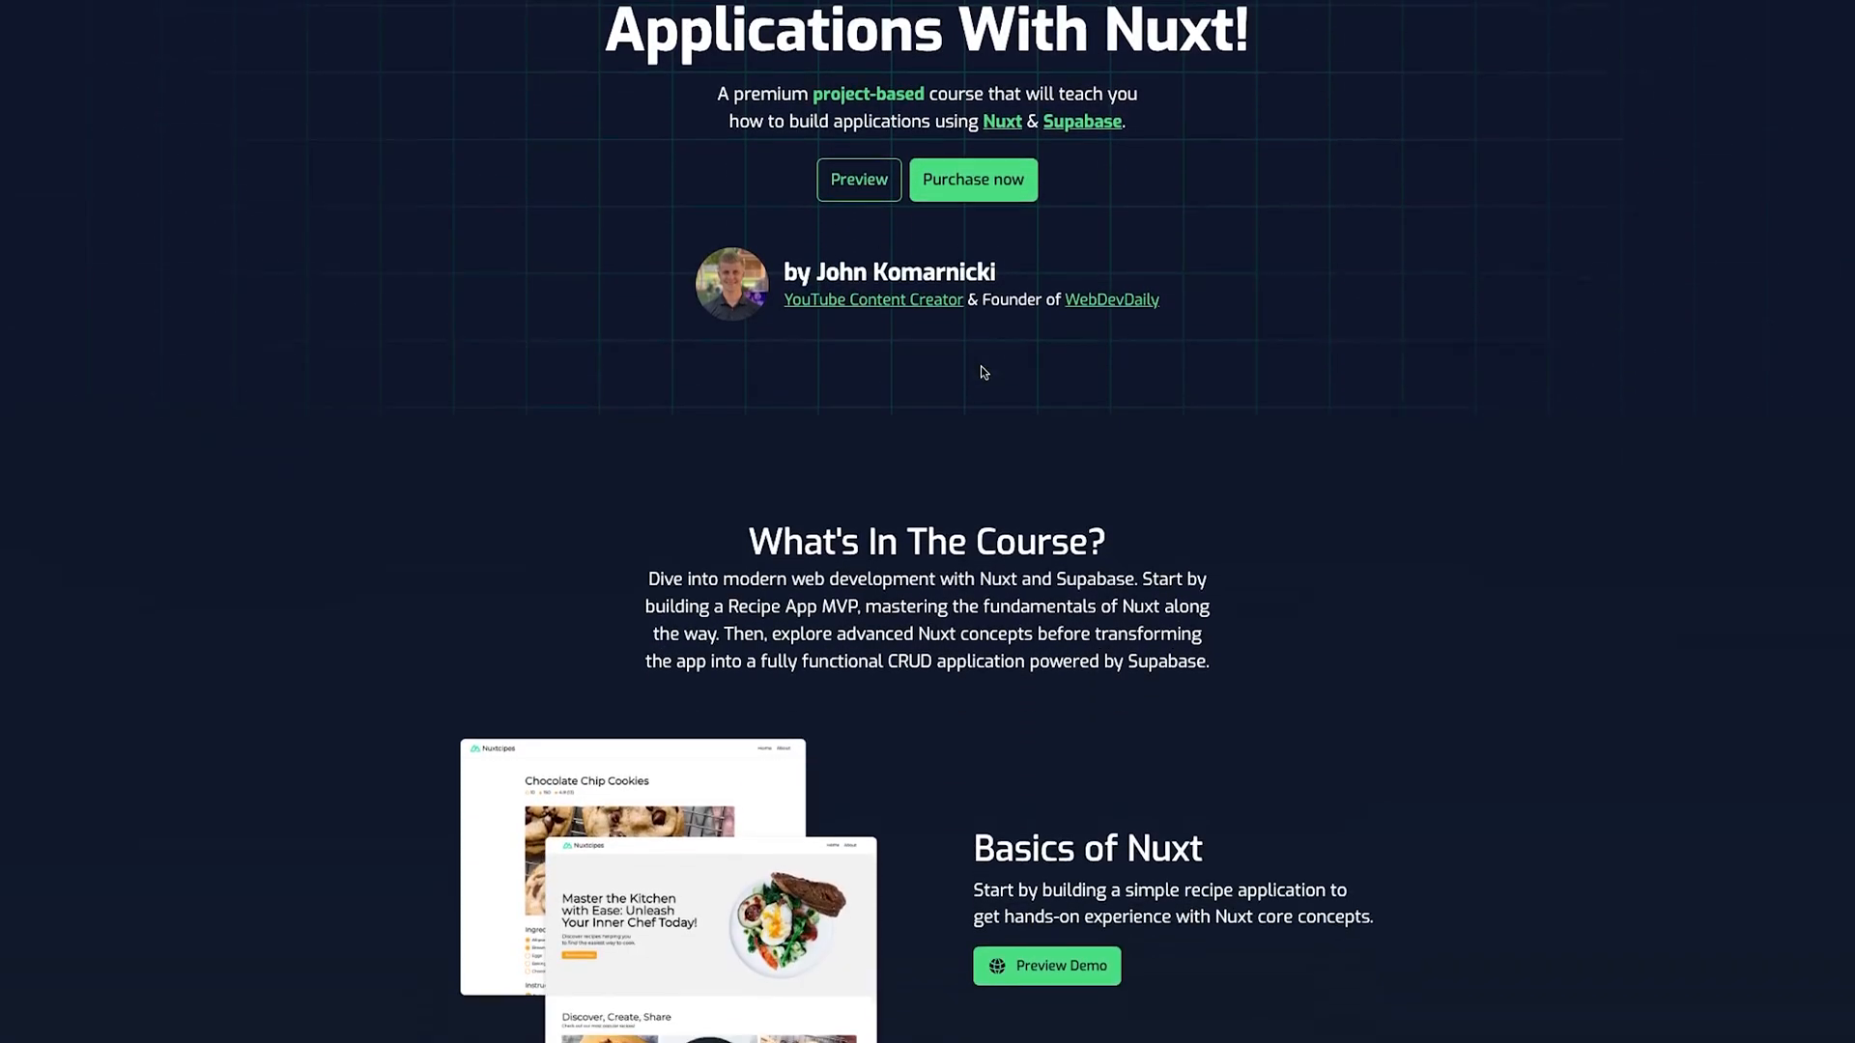
{"action": "scroll", "scroll_direction": "down", "scroll_amount": 3}
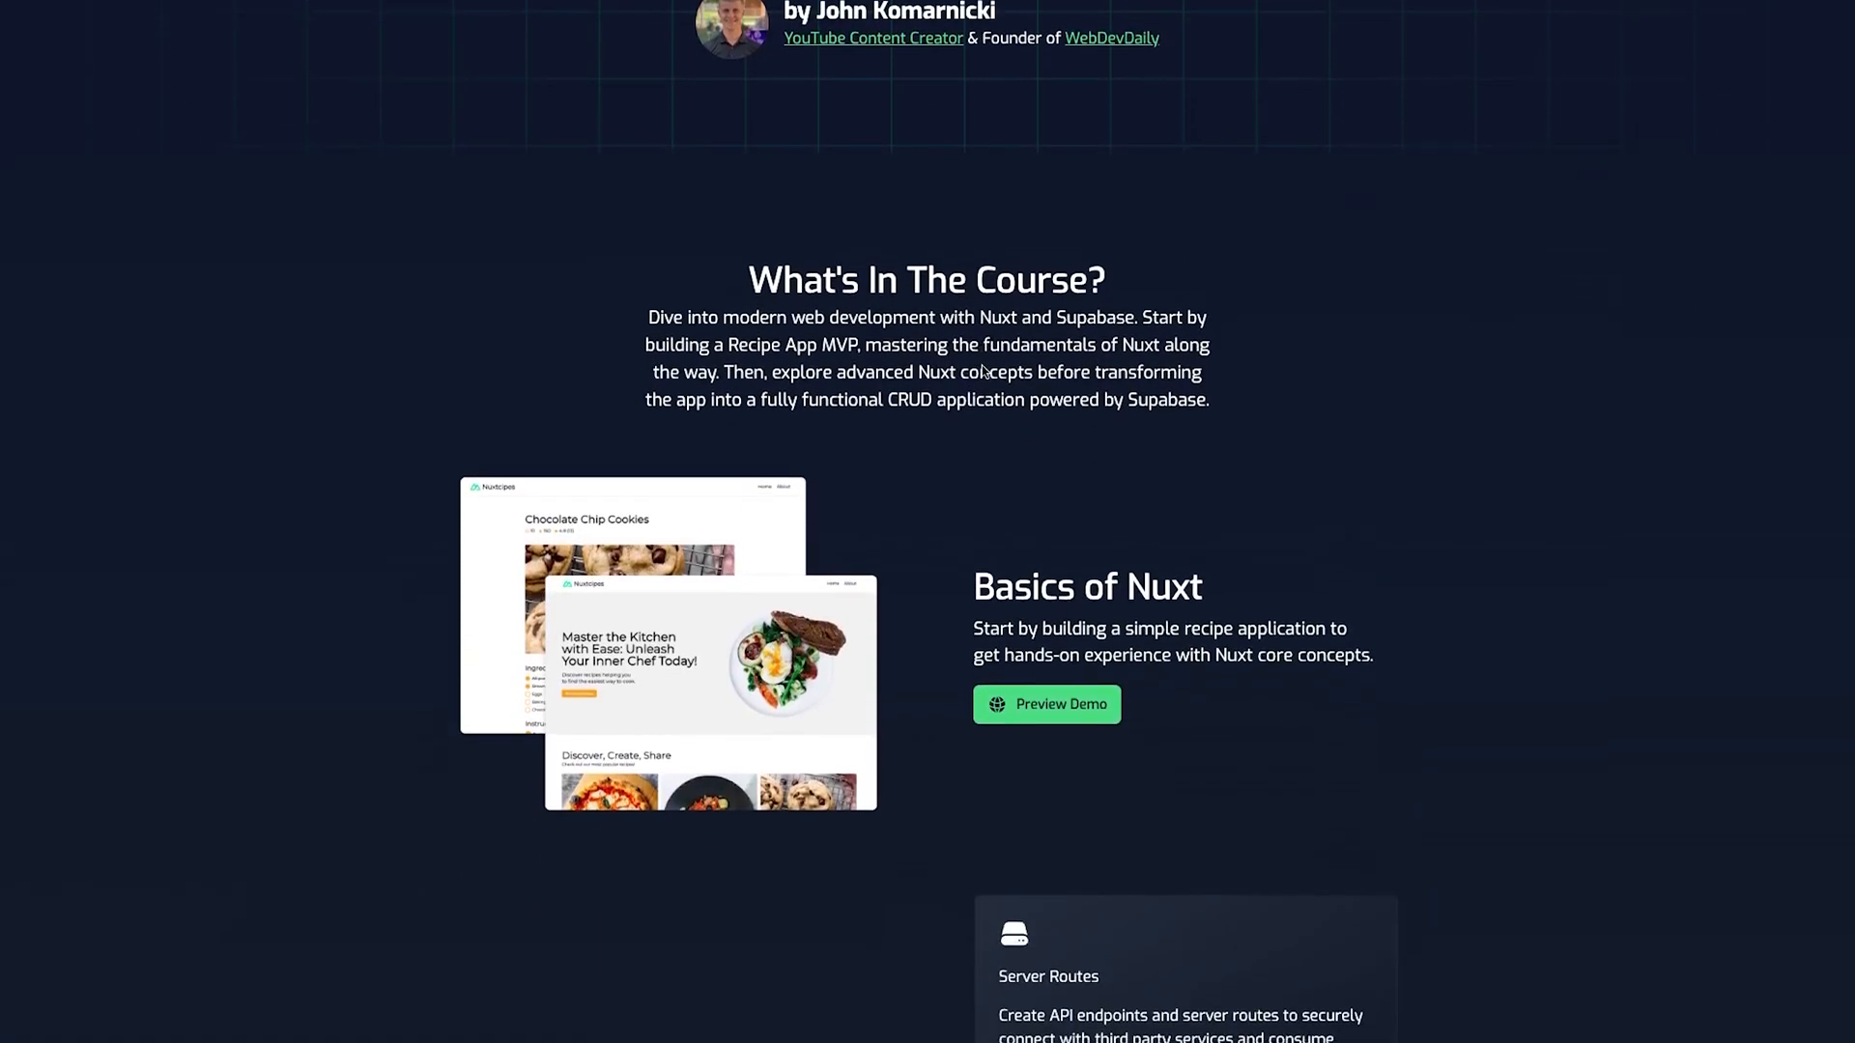
{"action": "scroll", "scroll_direction": "down", "scroll_amount": 3}
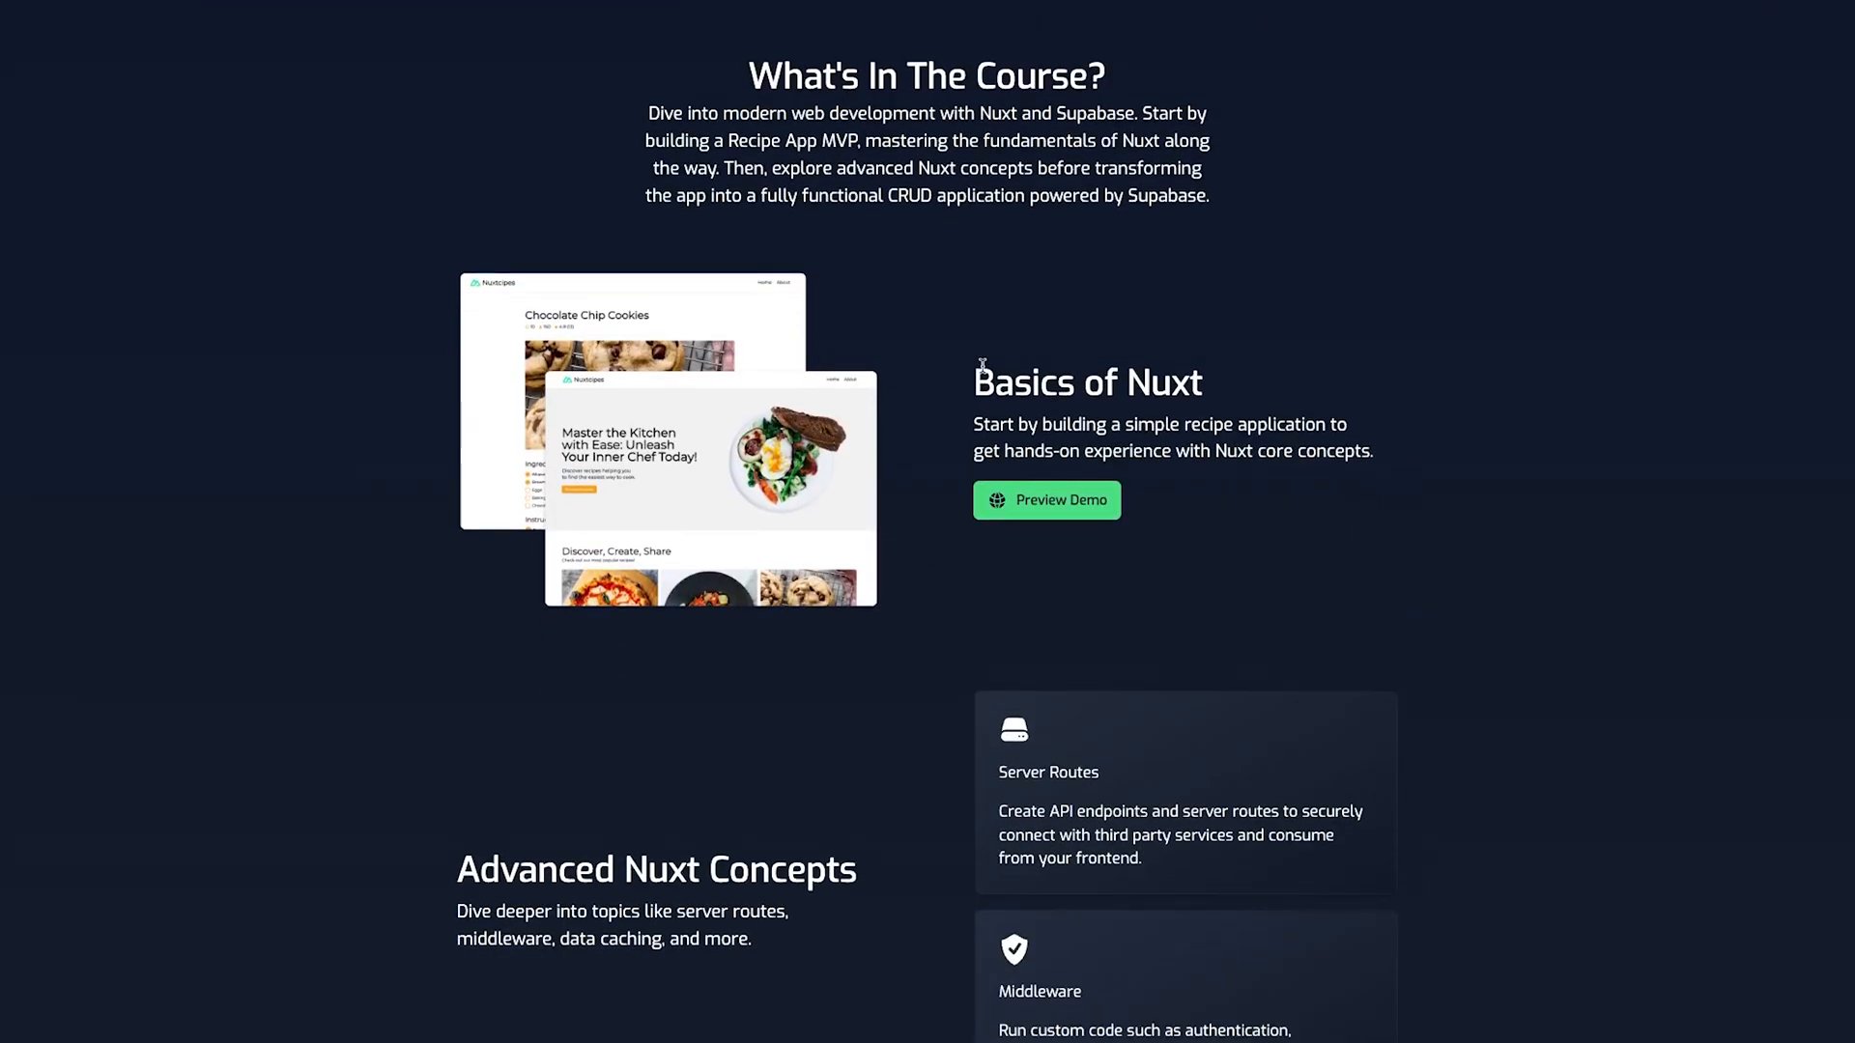
{"action": "scroll", "scroll_direction": "down", "scroll_amount": 3}
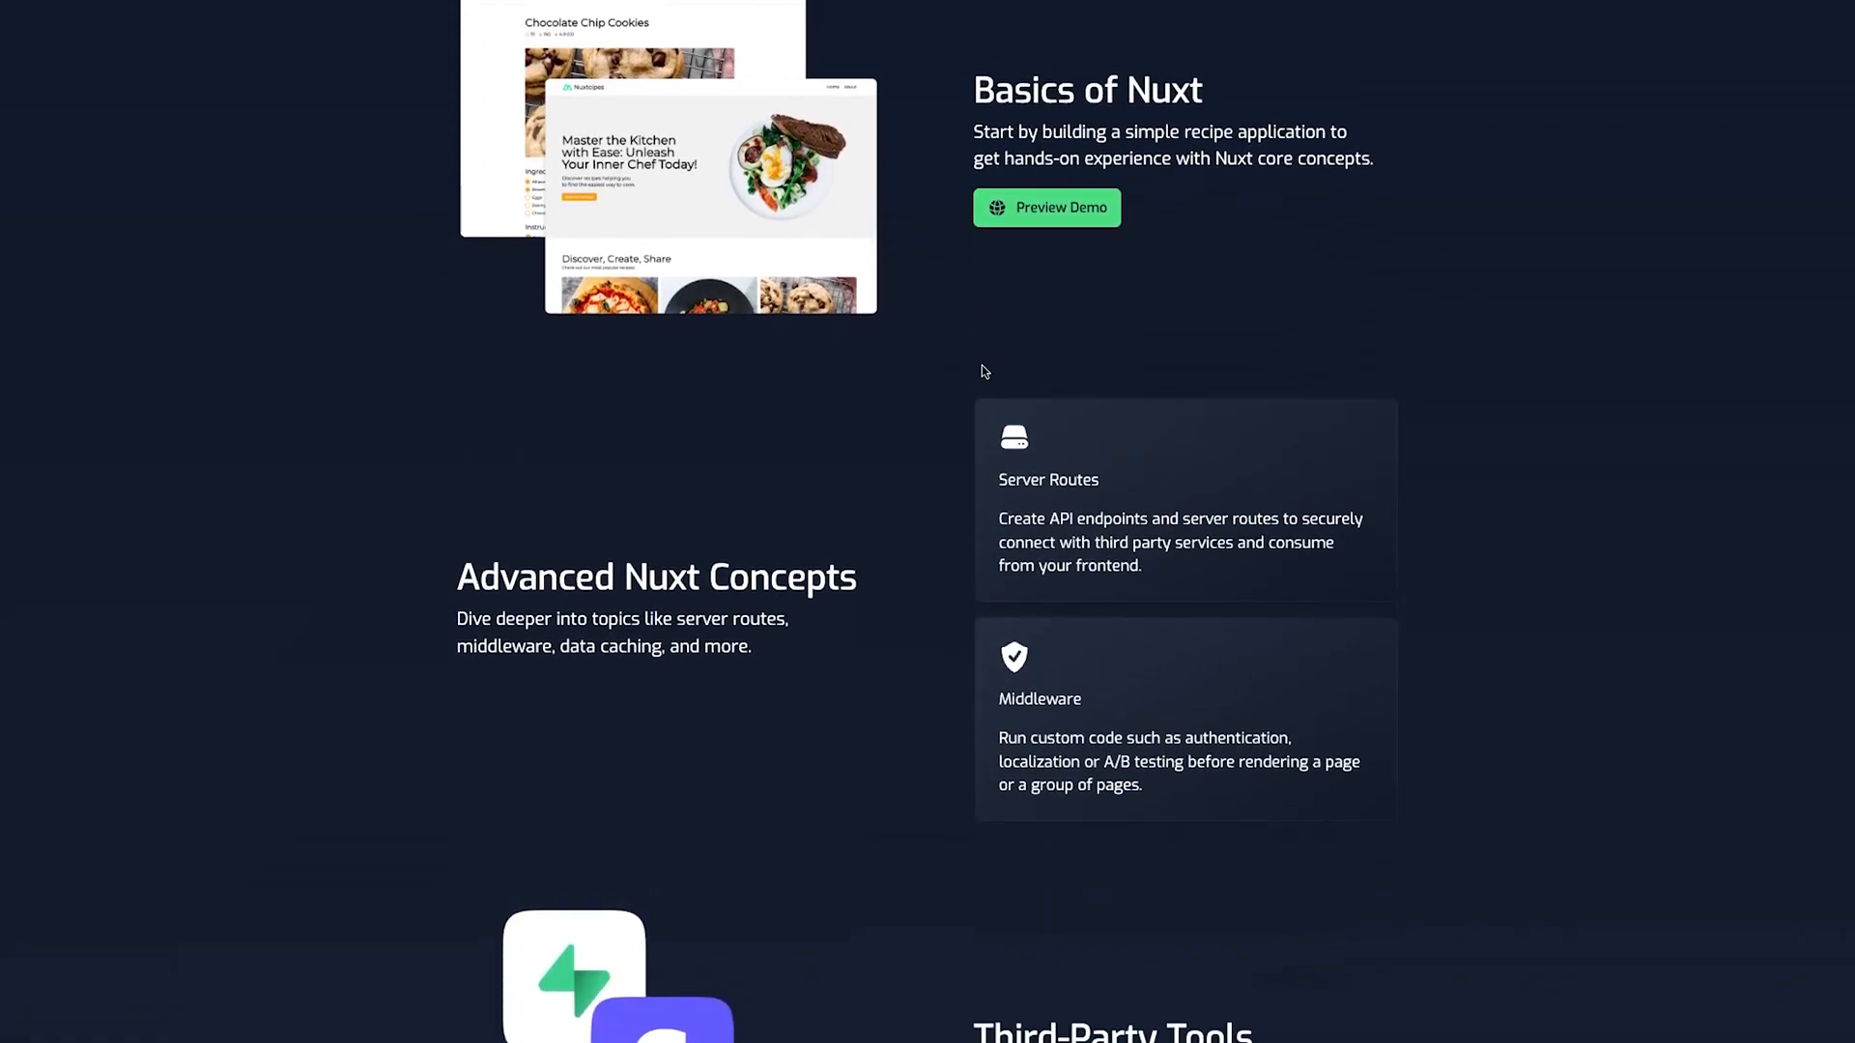
{"action": "scroll", "scroll_direction": "down", "scroll_amount": 3}
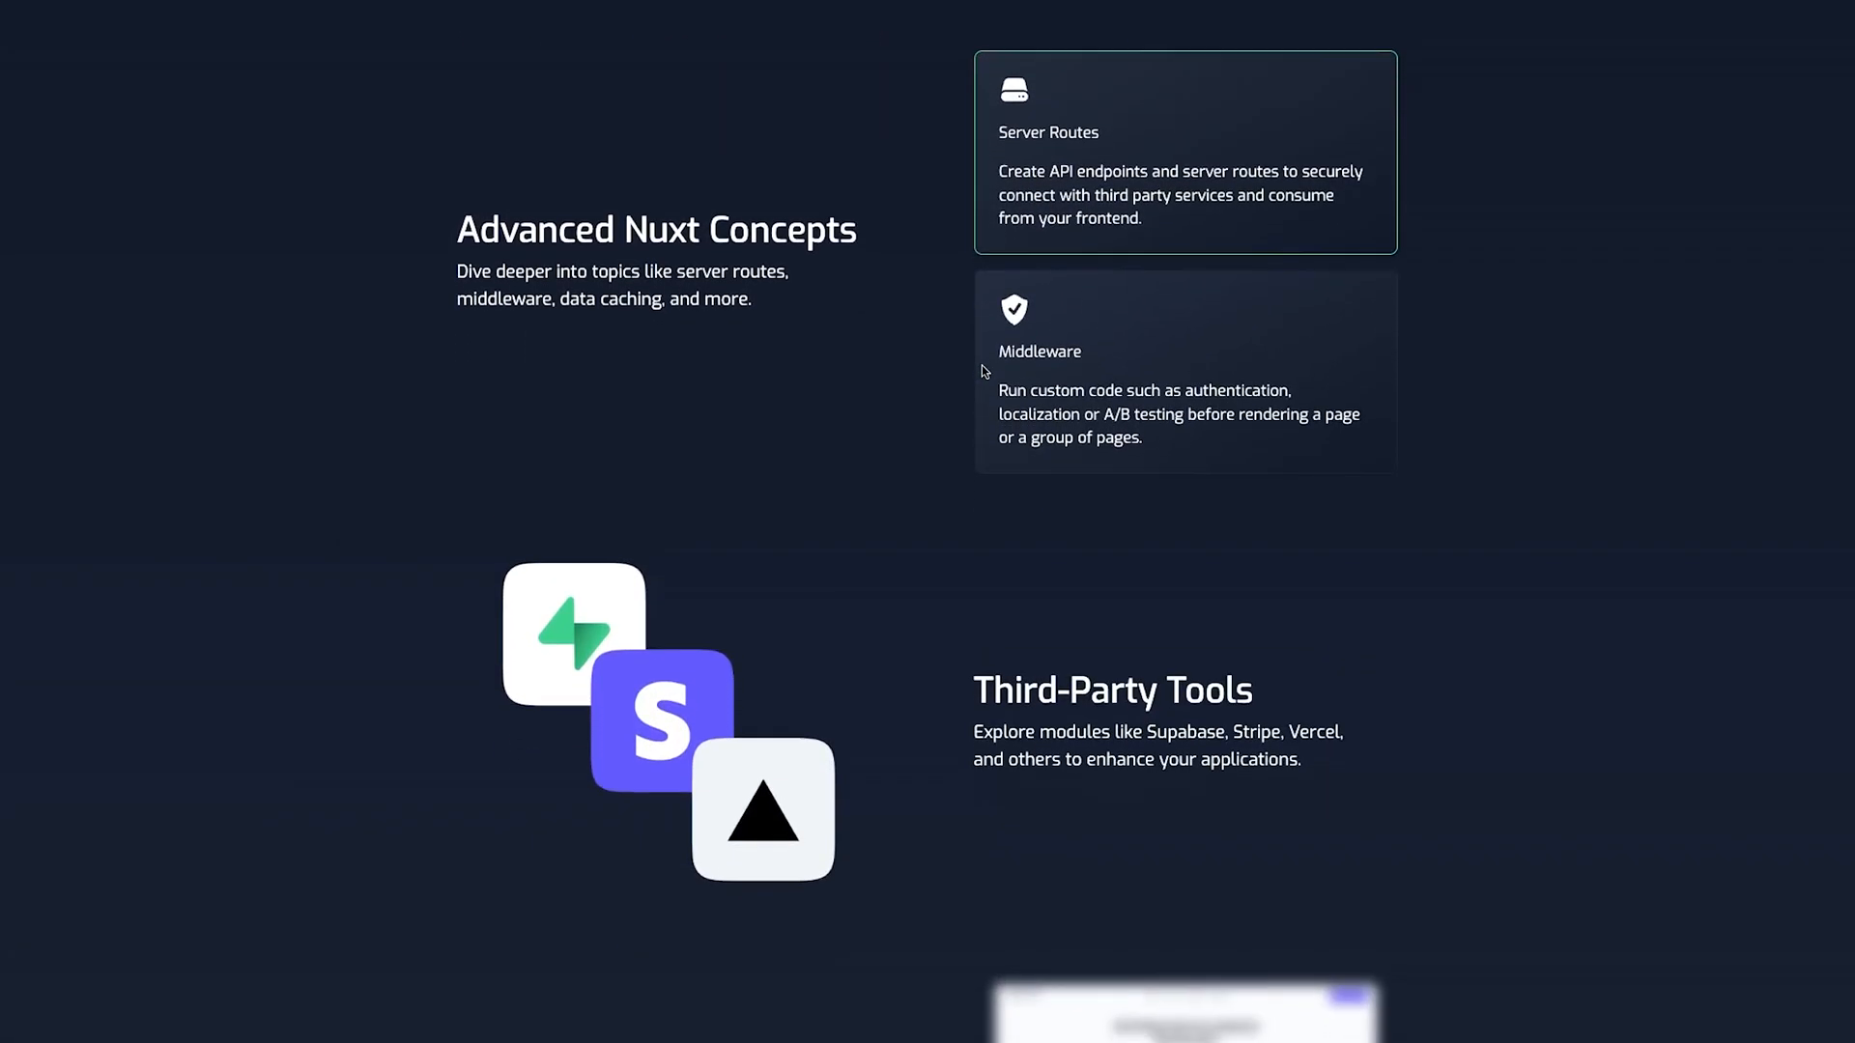
{"action": "scroll", "scroll_direction": "down", "scroll_amount": 3}
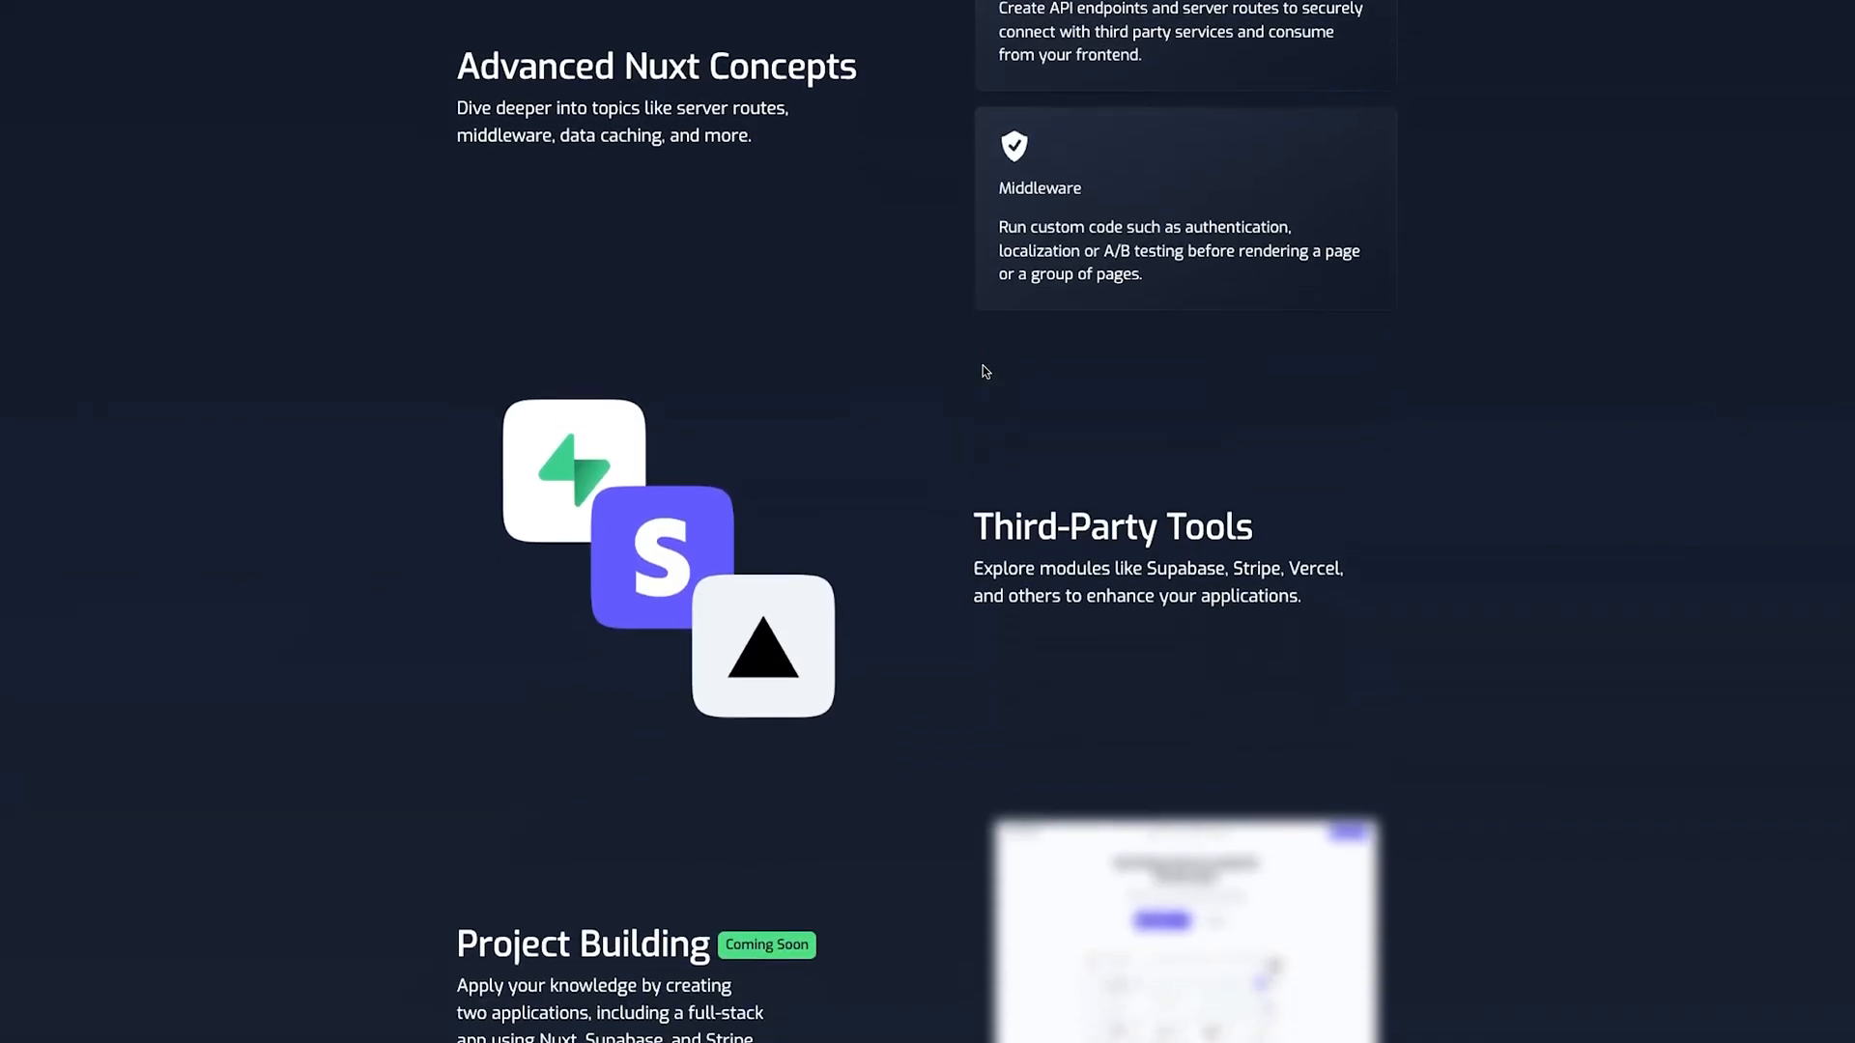
{"action": "scroll", "scroll_direction": "down", "scroll_amount": 3}
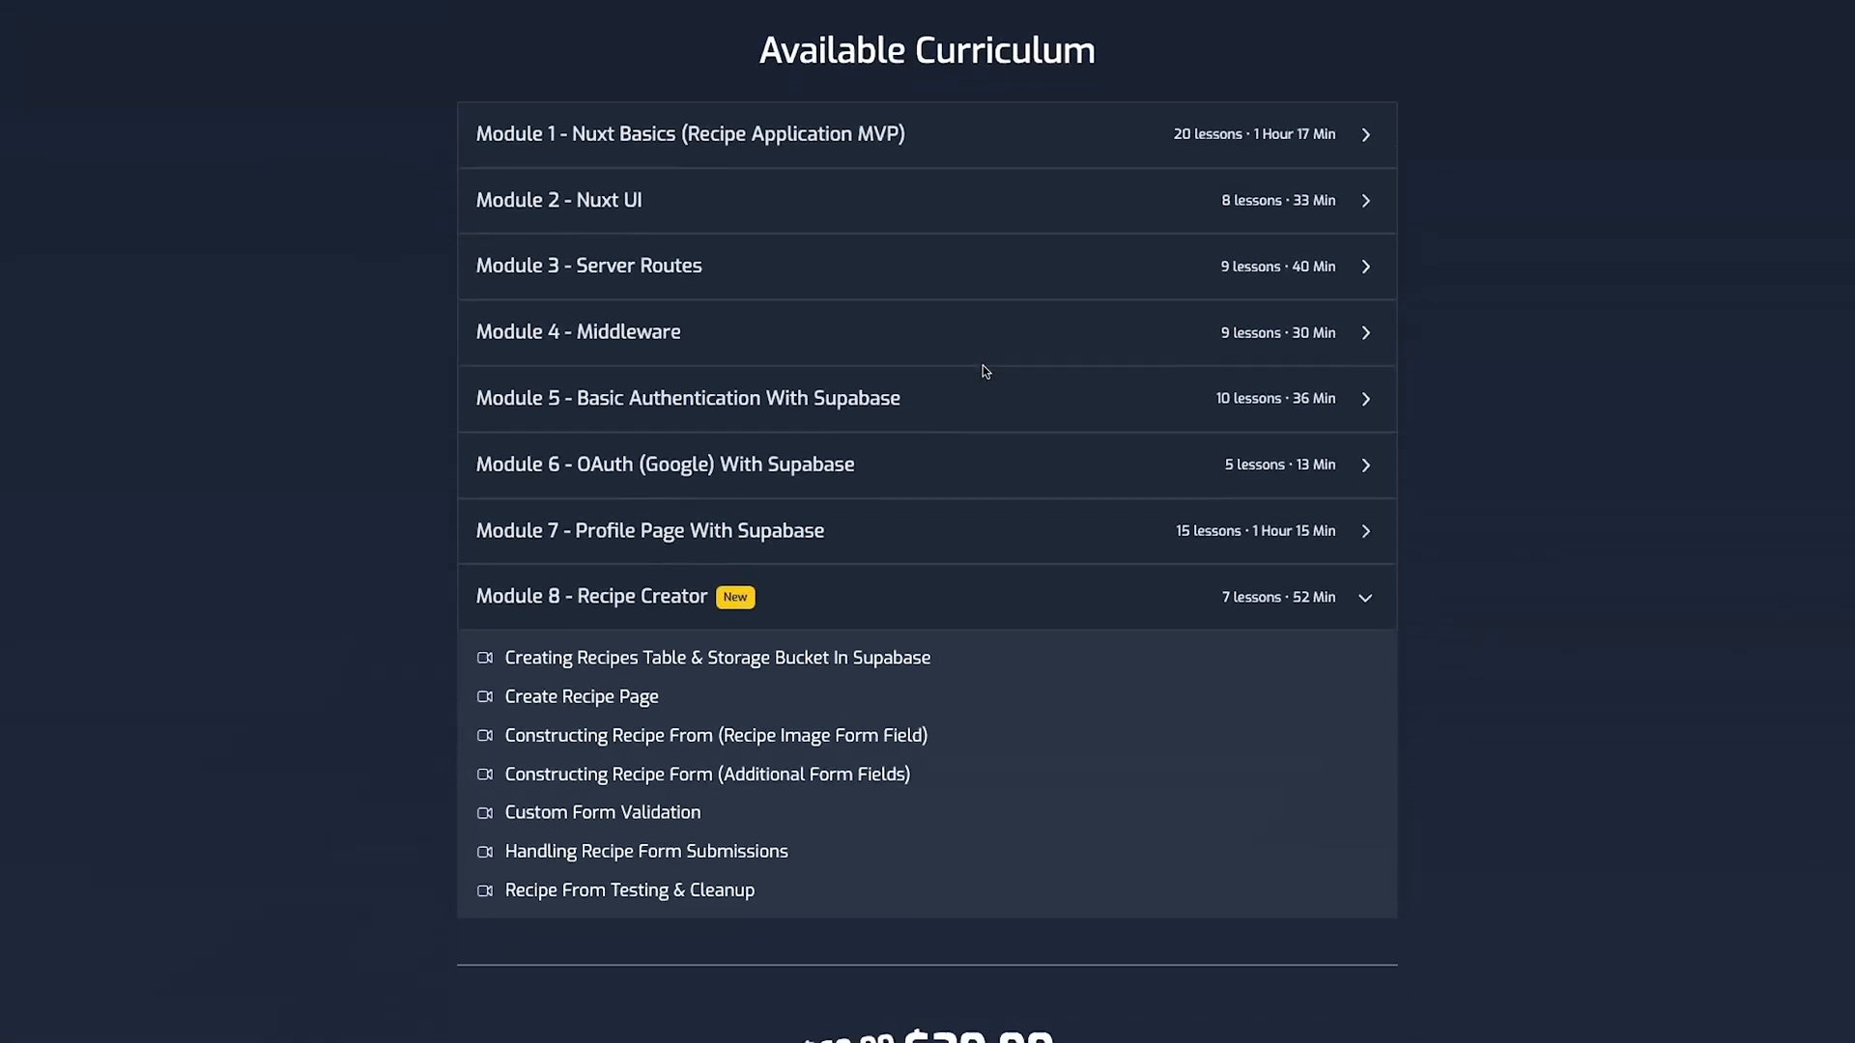
{"action": "scroll", "scroll_direction": "down", "scroll_amount": 3}
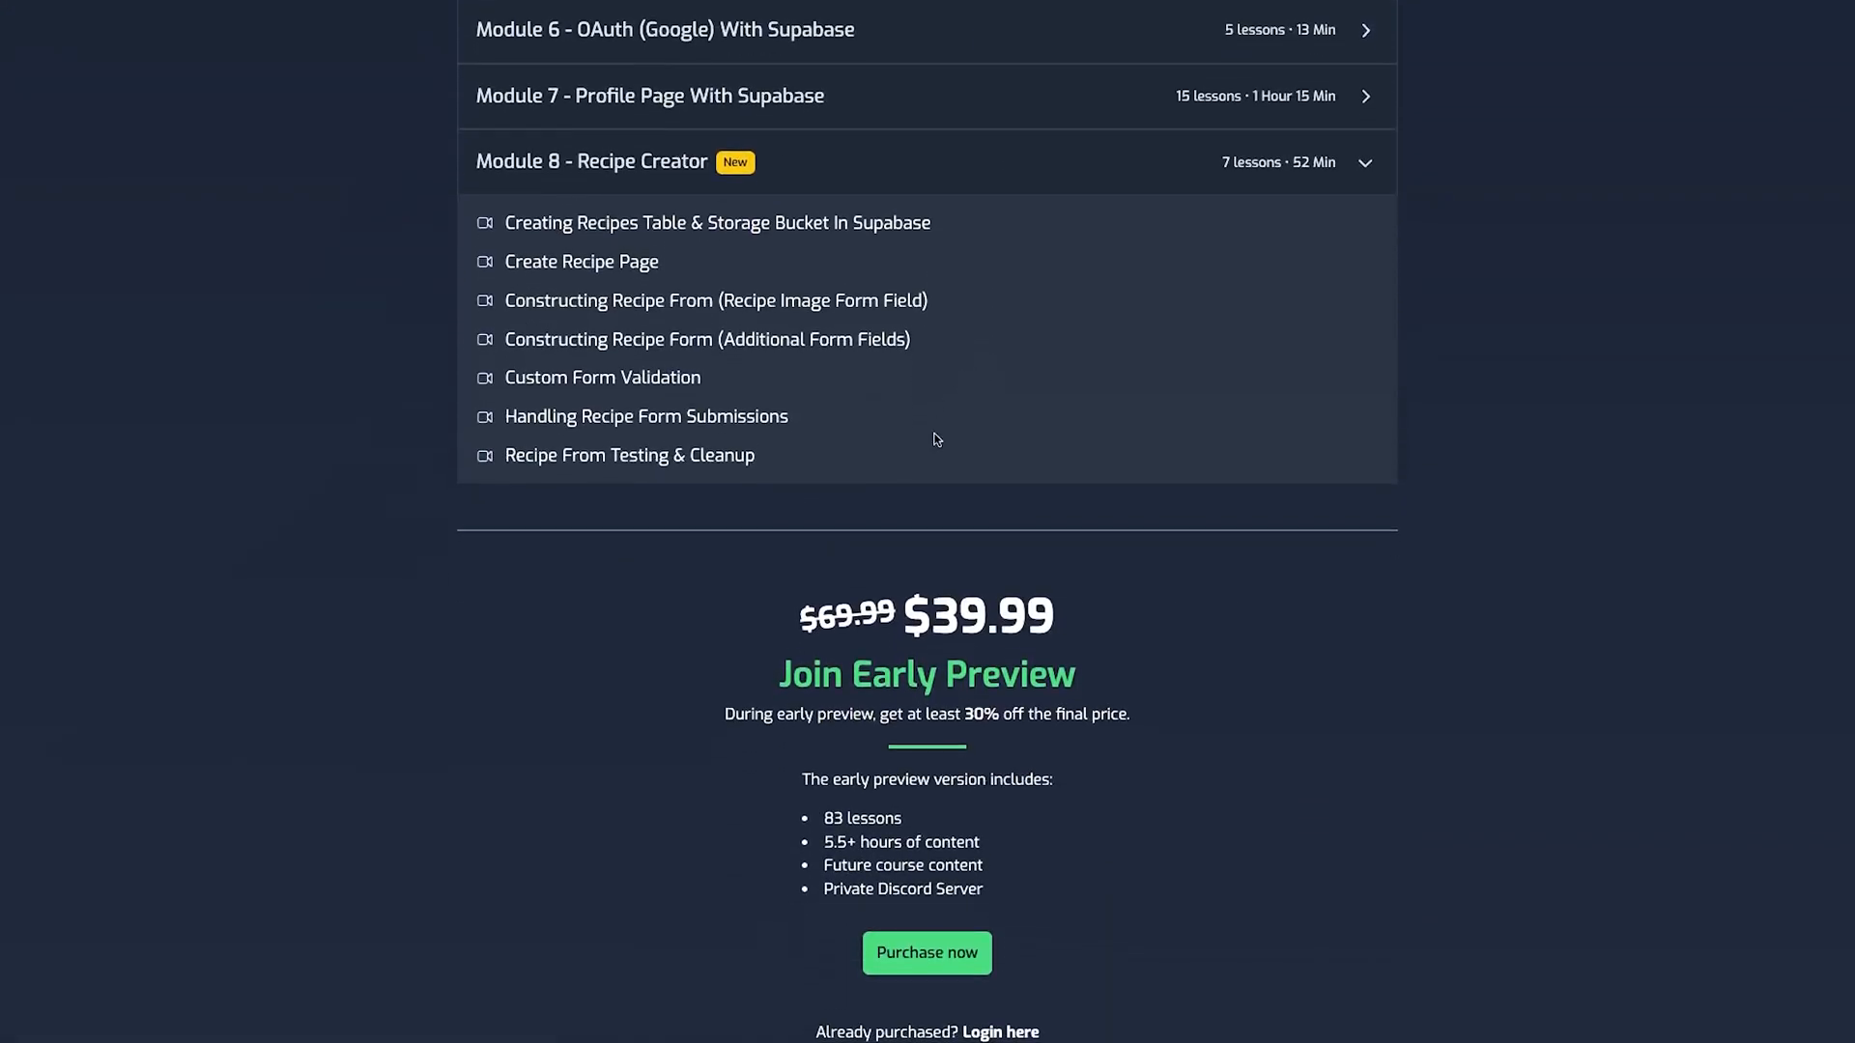
{"action": "mouse_move", "coordinate": [1000, 619]}
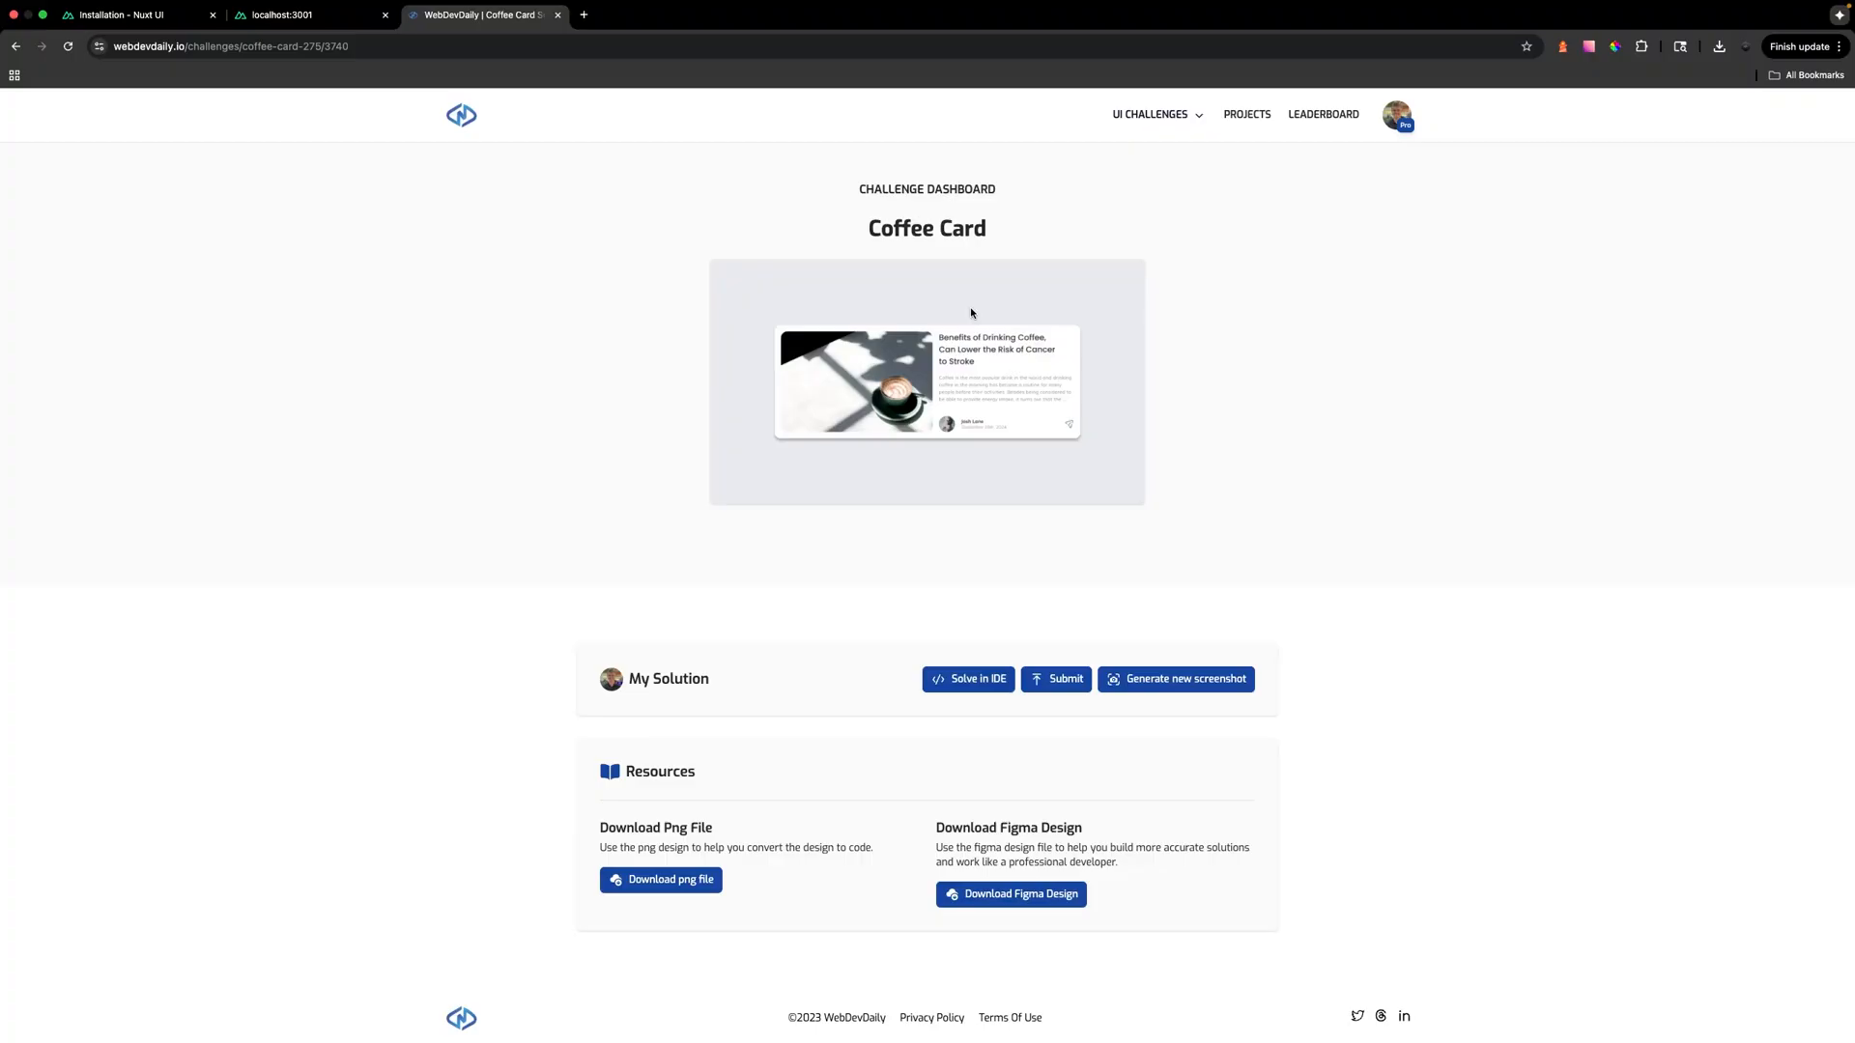
{"action": "mouse_move", "coordinate": [1035, 384]}
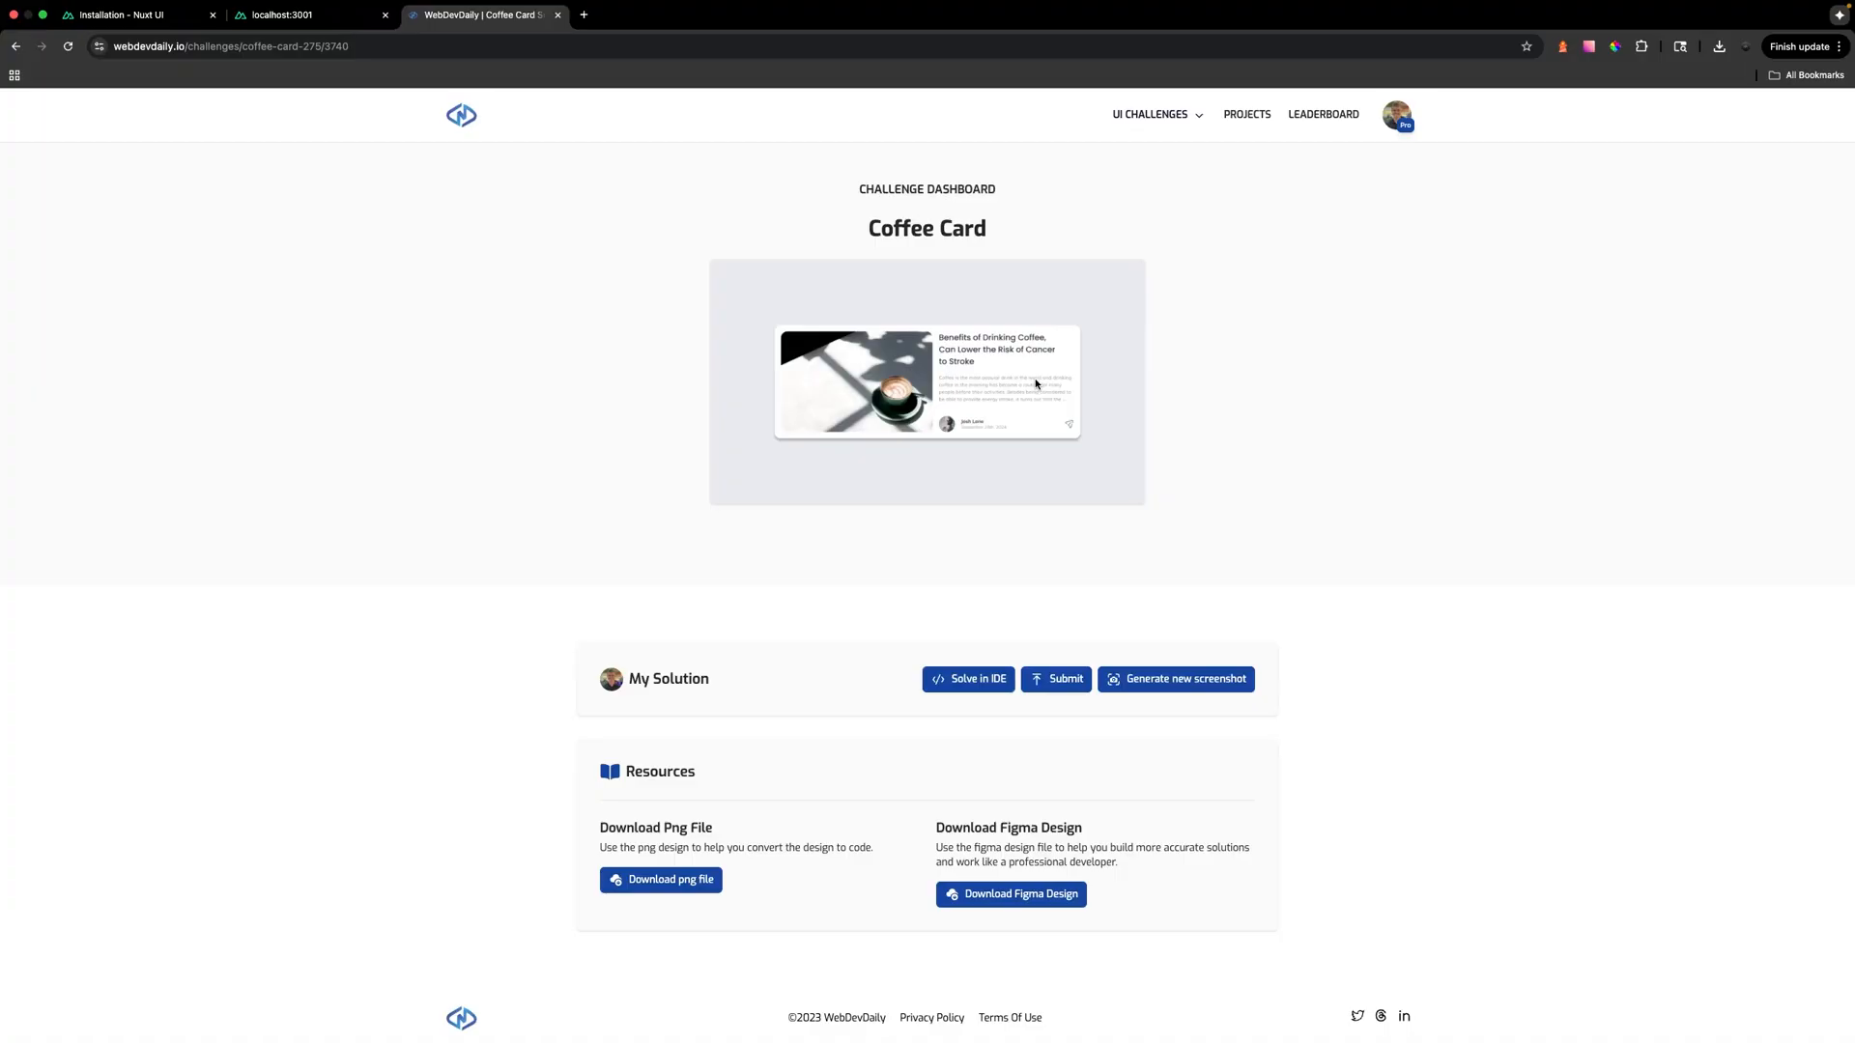
{"action": "mouse_move", "coordinate": [917, 363]}
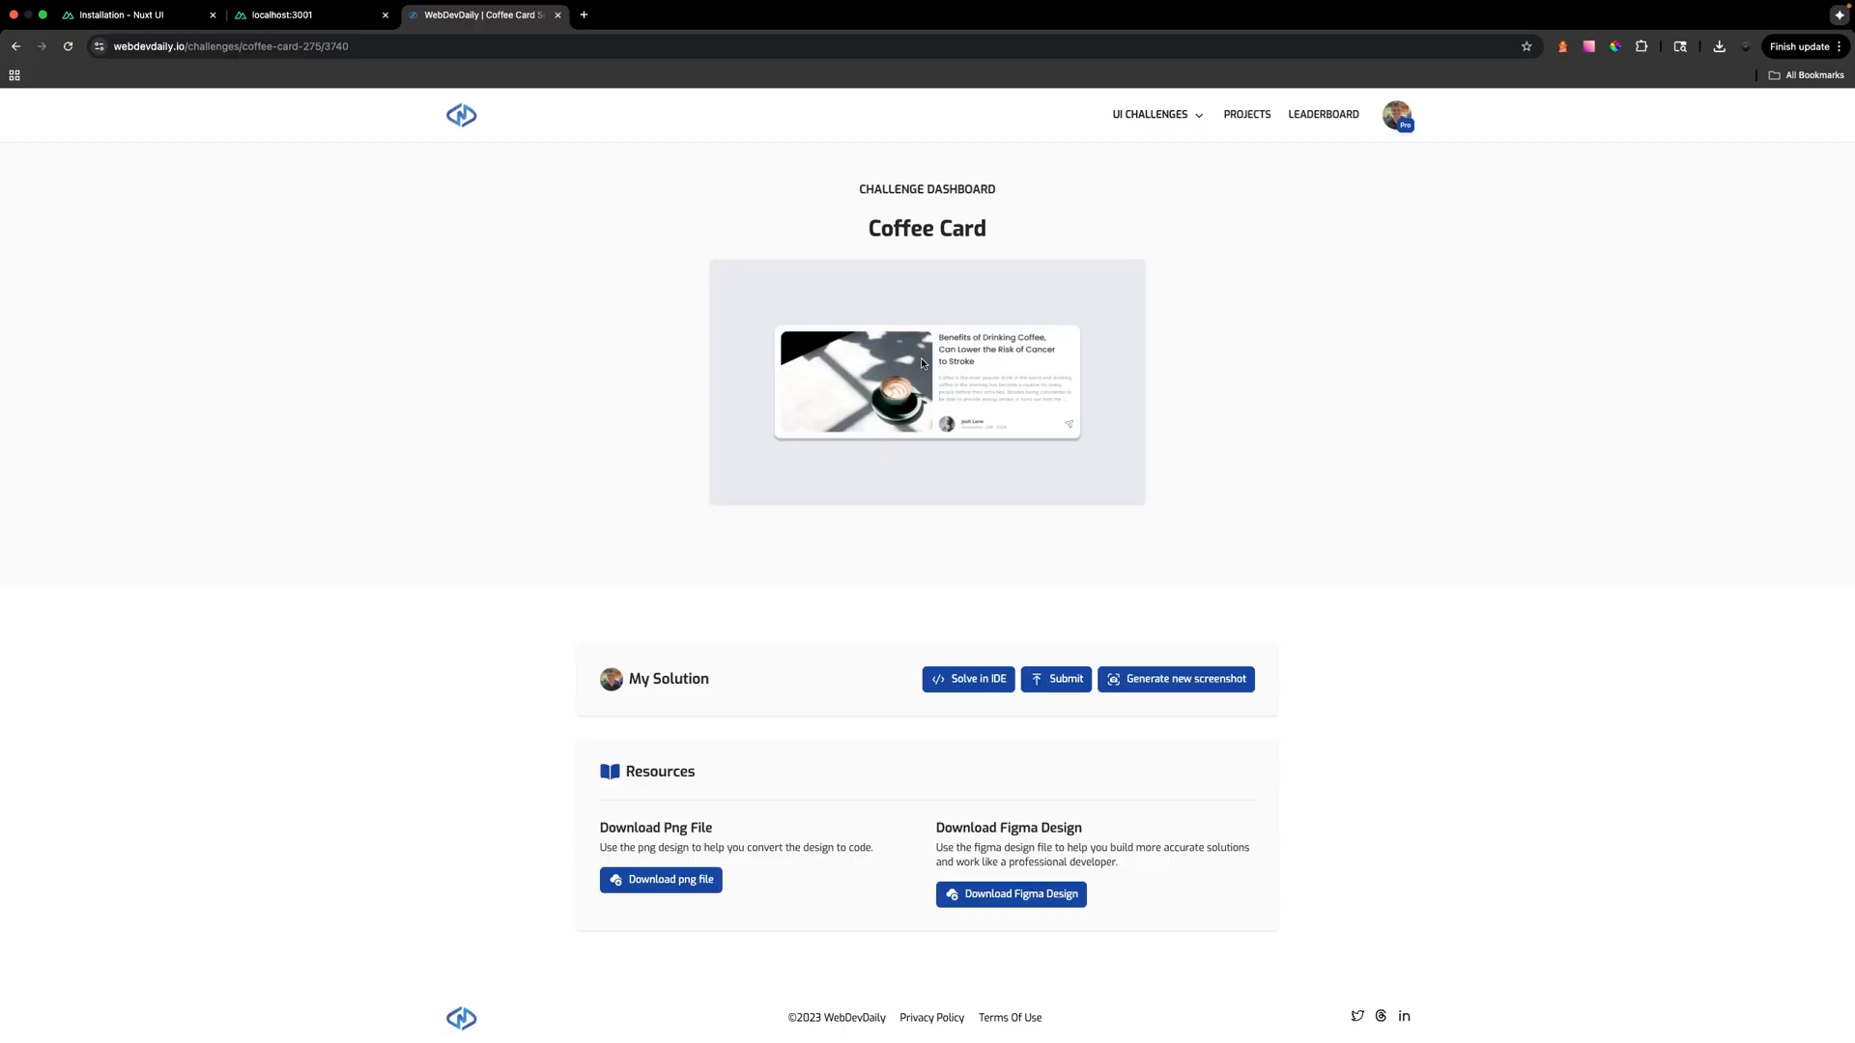
{"action": "mouse_move", "coordinate": [853, 383]}
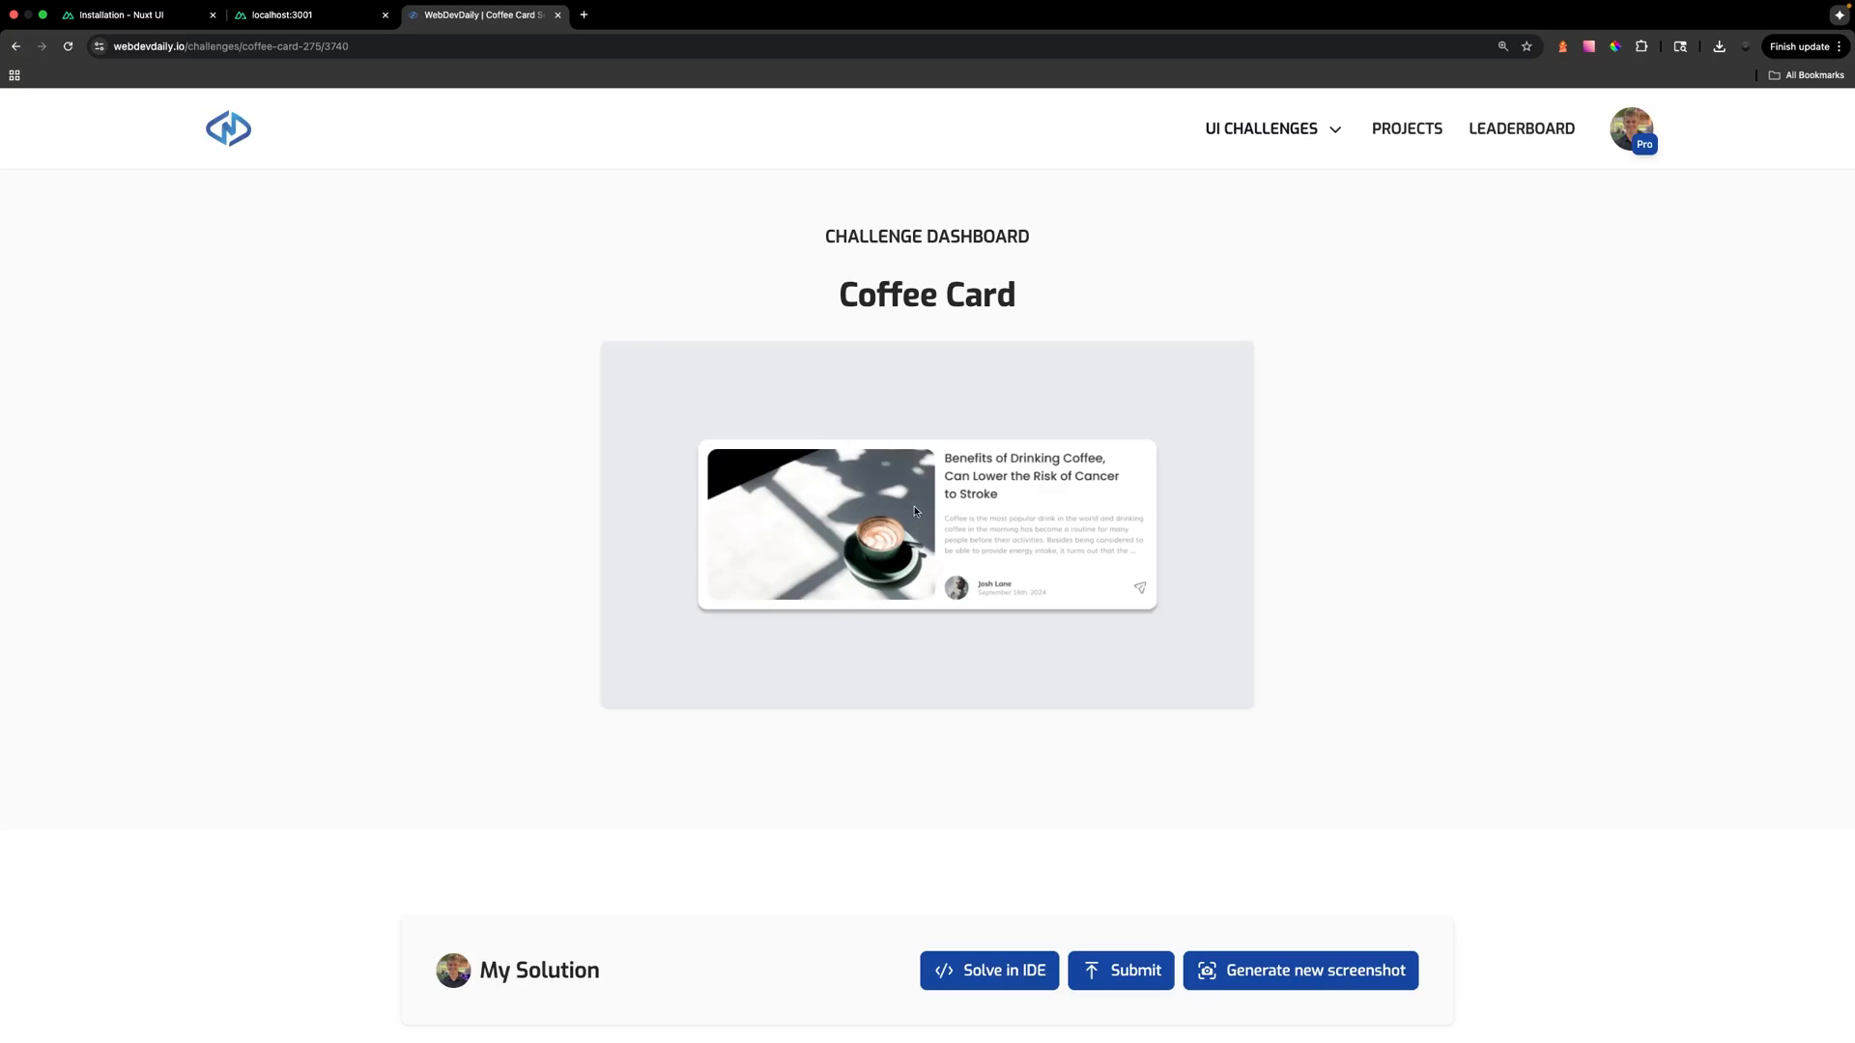
{"action": "mouse_move", "coordinate": [964, 586]}
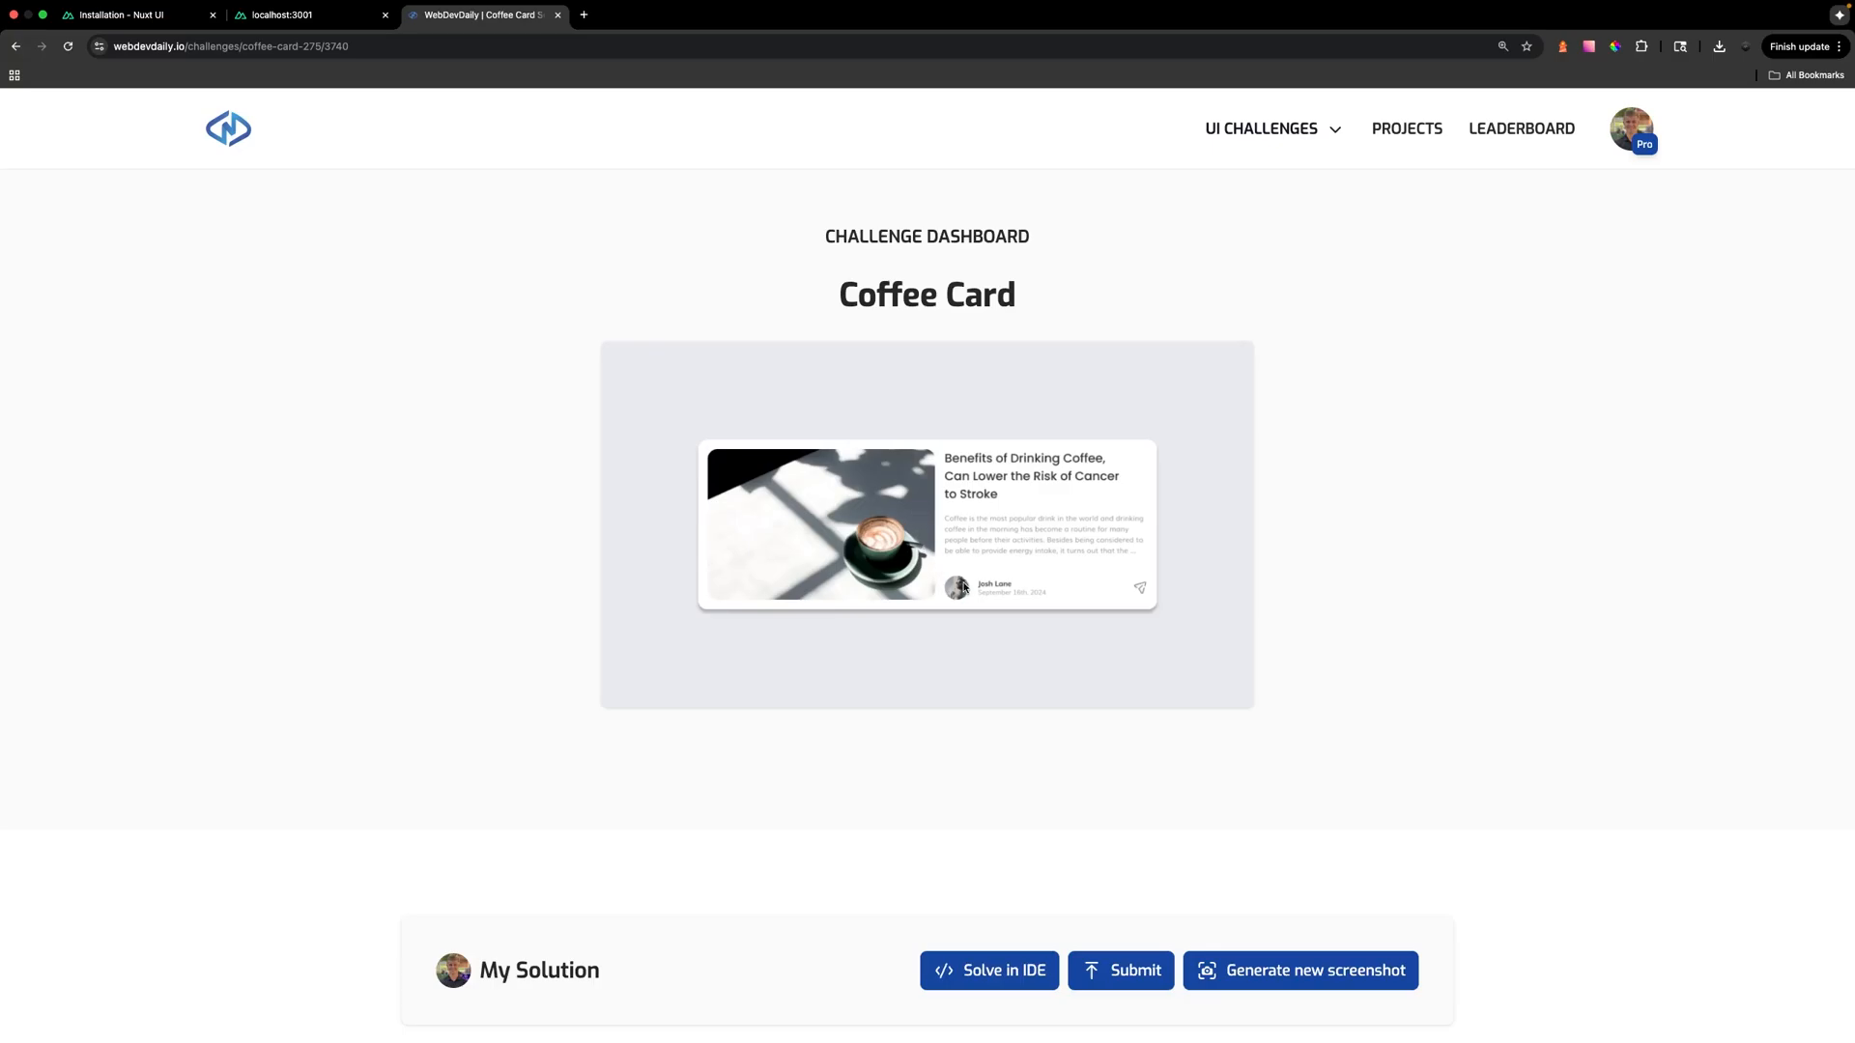
{"action": "mouse_move", "coordinate": [958, 590]}
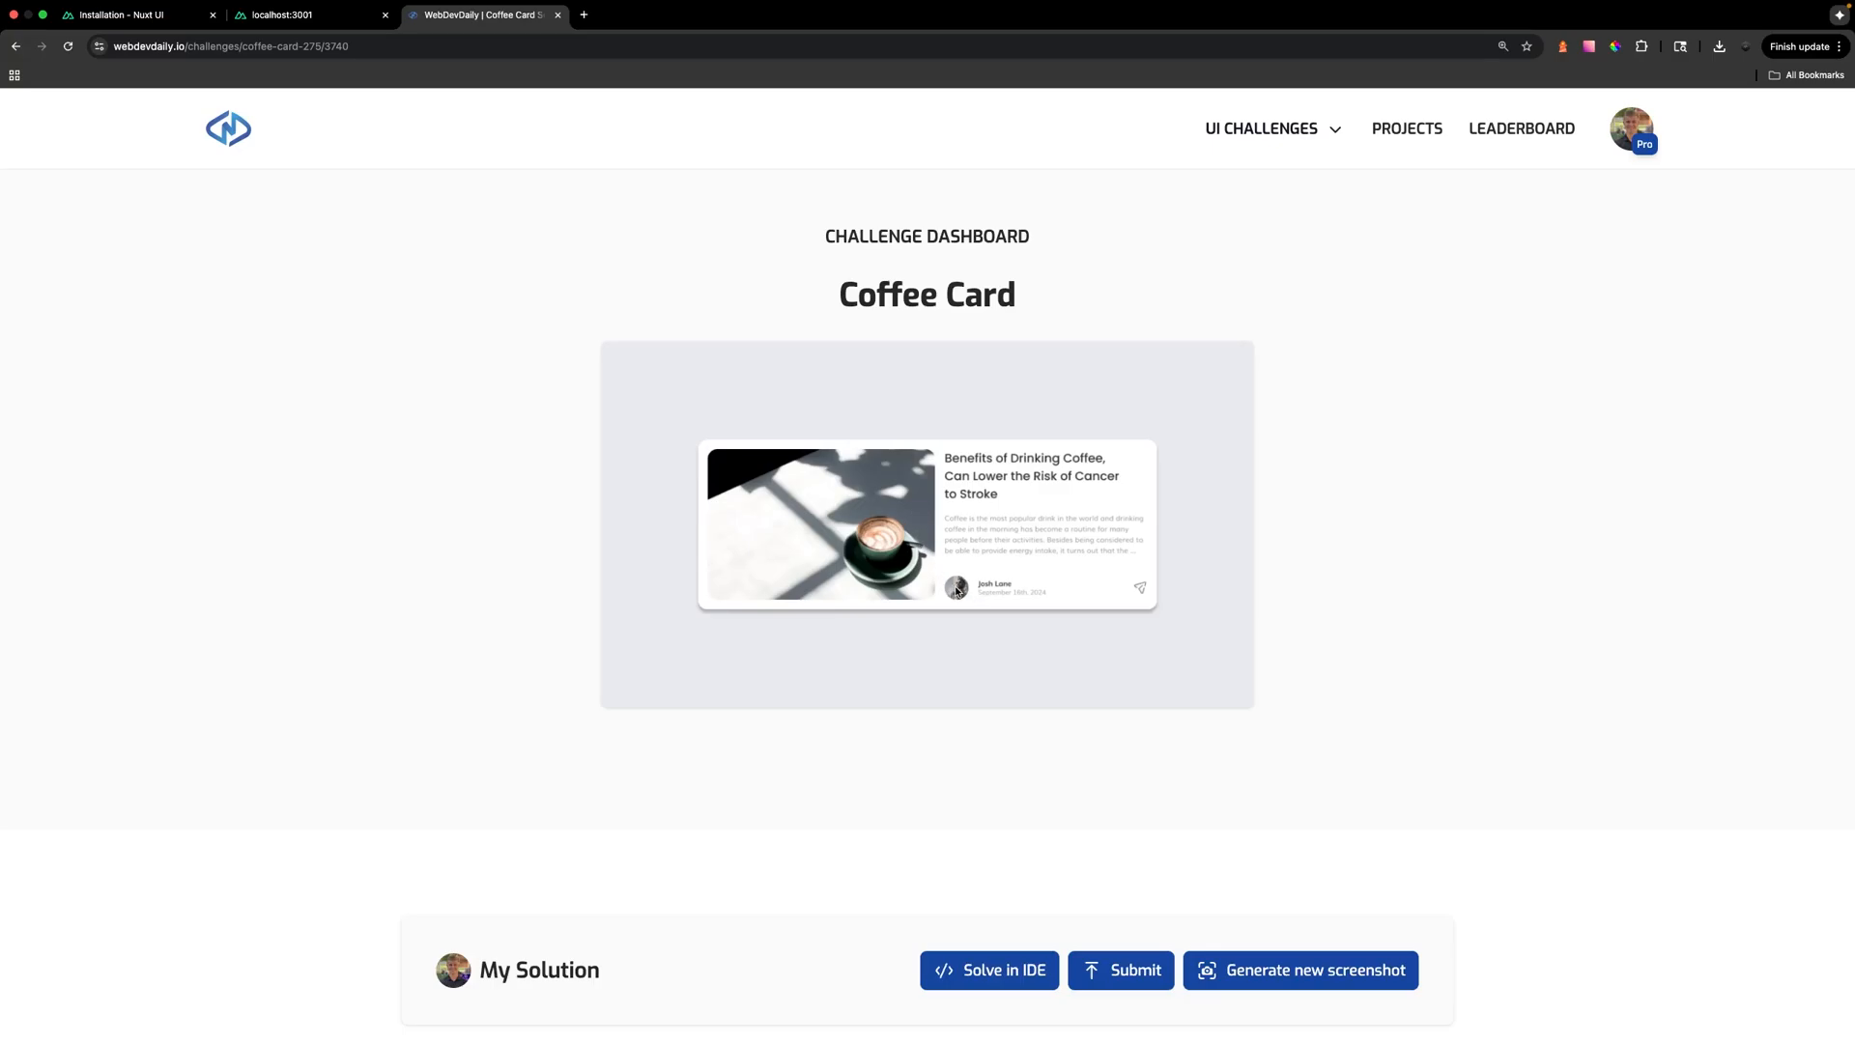
{"action": "mouse_move", "coordinate": [1139, 601]}
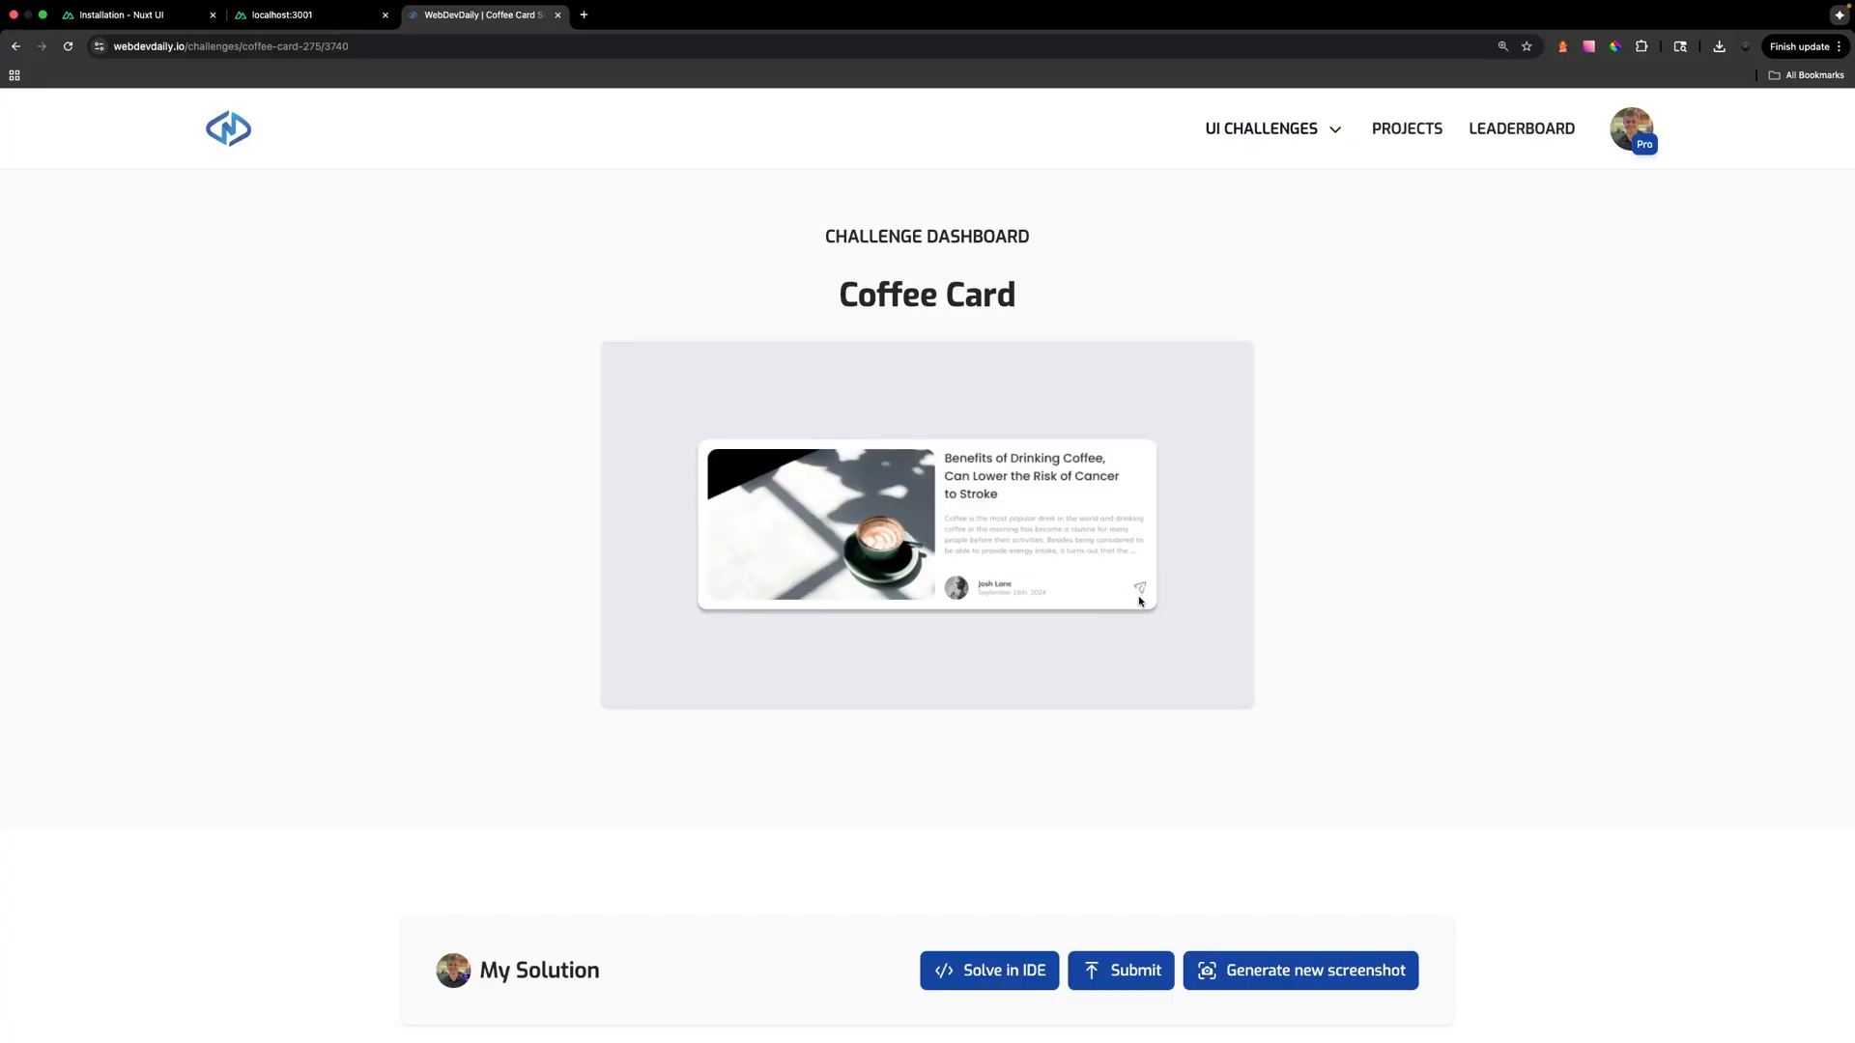
{"action": "mouse_move", "coordinate": [1139, 594]}
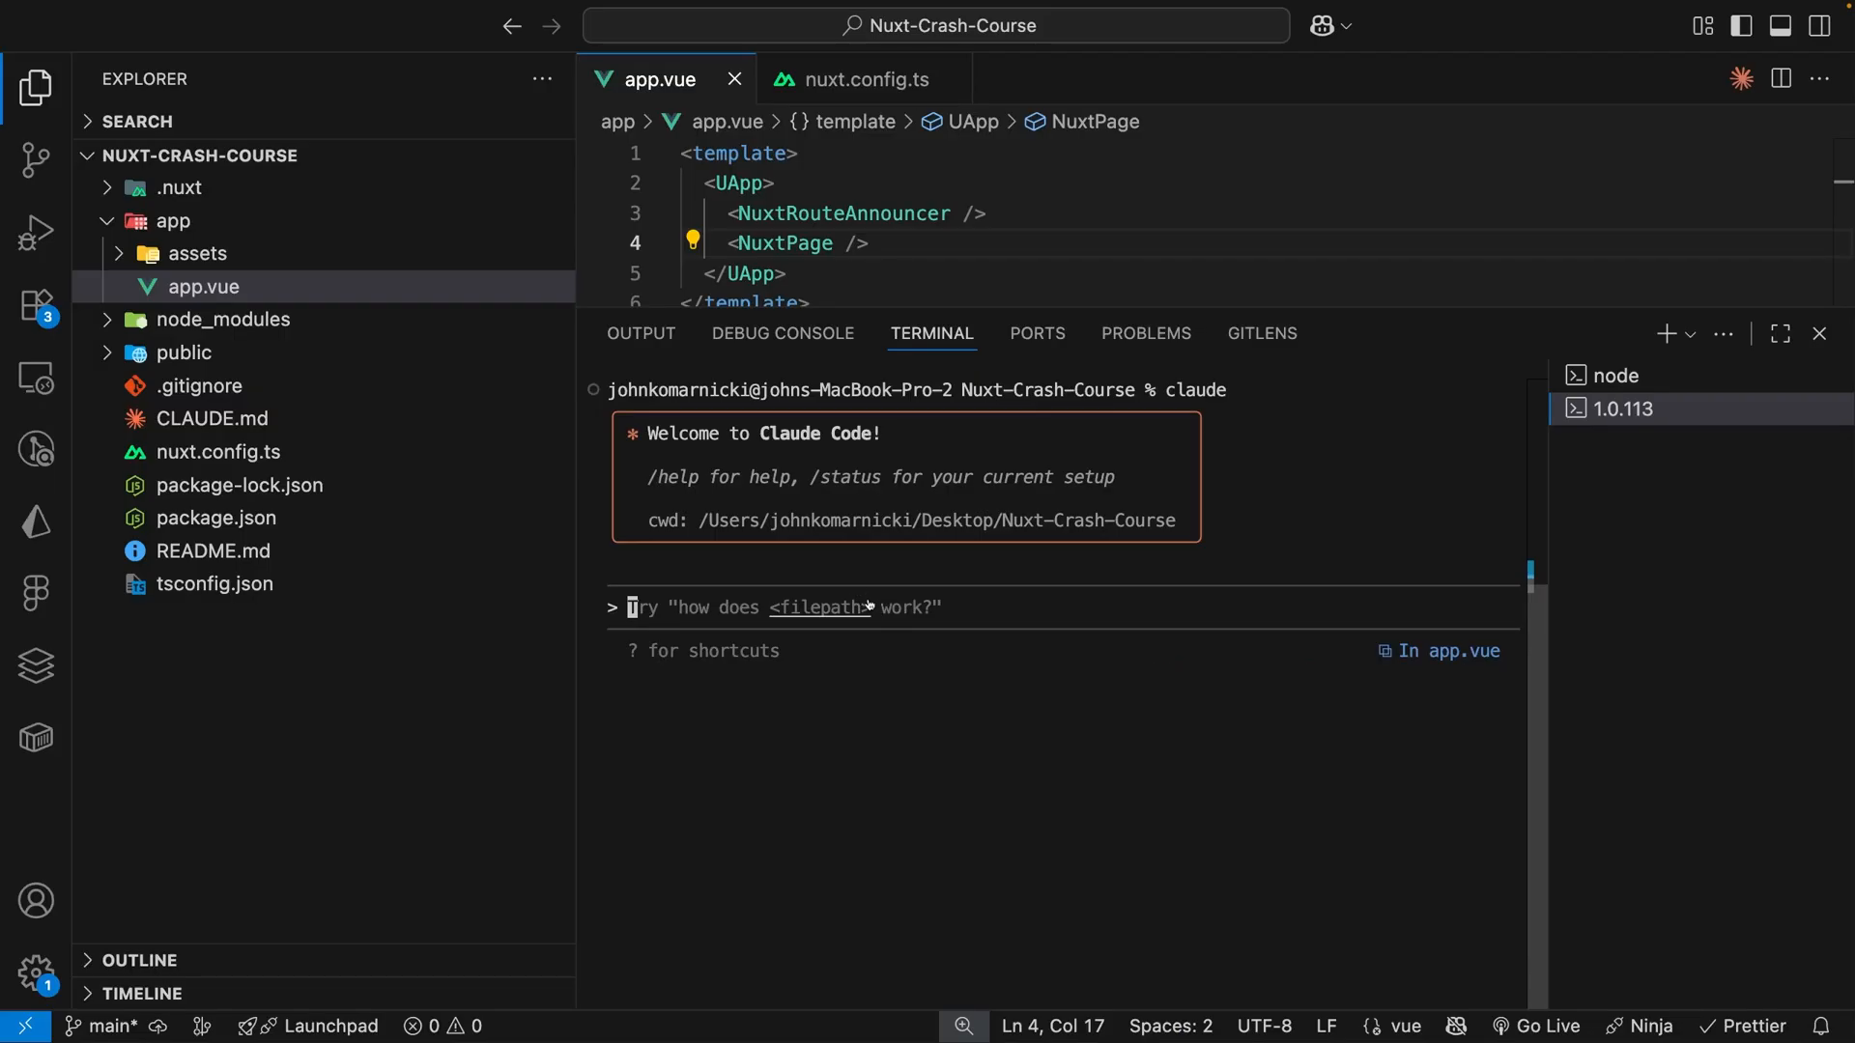
Prompt Claude Code to recreate the card with Nuxt UI, approving Card and Avatar doc fetches.
{"action": "type", "text": "Using the Nuxt UI MCP resources, i need to recreate this card component using Nuxt UI components that are available, if possible. Can you assist me with replicating this based on the design provided?"}
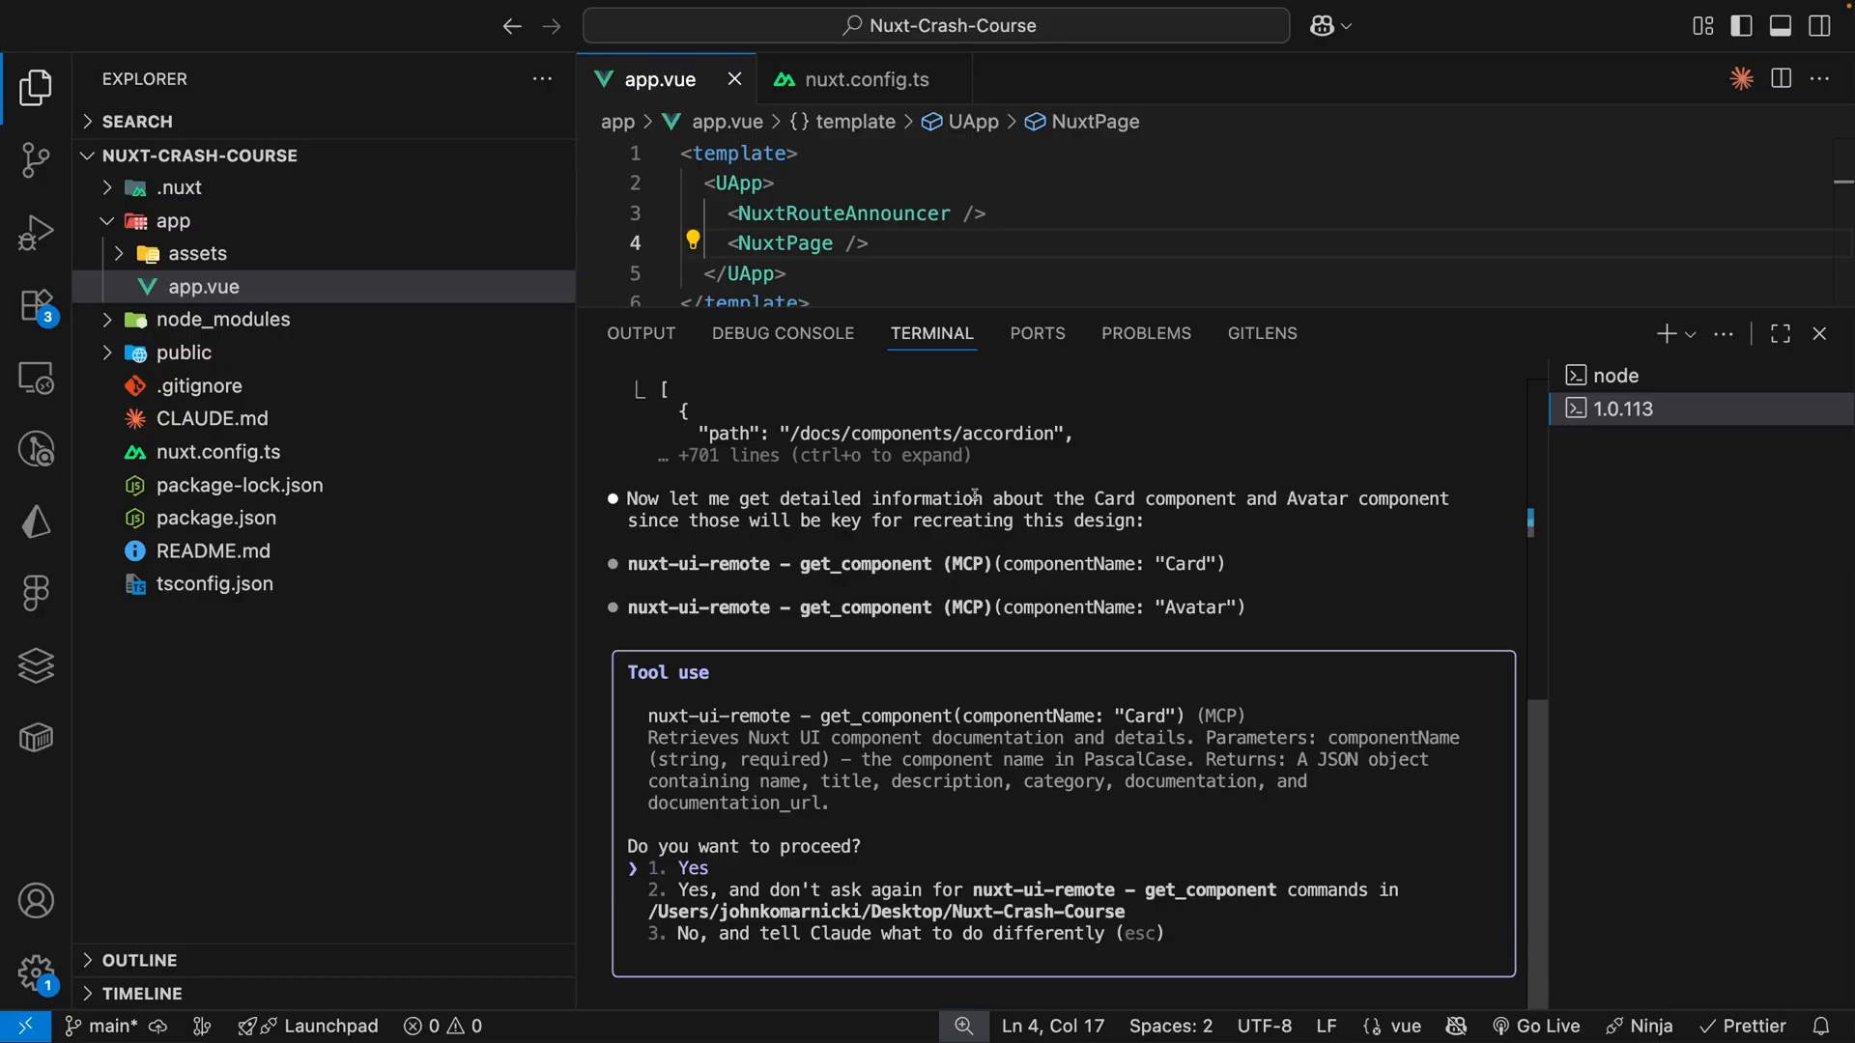
{"action": "double_click", "coordinate": [1186, 565]}
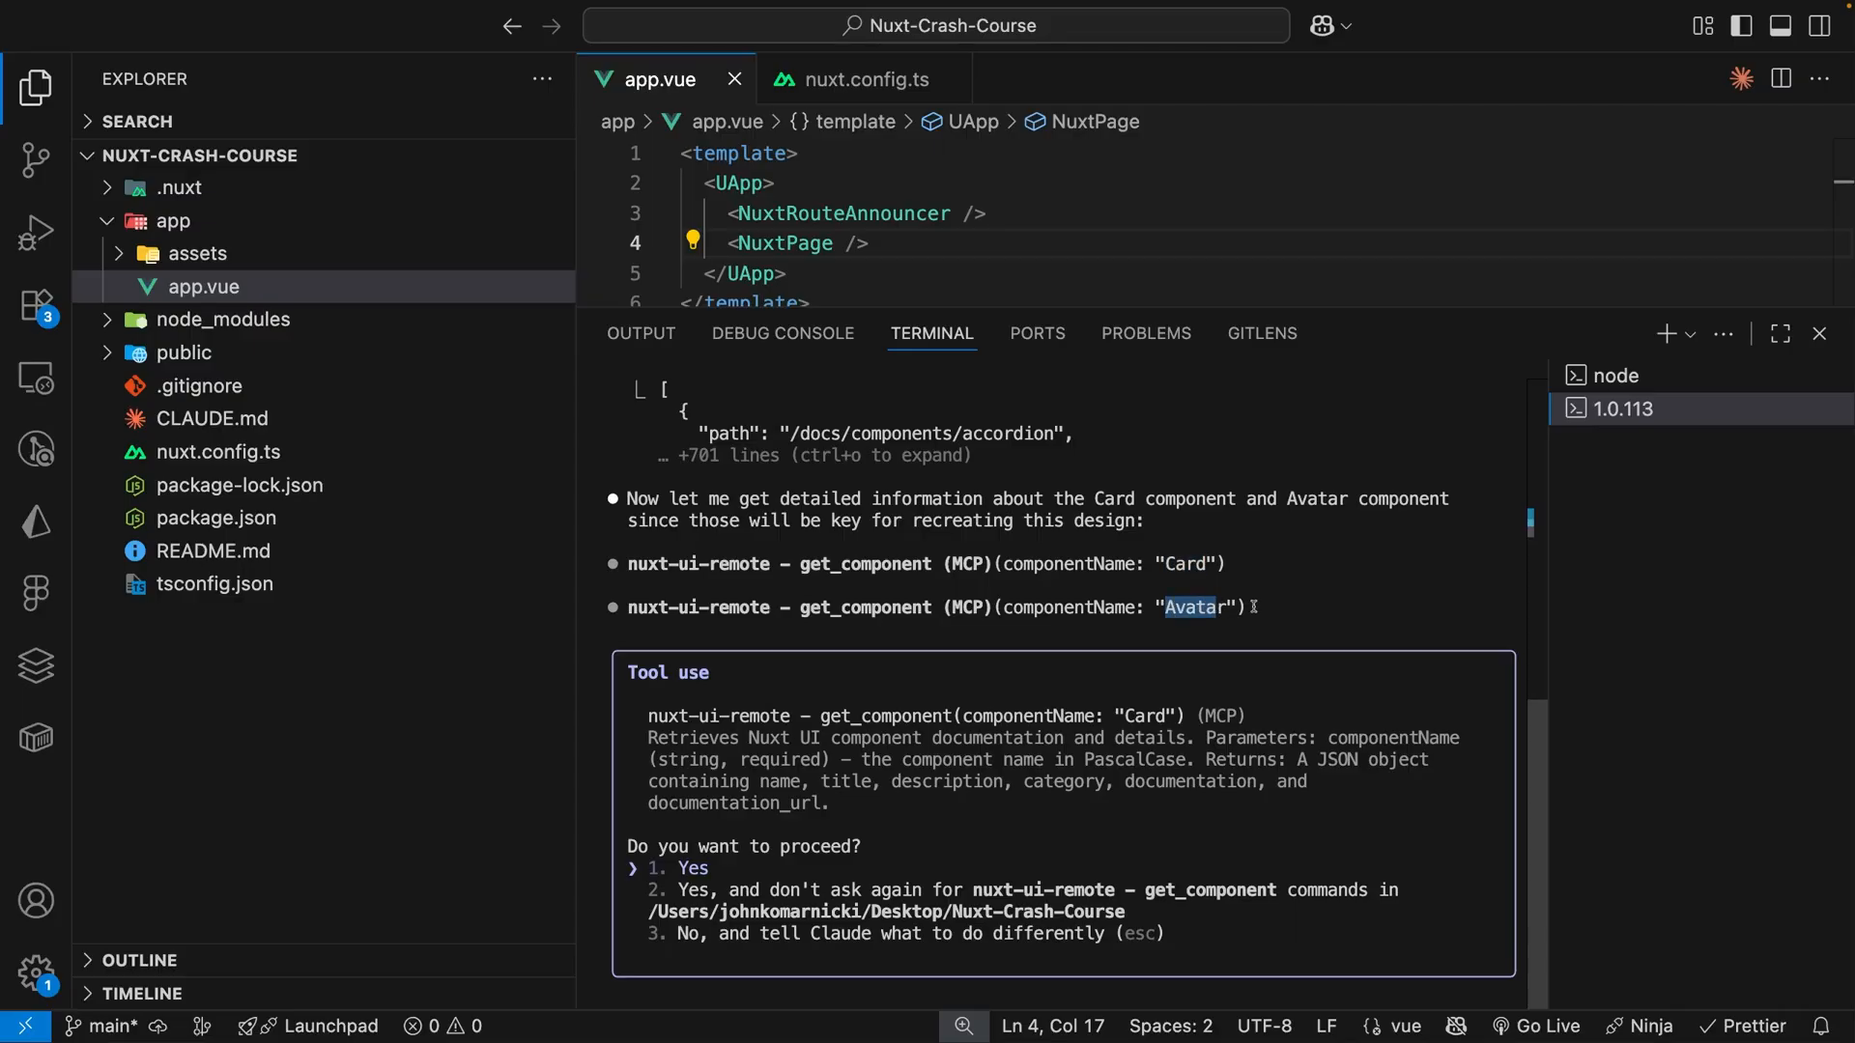
{"action": "mouse_move", "coordinate": [860, 872]}
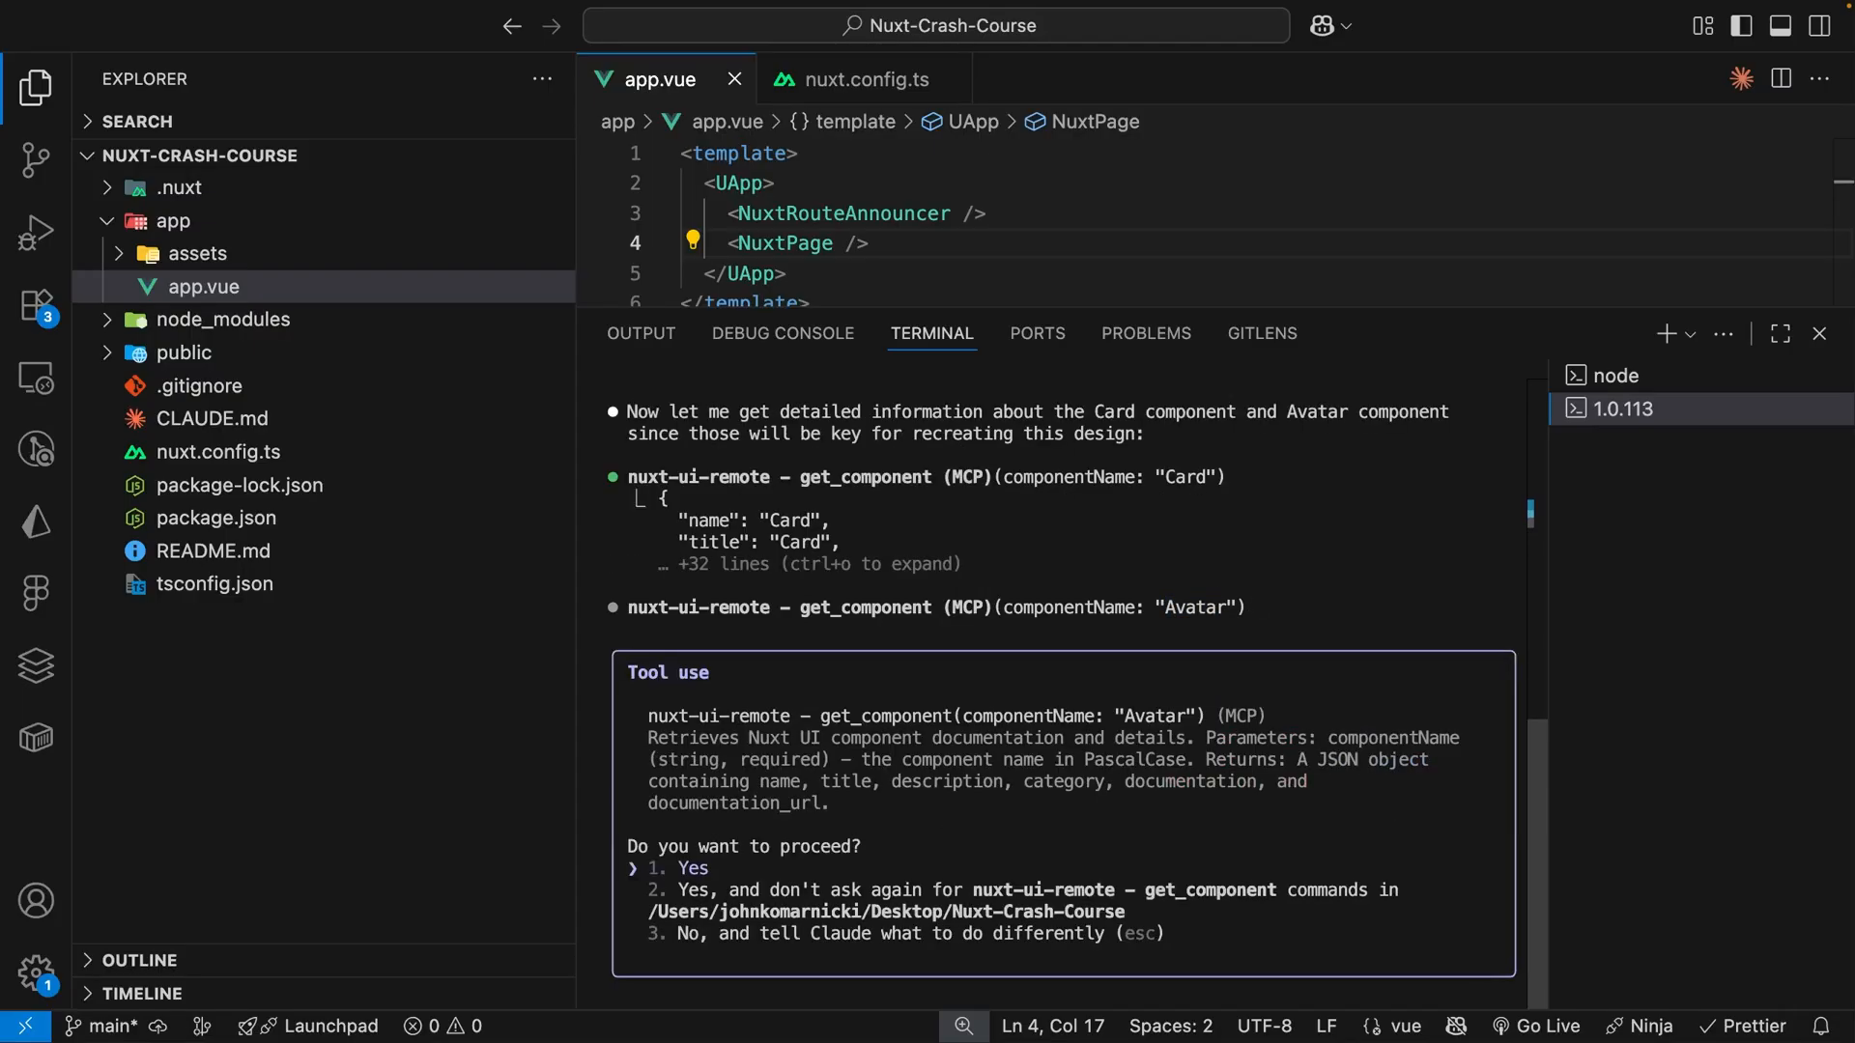
{"action": "left_click", "coordinate": [692, 868]}
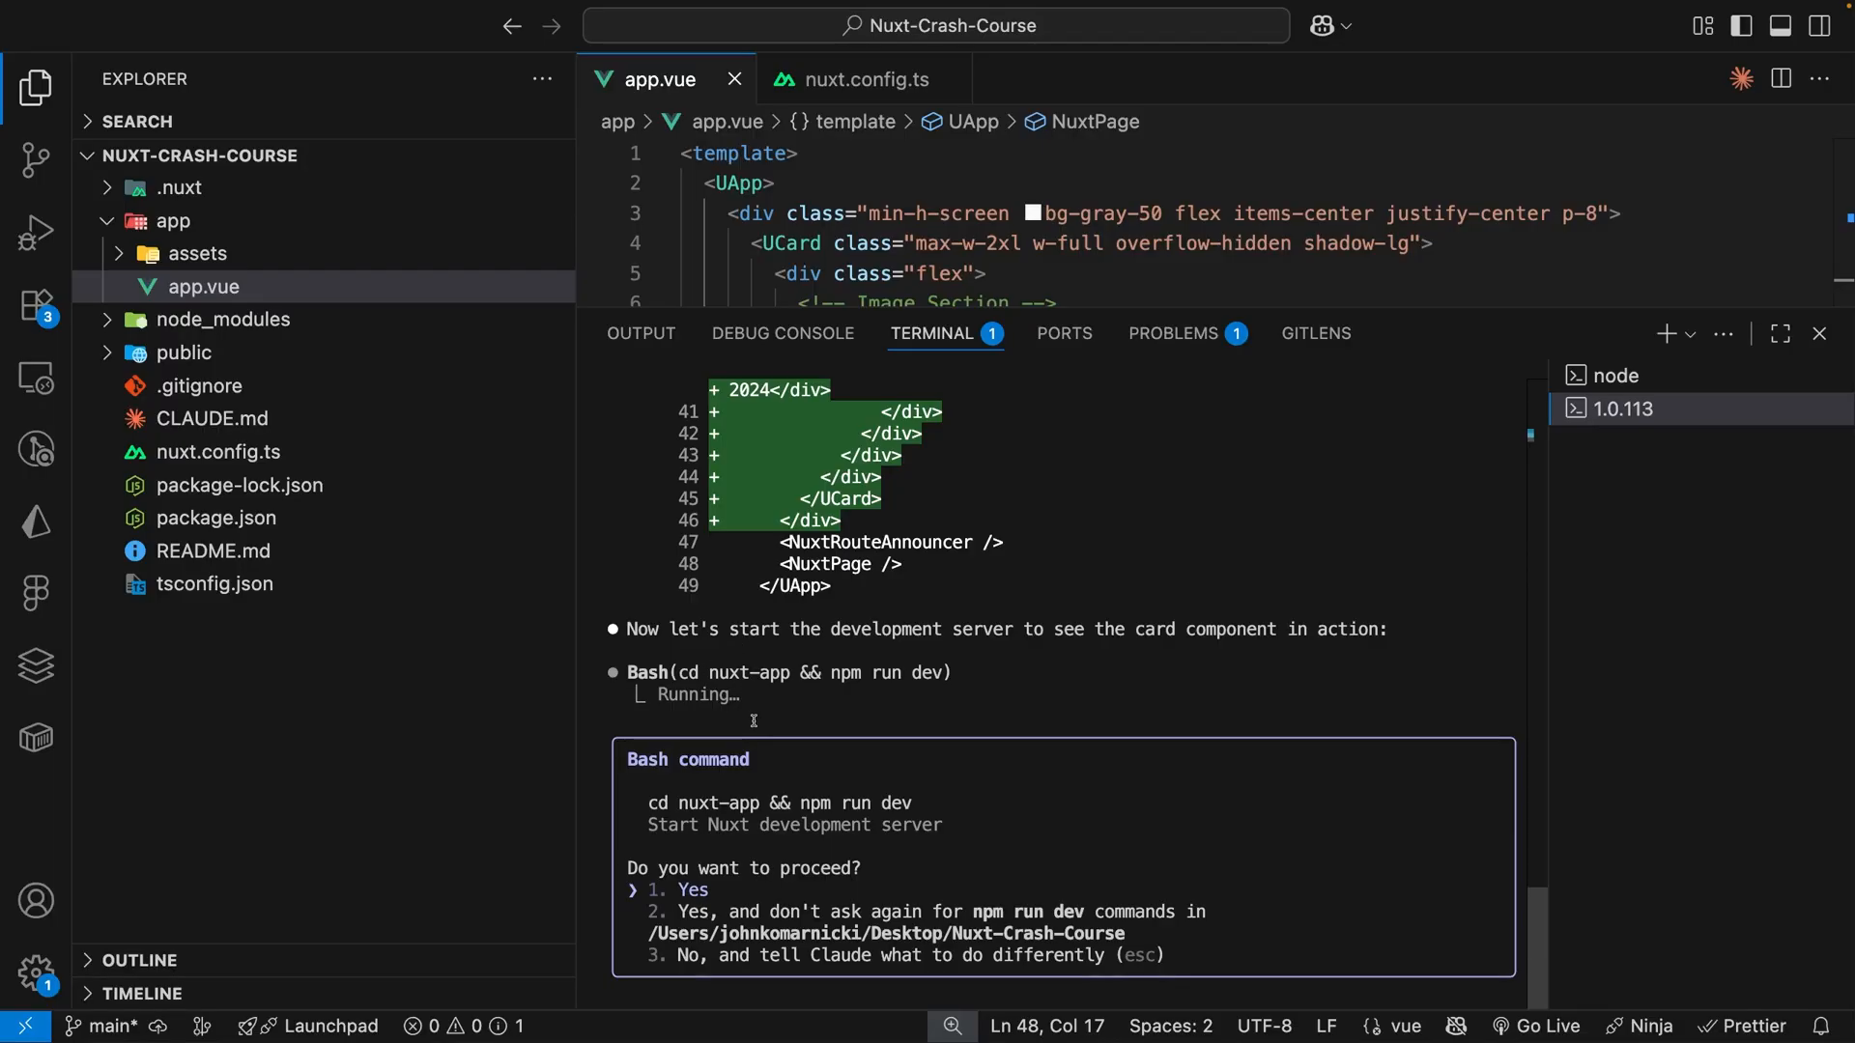
Decline the npm run dev command, replying that the dev server is already running.
{"action": "key", "text": "down"}
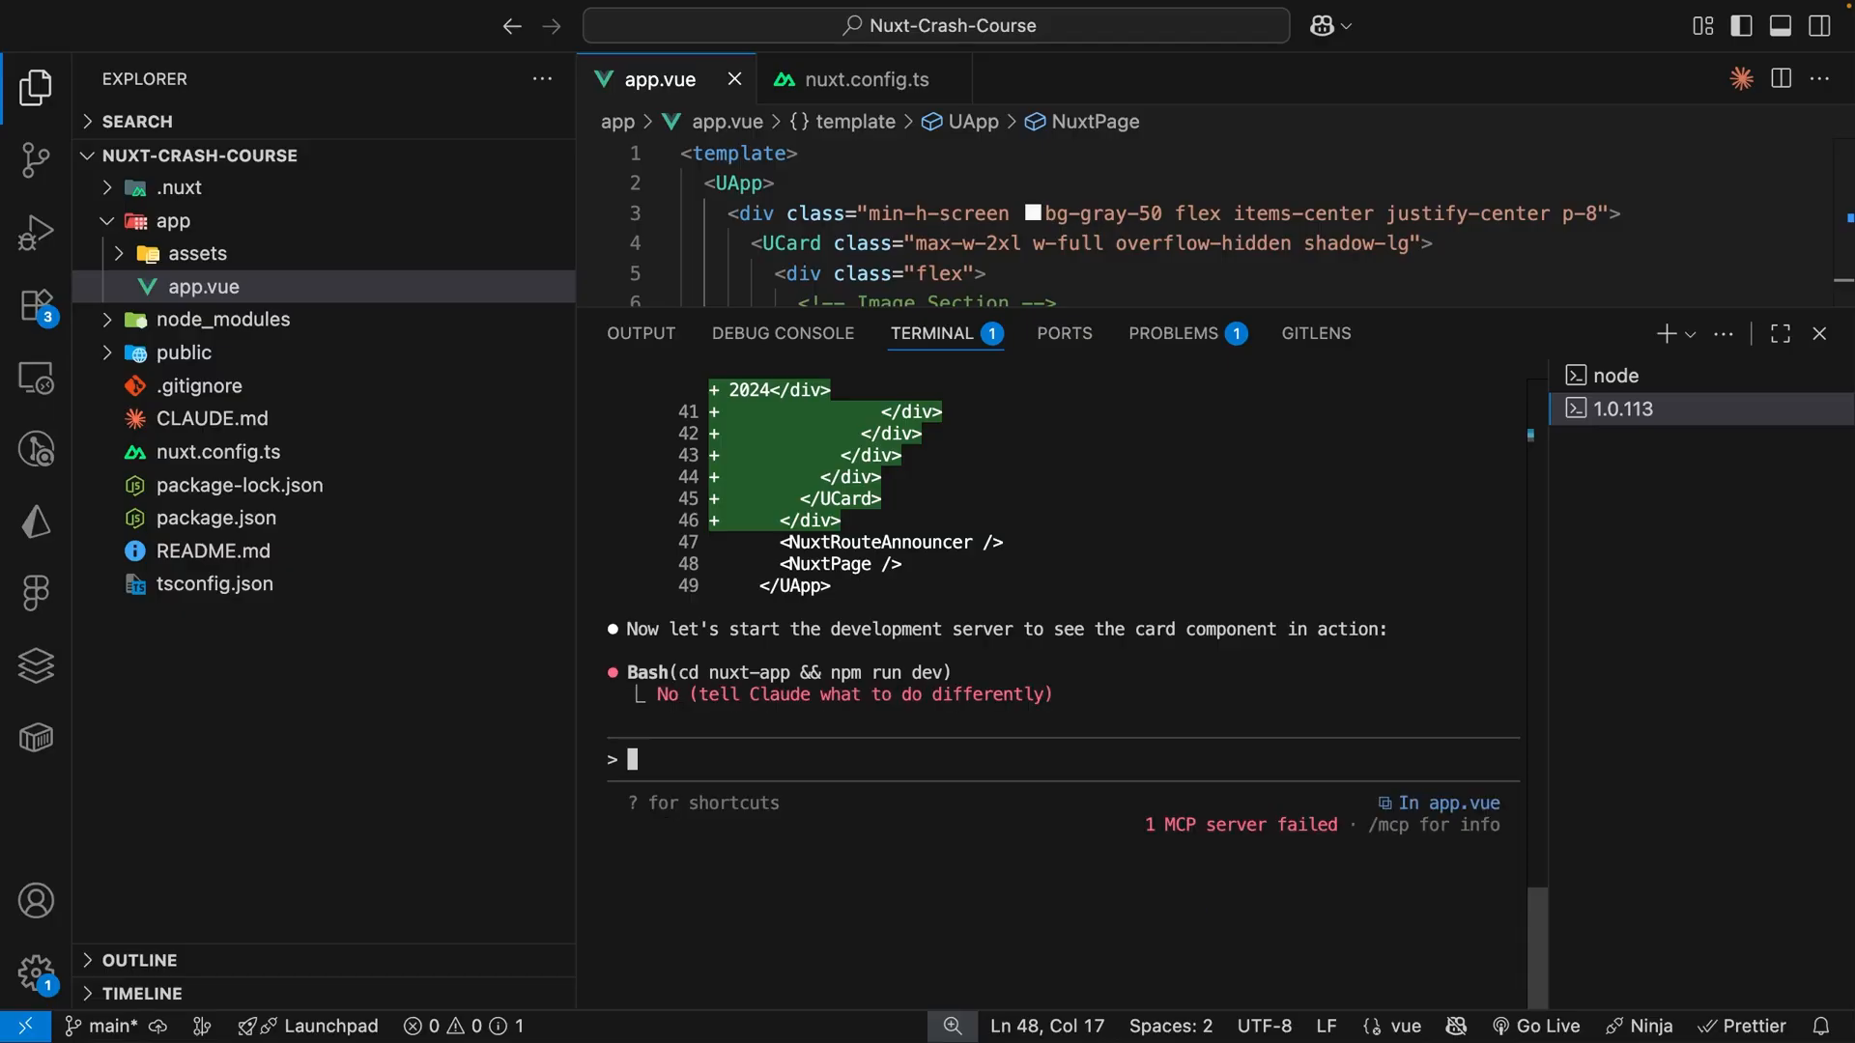
{"action": "type", "text": "the"}
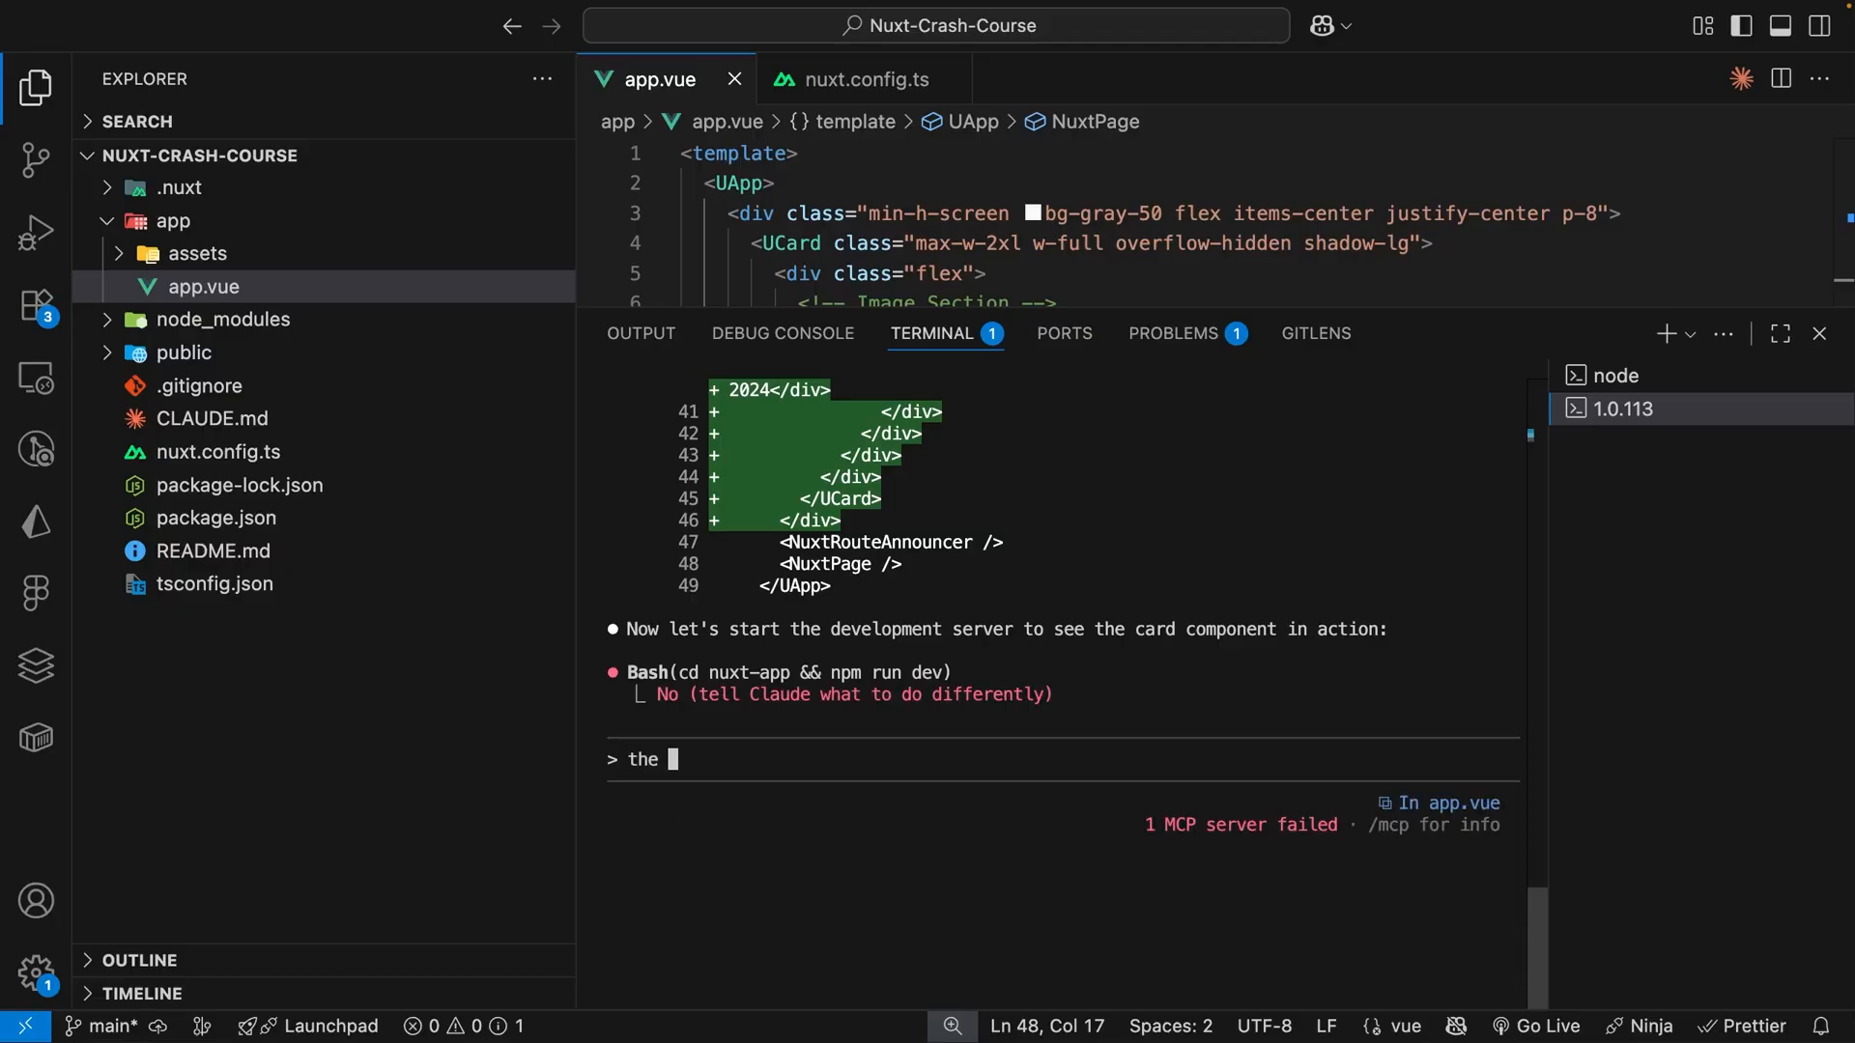
{"action": "type", "text": "dev server is already"}
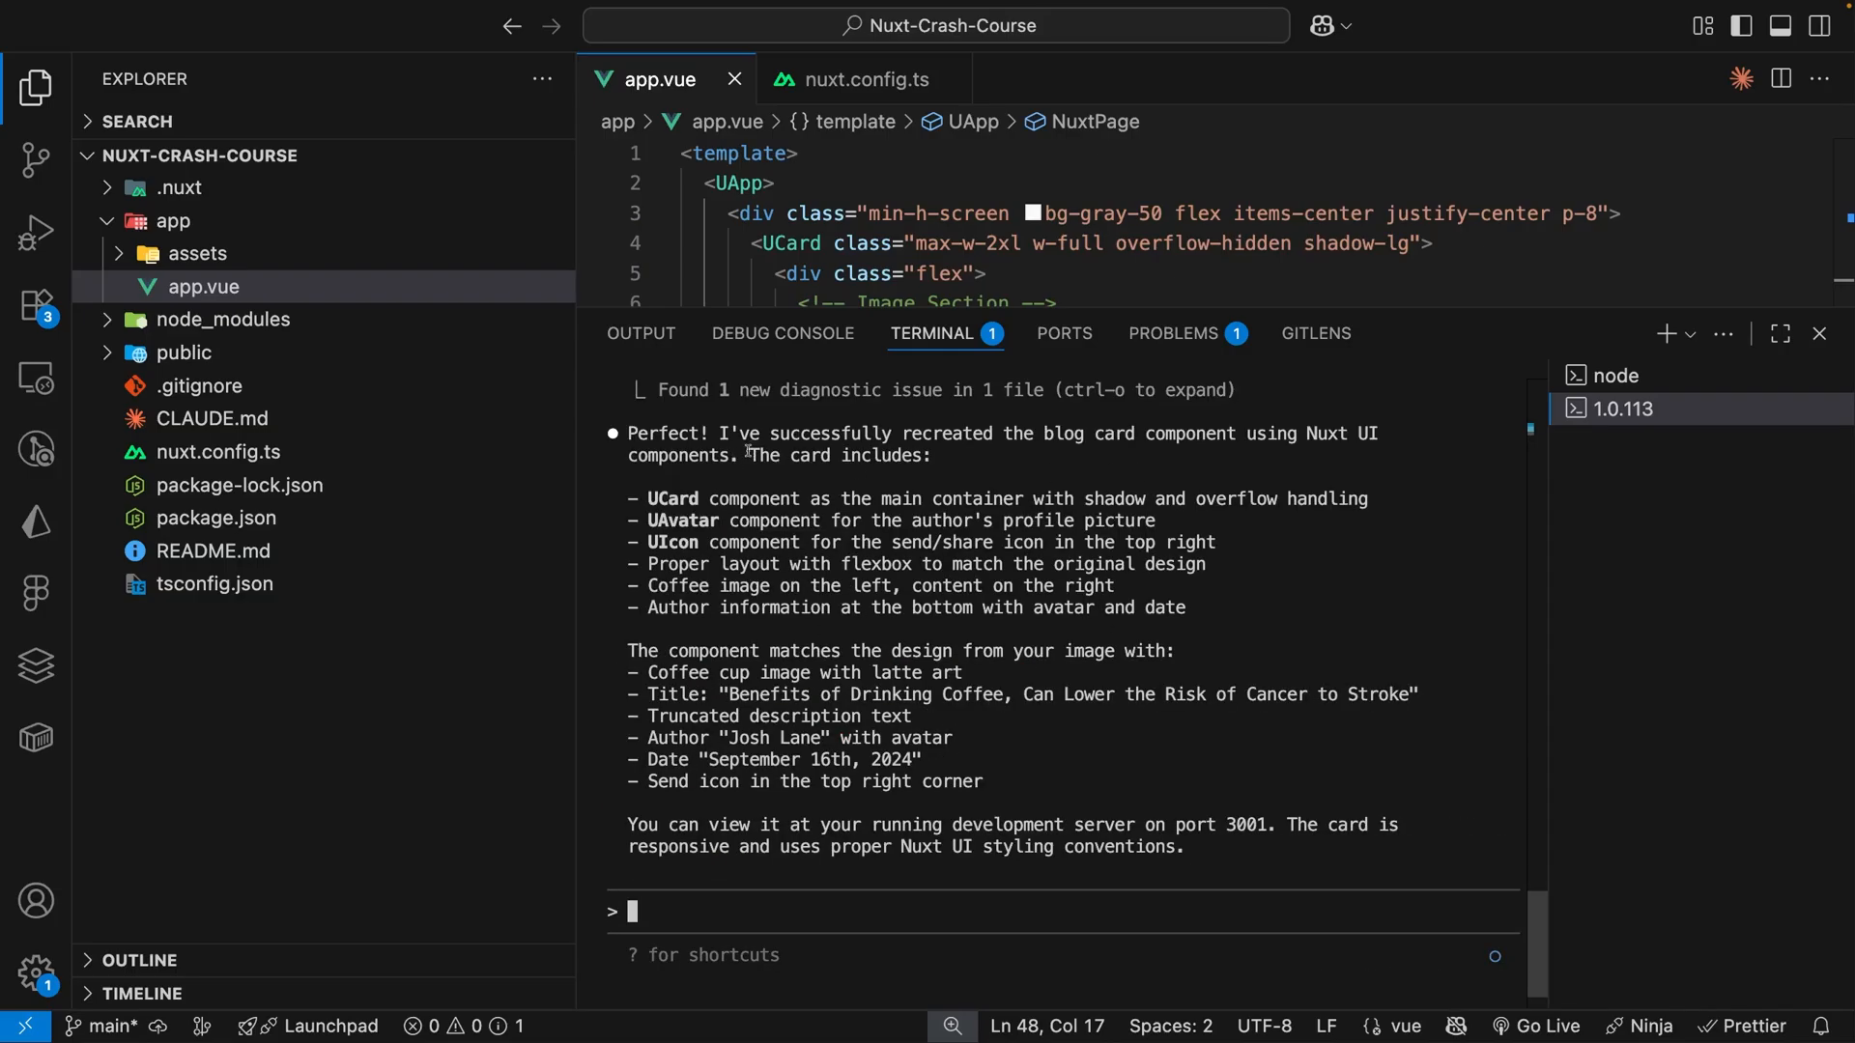
Highlight Claude's card-recreated summary and scroll through the UCard code in app.vue.
{"action": "left_click_drag", "start_coordinate": [766, 433], "coordinate": [1016, 433]}
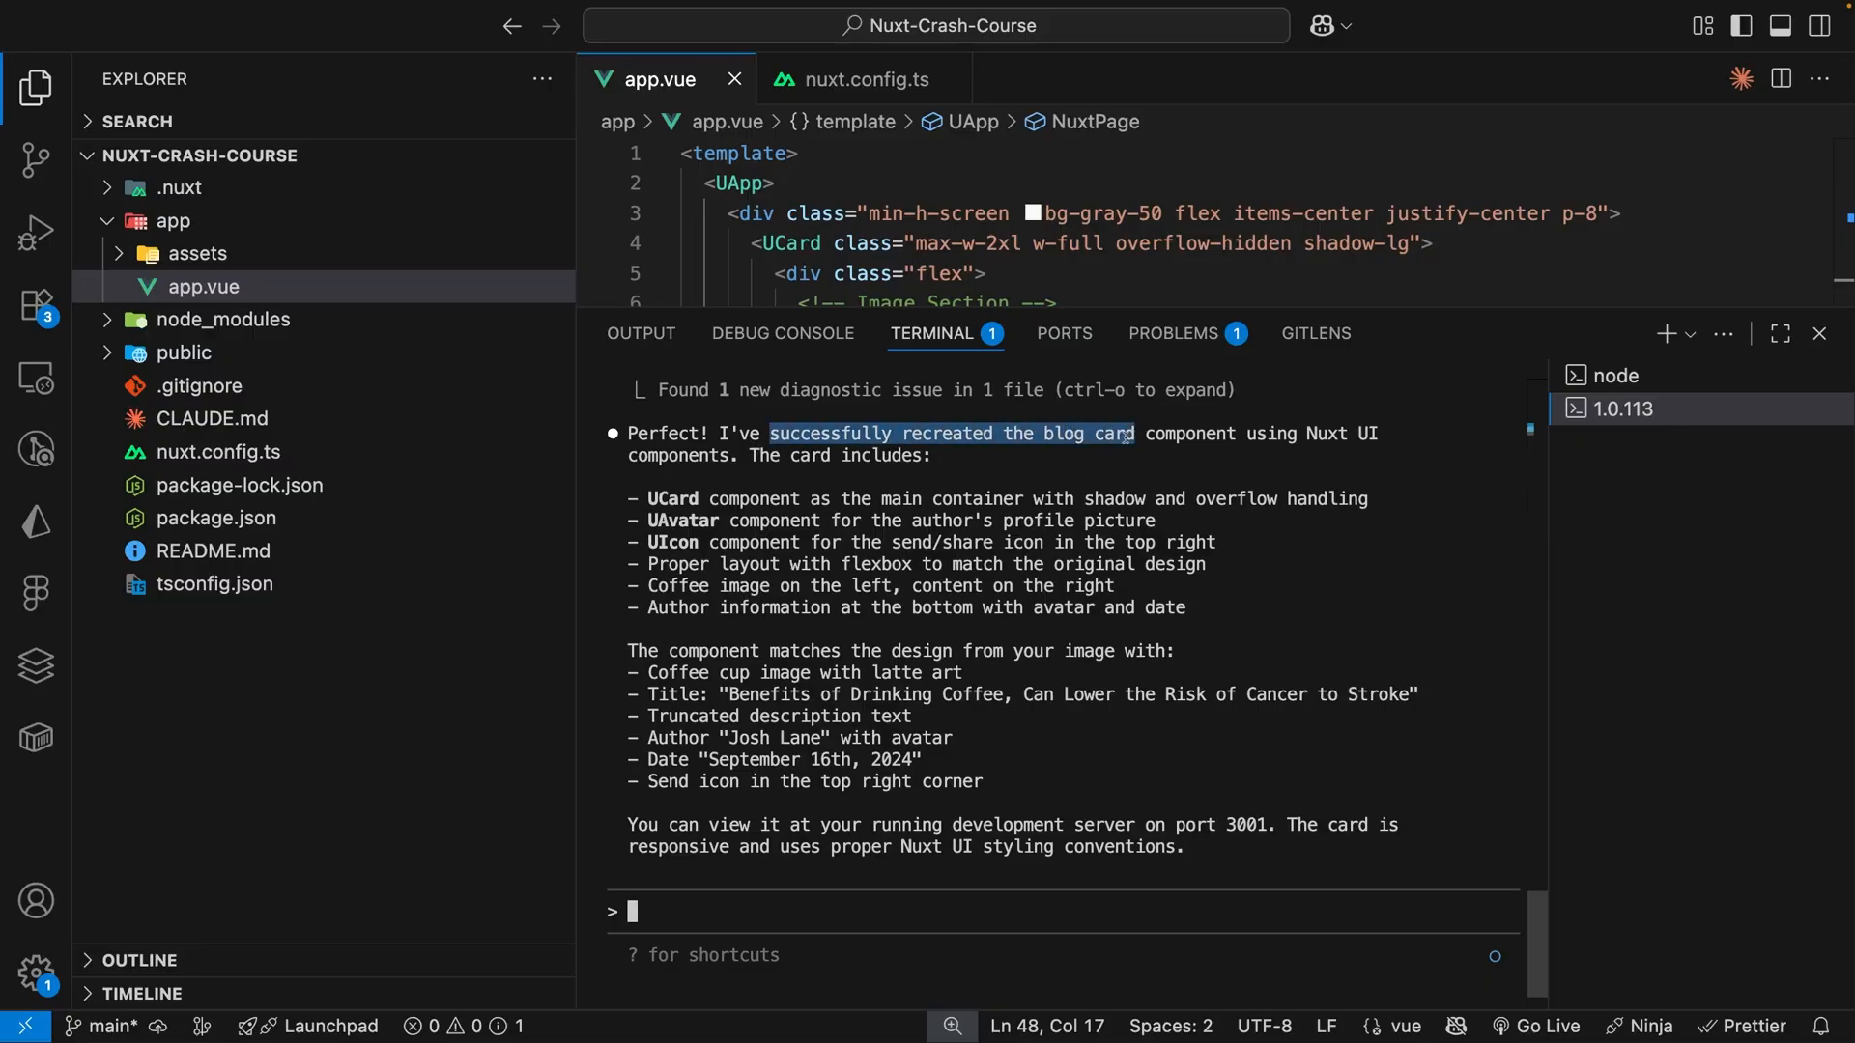
{"action": "mouse_move", "coordinate": [940, 483]}
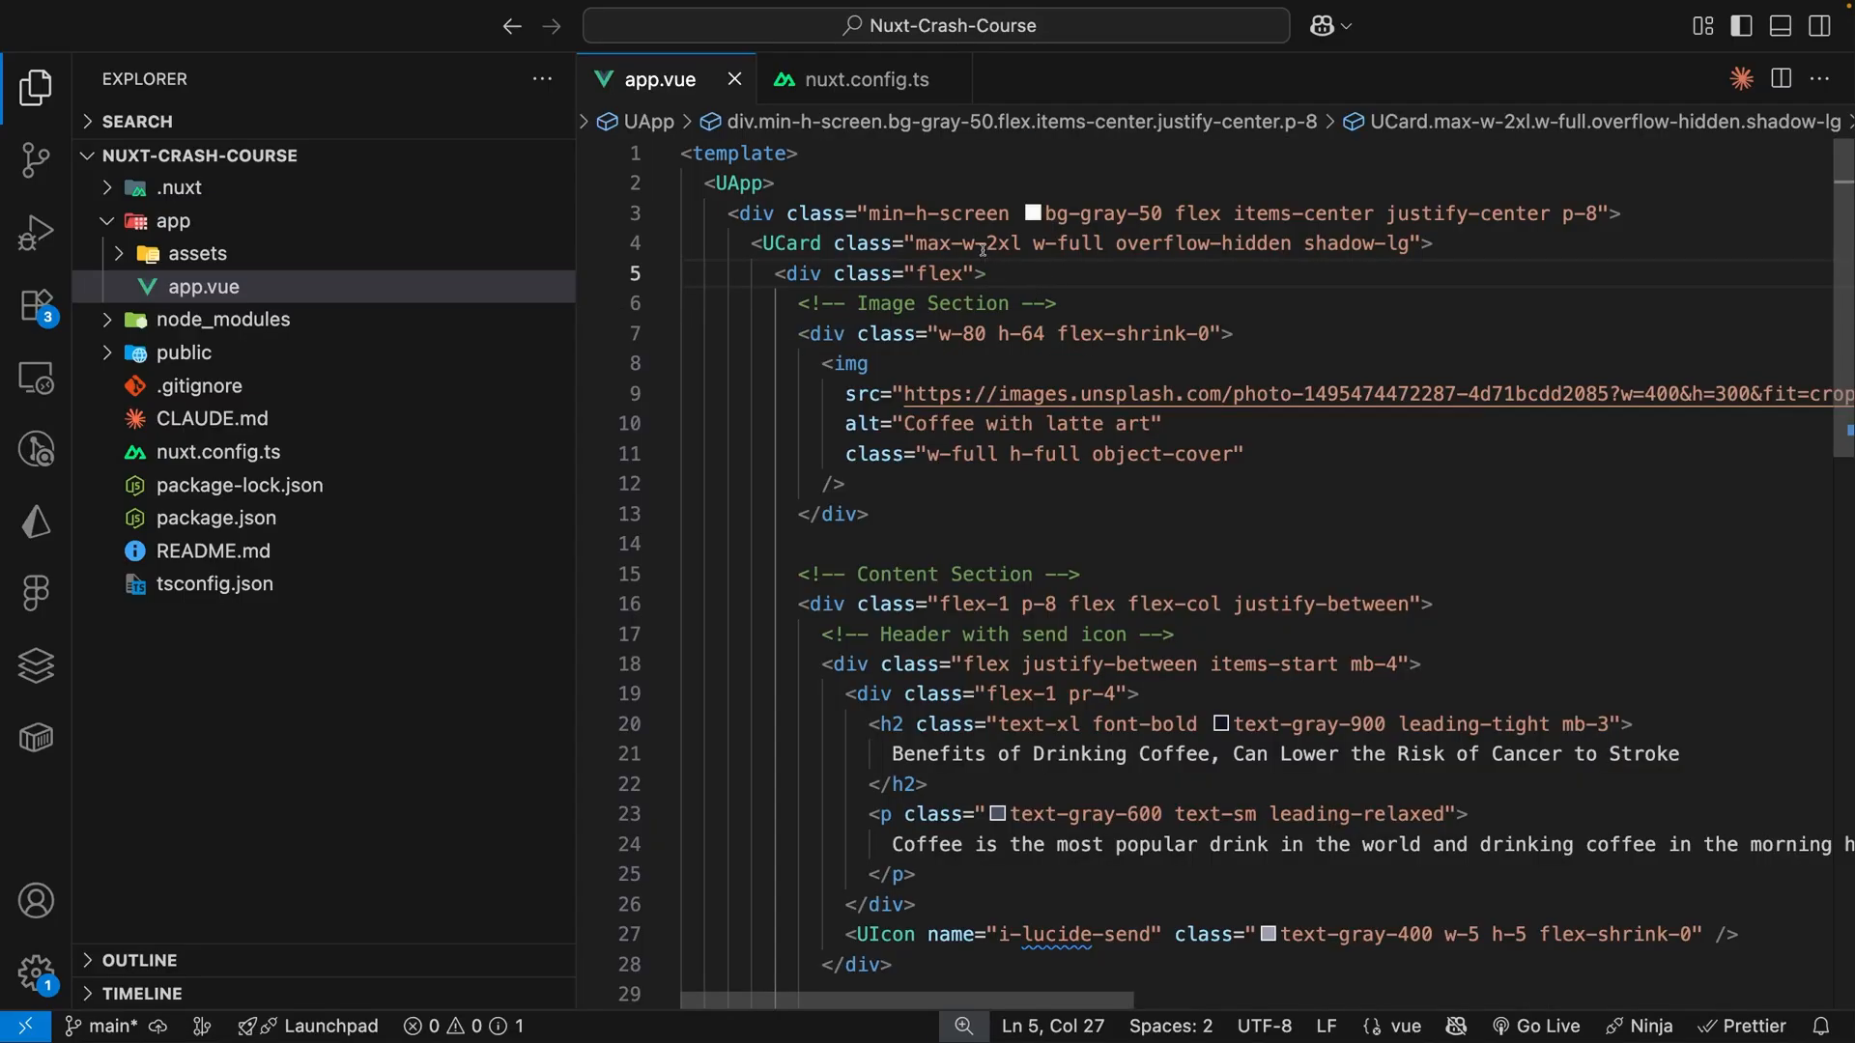
{"action": "mouse_move", "coordinate": [1007, 268]}
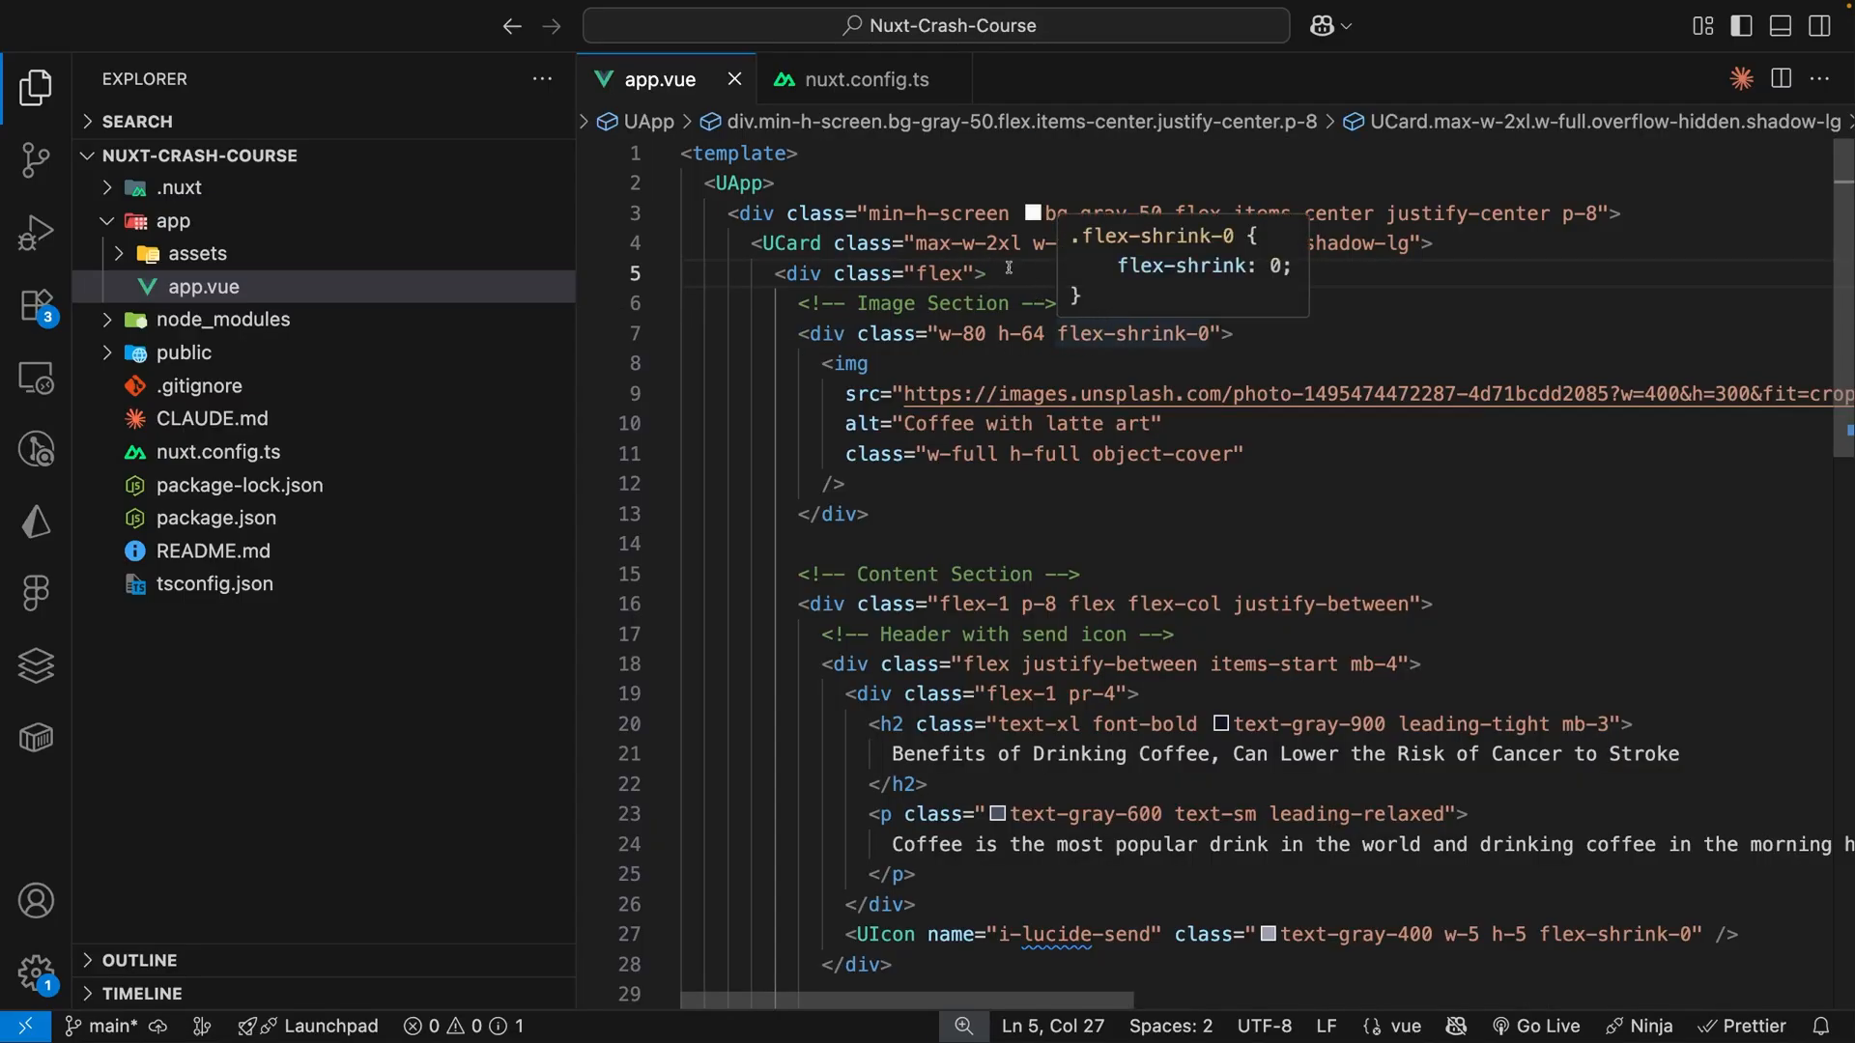
{"action": "mouse_move", "coordinate": [1008, 274]}
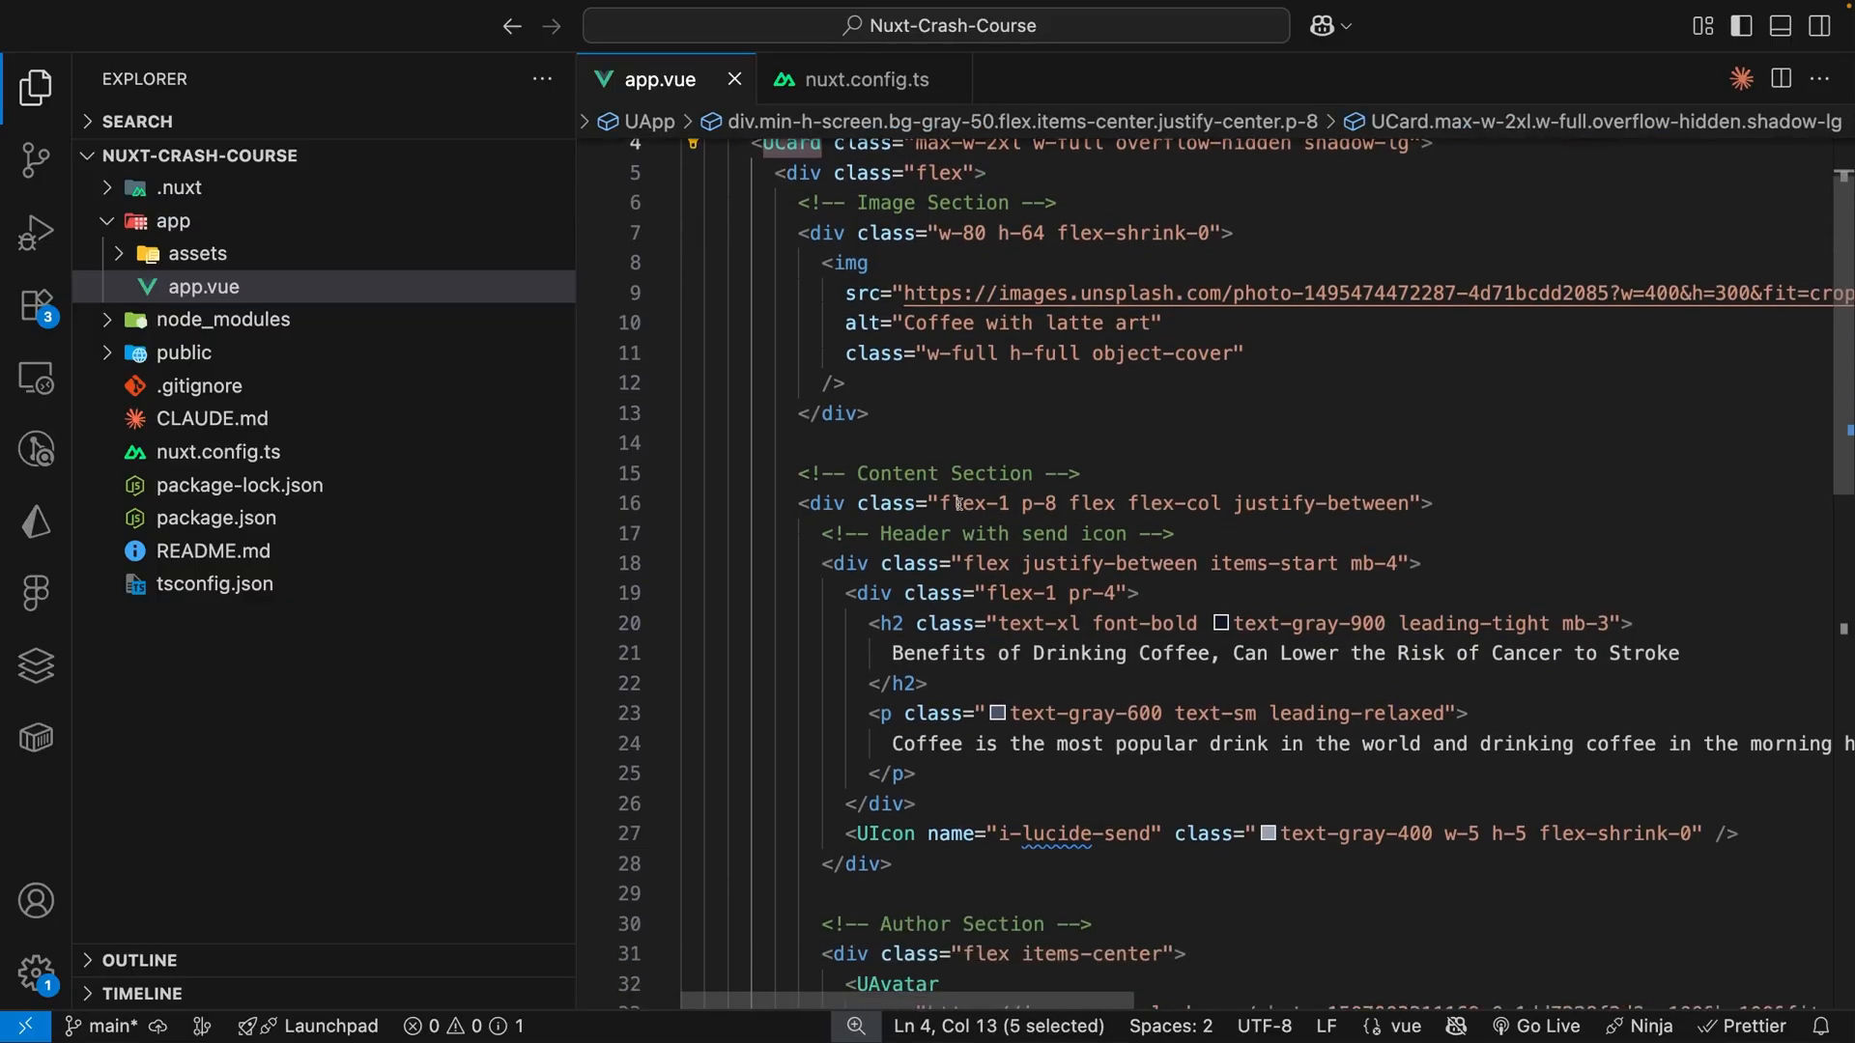
{"action": "scroll", "scroll_direction": "down", "scroll_amount": 3}
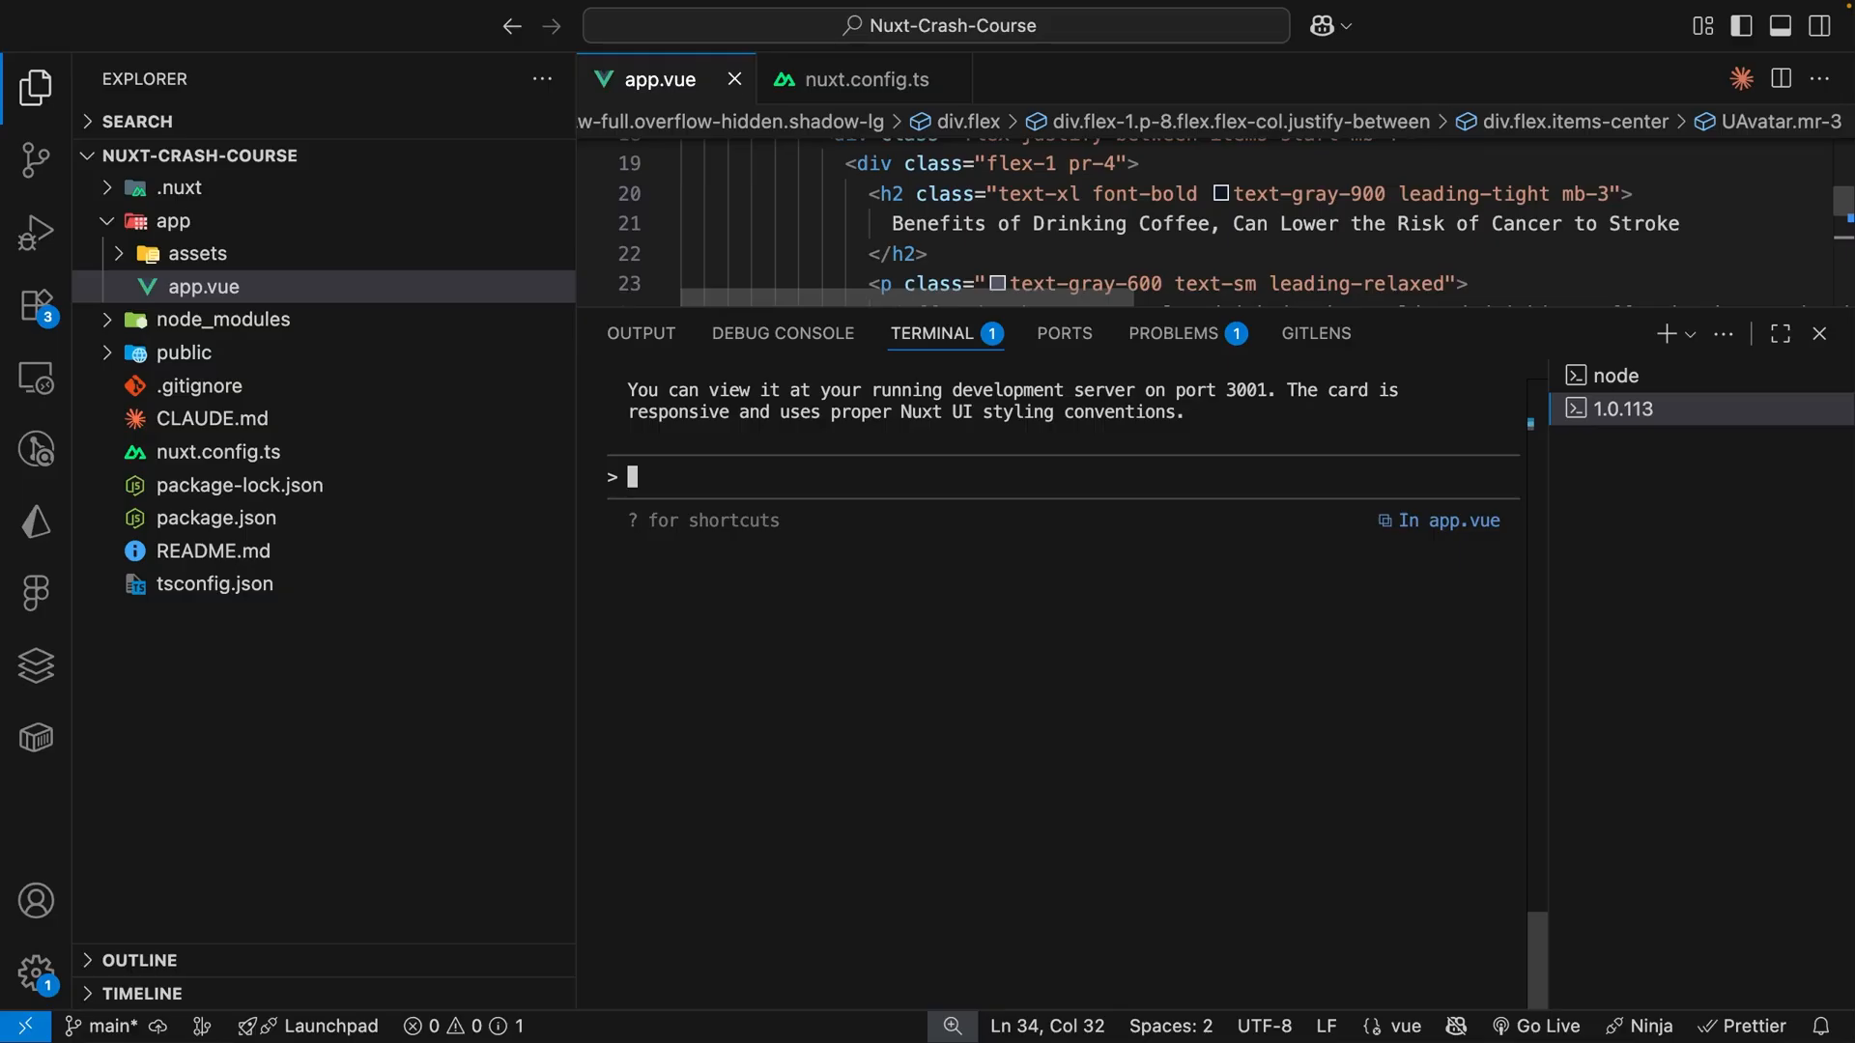
Enter /nuxt at the Claude Code prompt.
{"action": "type", "text": "/nuxt.dev"}
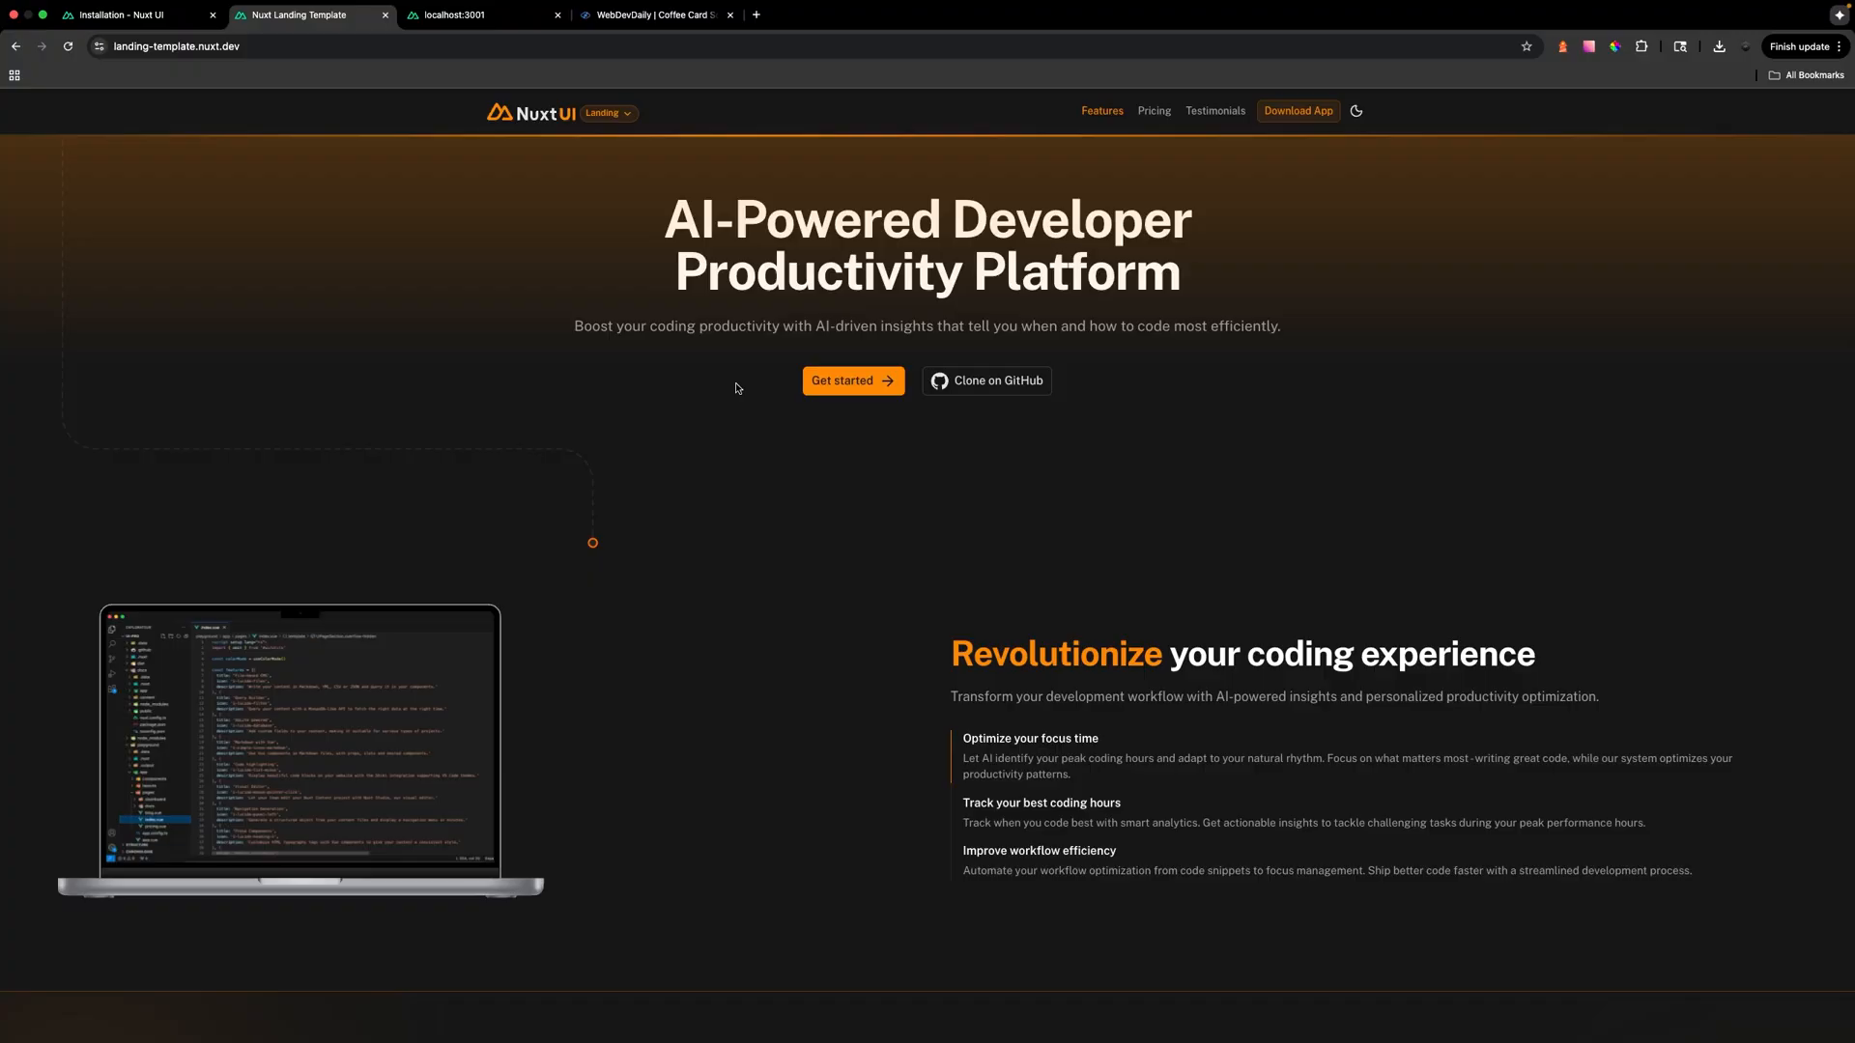
{"action": "mouse_move", "coordinate": [1080, 680]}
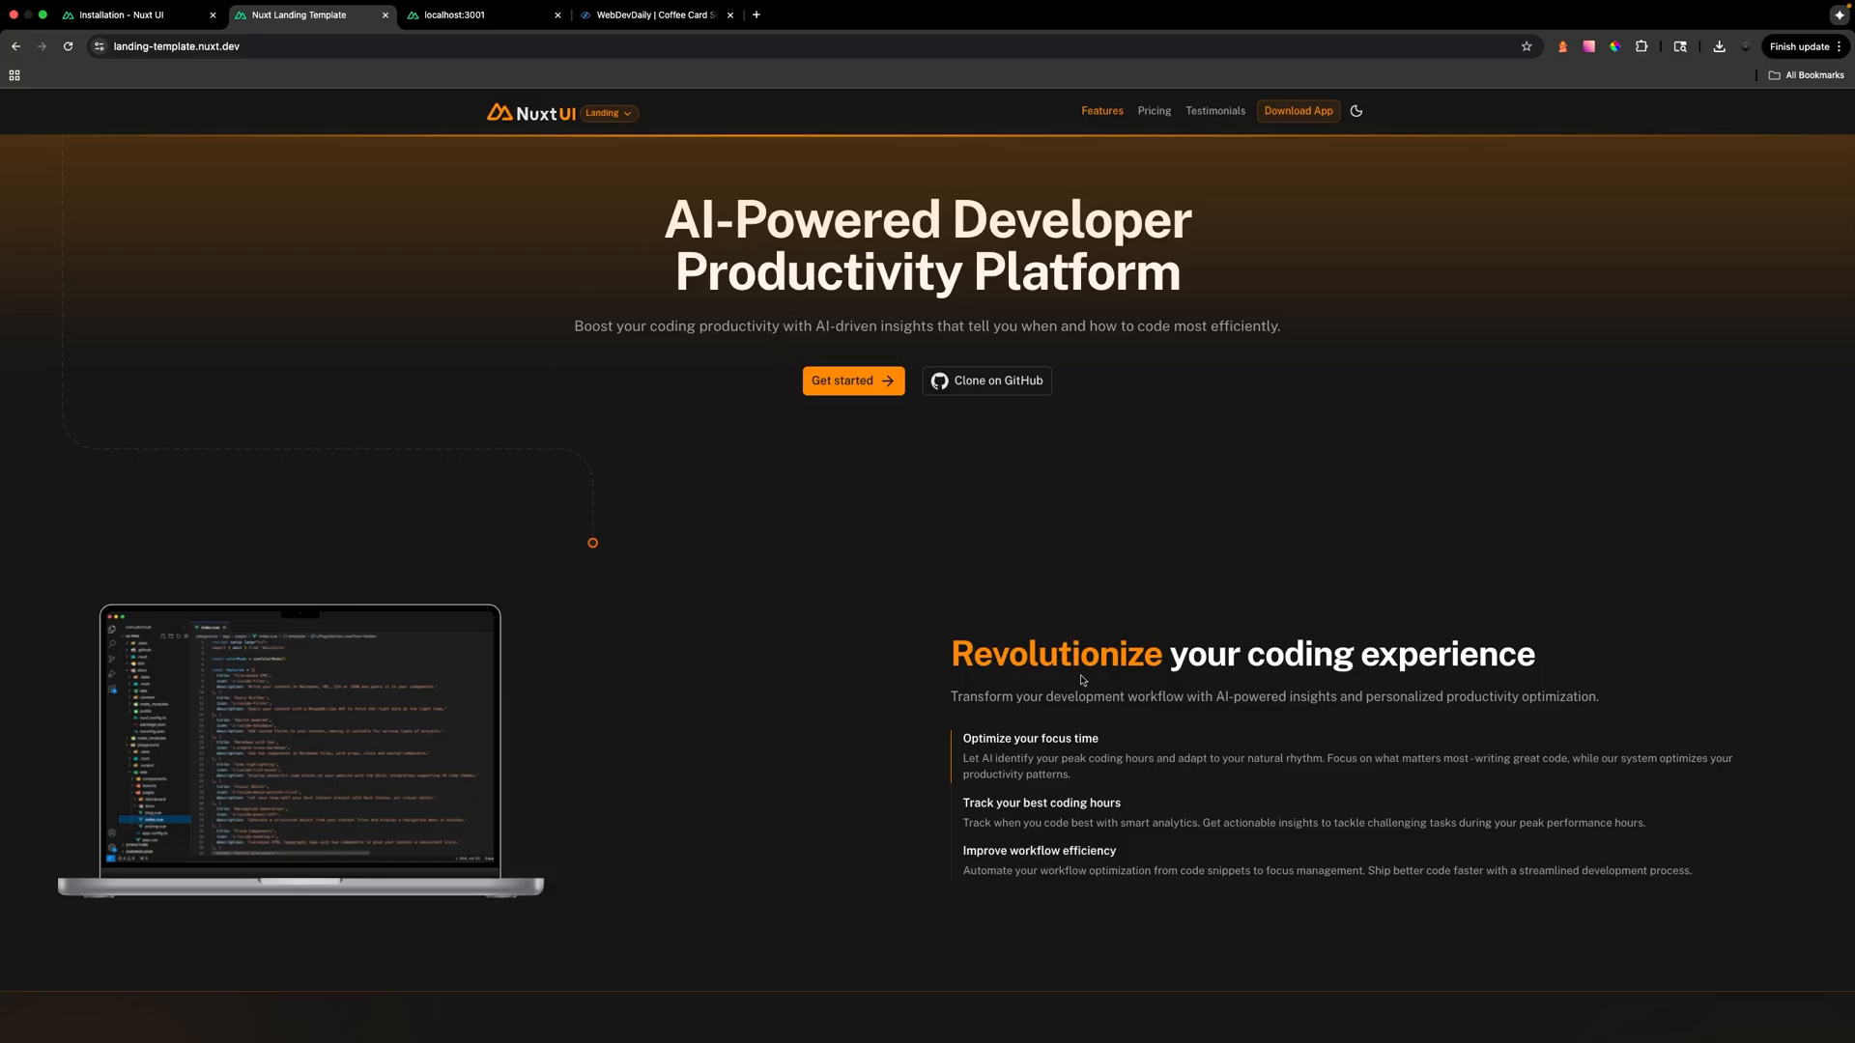
Scroll the Landing template page, then pick Dashboard from the templates dropdown.
{"action": "scroll", "scroll_direction": "down", "scroll_amount": 3}
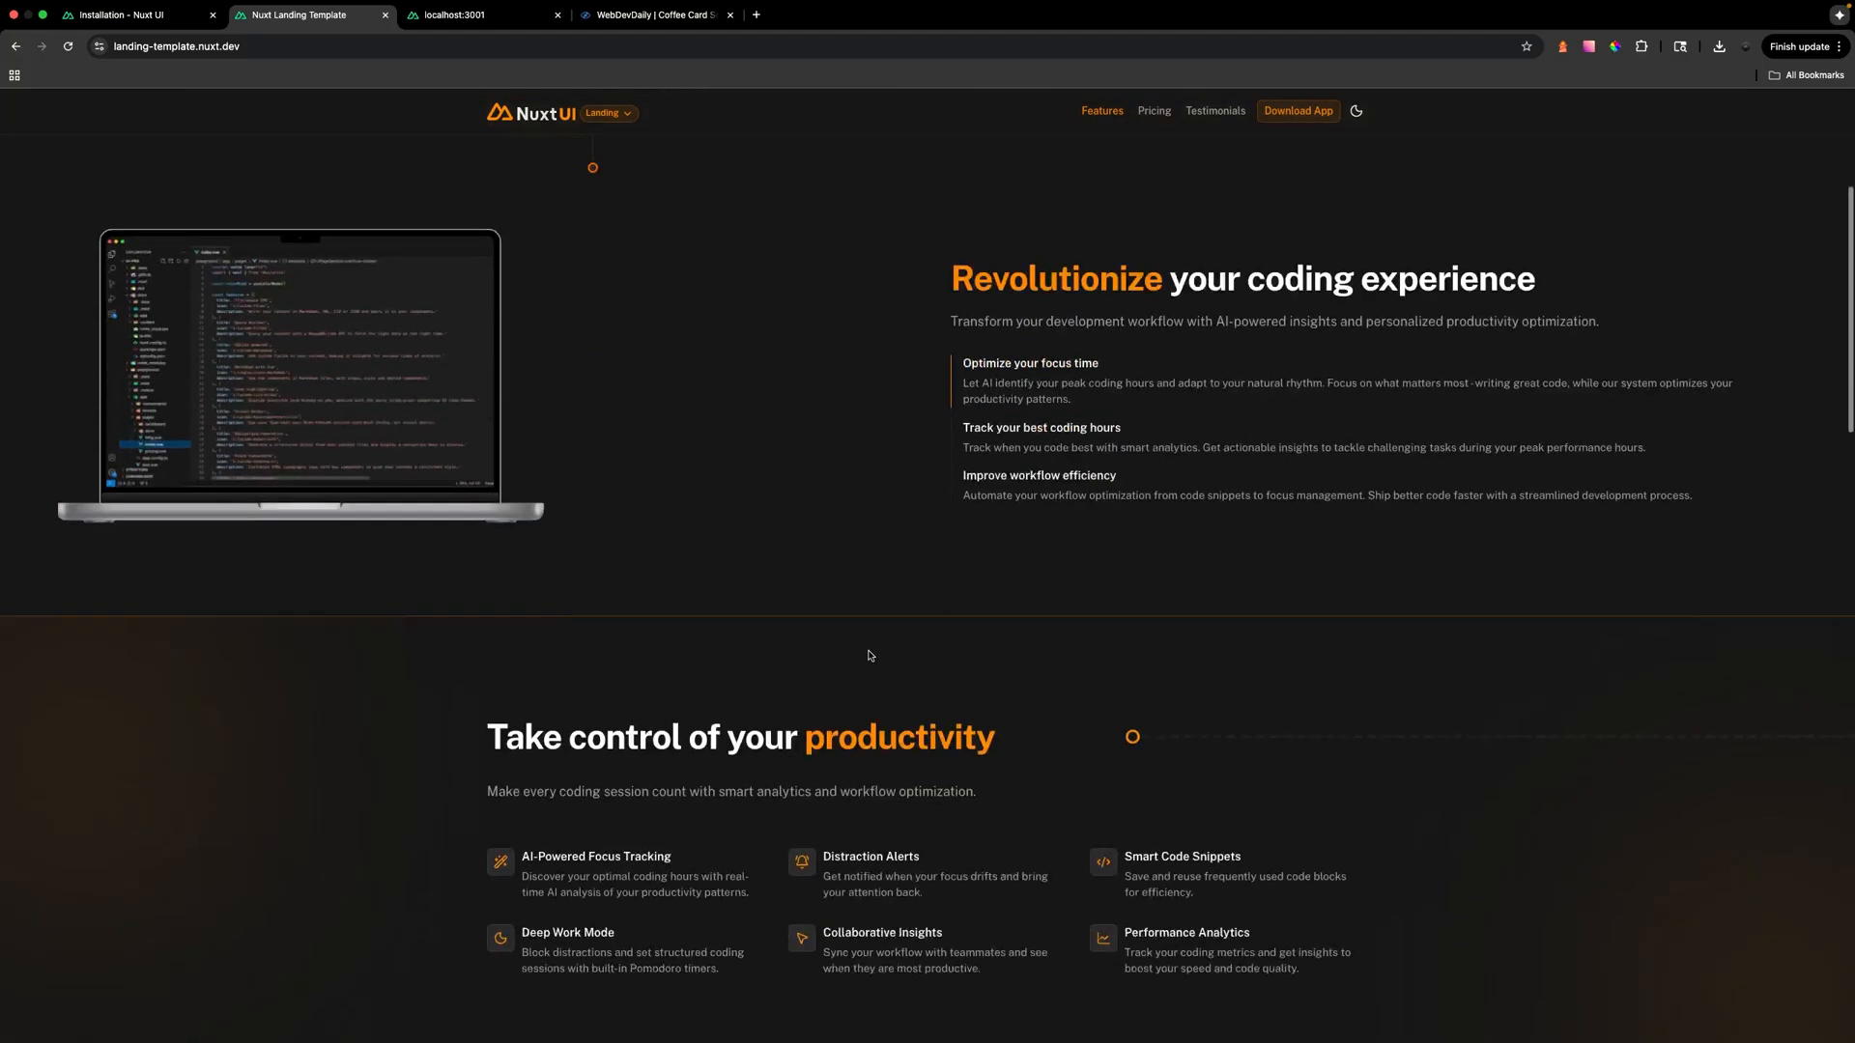
{"action": "scroll", "scroll_direction": "down", "scroll_amount": 3}
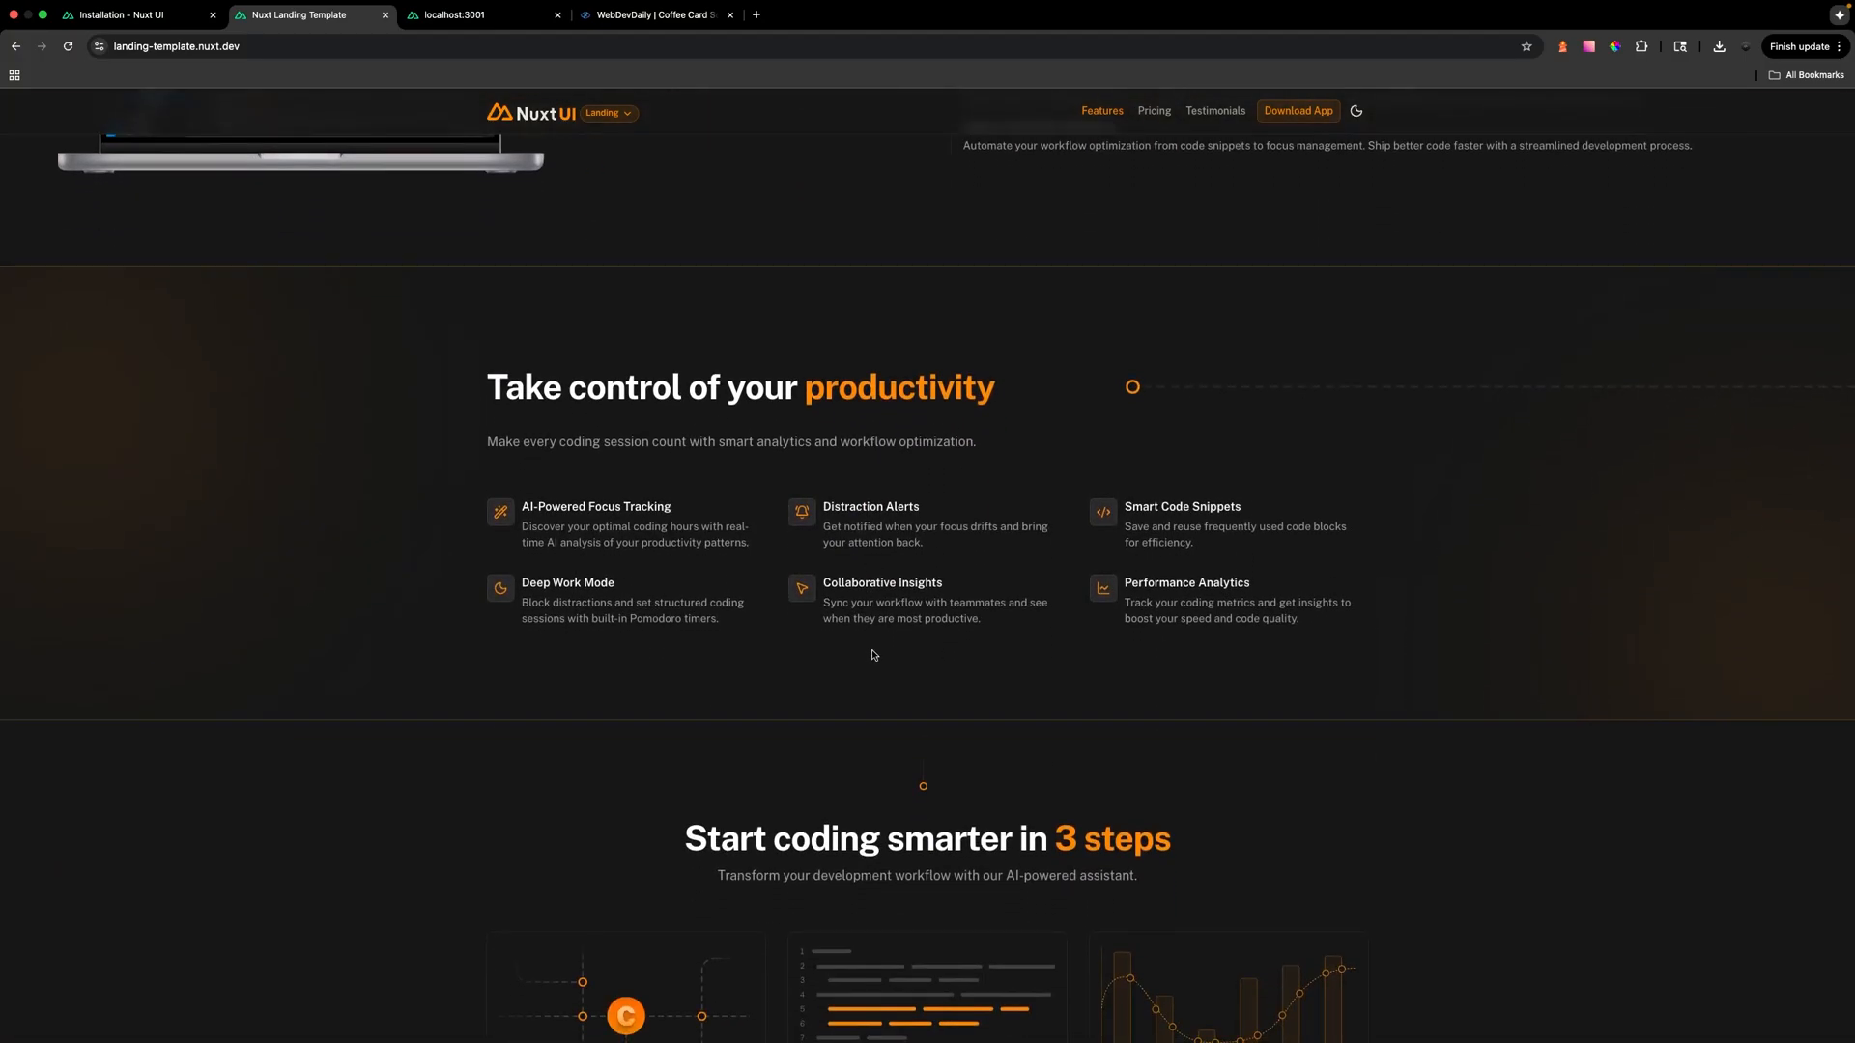
{"action": "scroll", "scroll_direction": "down", "scroll_amount": 3}
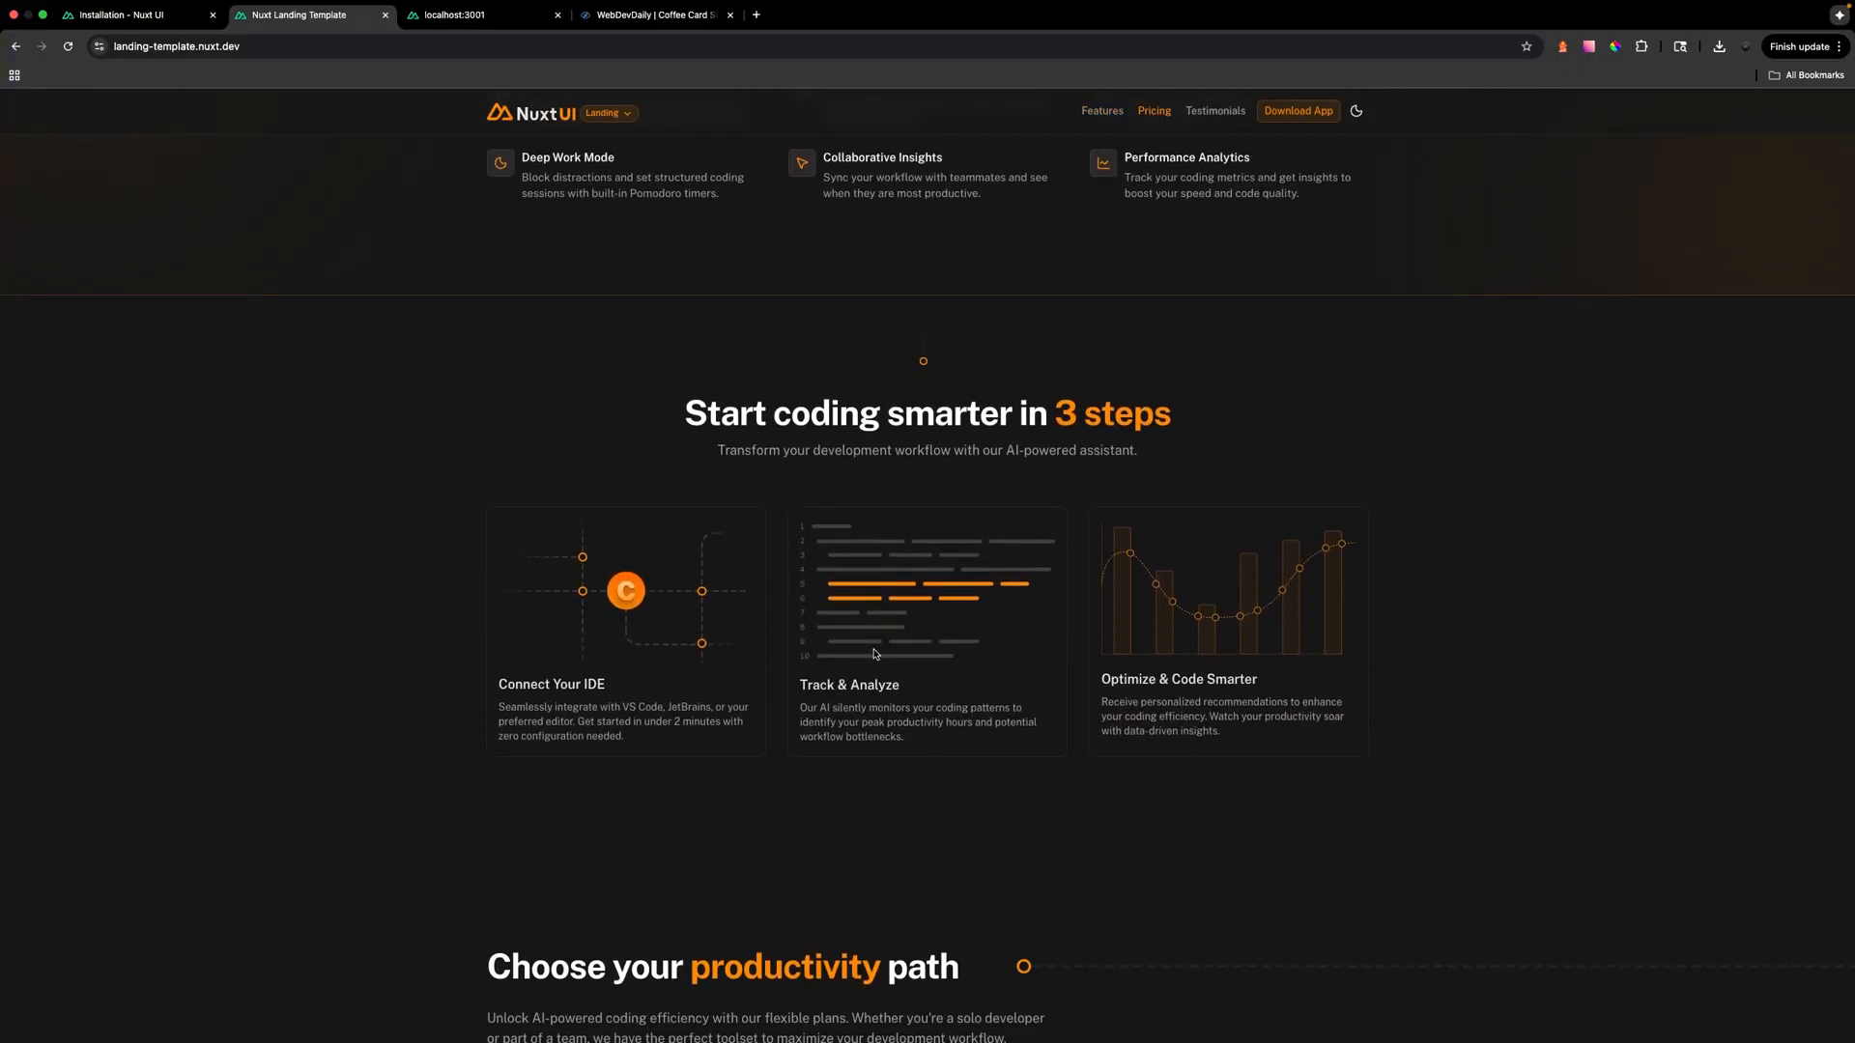
{"action": "scroll", "scroll_direction": "down", "scroll_amount": 3}
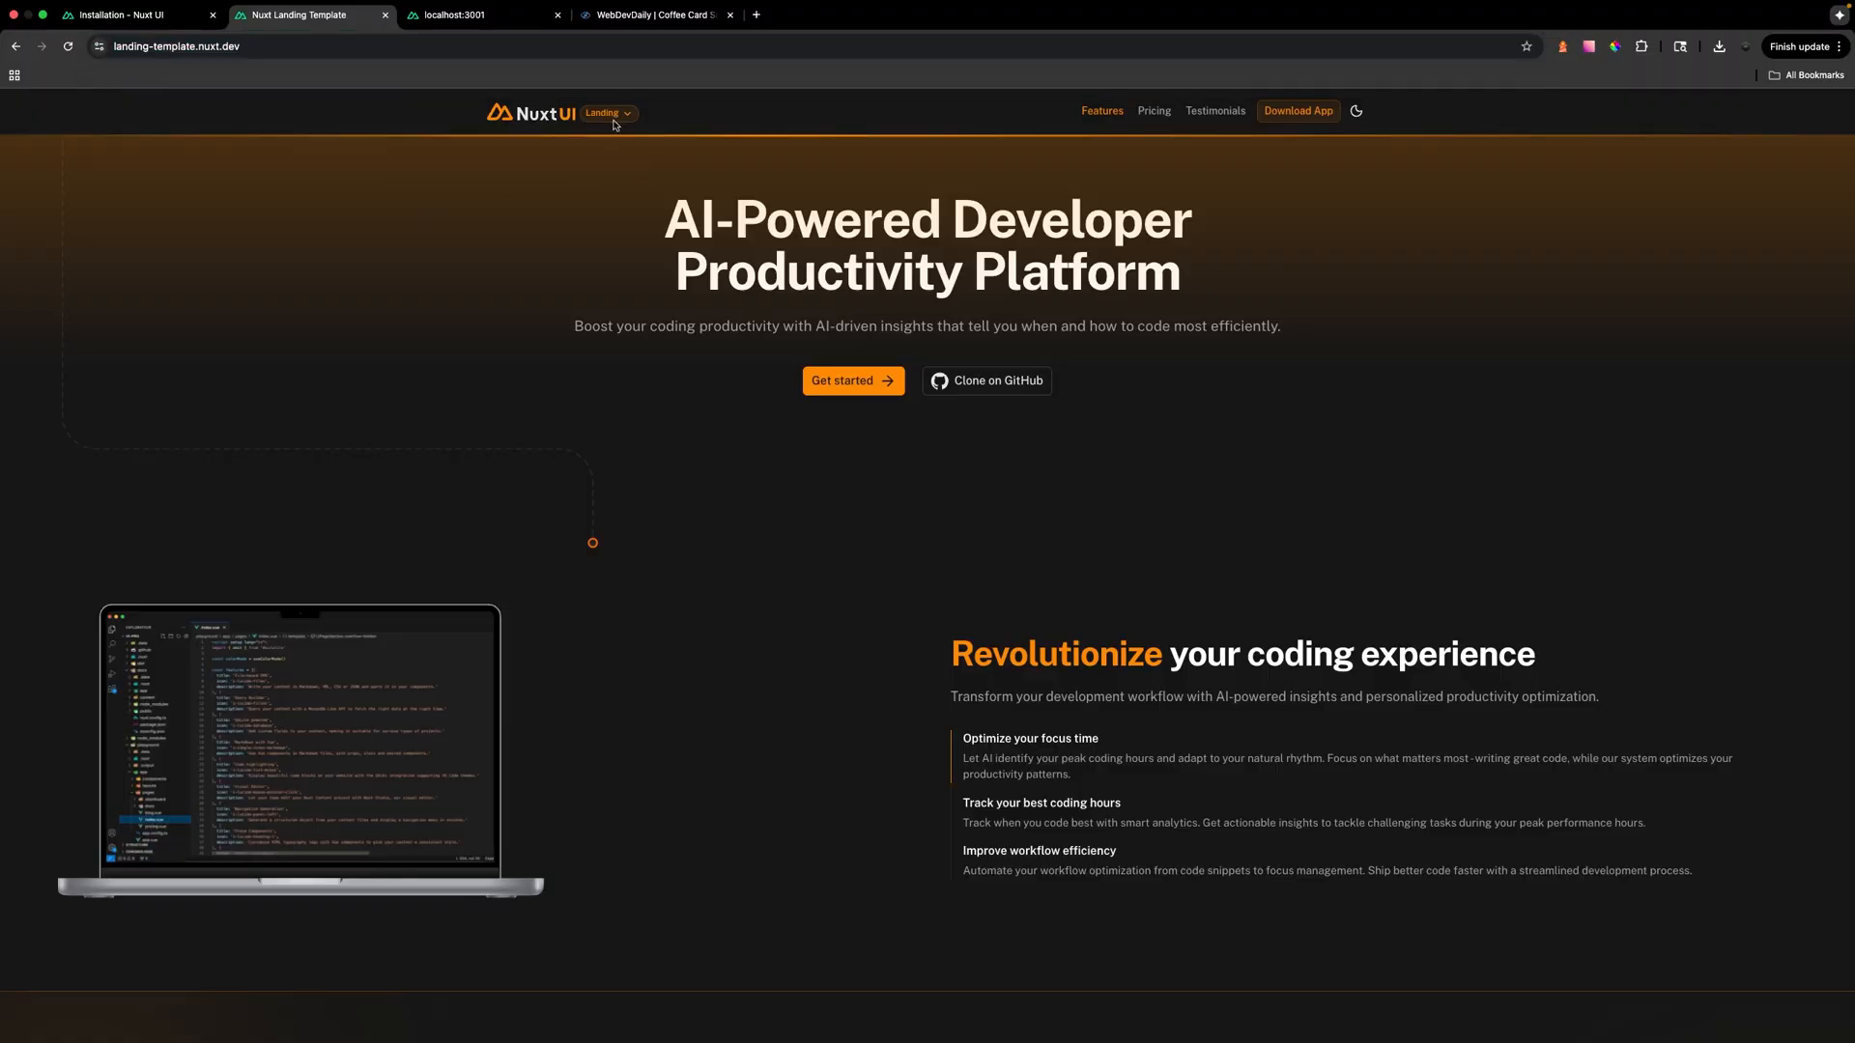
{"action": "left_click", "coordinate": [607, 112]}
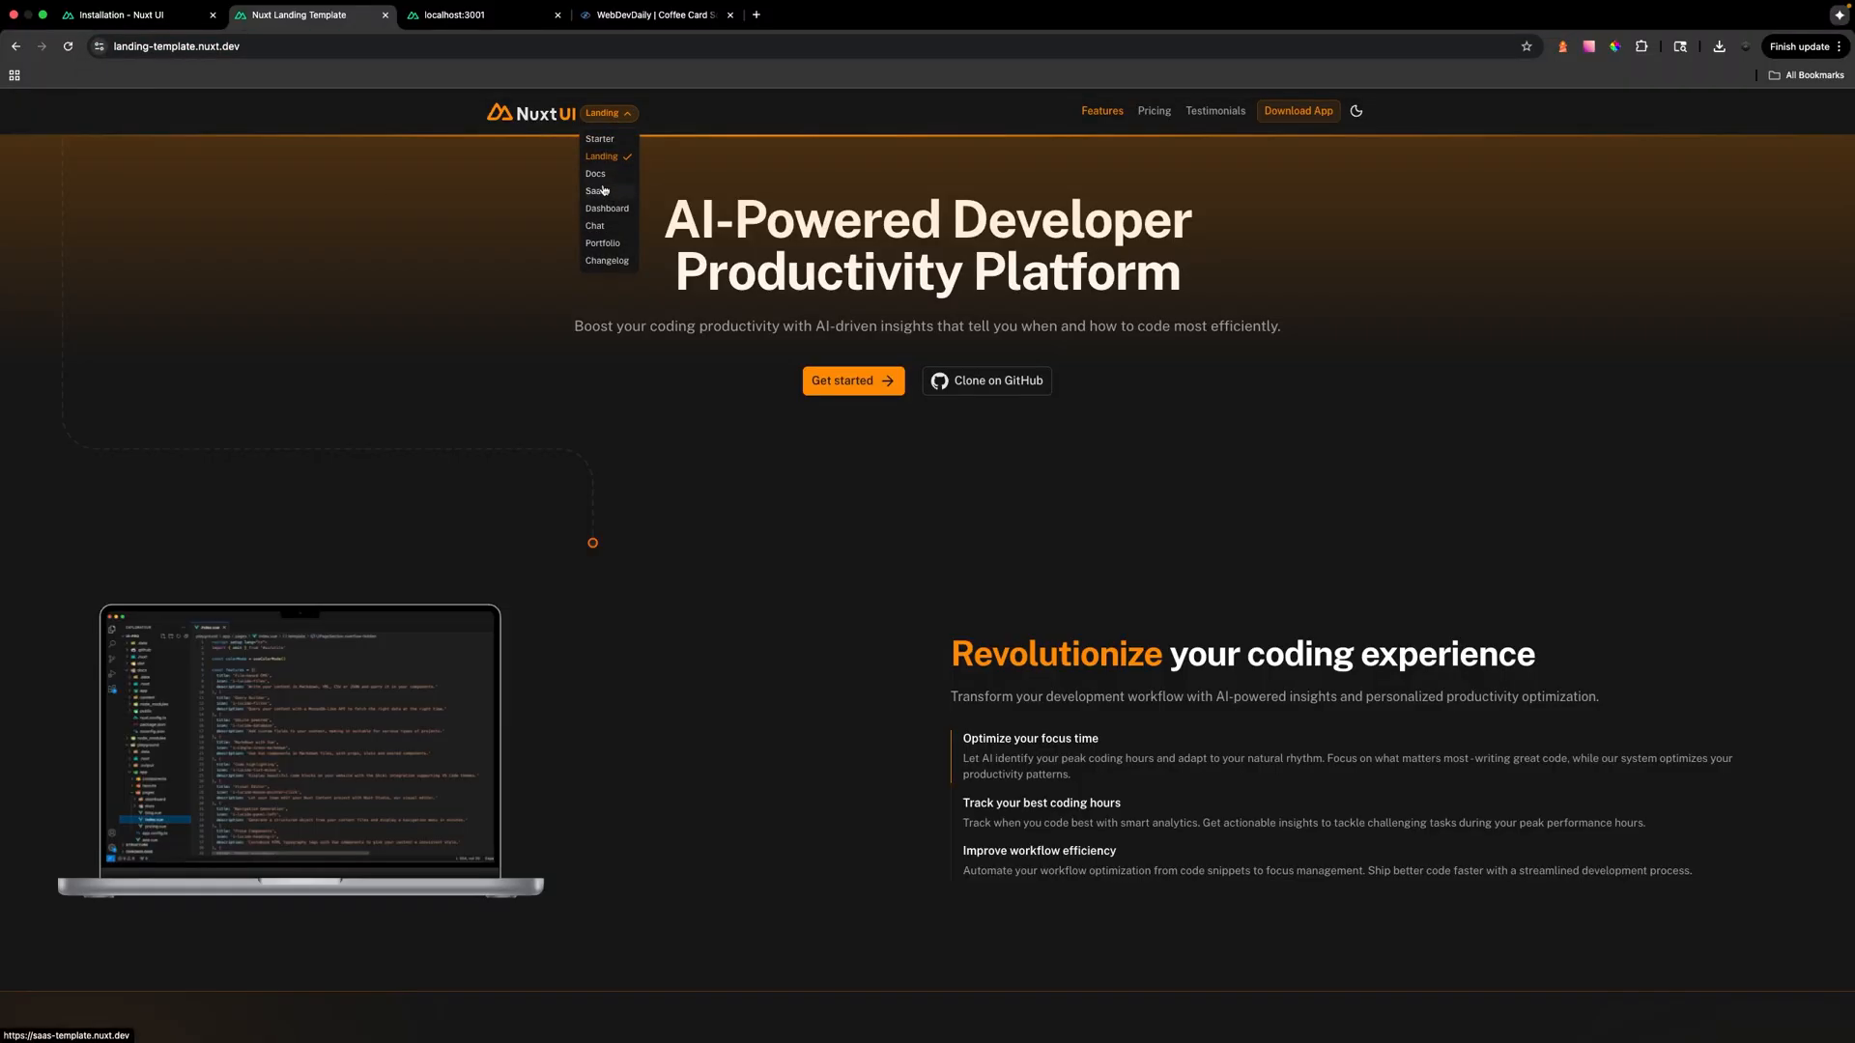
{"action": "left_click", "coordinate": [606, 191]}
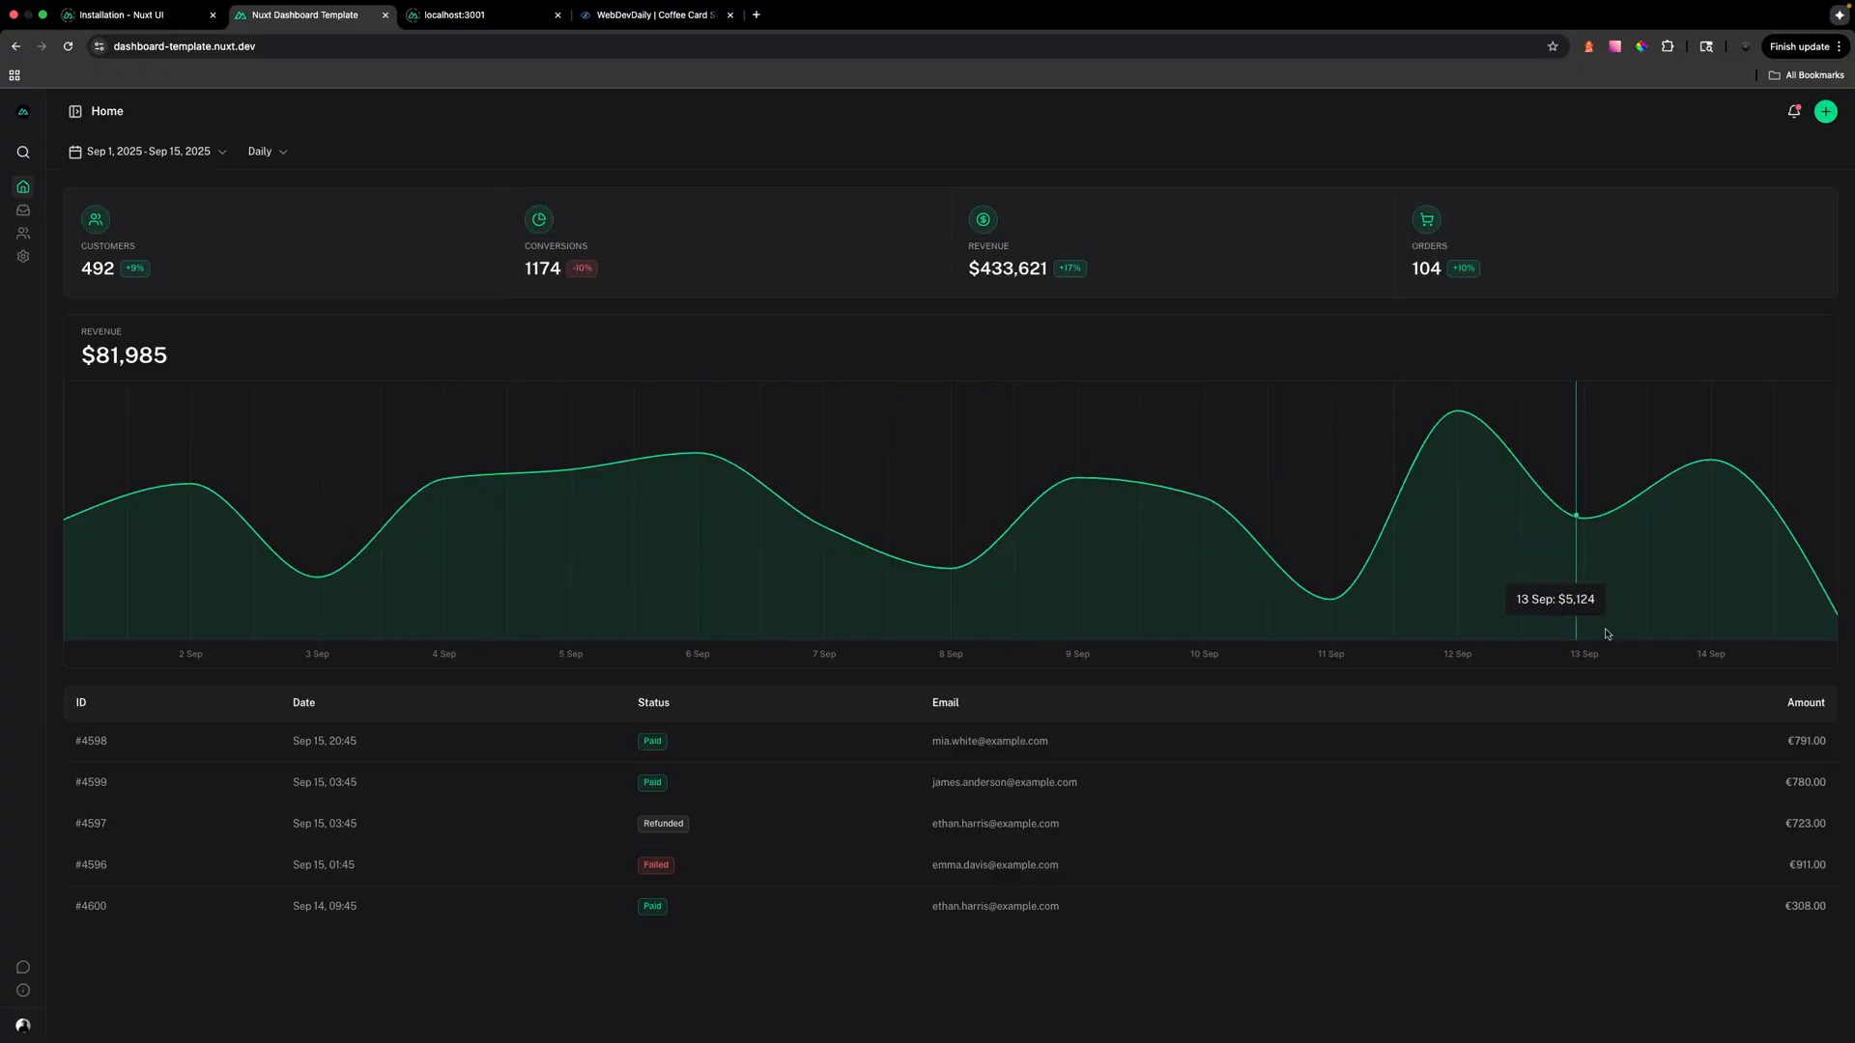
{"action": "mouse_move", "coordinate": [528, 743]}
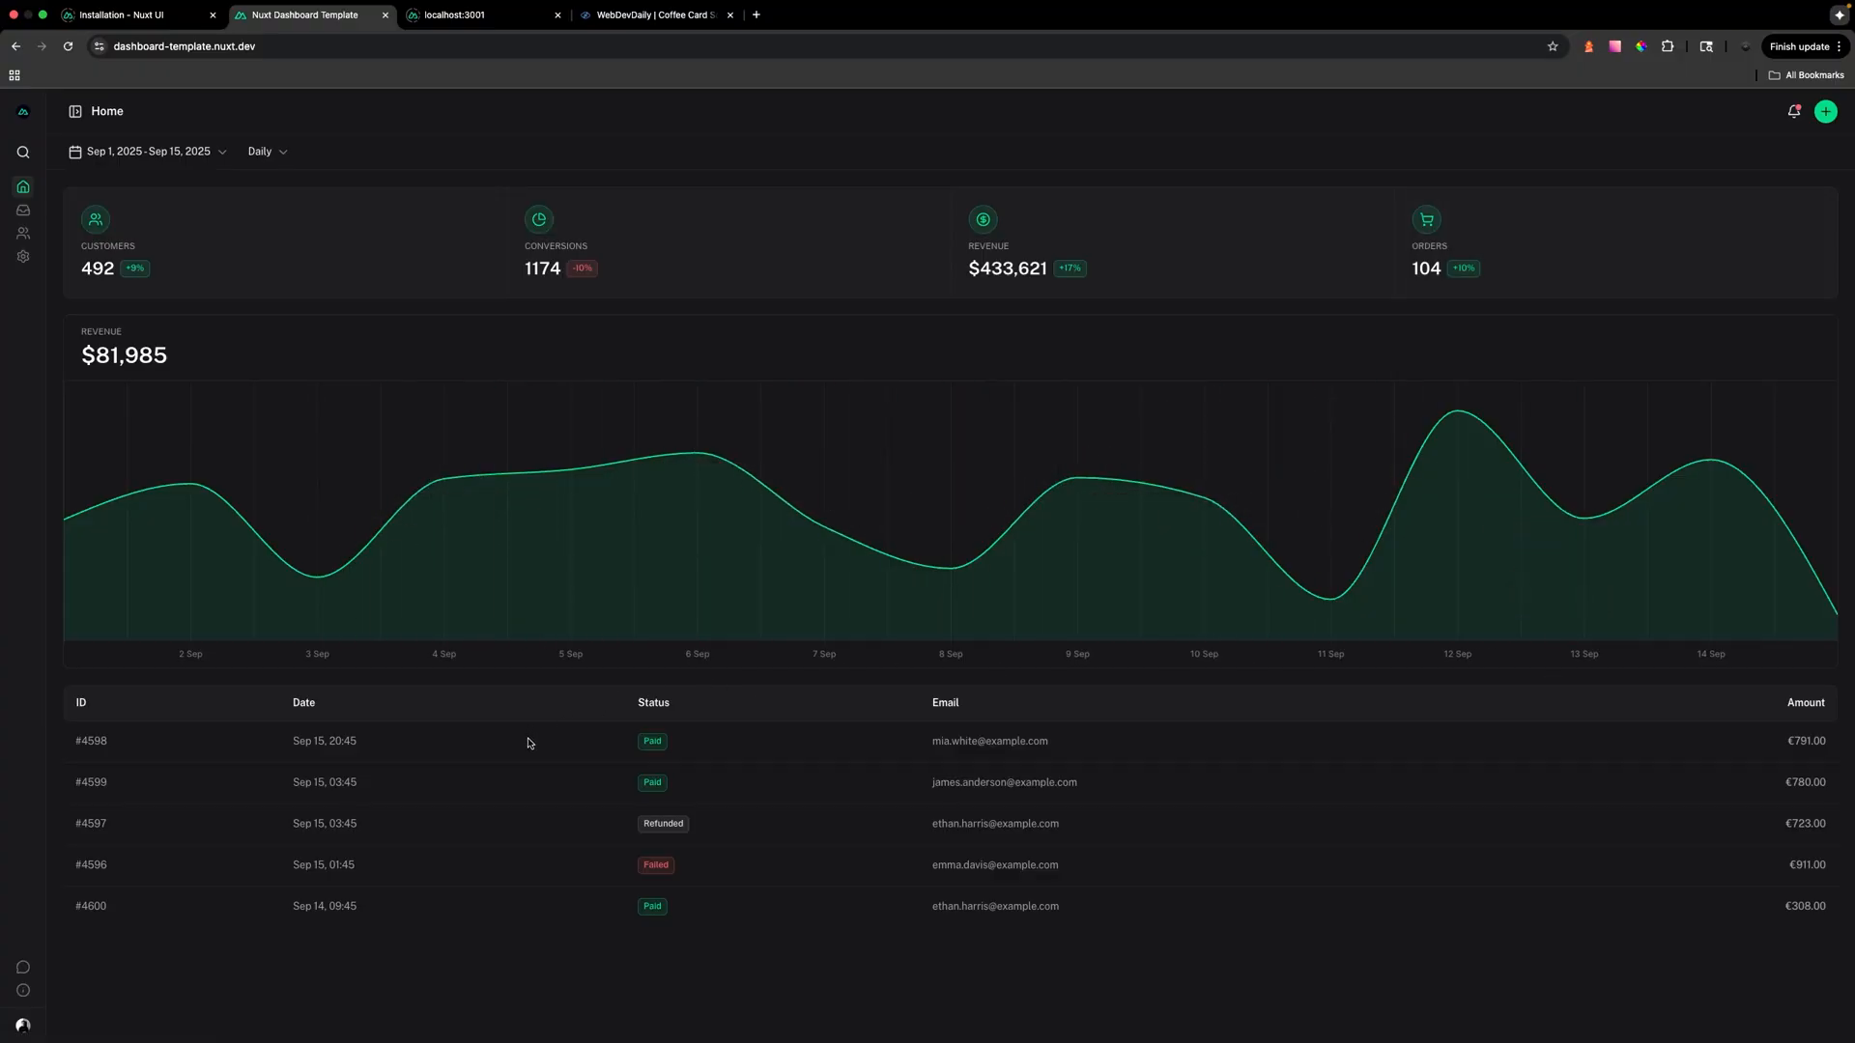